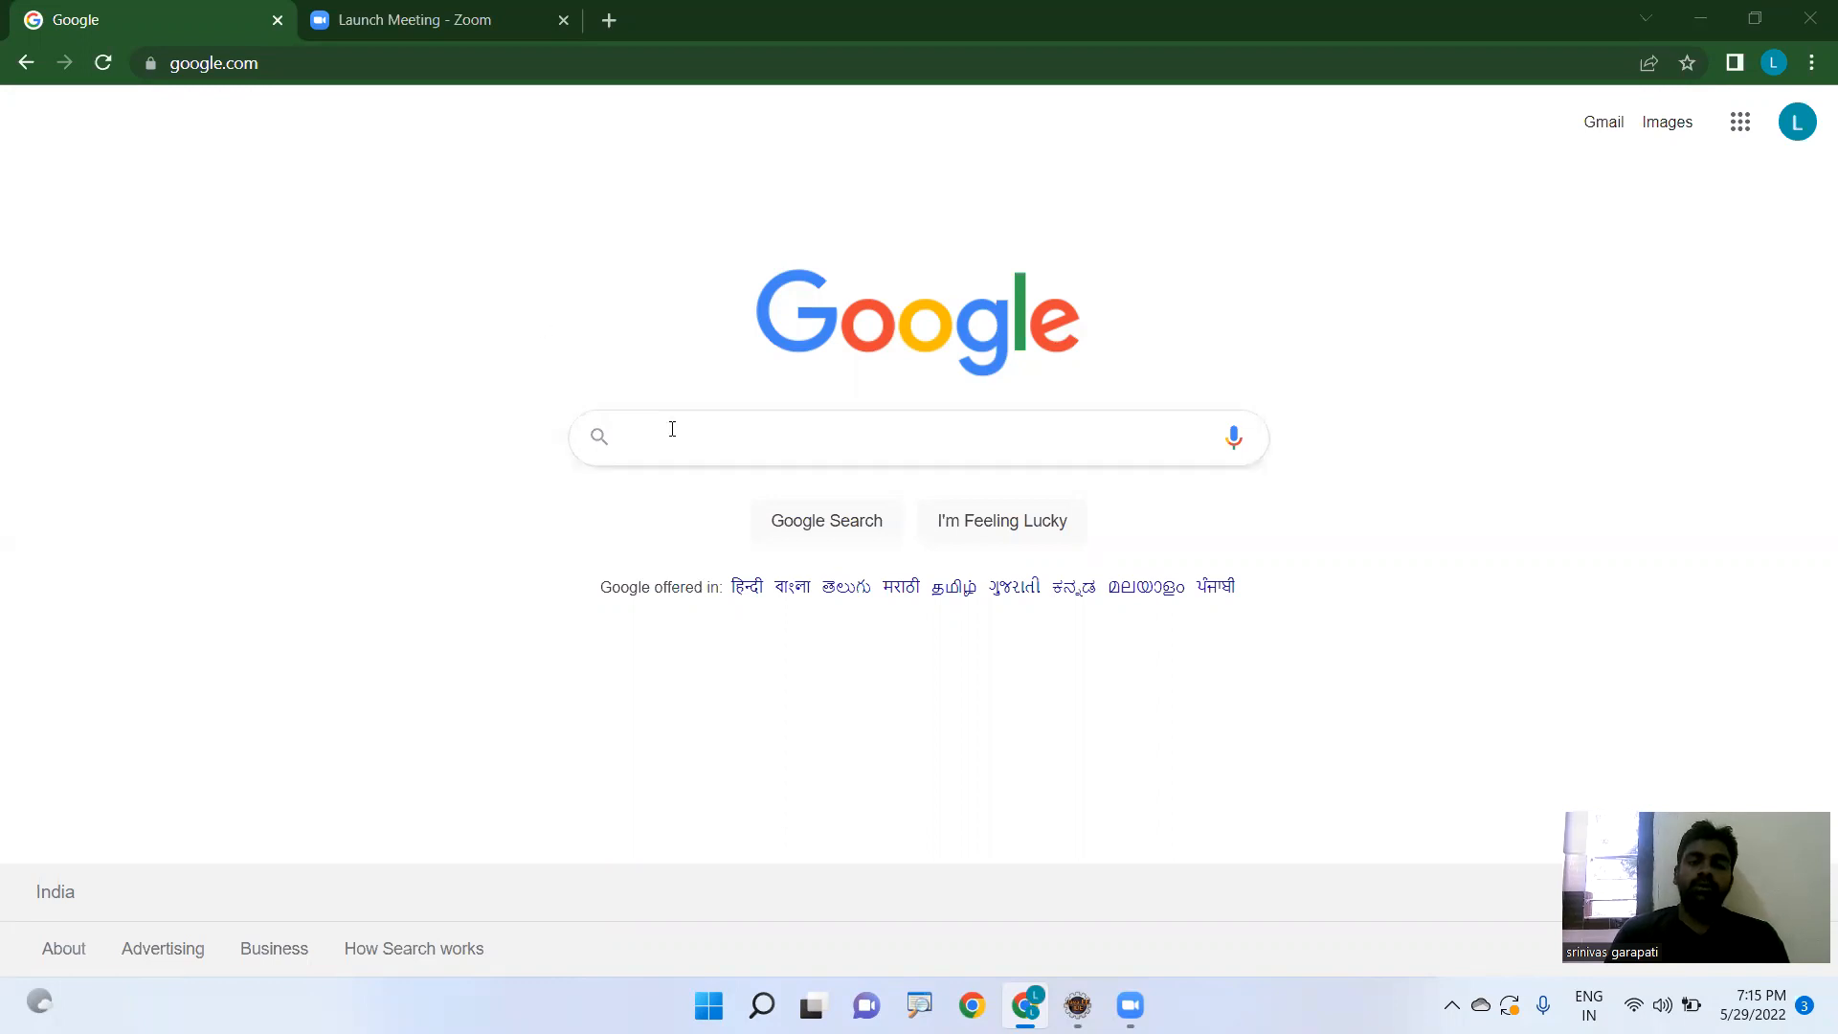
- Search Google for 'oracle 11g download' and open the community.oracle.com 11g Release 2 Express Edition thread
left_click(917, 437)
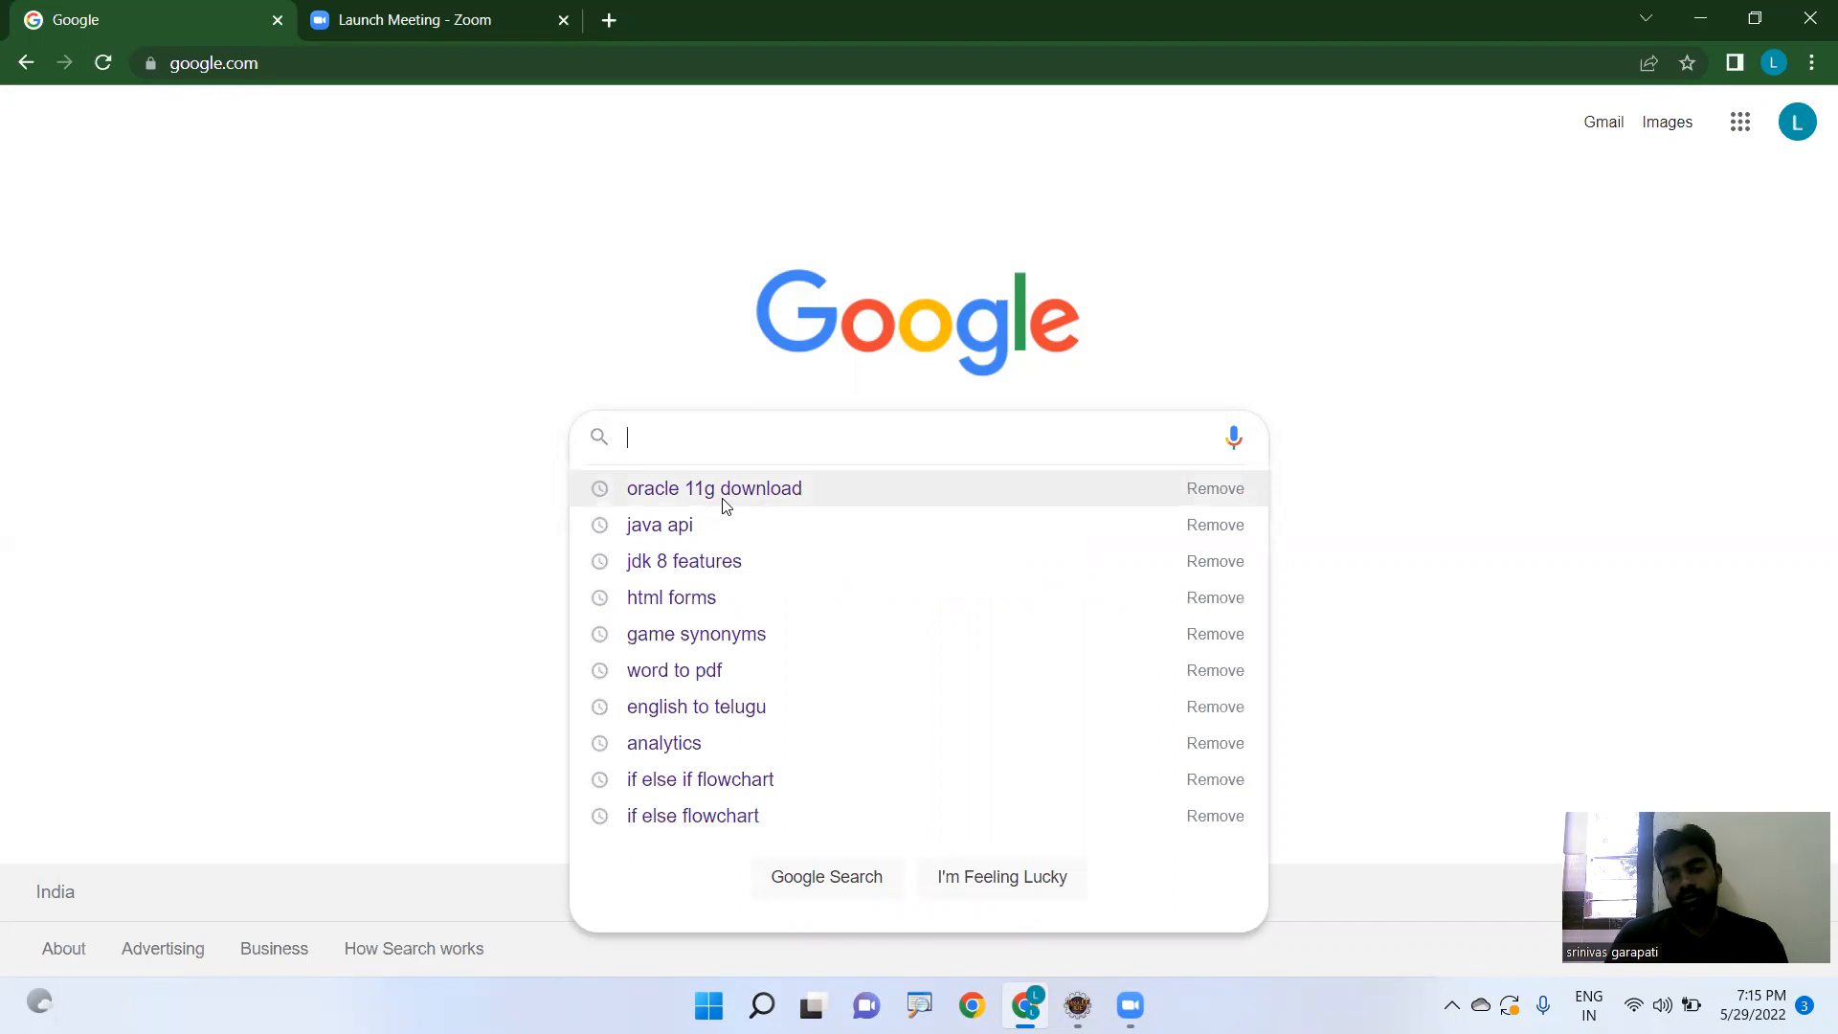
left_click(712, 488)
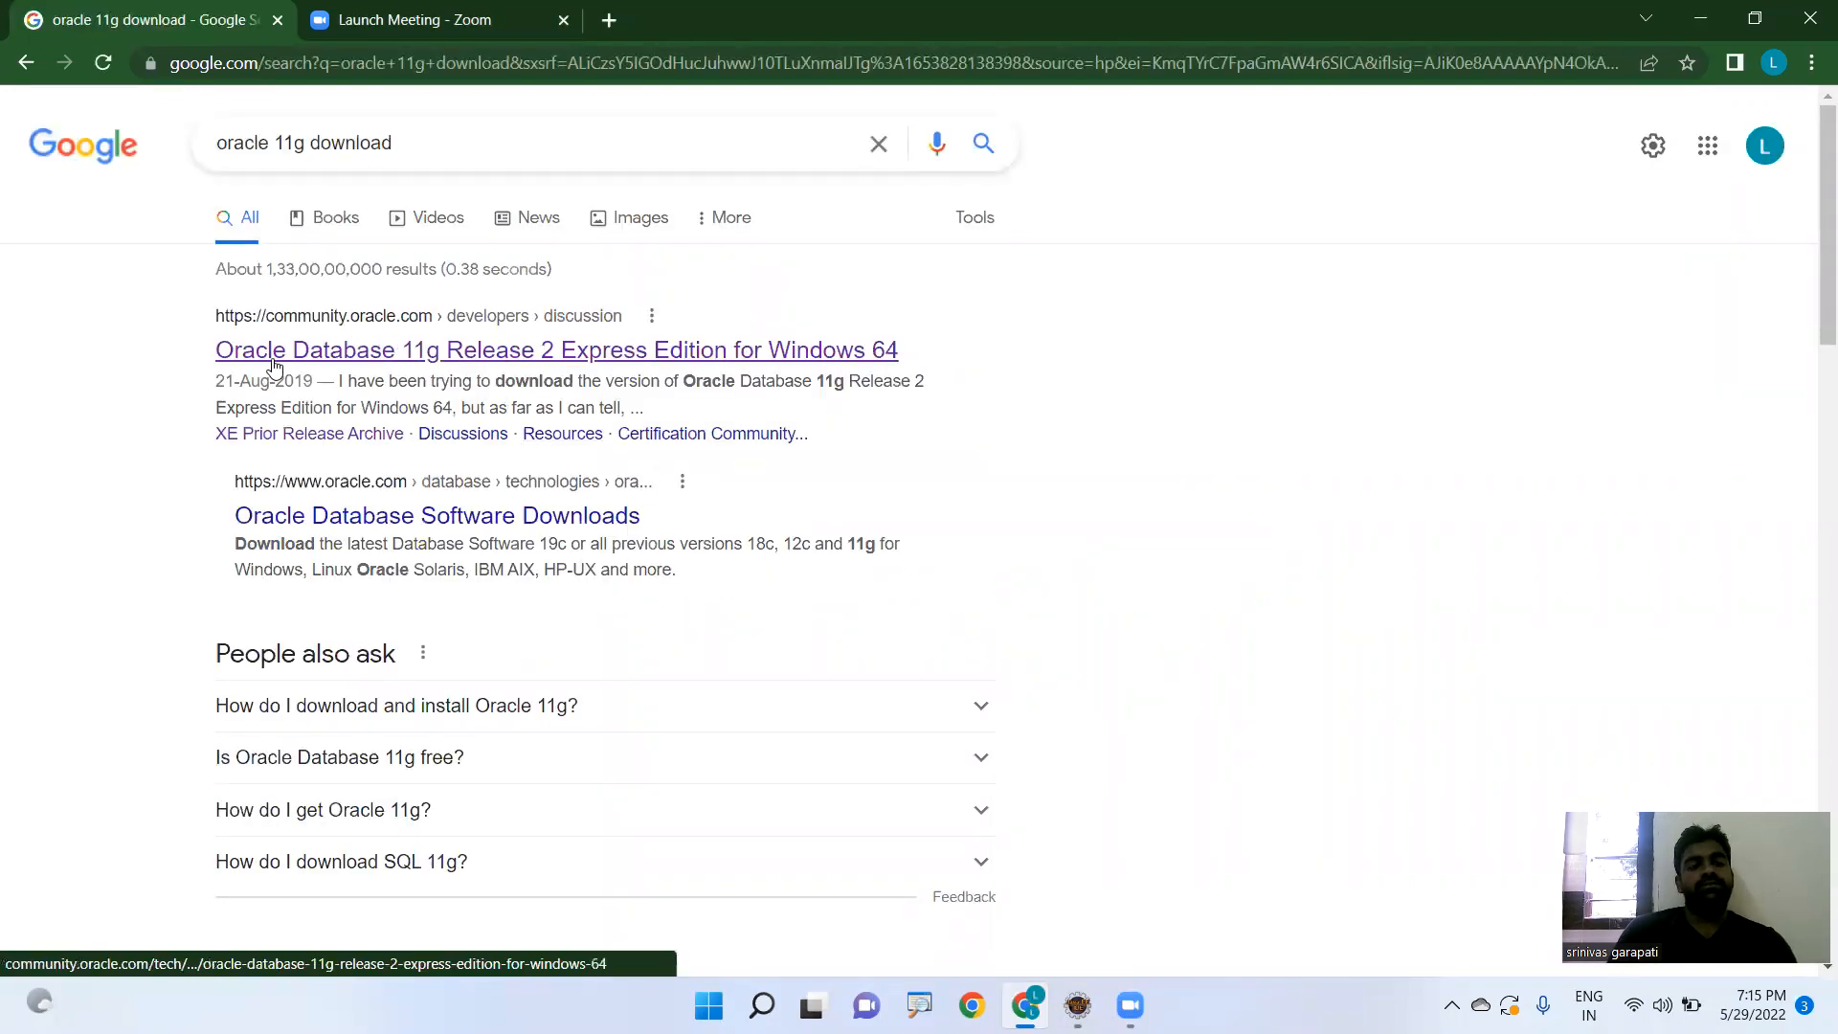
left_click(556, 349)
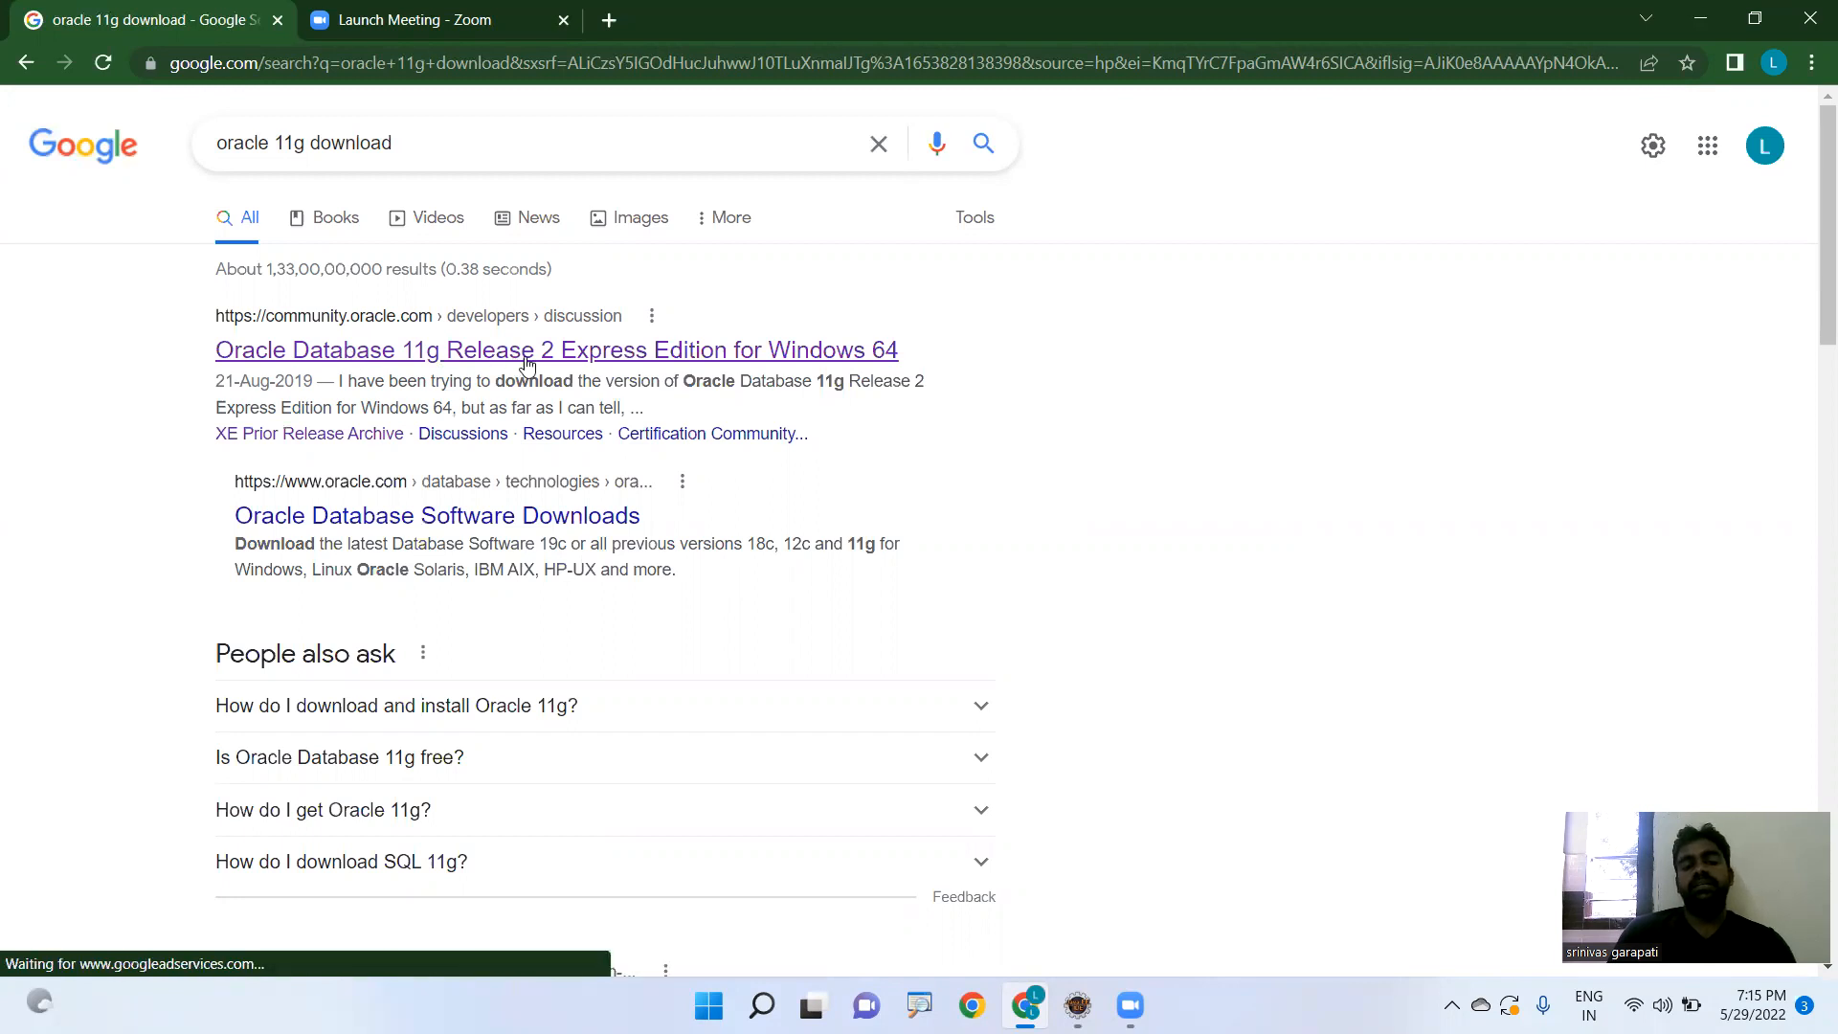
mouse_move(540, 364)
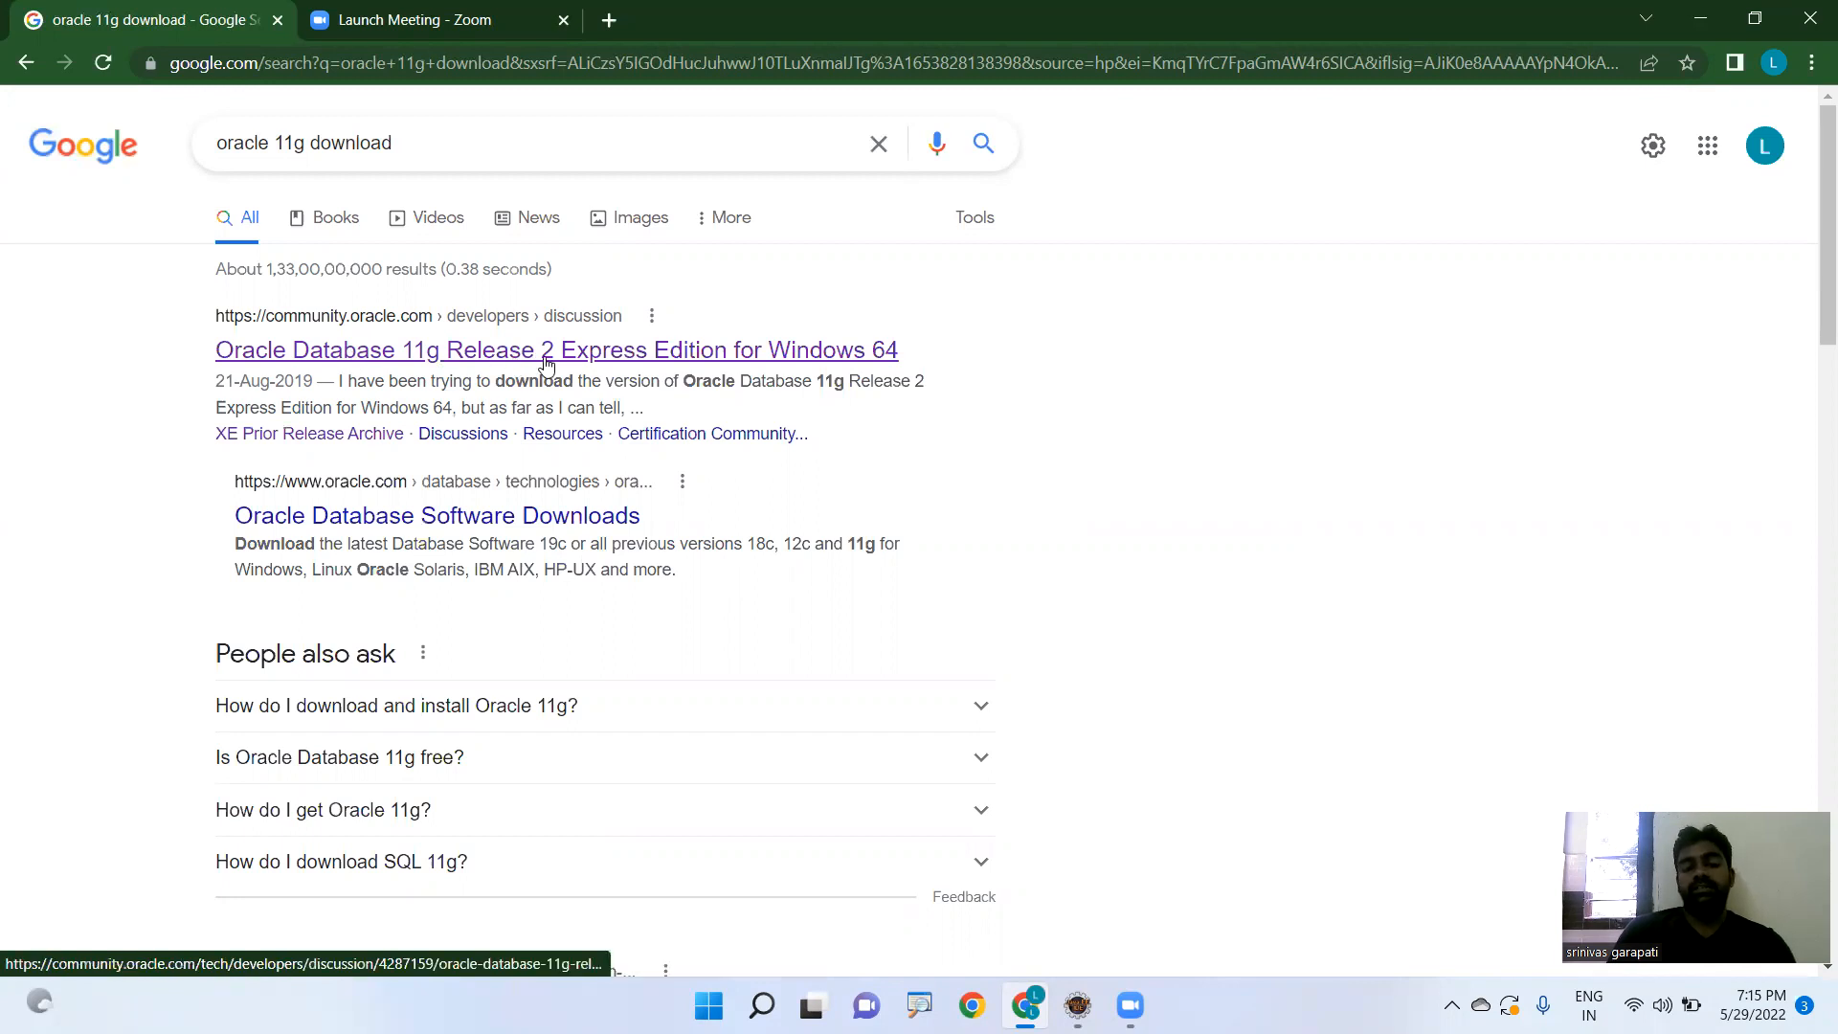
left_click(558, 349)
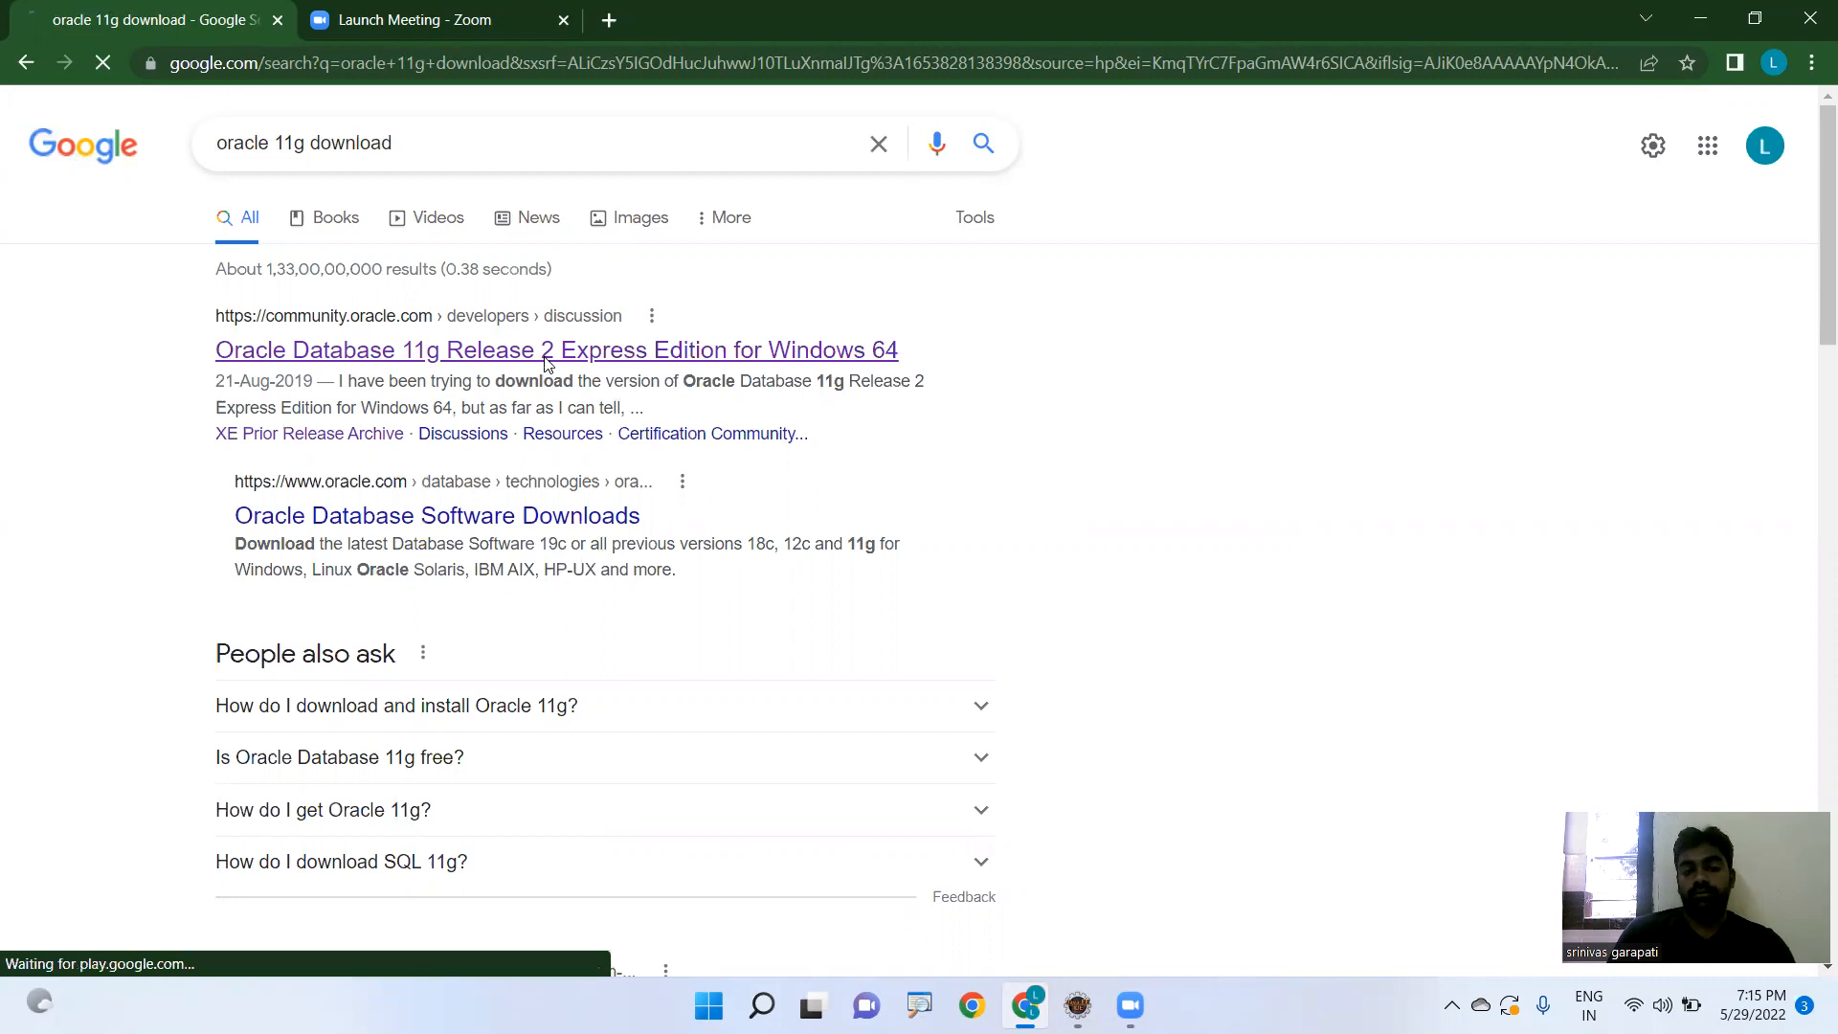
left_click(556, 348)
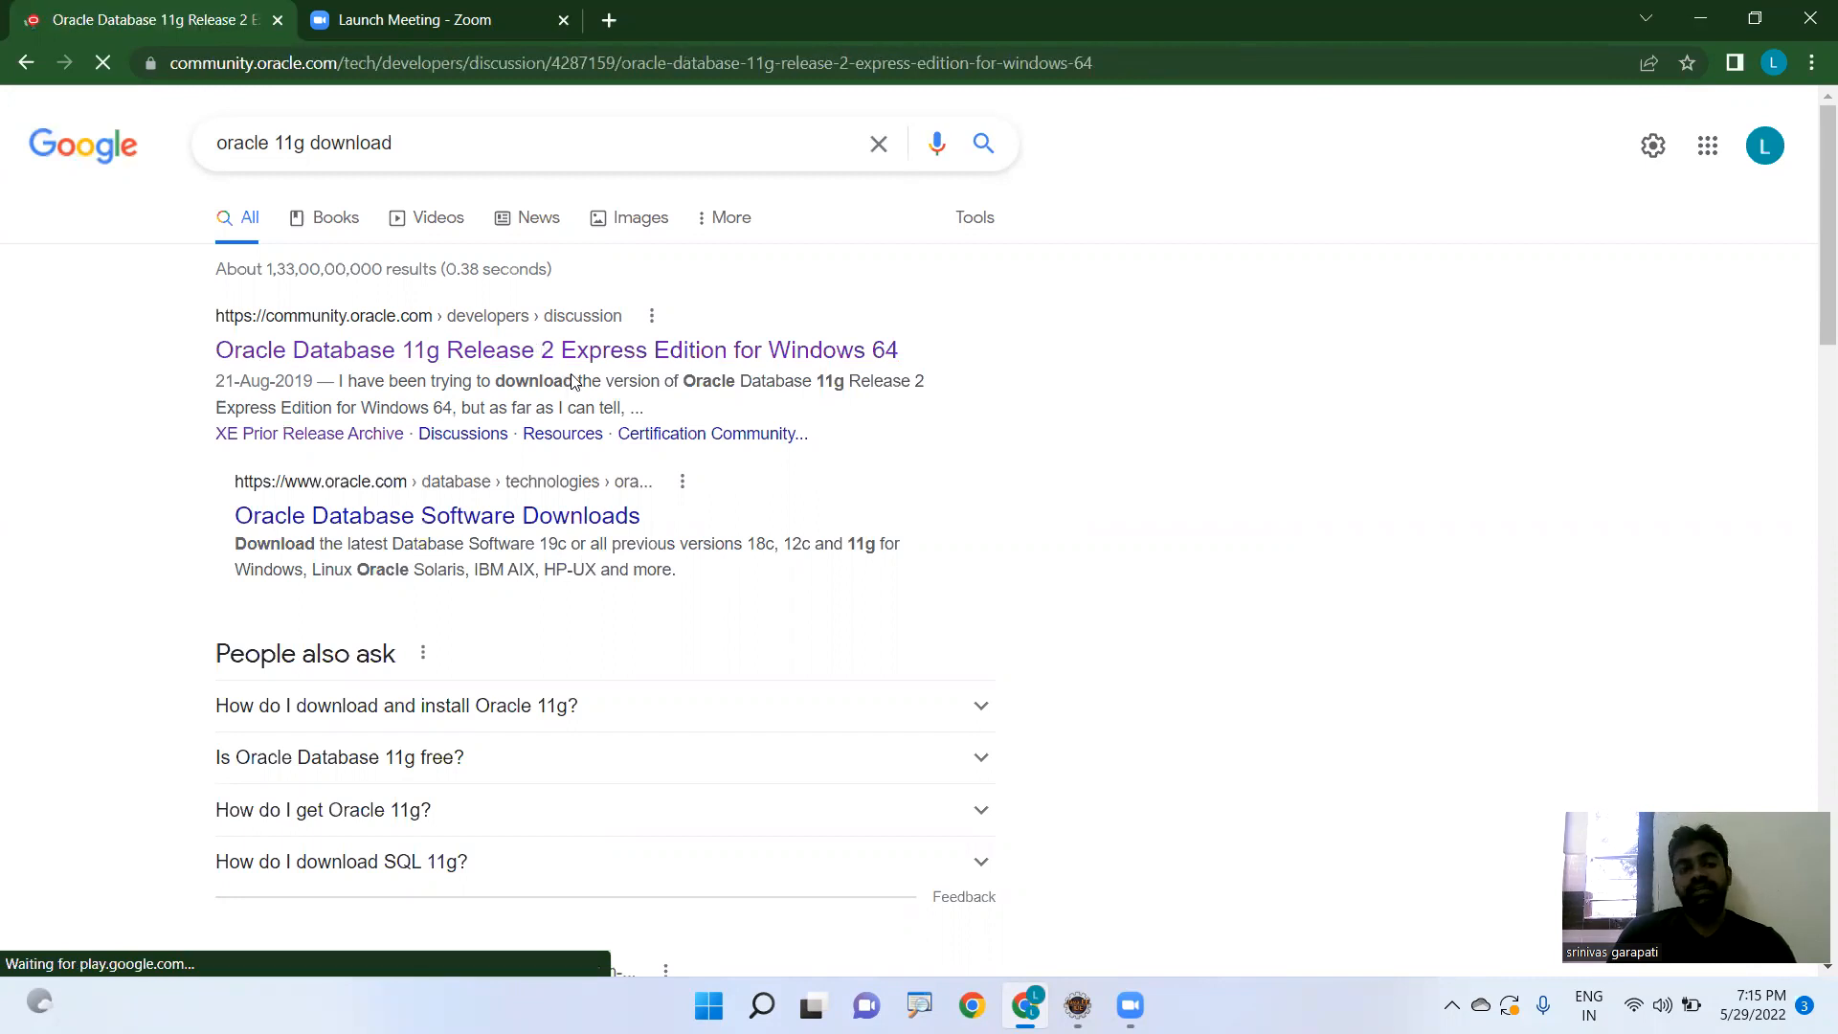
- Read down the 11g XE thread to the first answer listing Oracle's download links
left_click(557, 348)
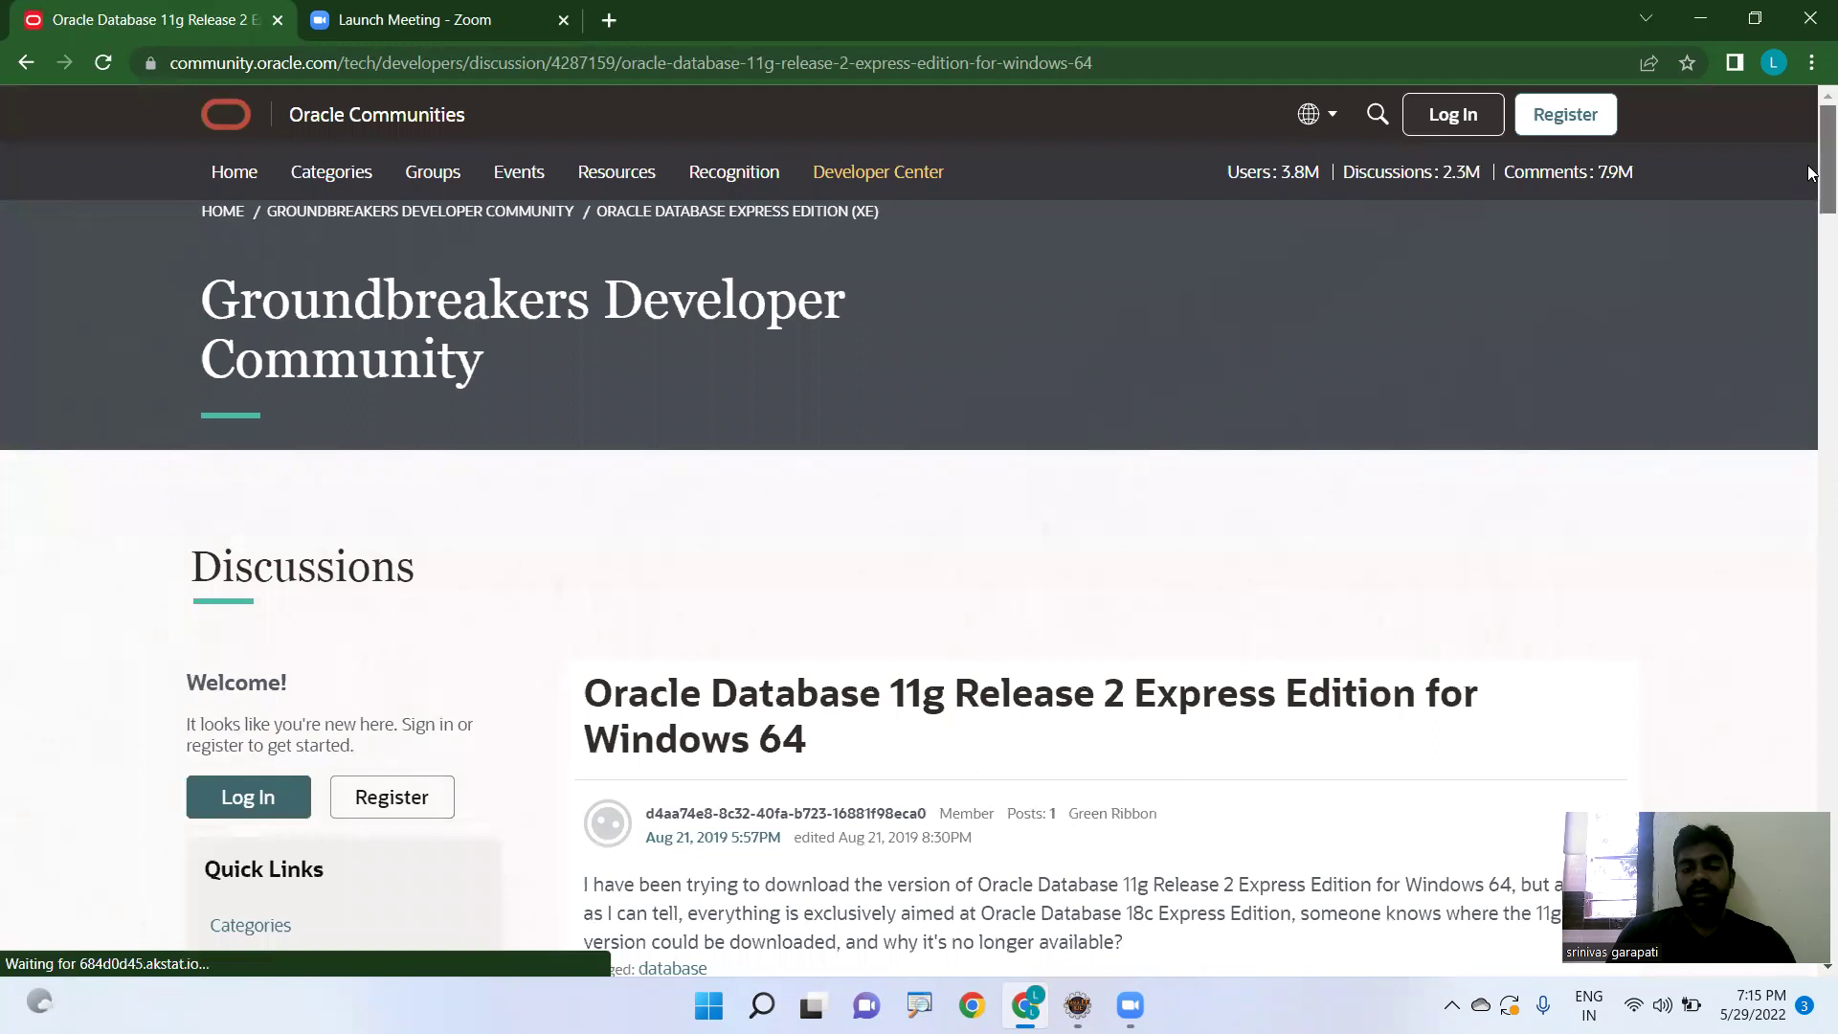
scroll("down", 3)
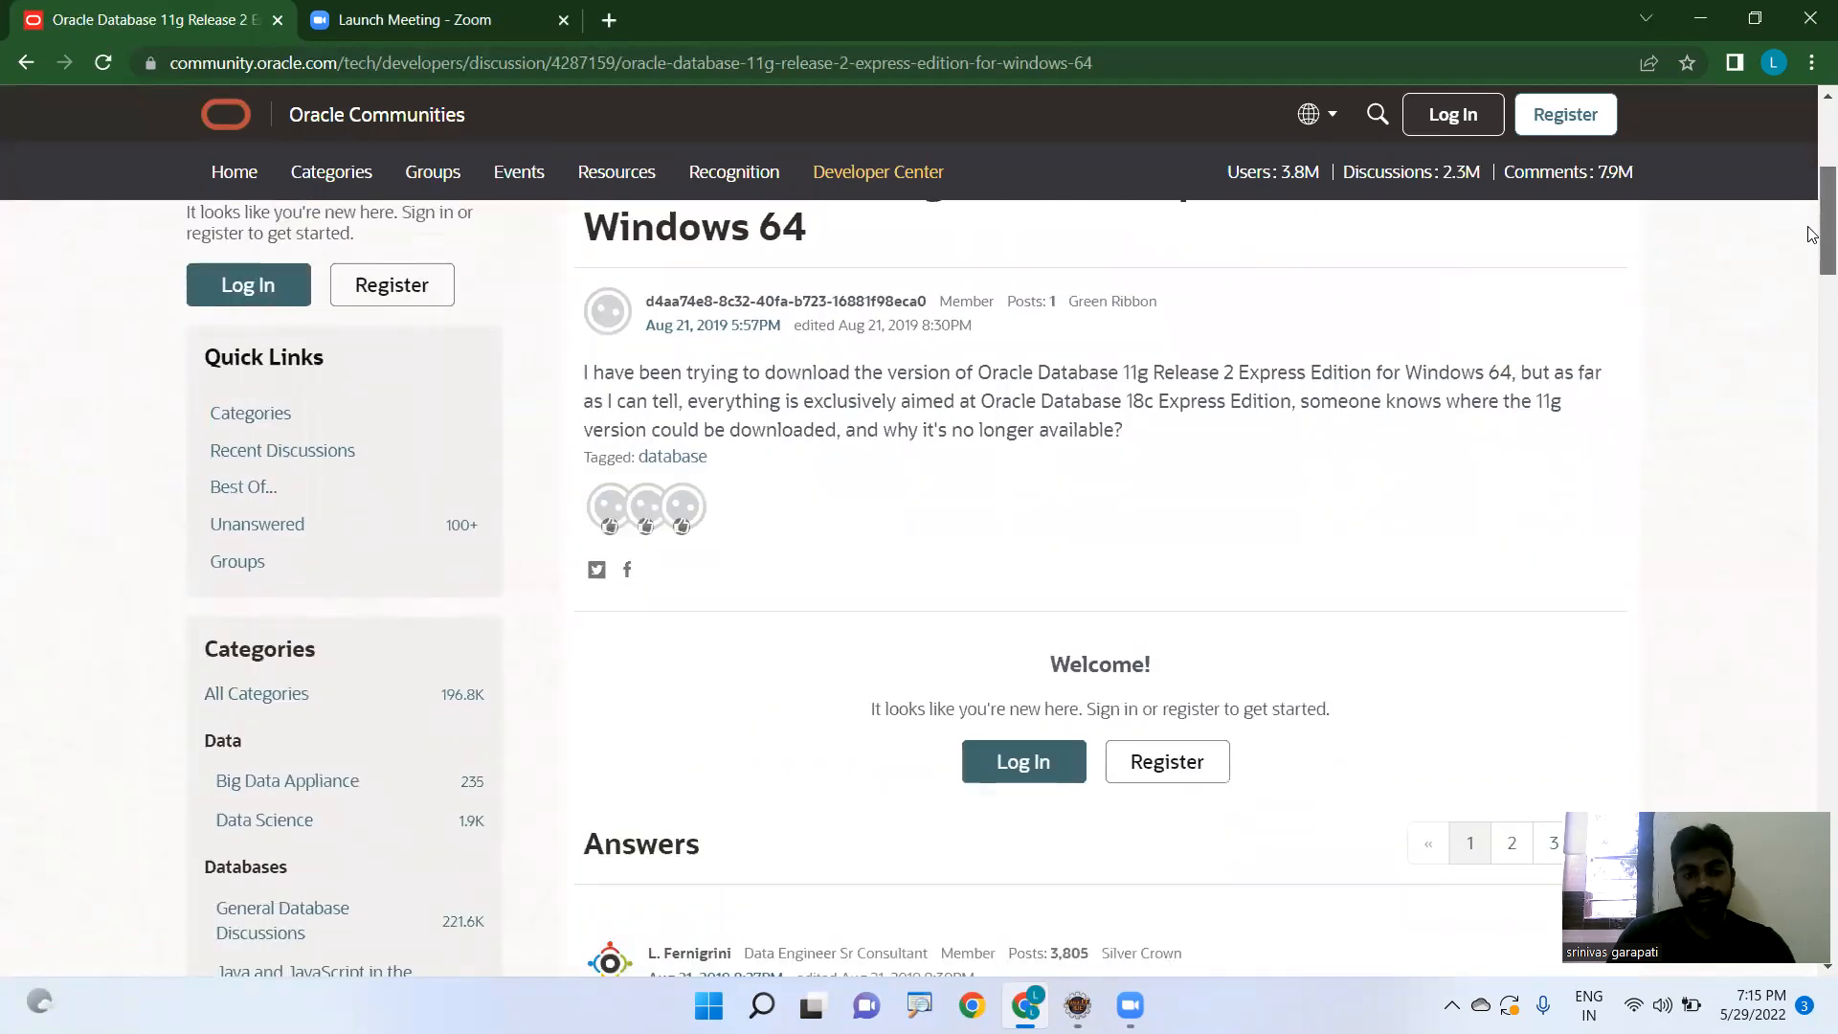
scroll("up", 3)
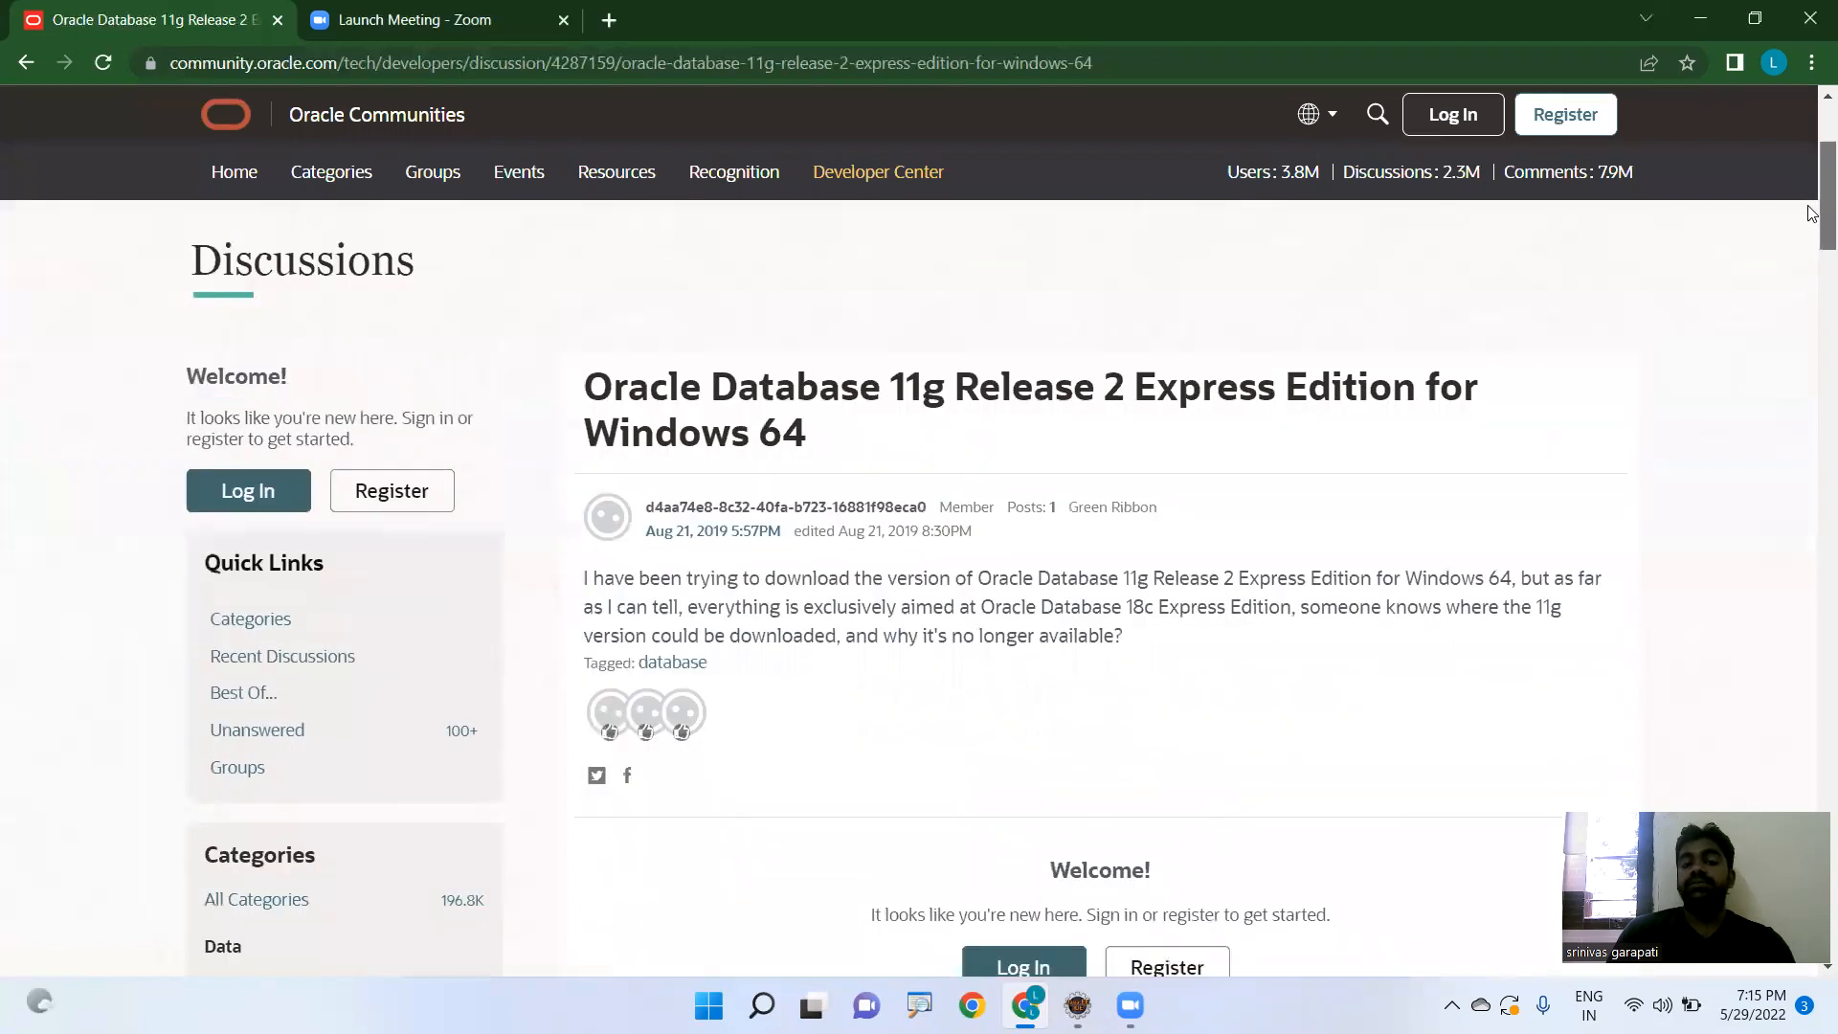
scroll("down", 3)
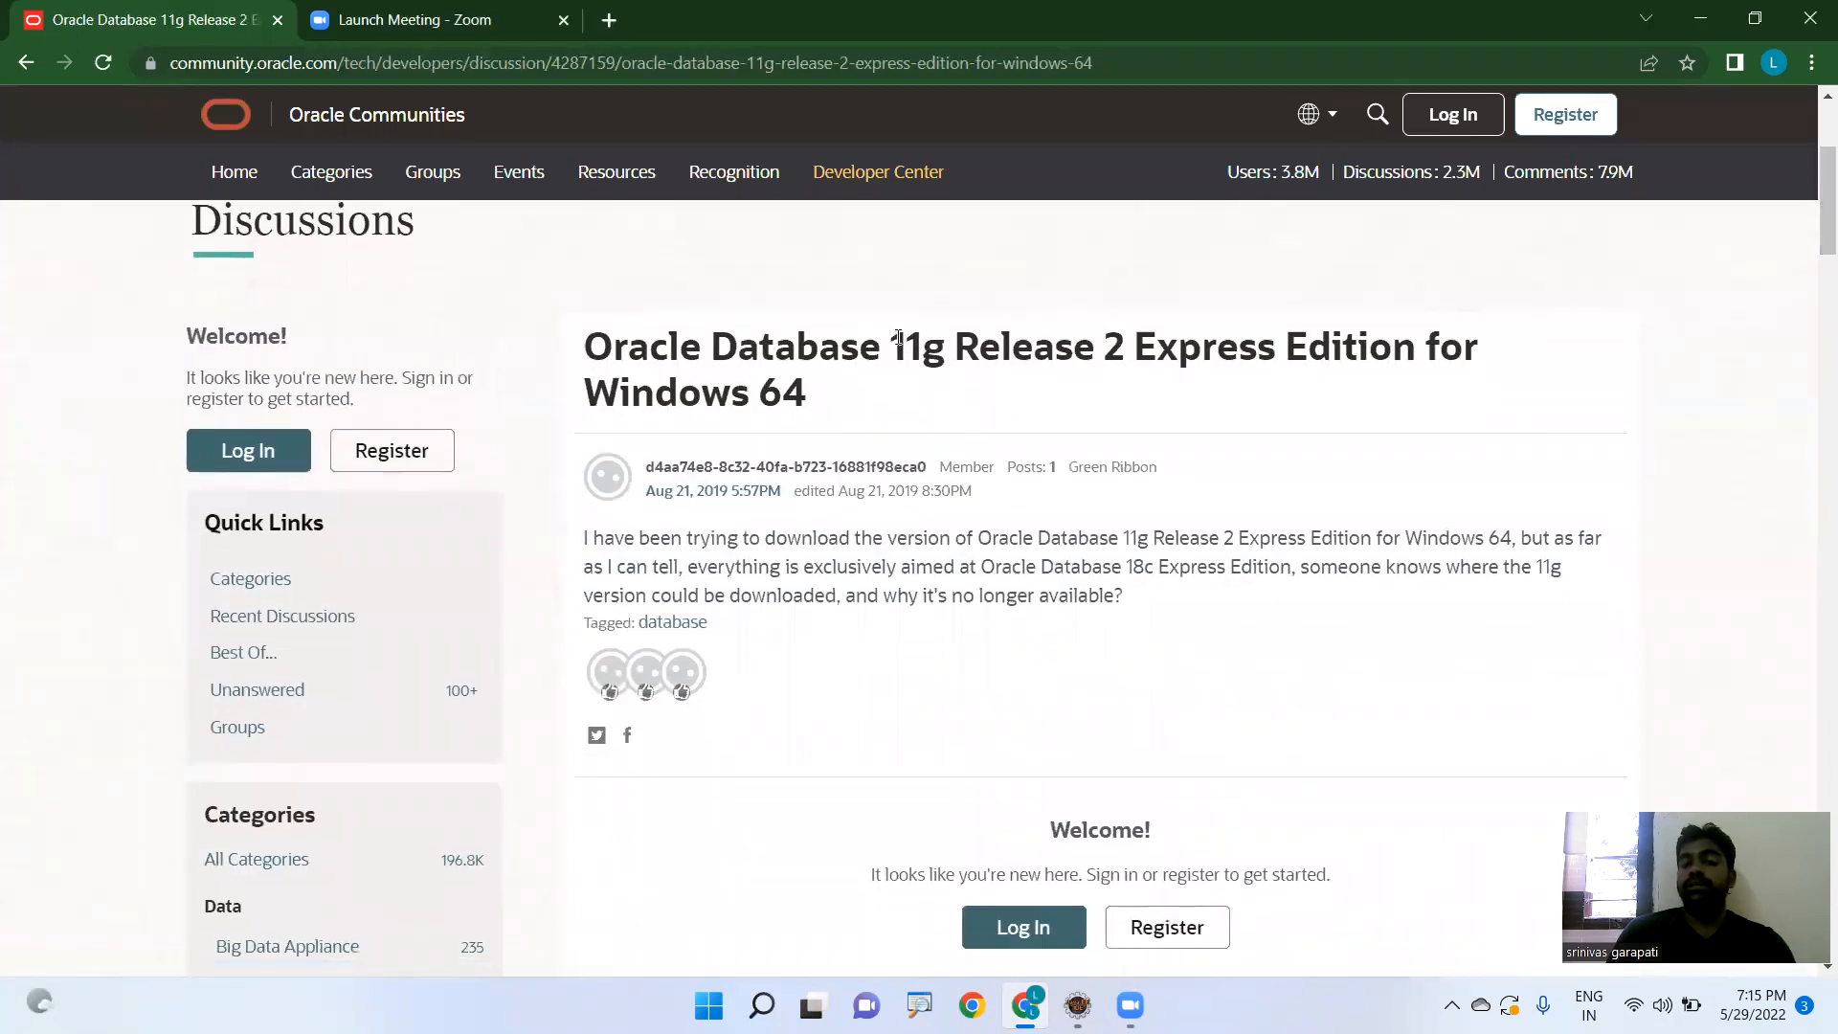
double_click(918, 346)
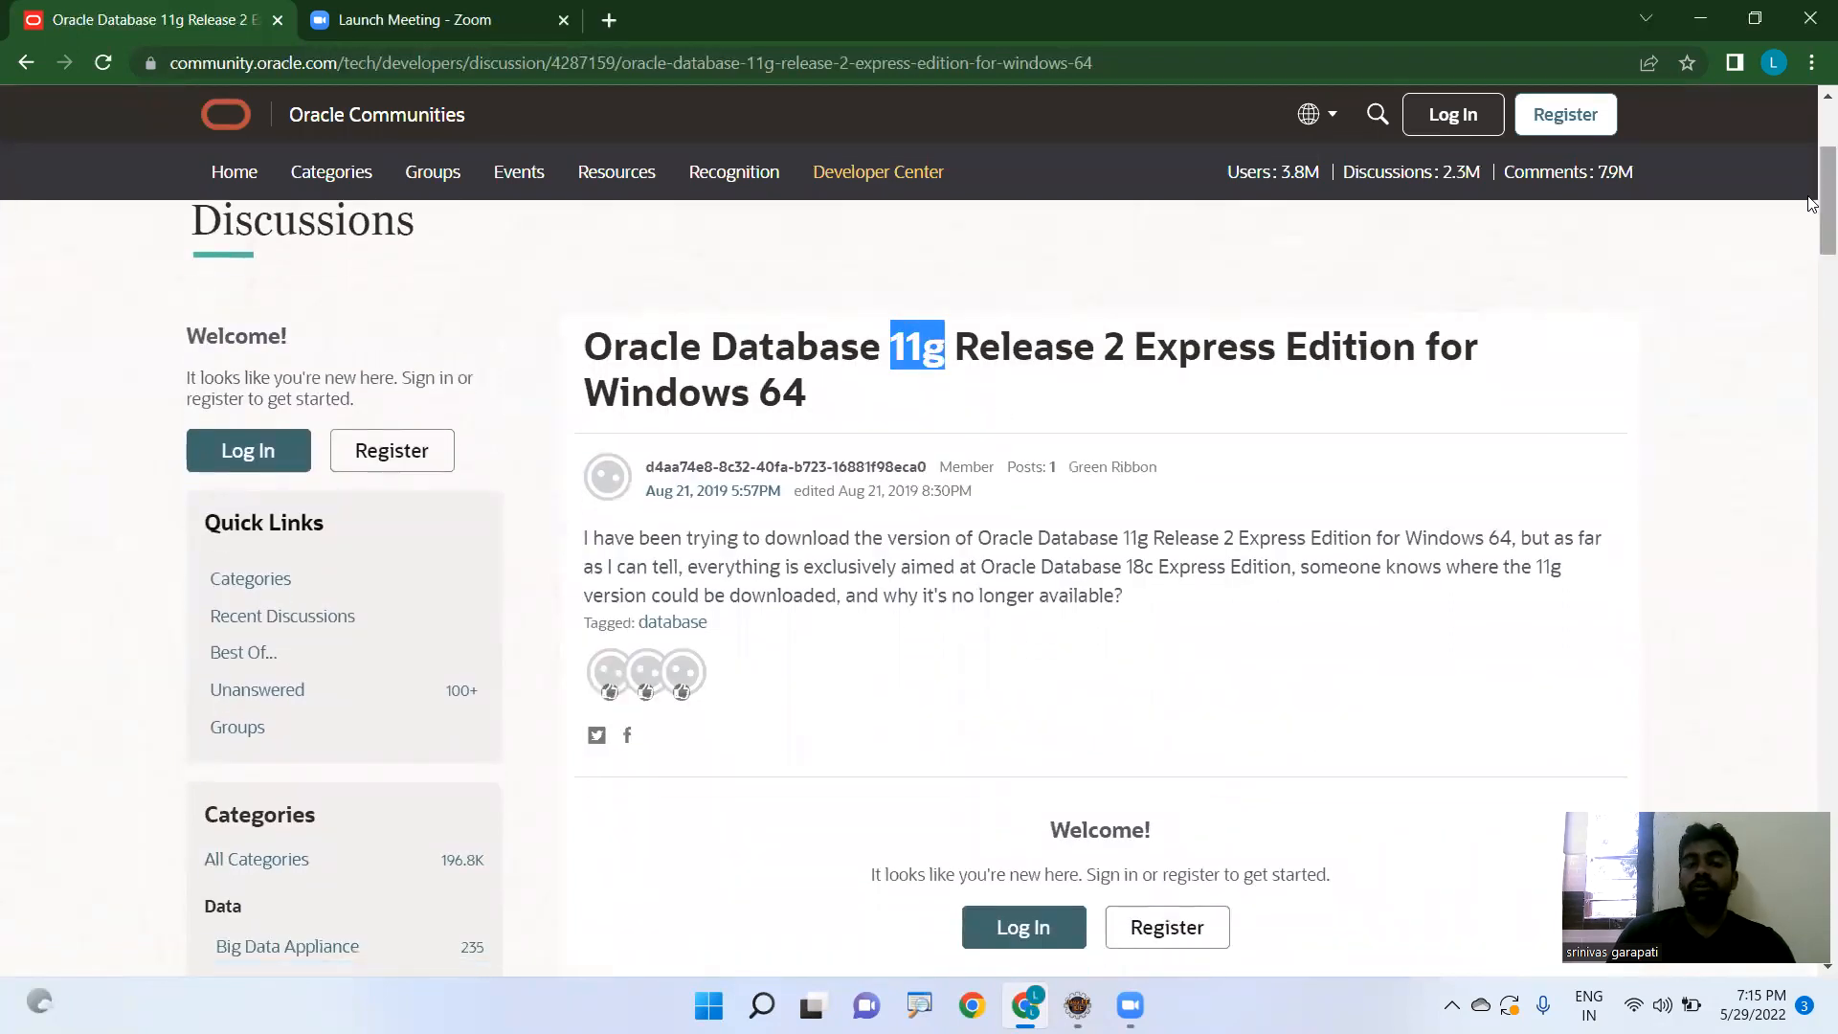
scroll("down", 3)
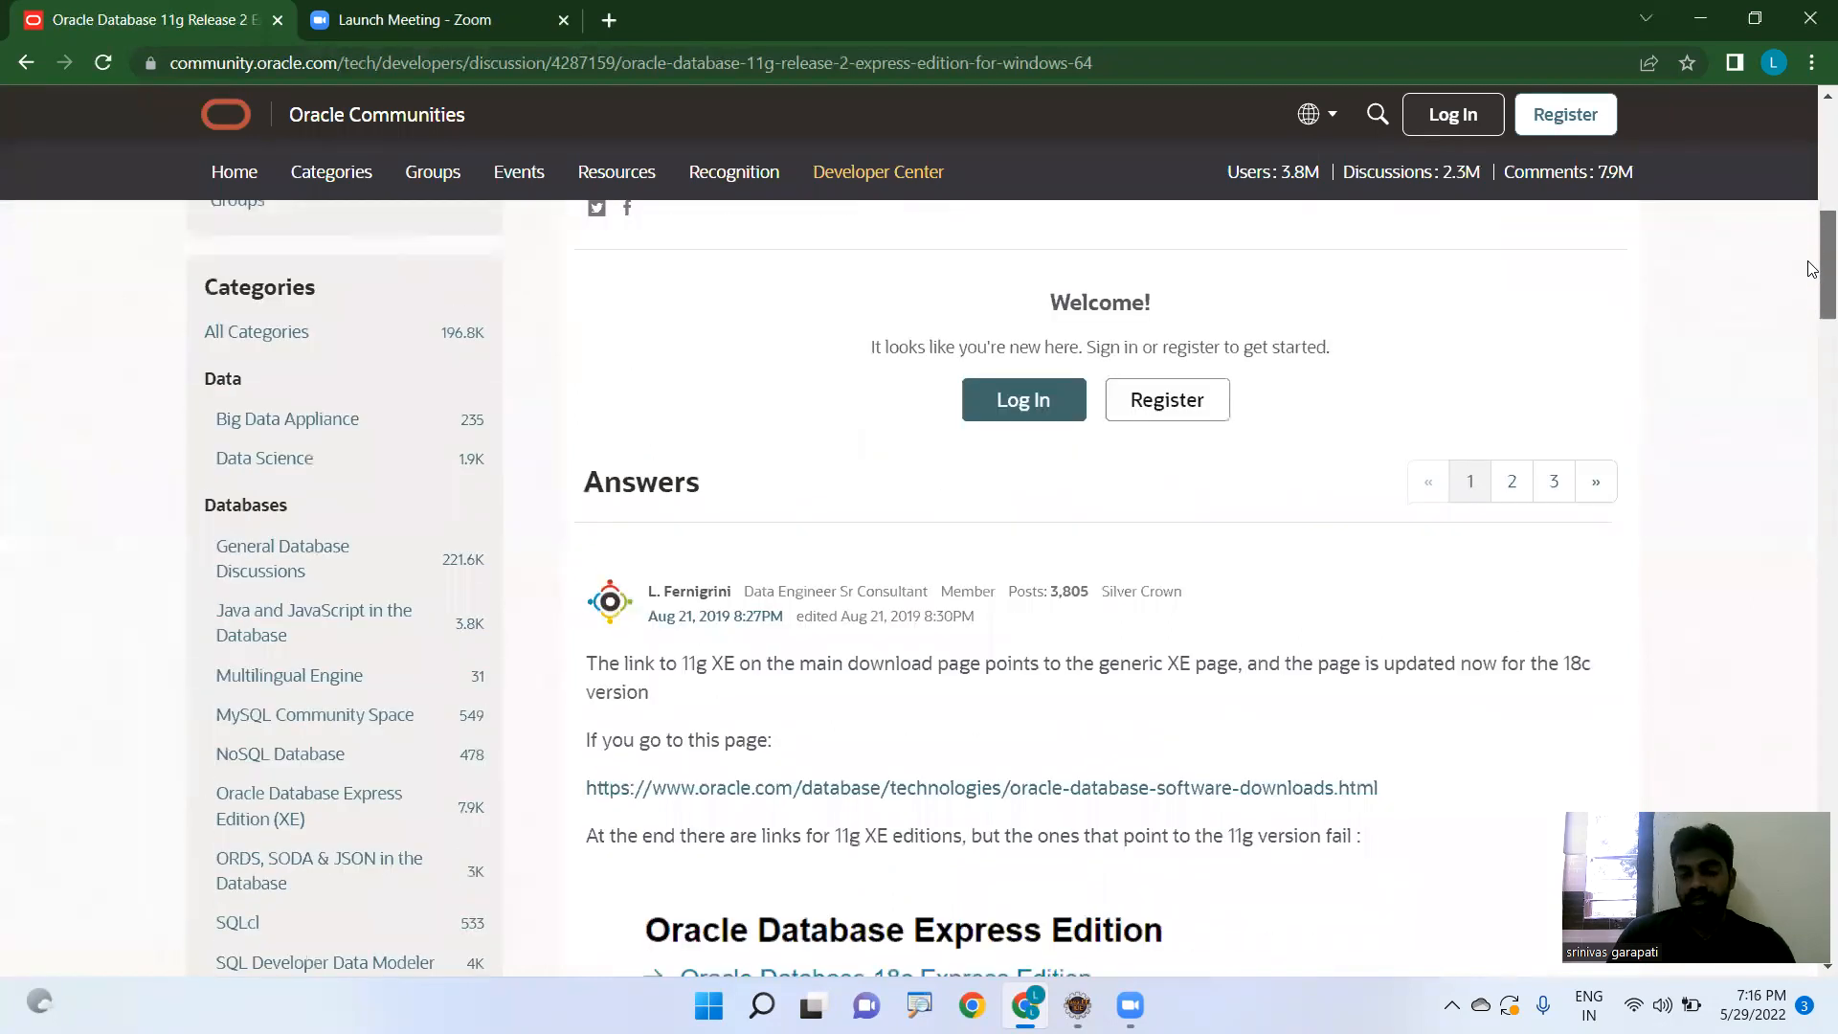
scroll("down", 3)
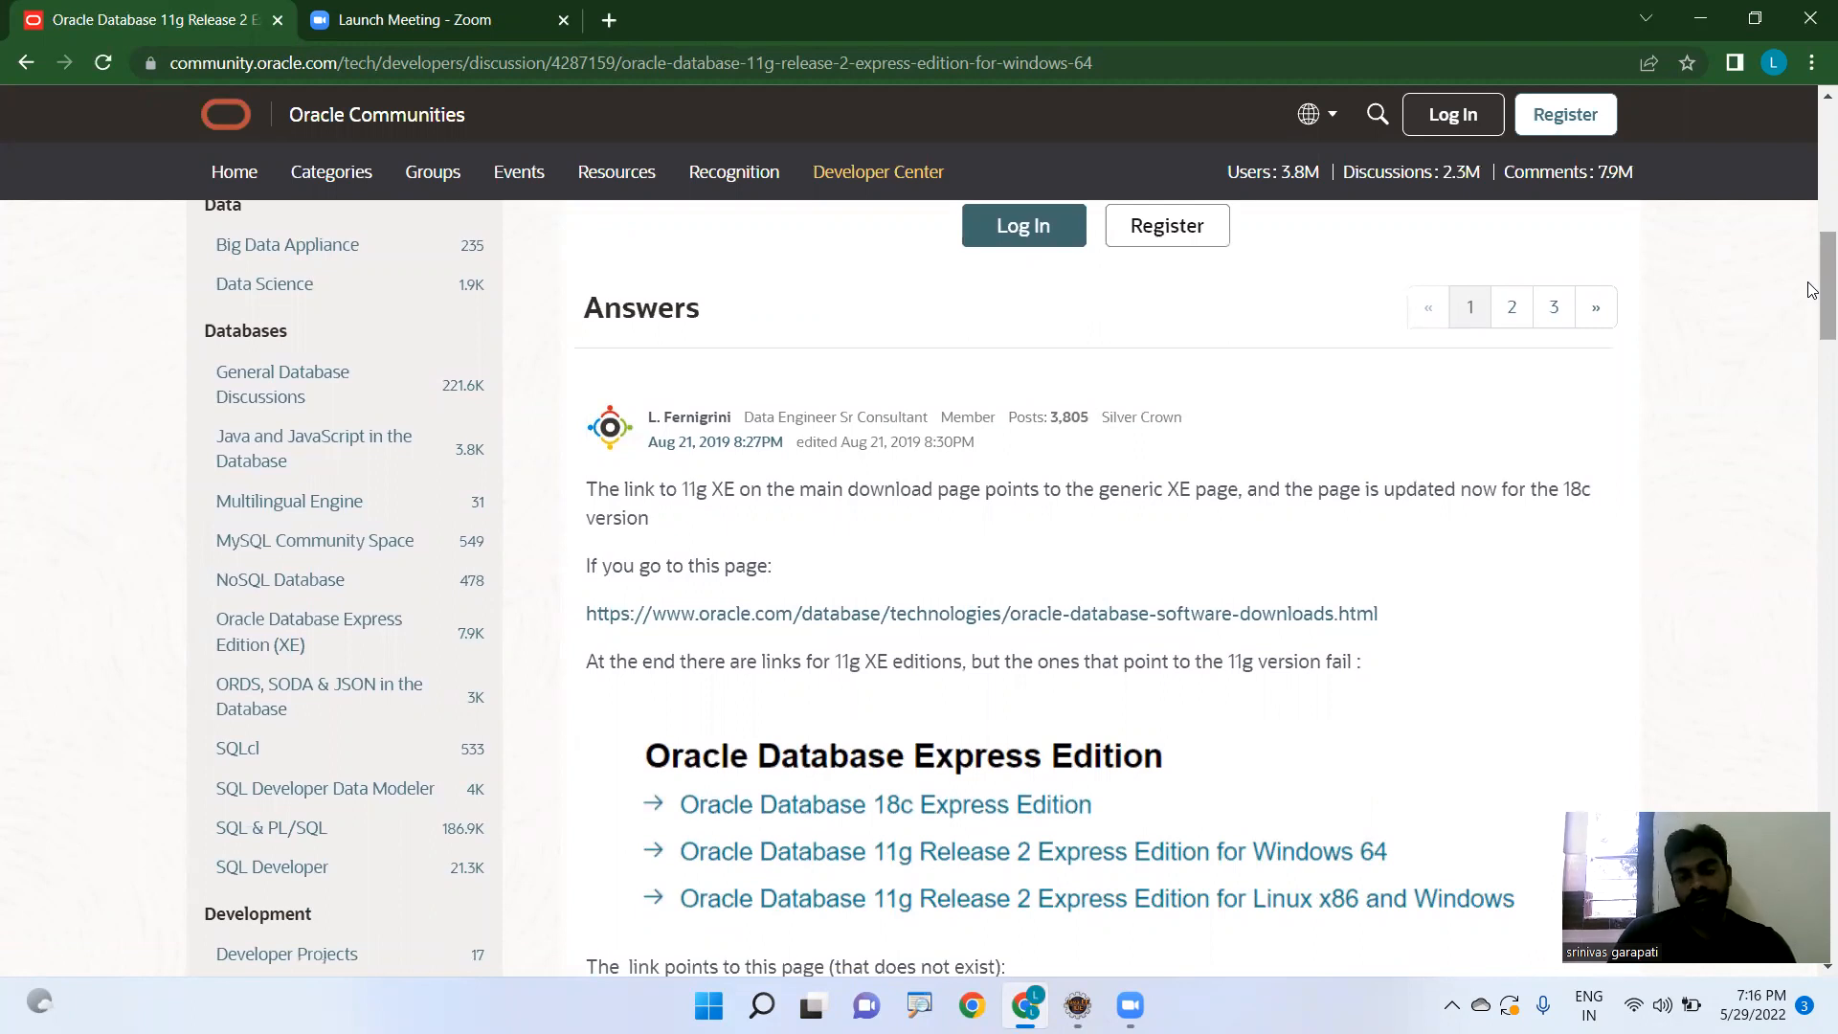
mouse_move(938, 598)
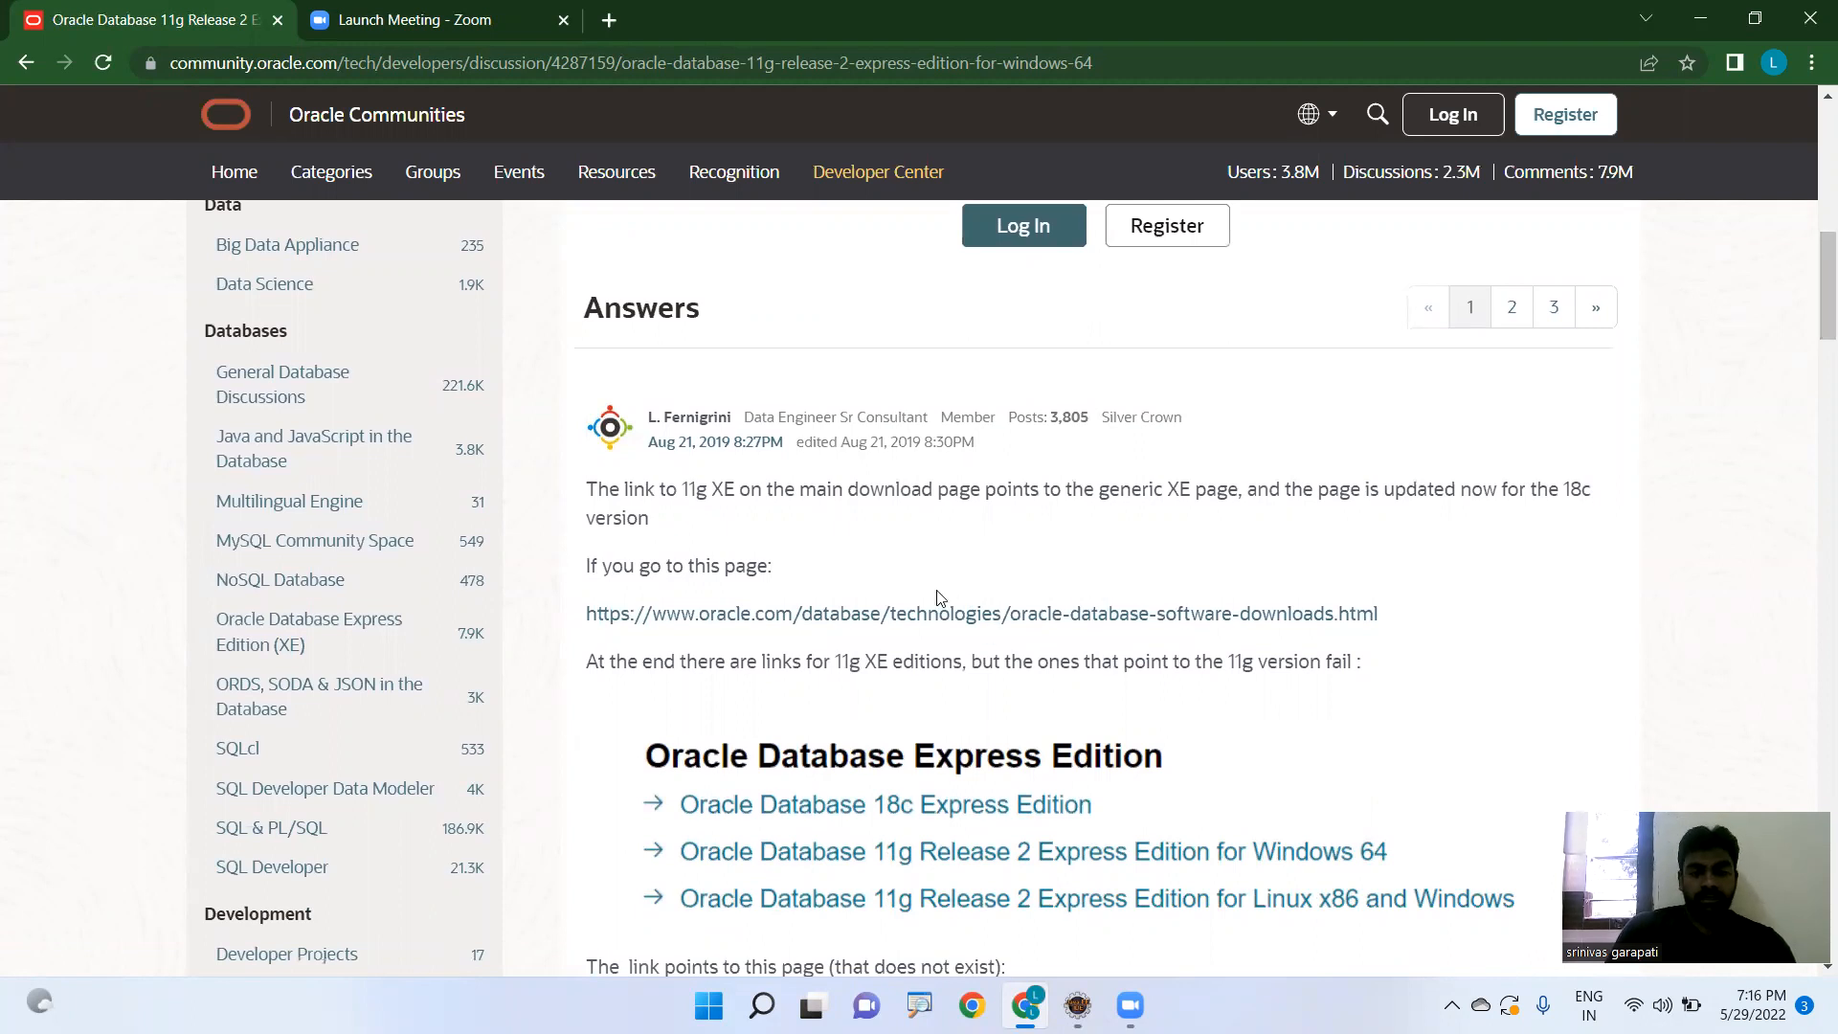
mouse_move(898, 613)
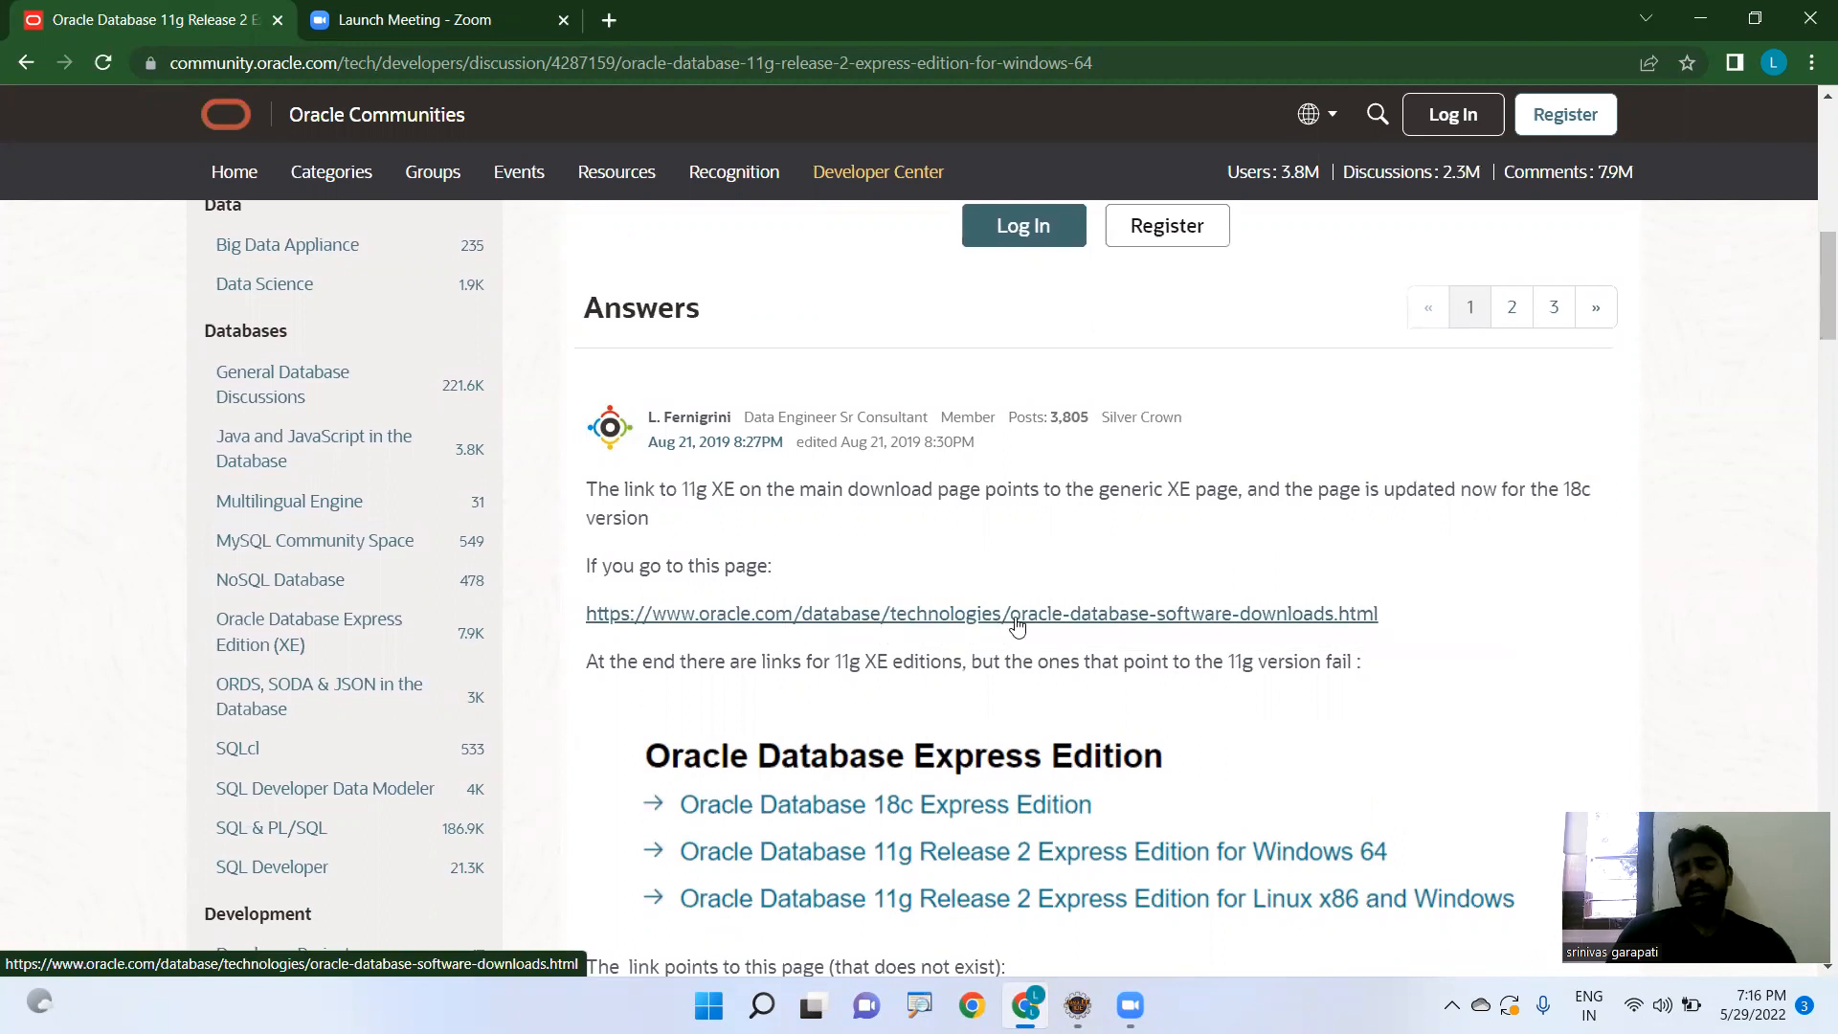
mouse_move(1015, 613)
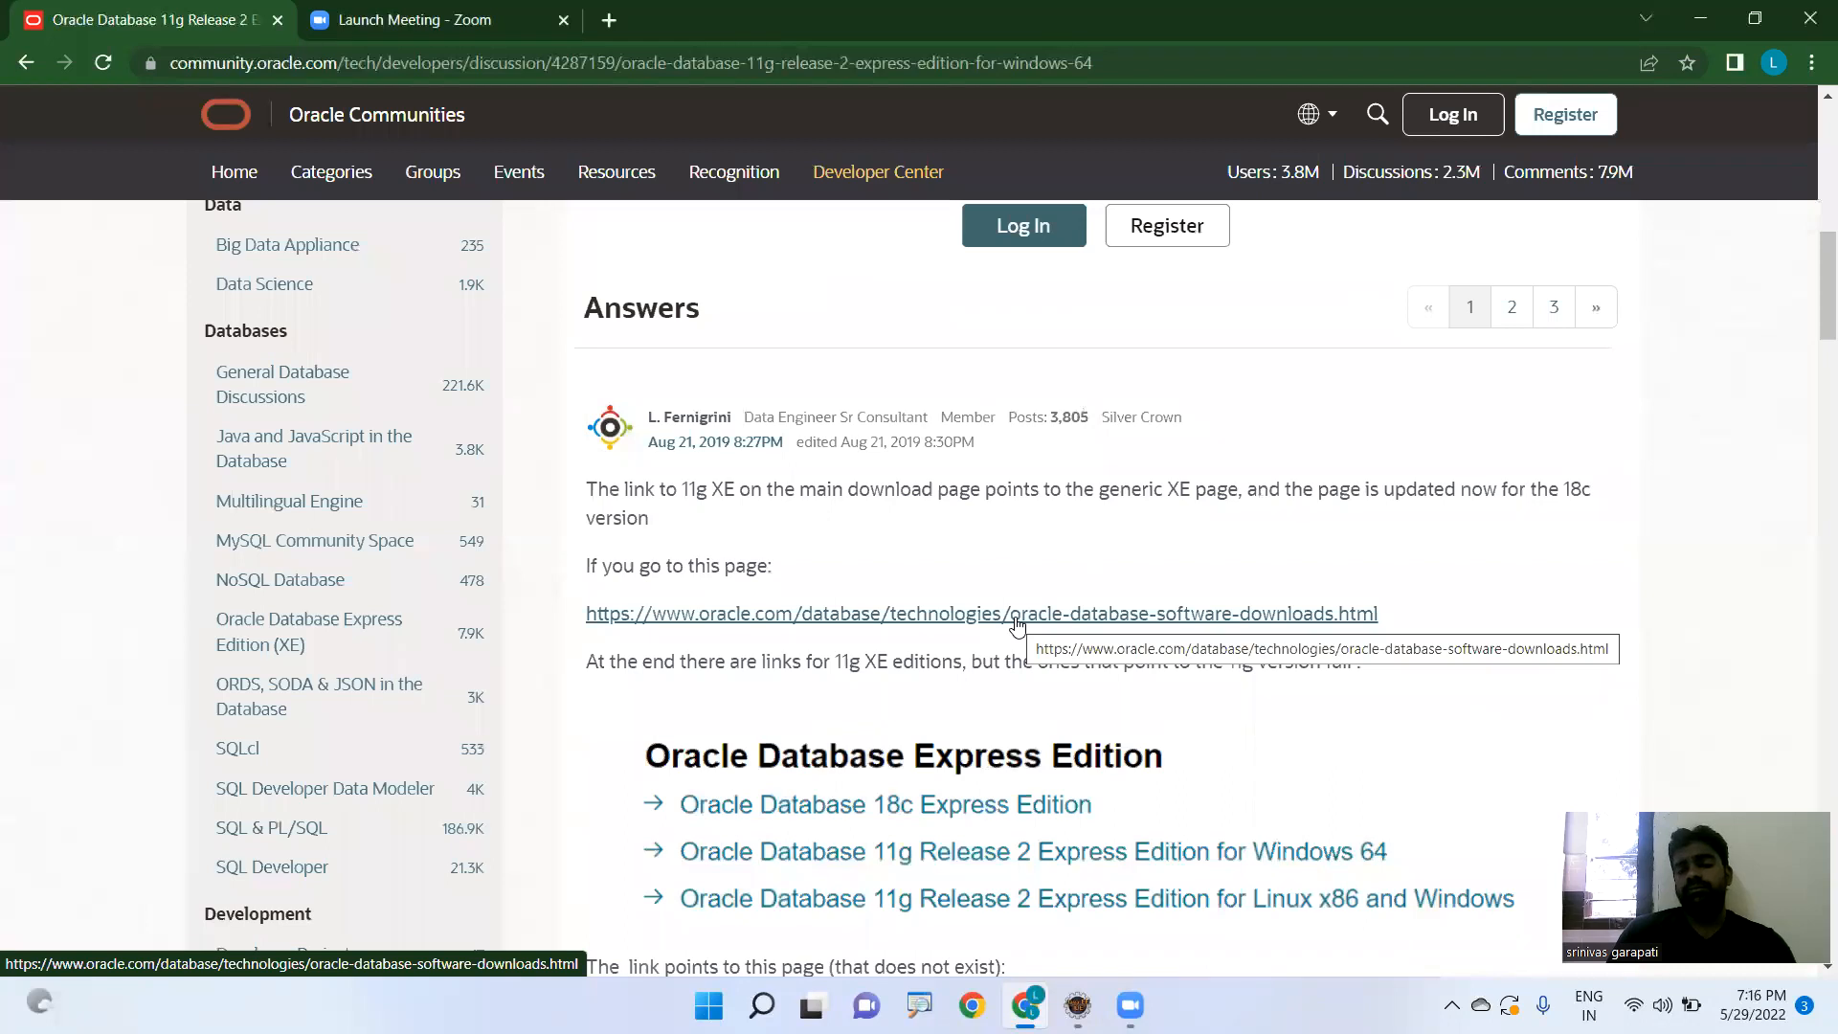
mouse_move(963, 624)
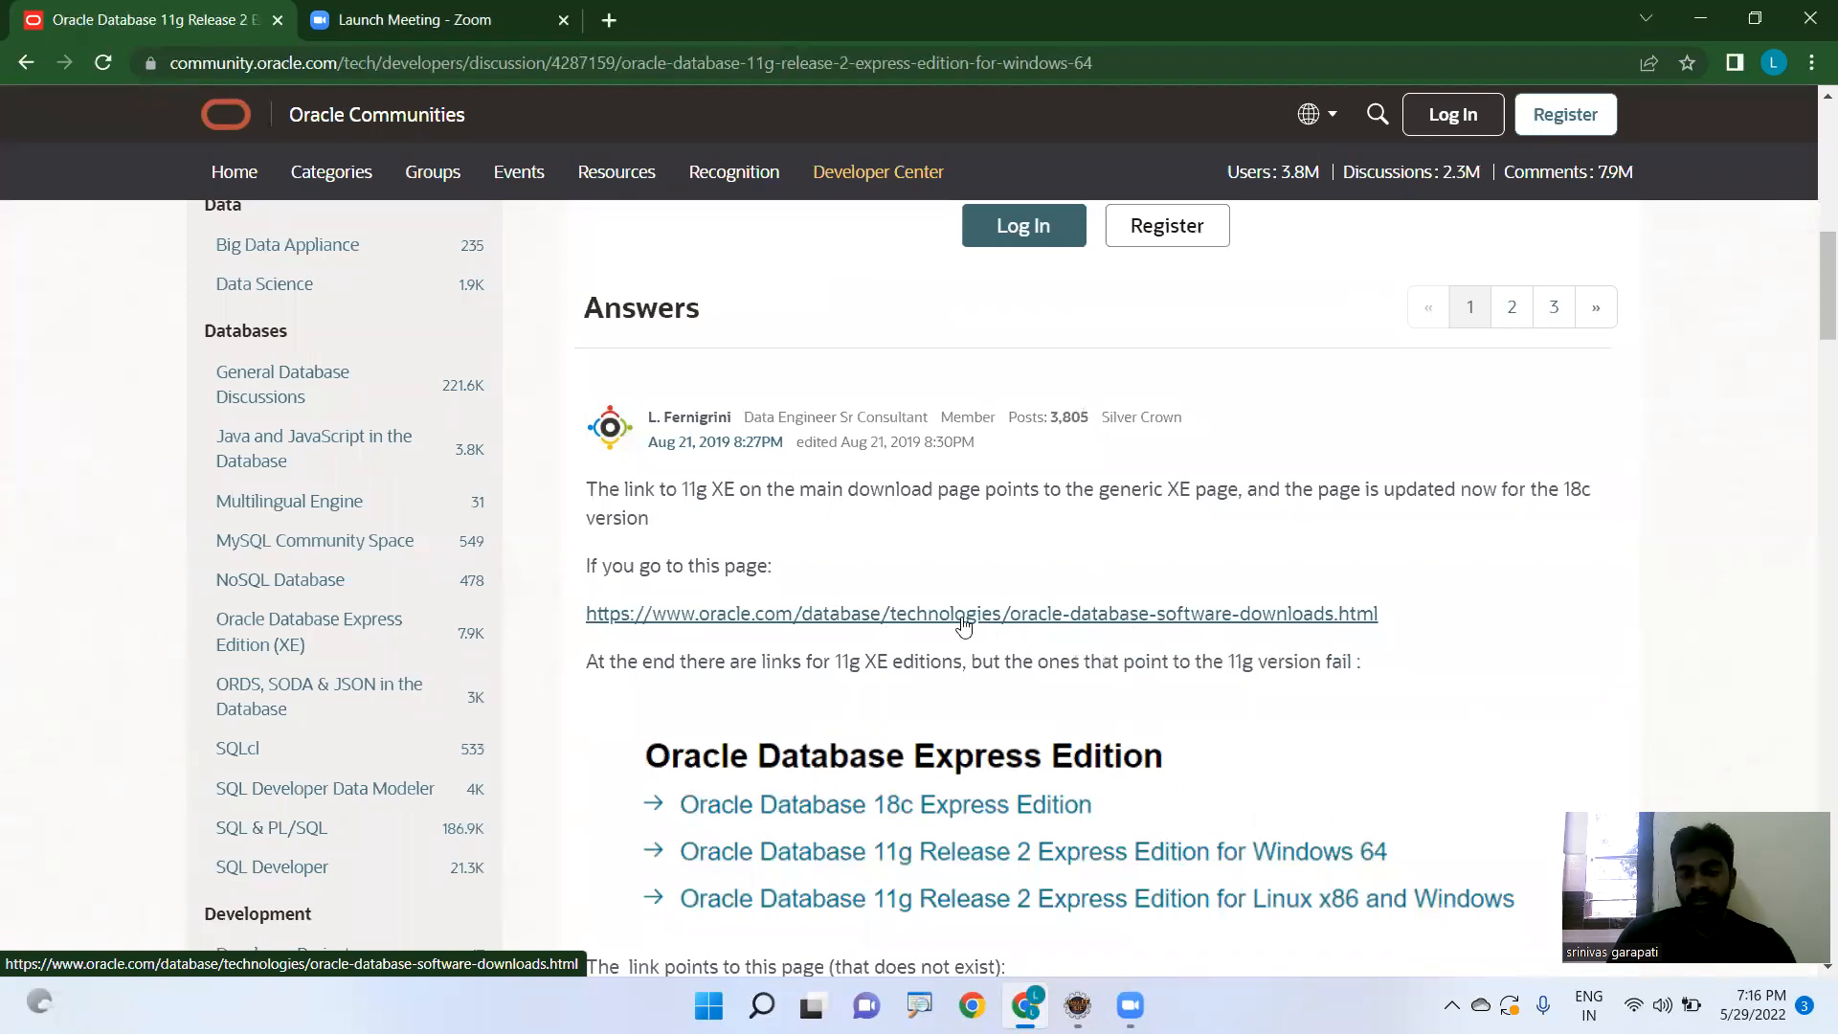
mouse_move(985, 613)
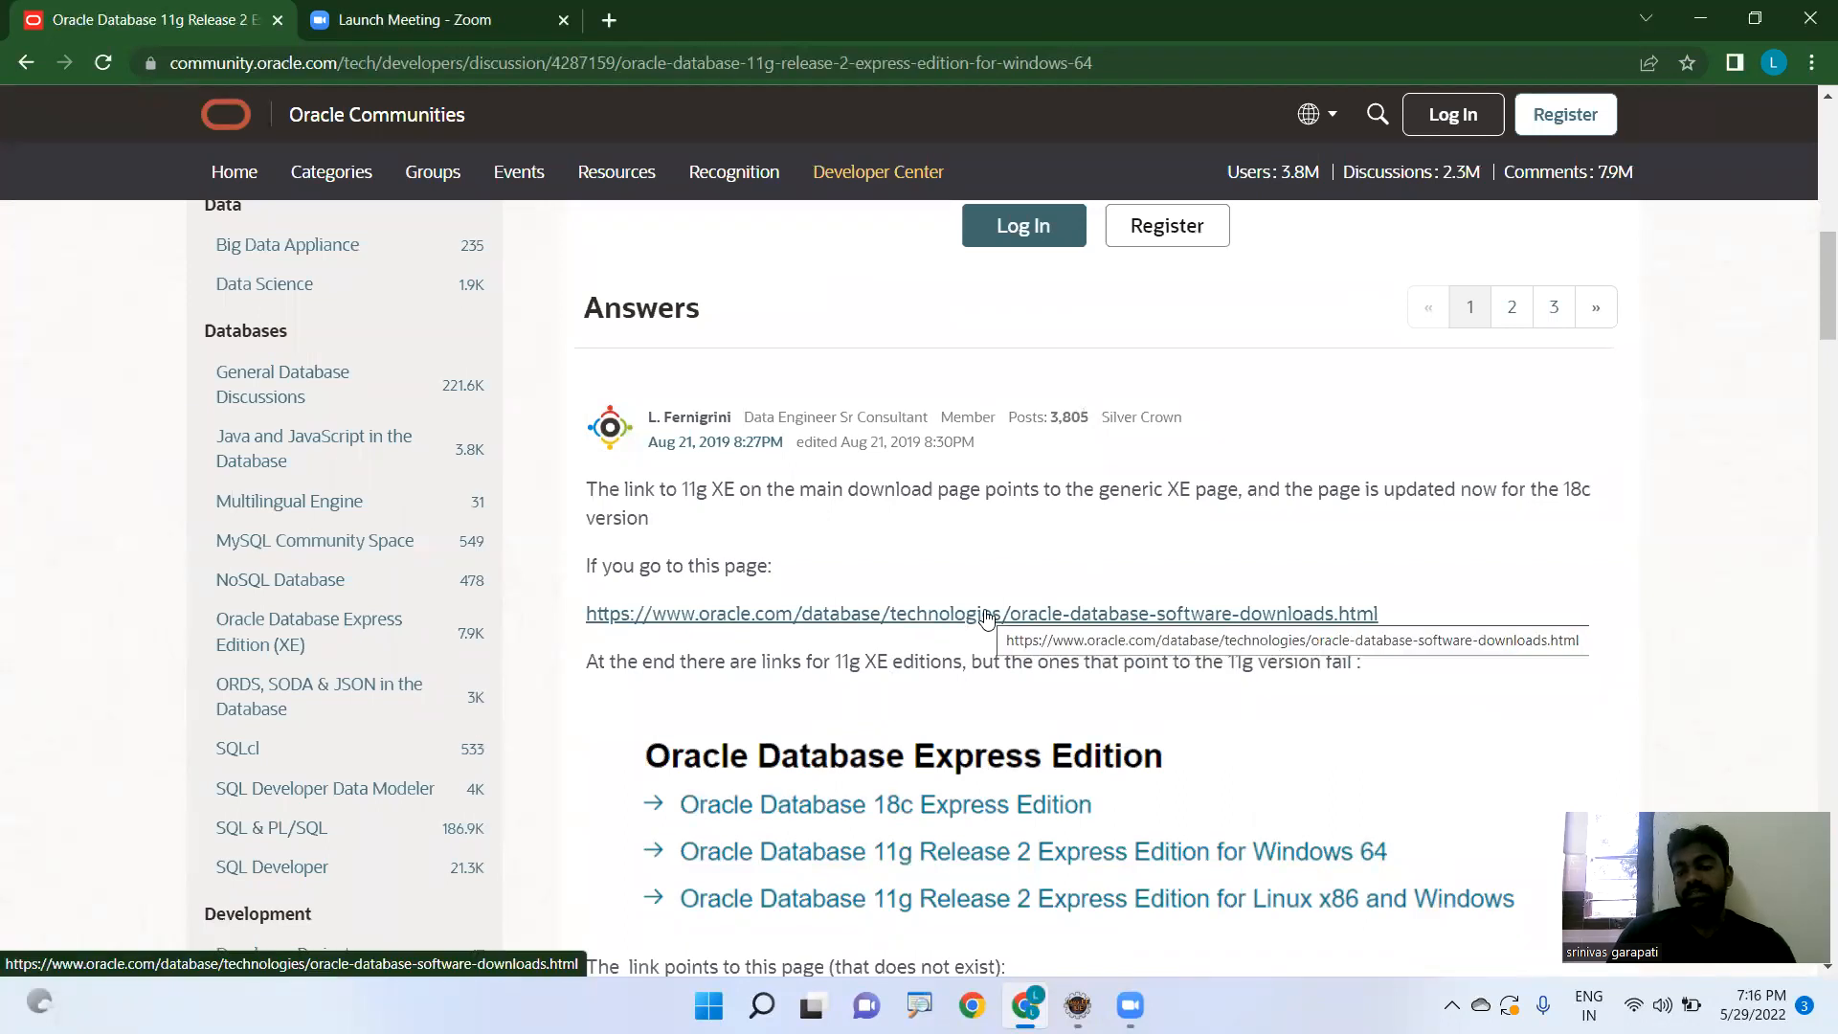
- Open Oracle's Database Software Downloads page from the answer and look over the 19c and 21c tables
left_click(980, 613)
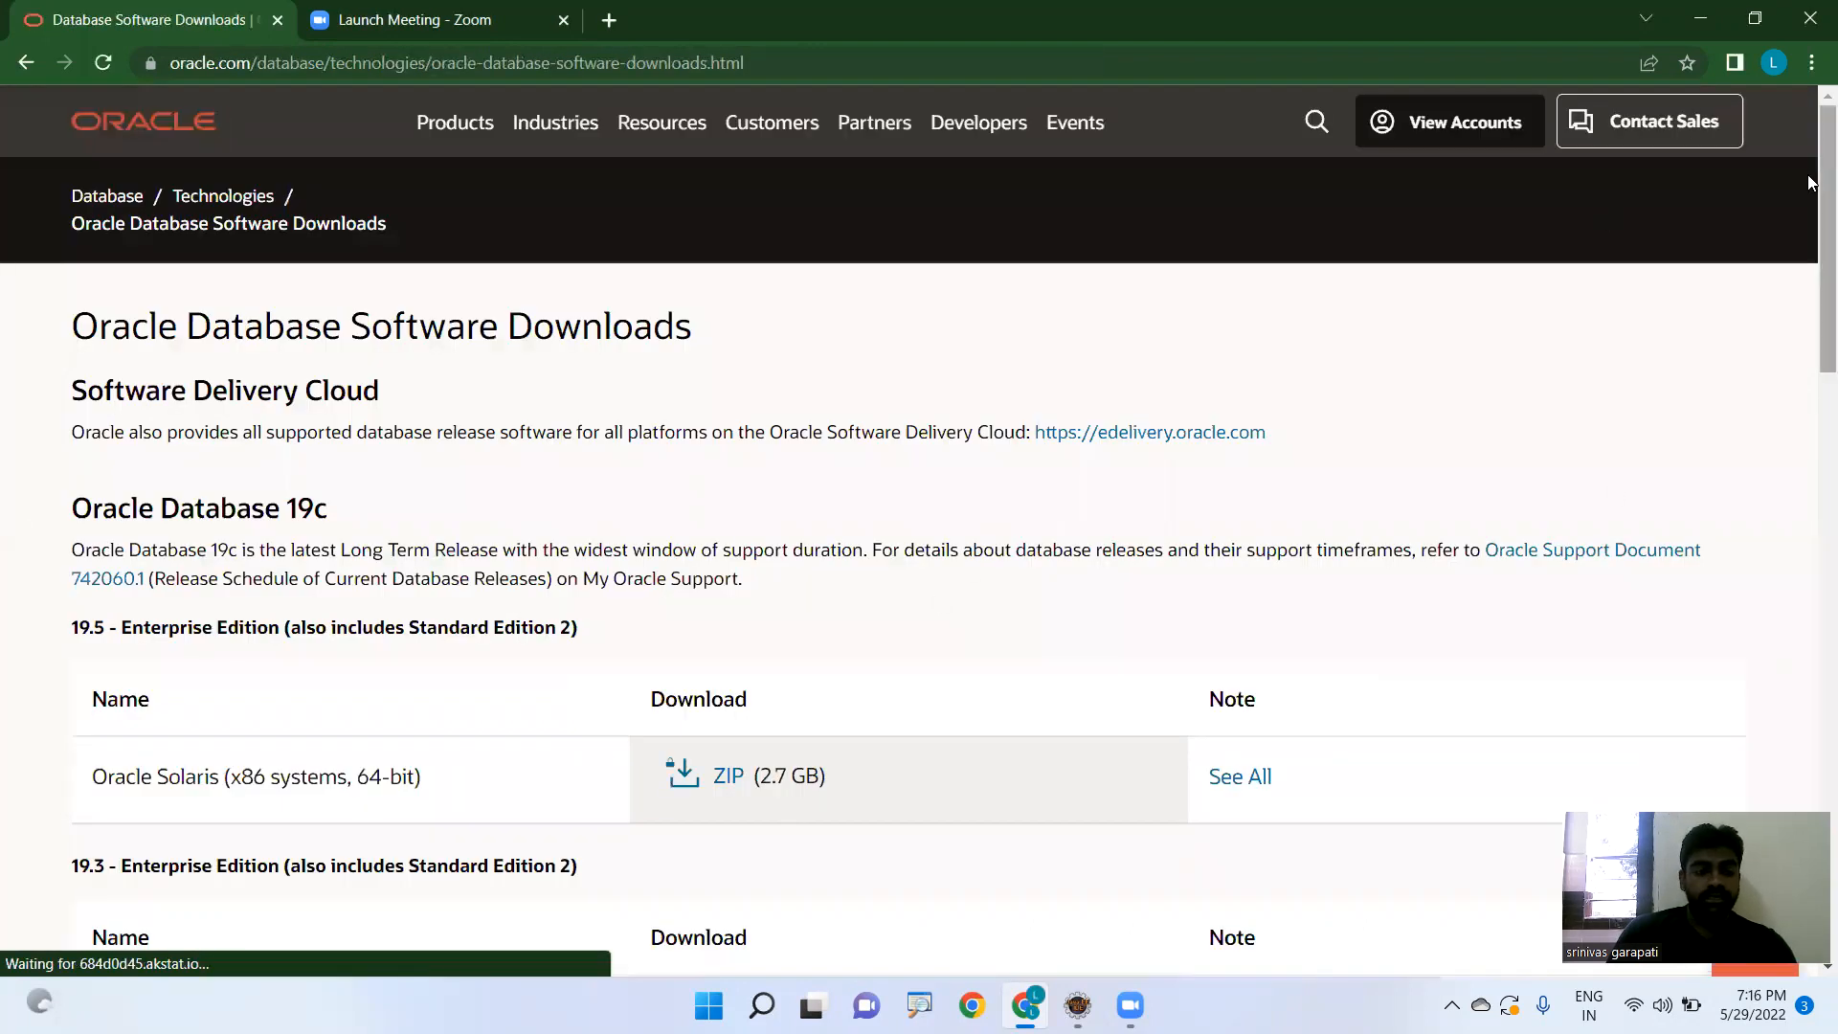
scroll("down", 3)
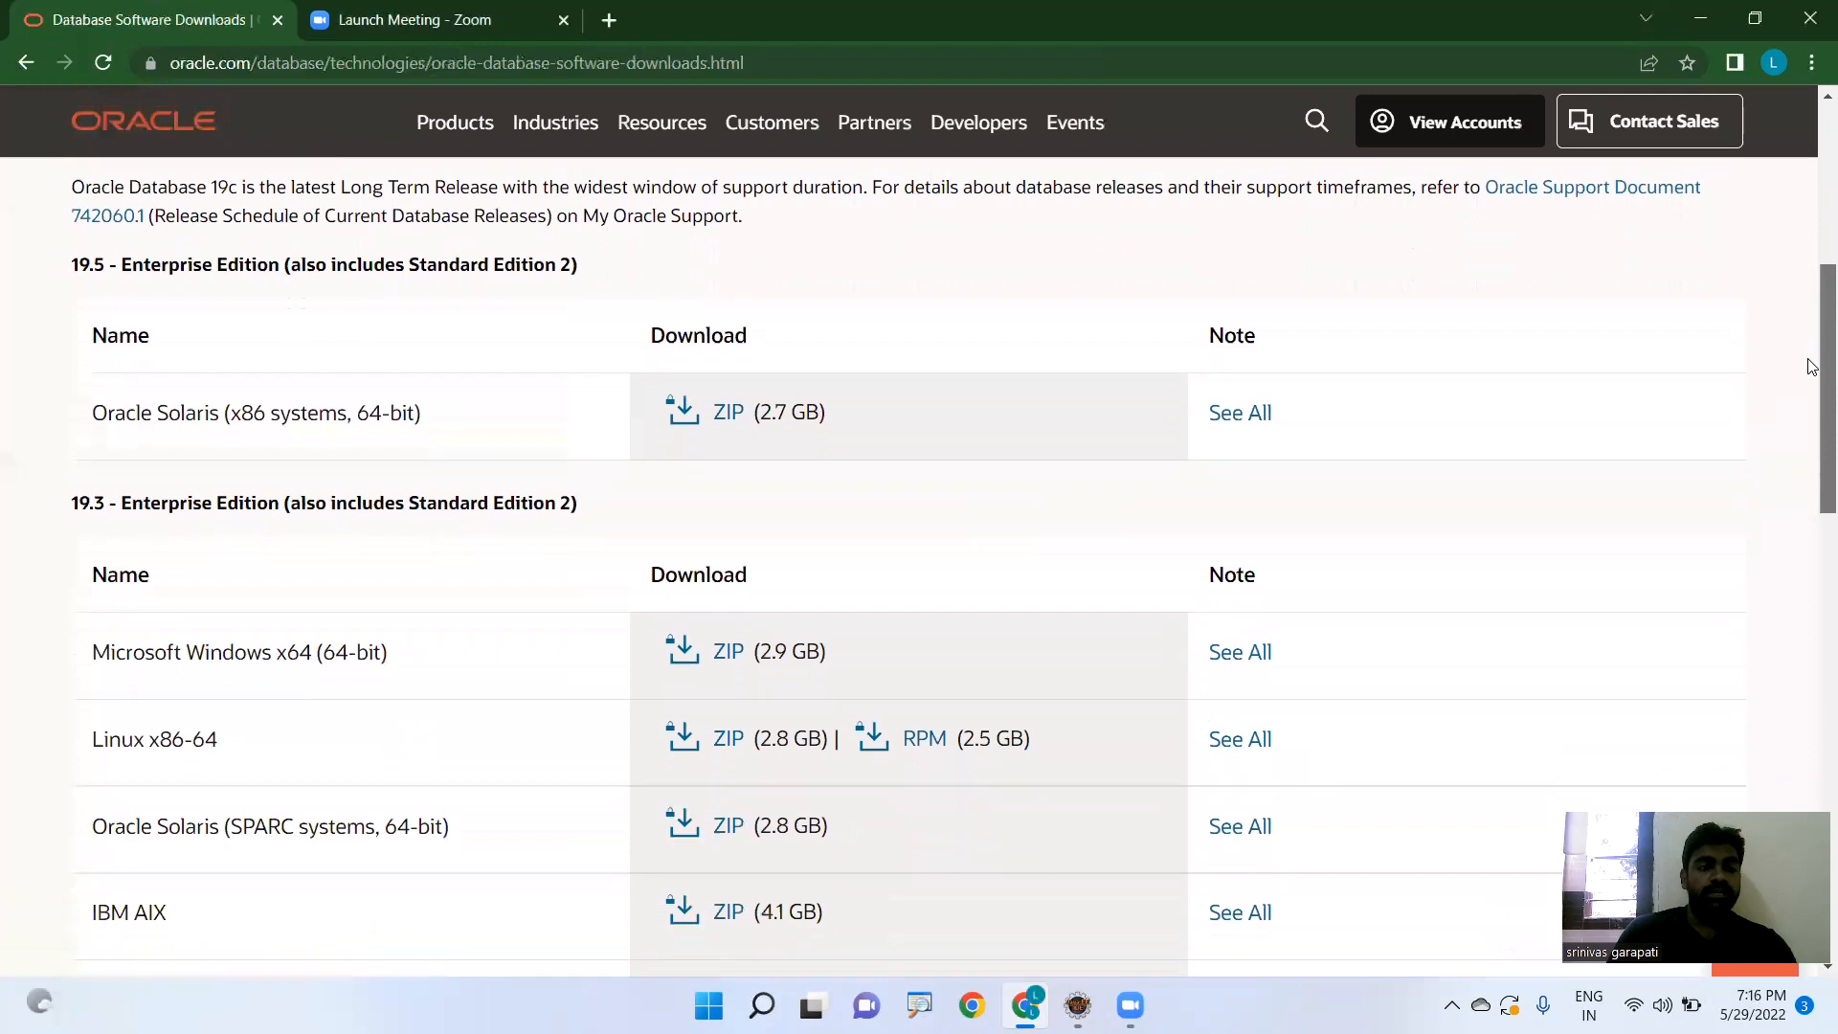
scroll("down", 3)
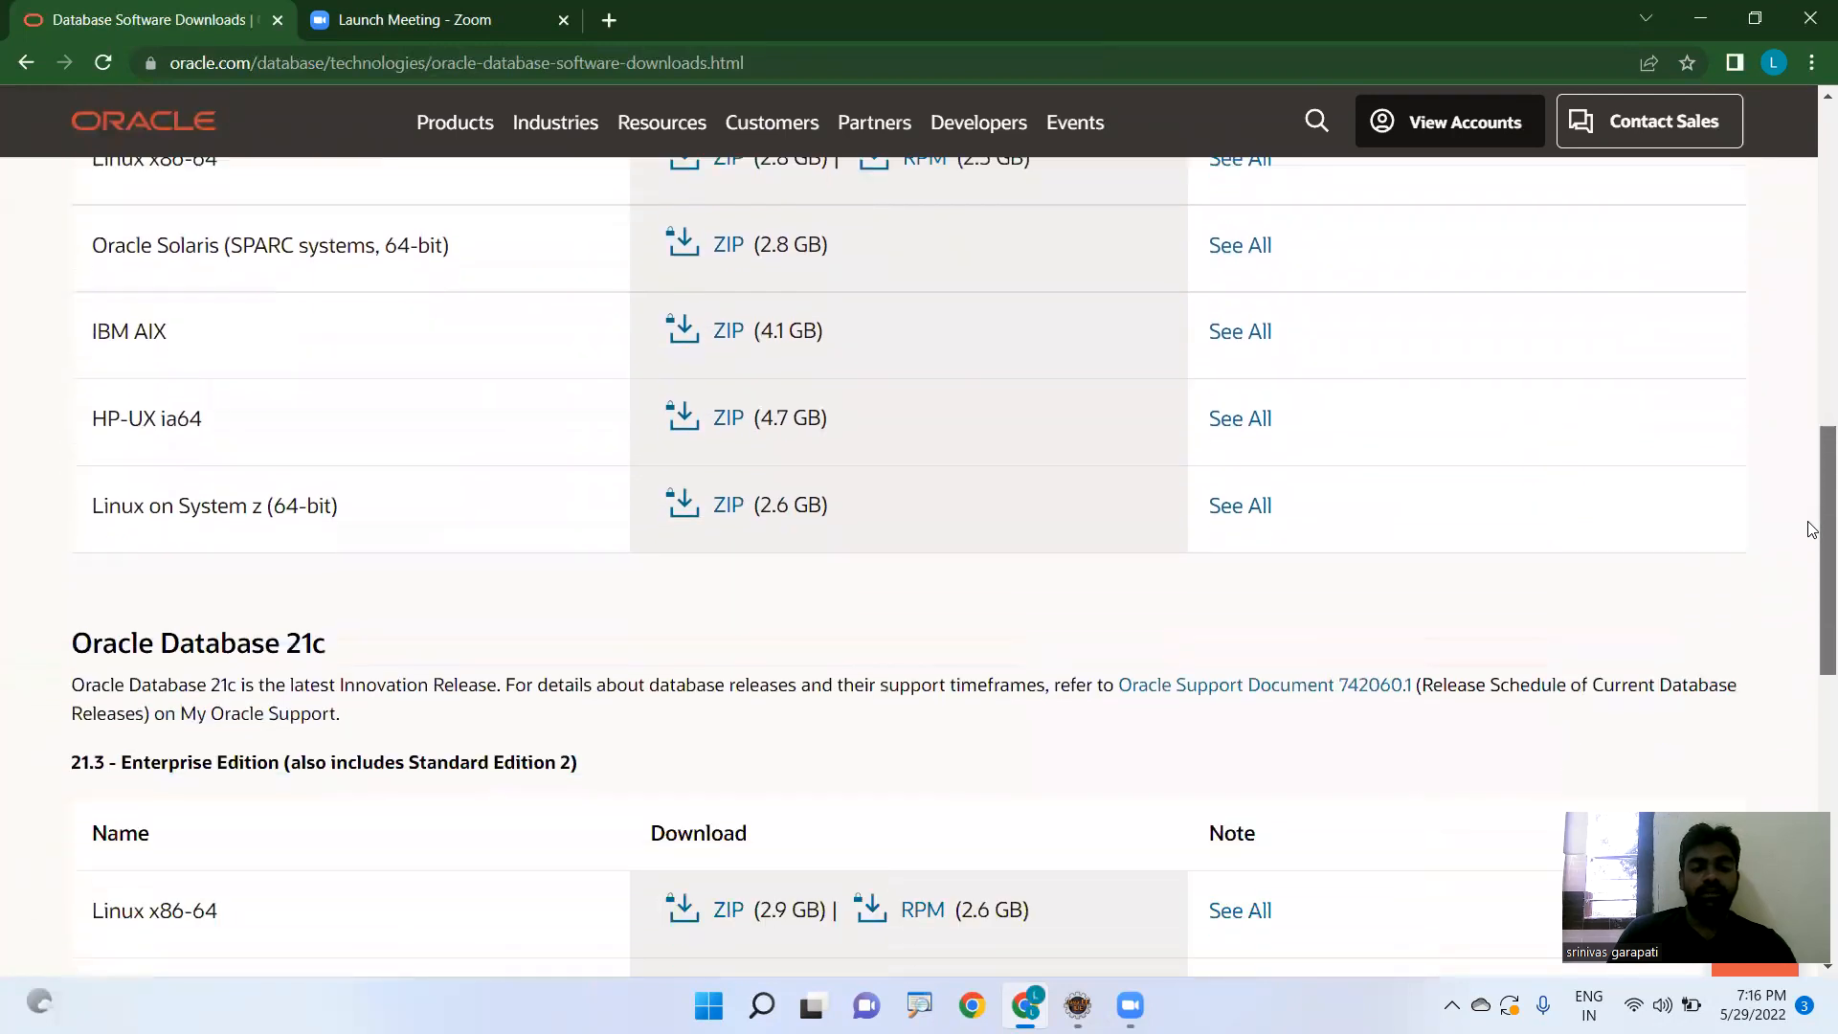
scroll("up", 3)
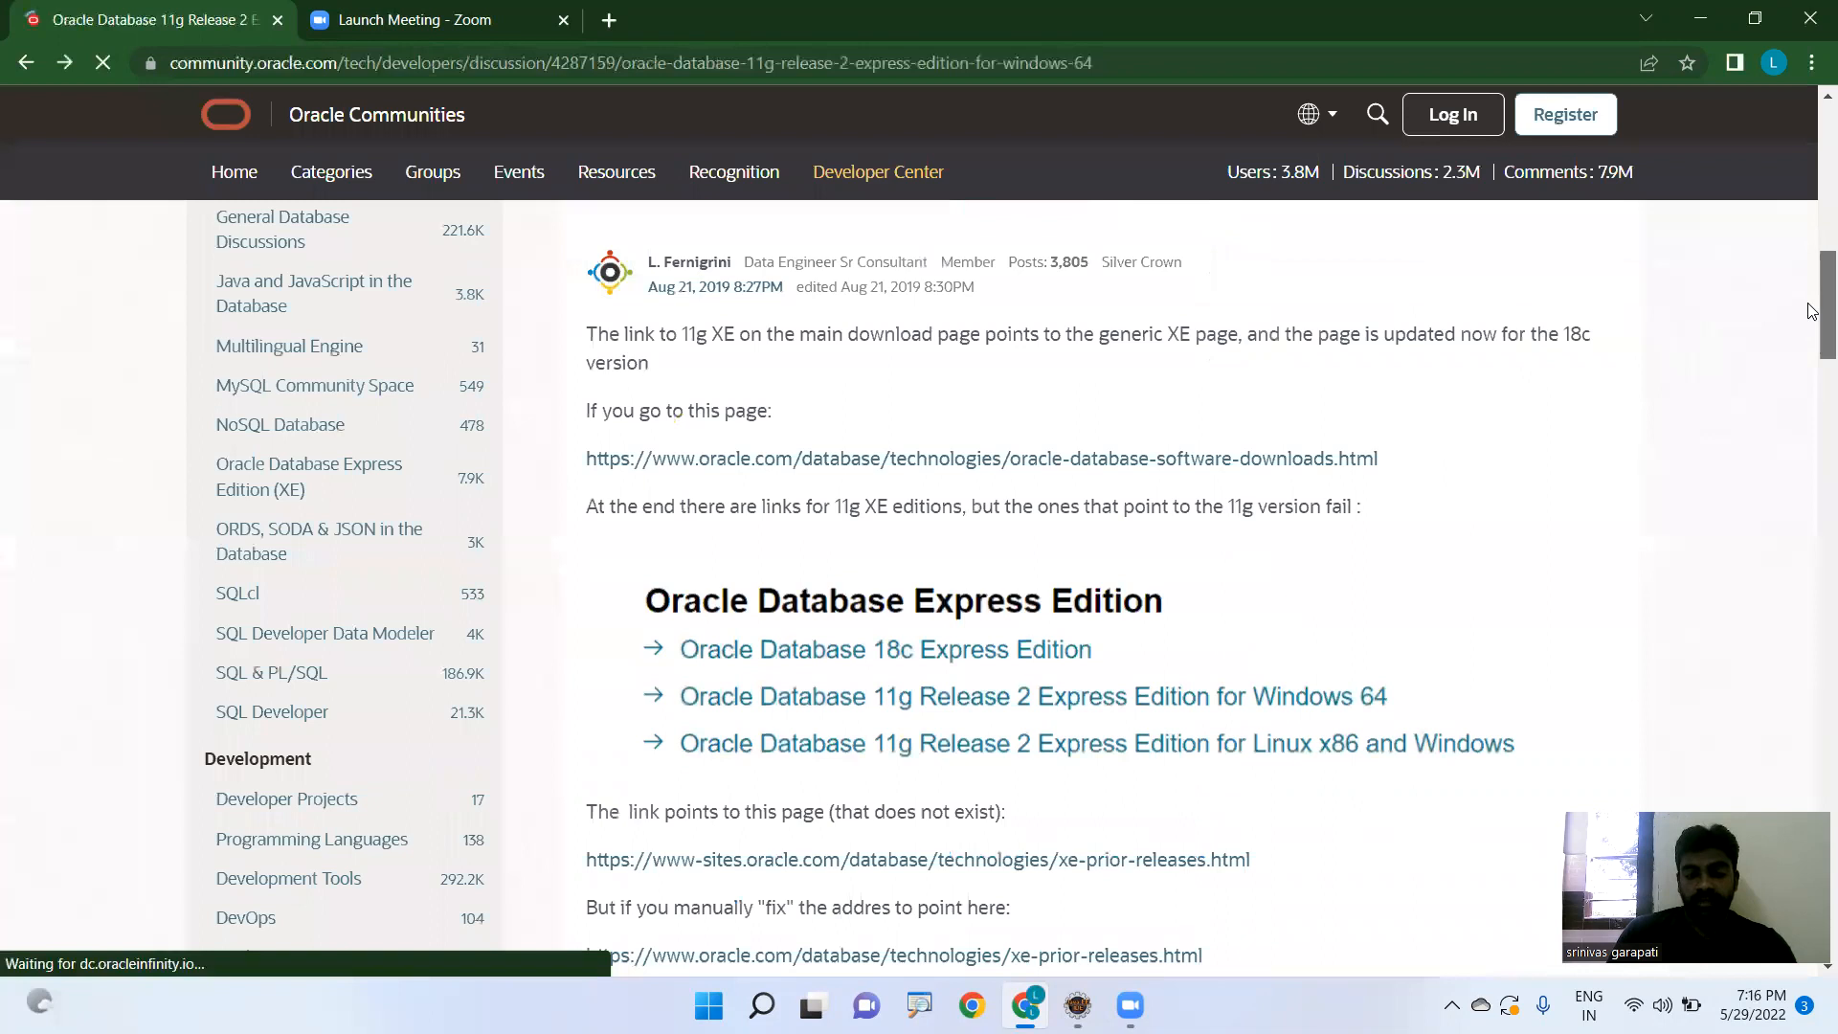
- Scroll down the thread to the reply giving the xe-prior-release-downloads link
scroll("down", 3)
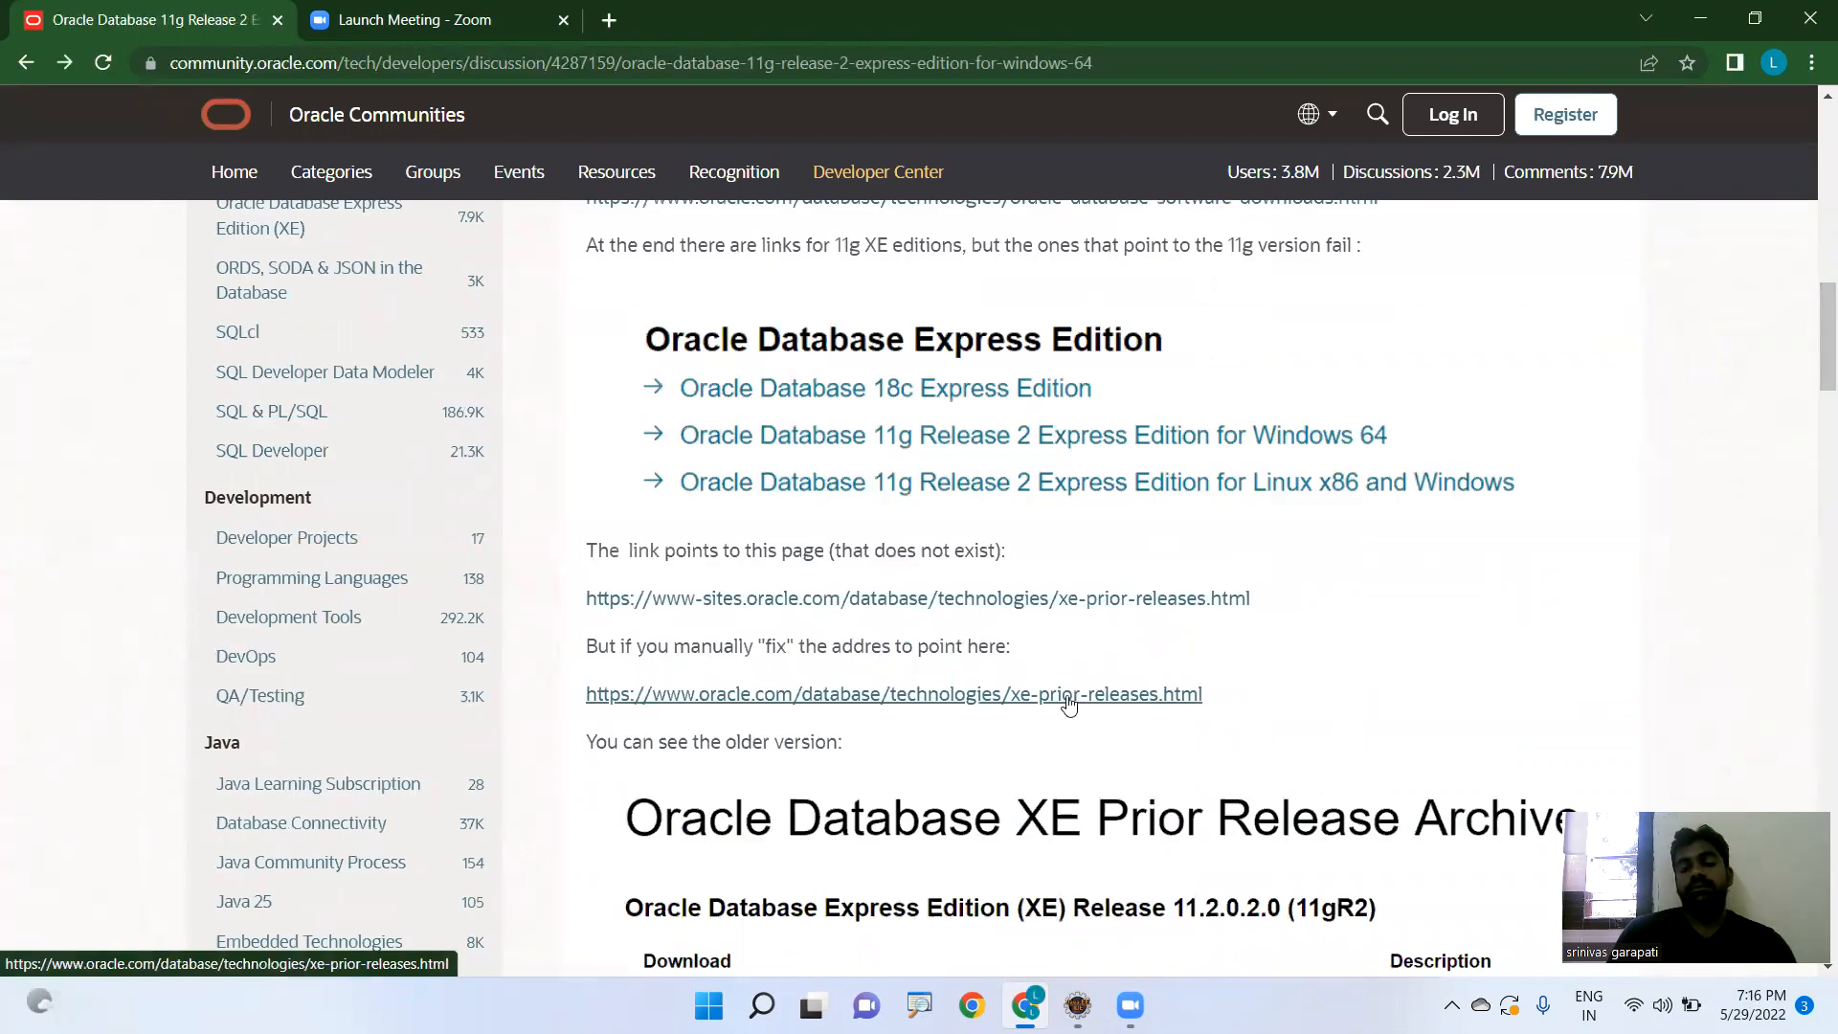
scroll("down", 3)
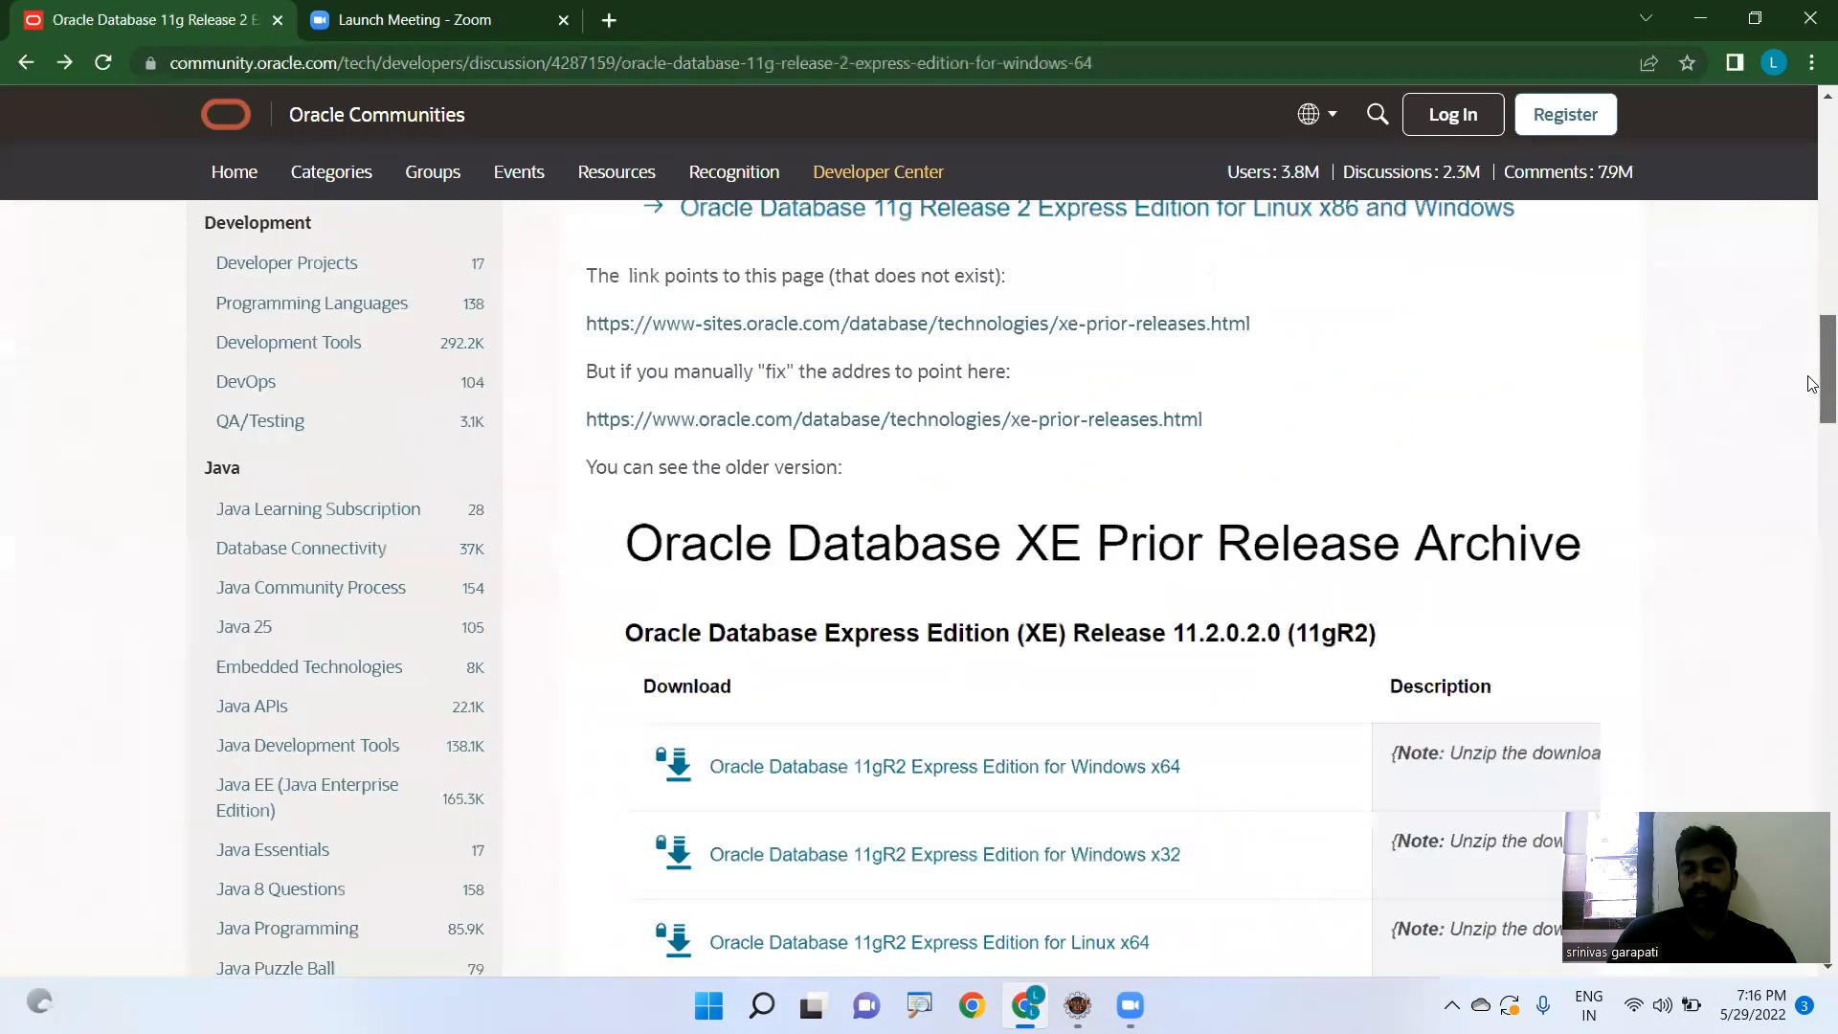
scroll("down", 3)
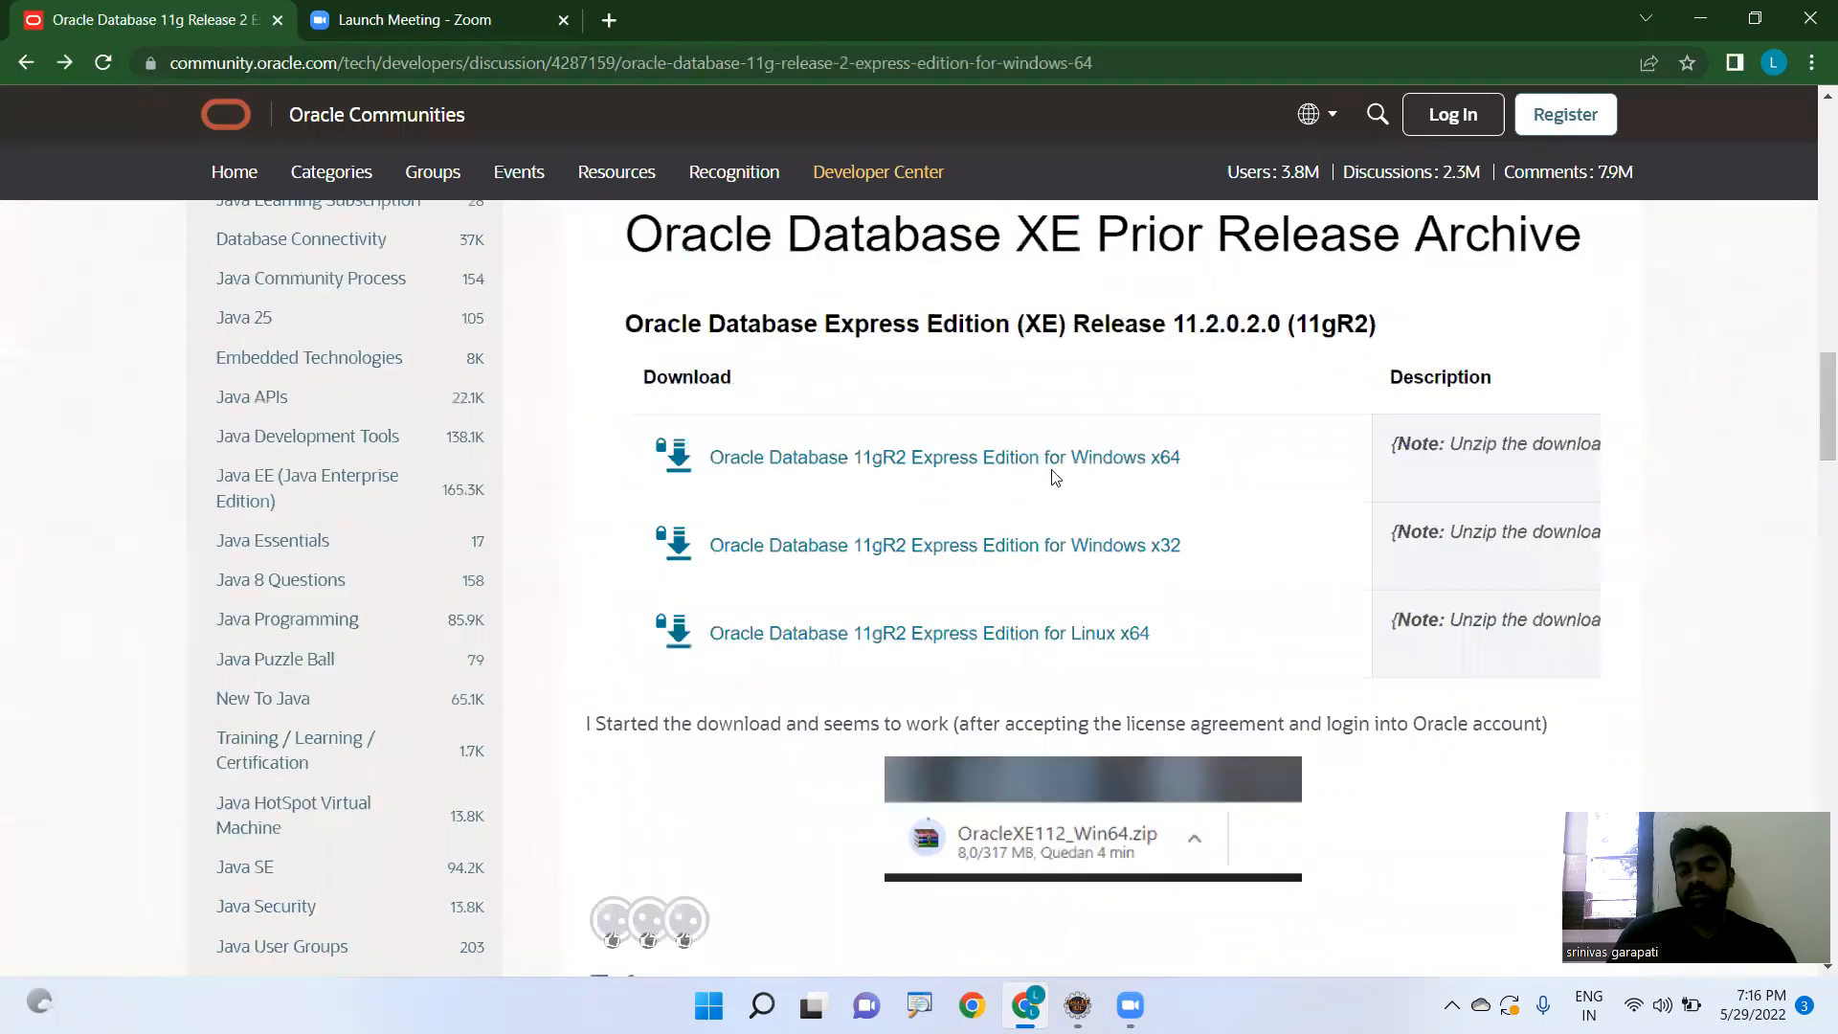
scroll("down", 3)
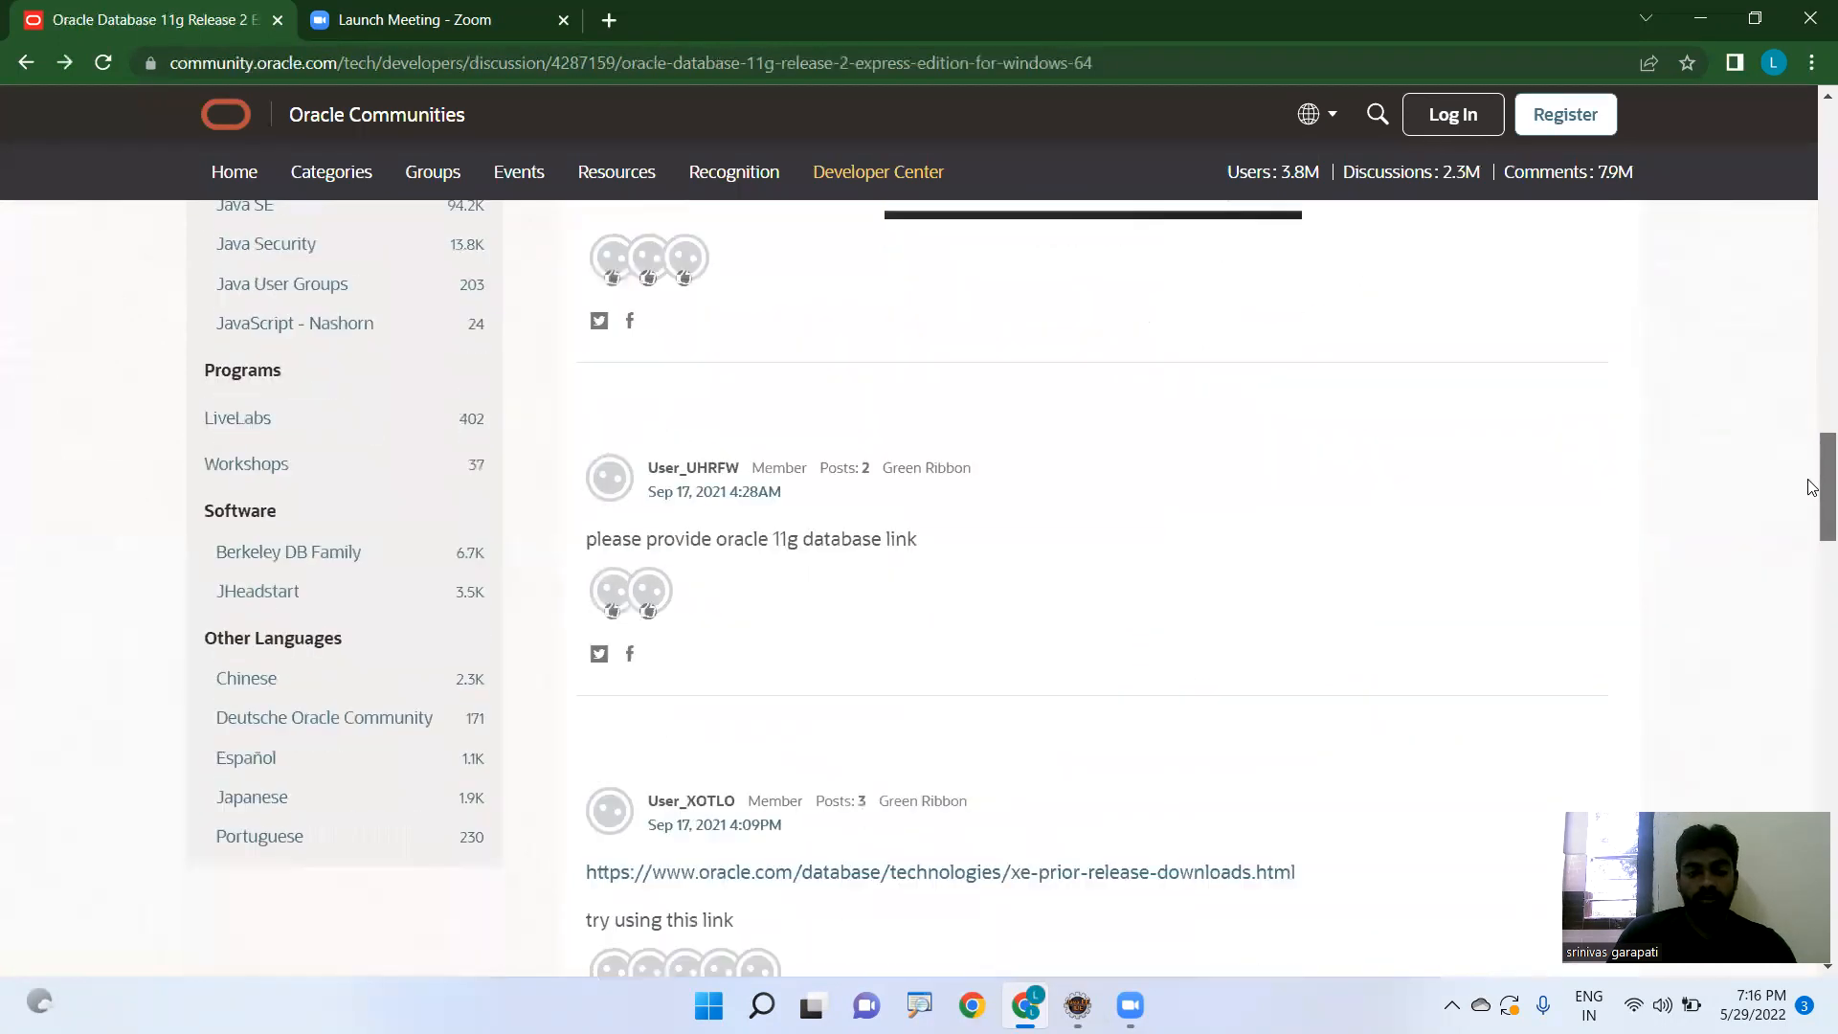
scroll("down", 3)
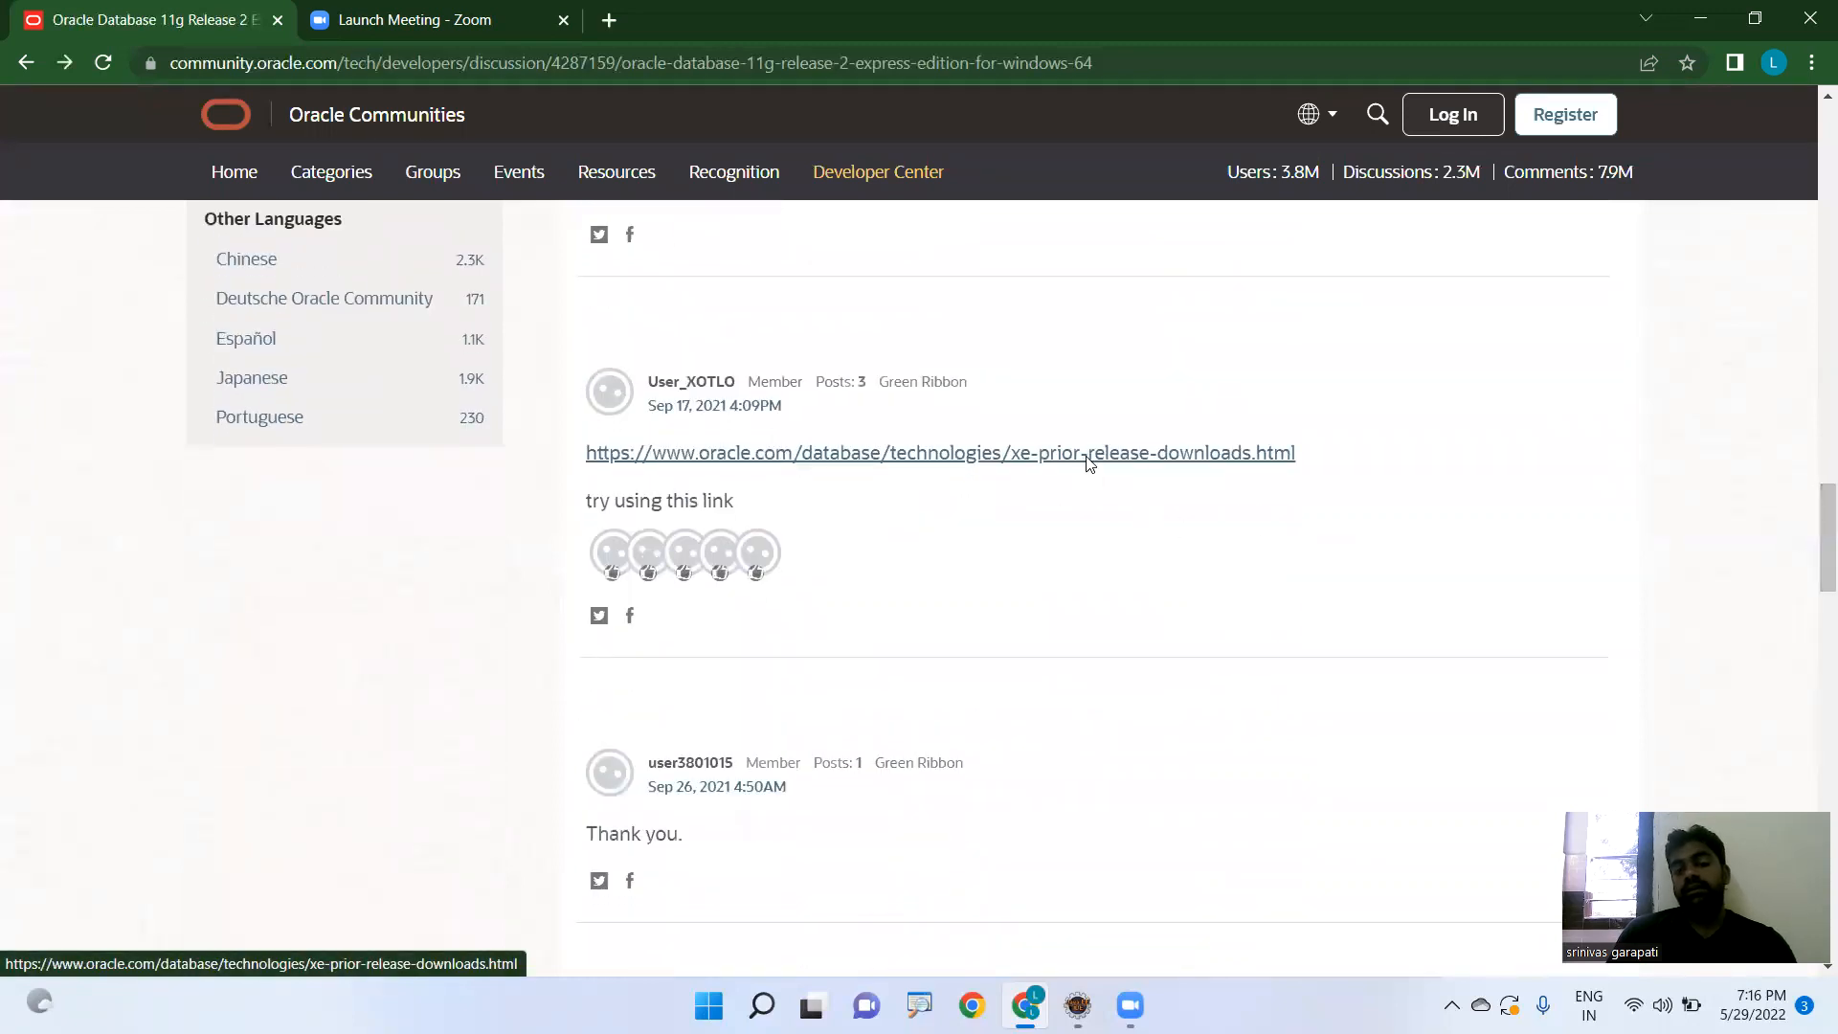
- Open the XE prior release archive, start the 11gR2 Windows x64 zip download, then cancel it from the download bar
left_click(941, 452)
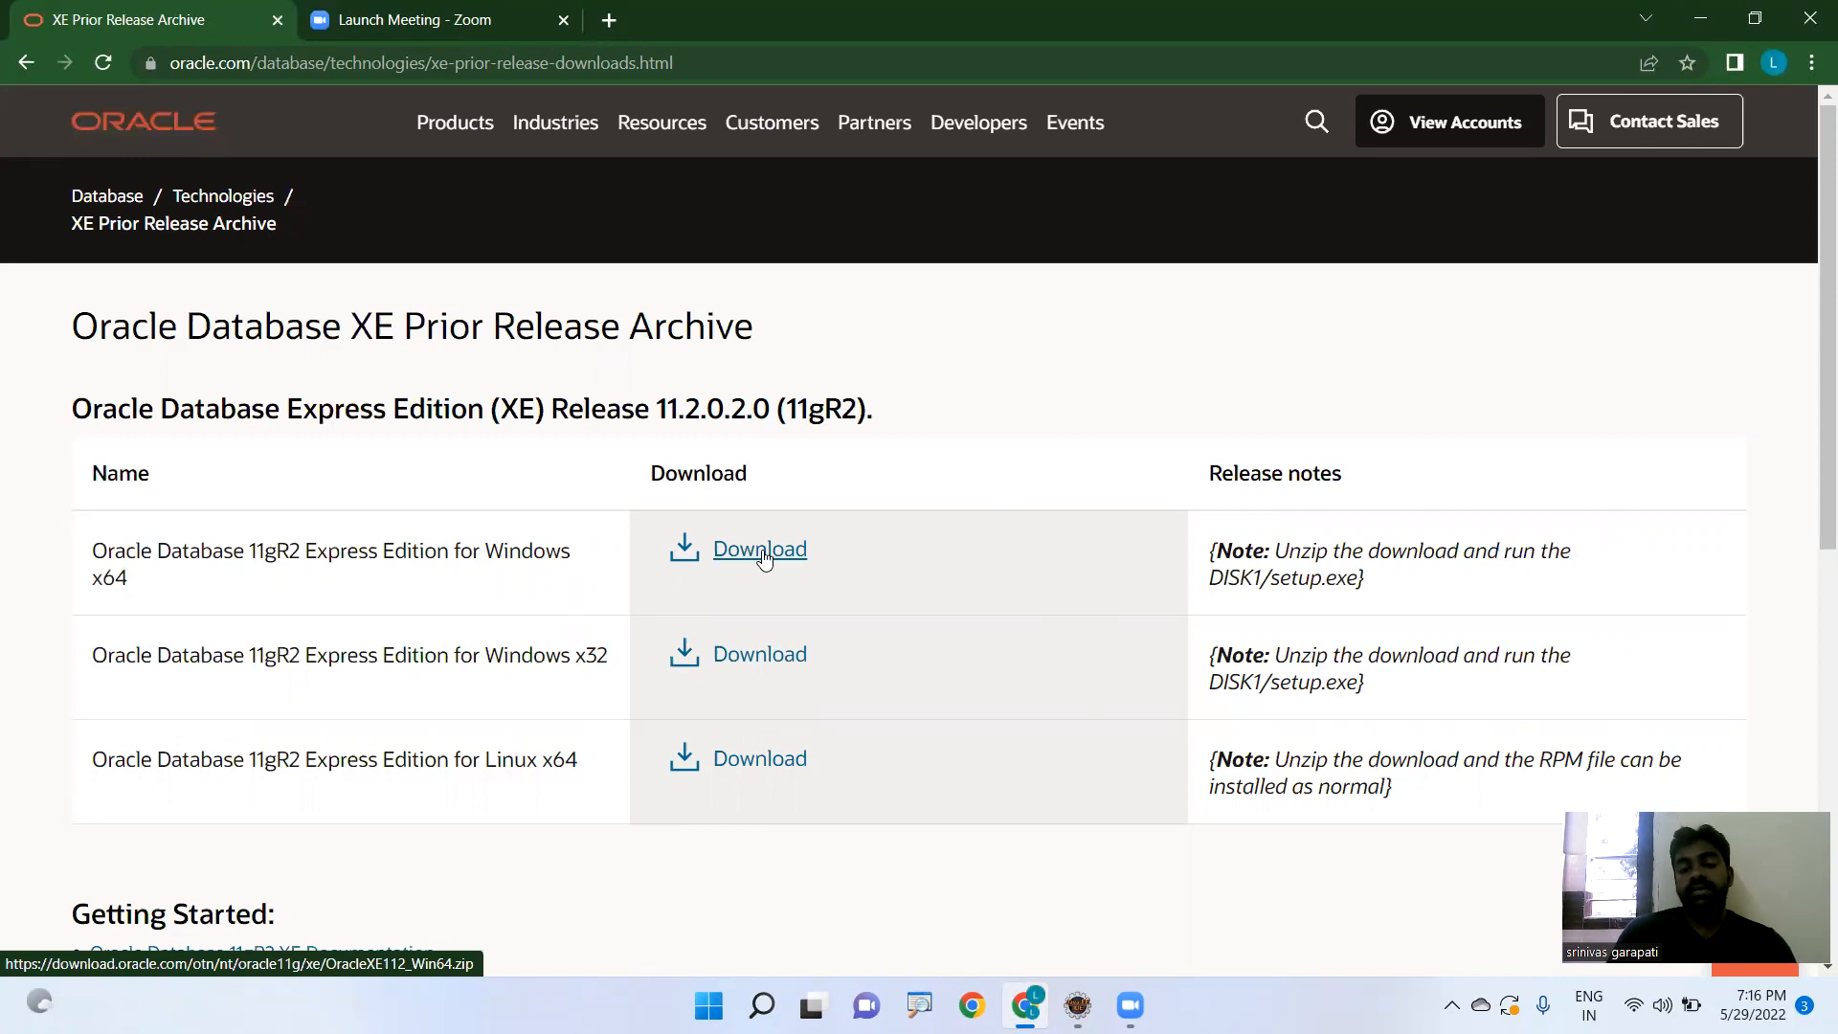
mouse_move(758, 550)
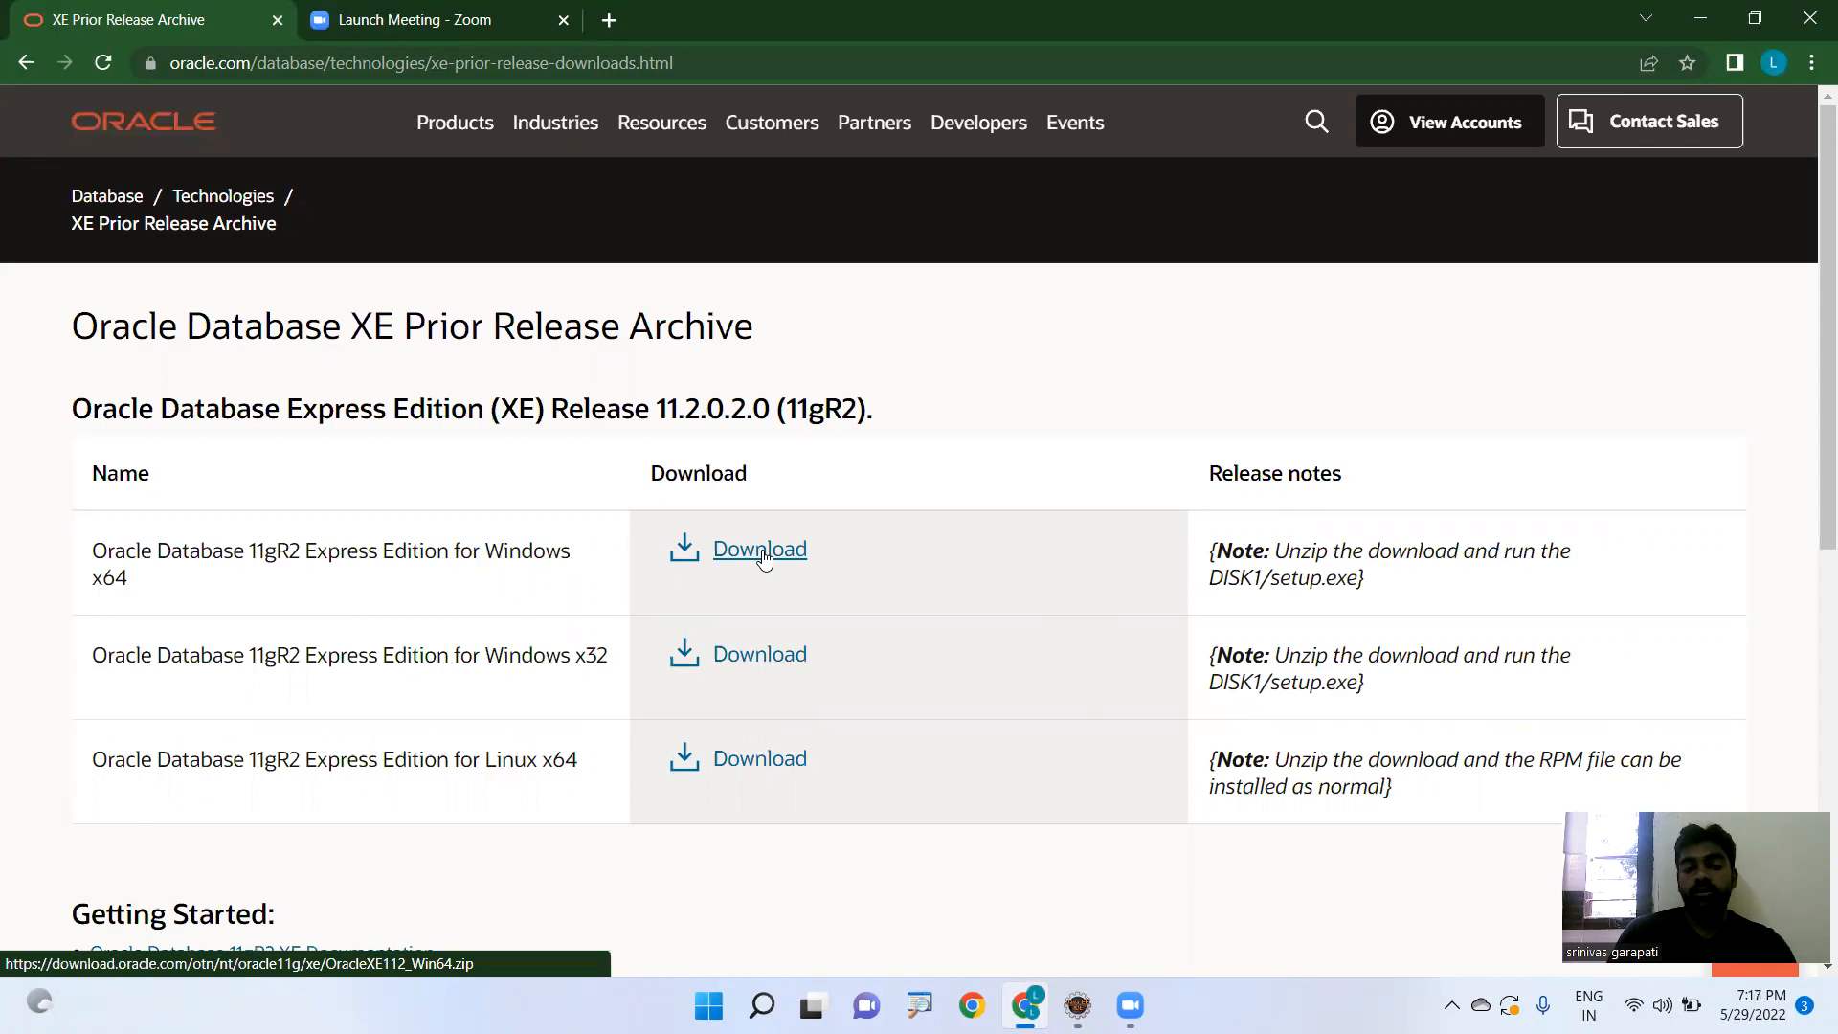
left_click(759, 549)
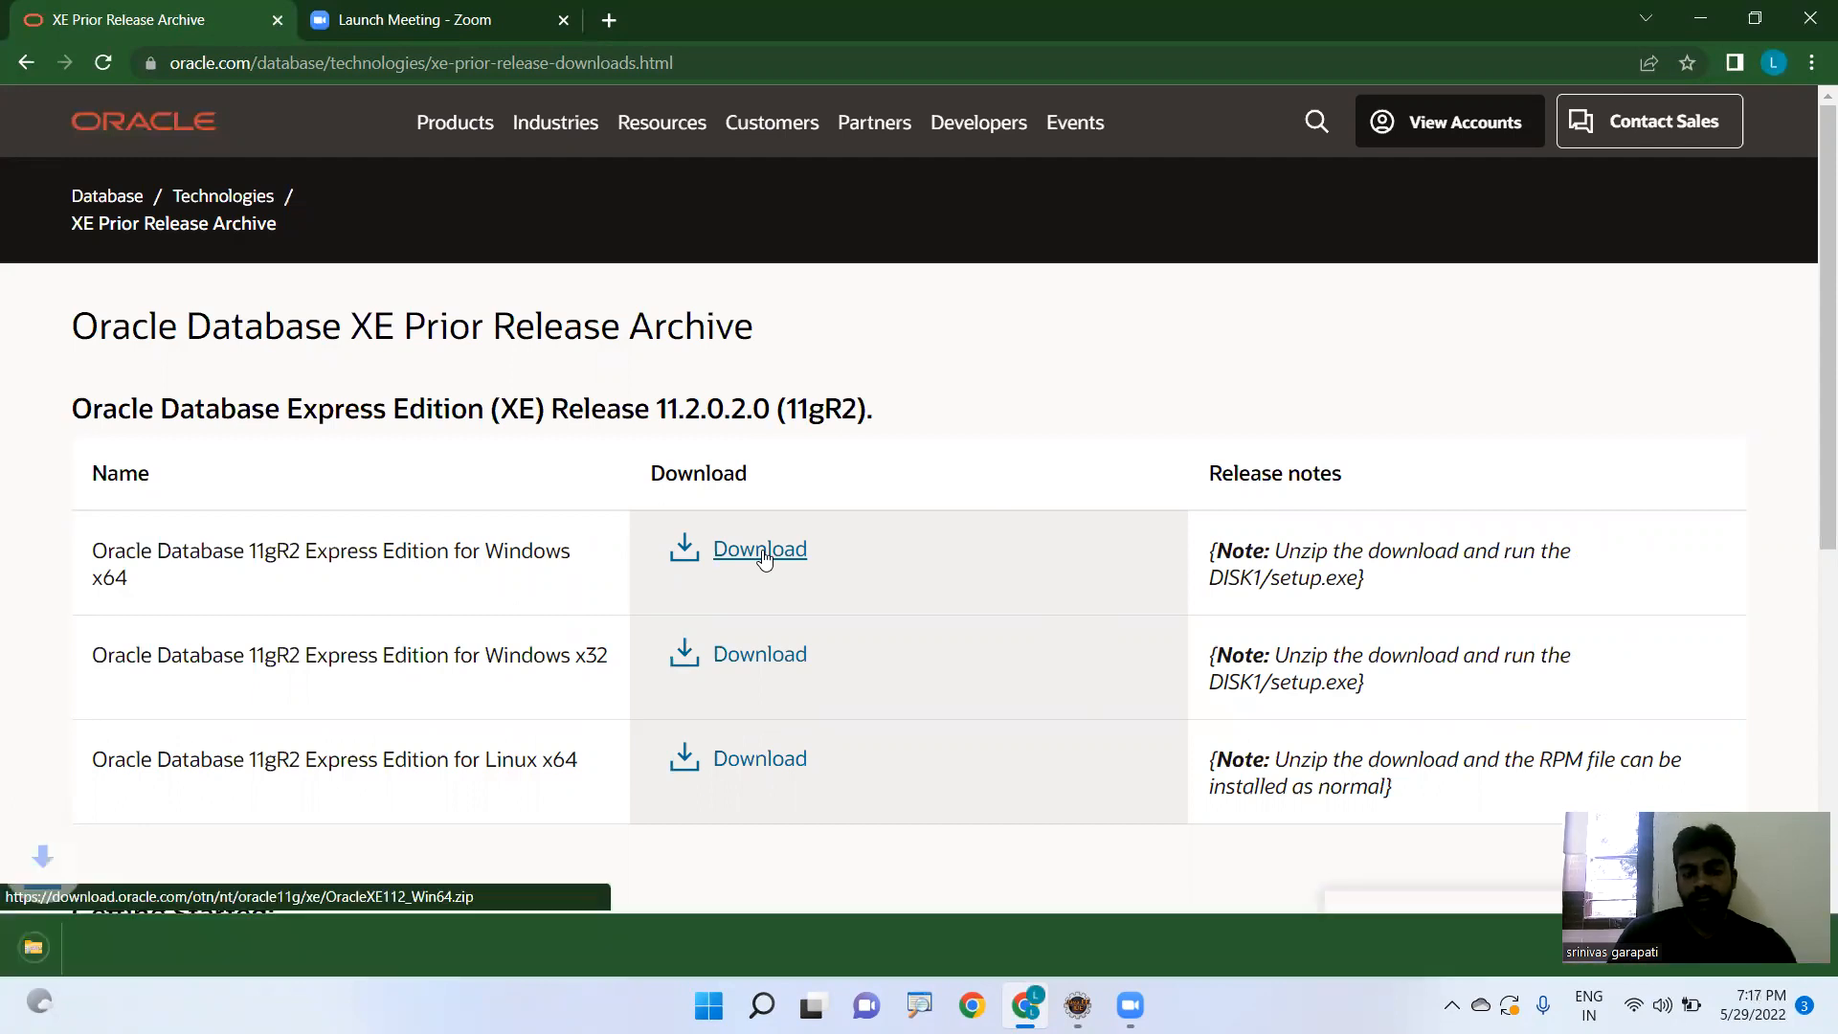
left_click(758, 550)
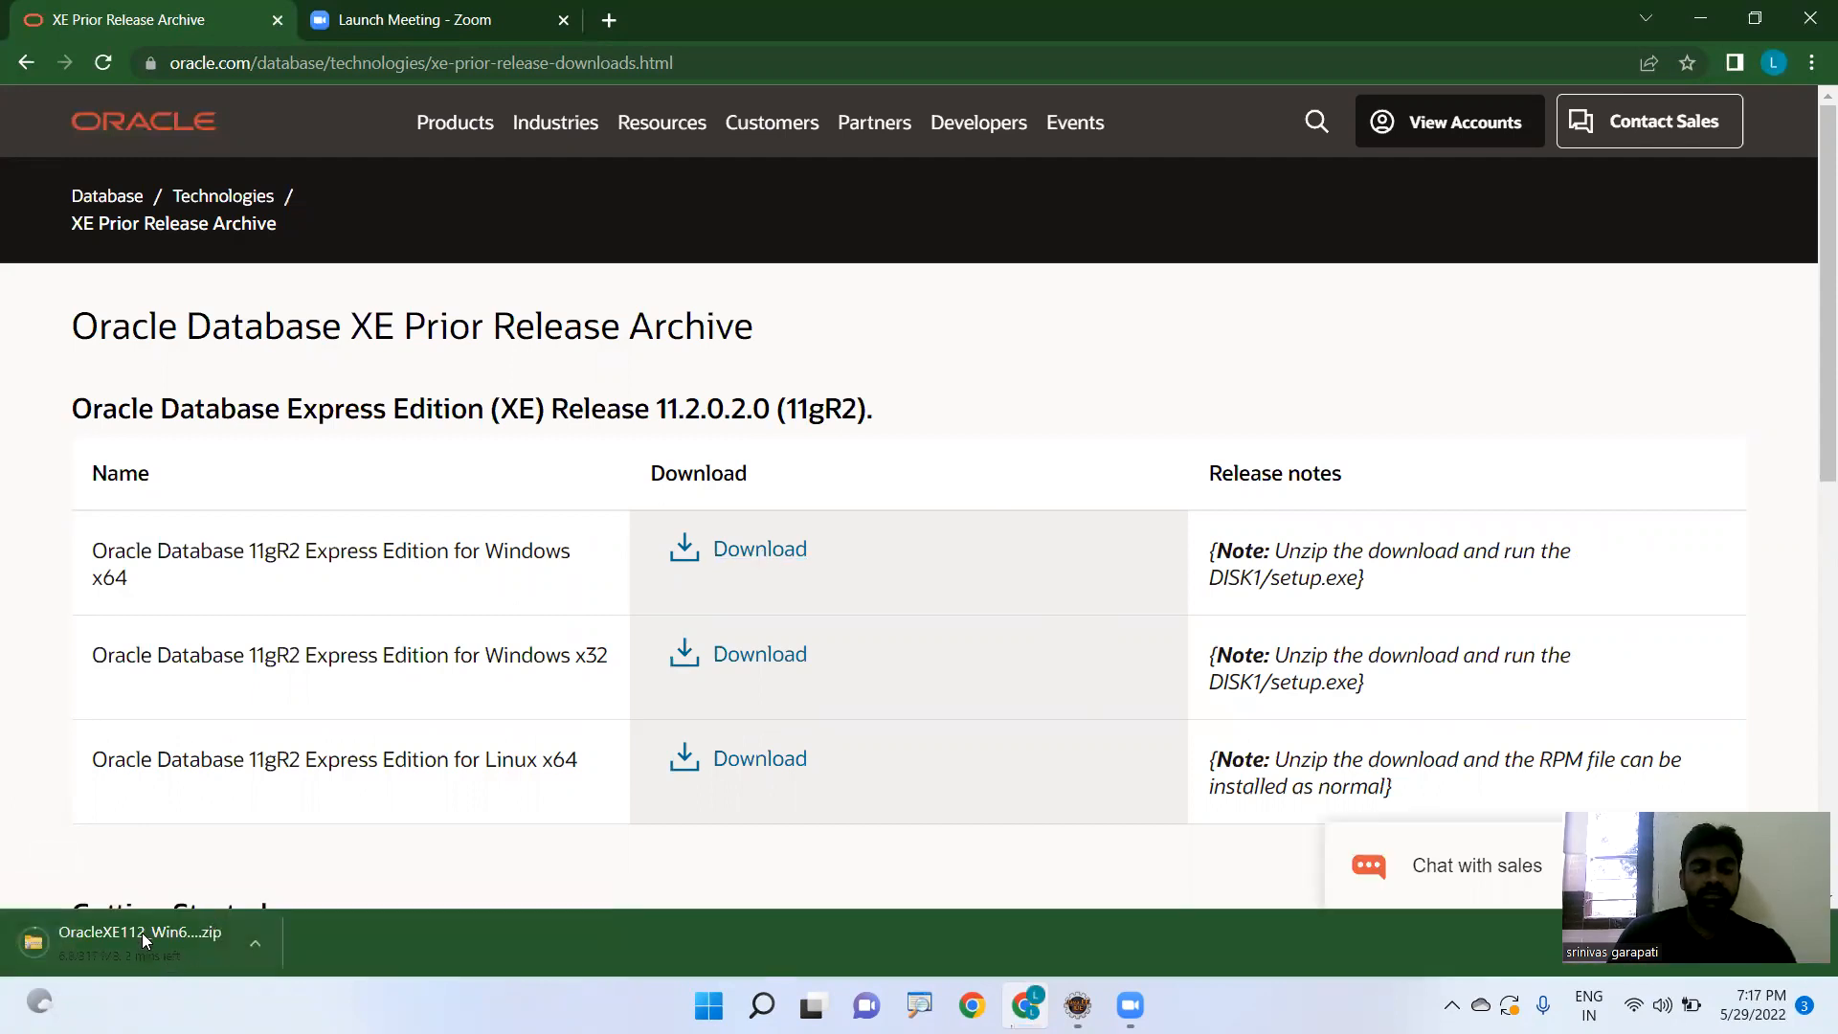
left_click(254, 942)
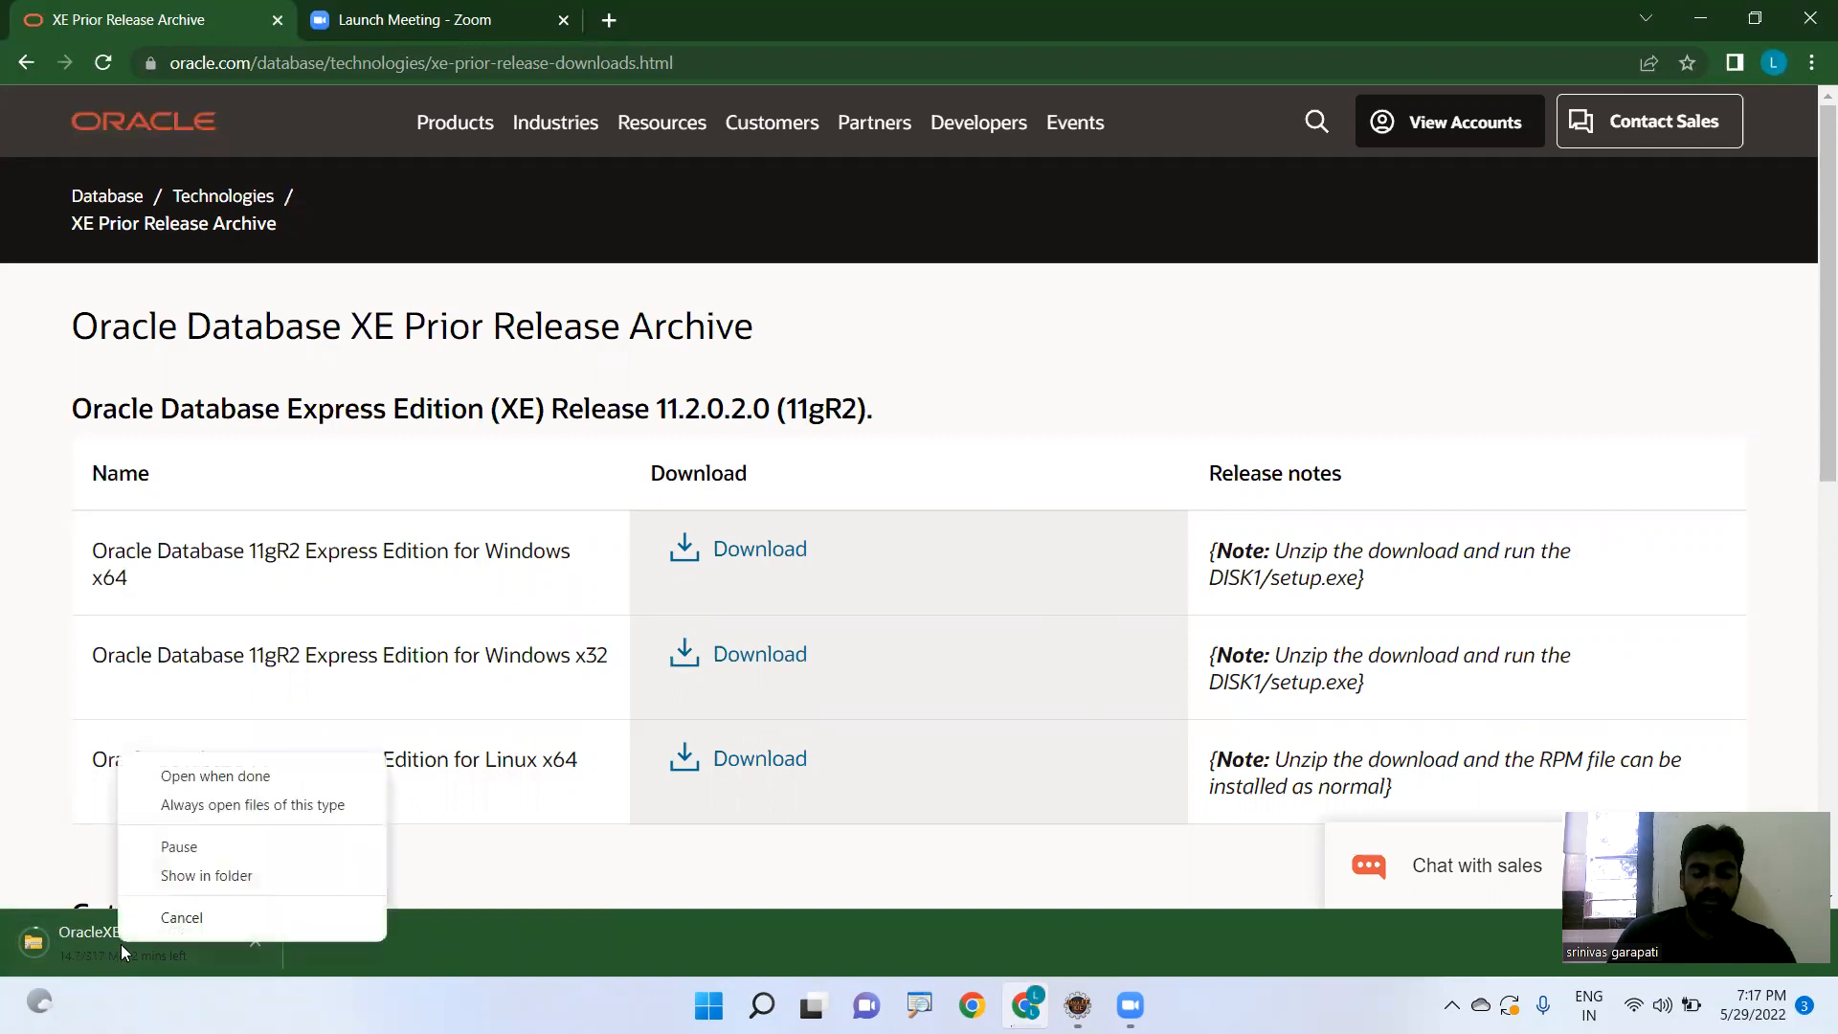
left_click(182, 917)
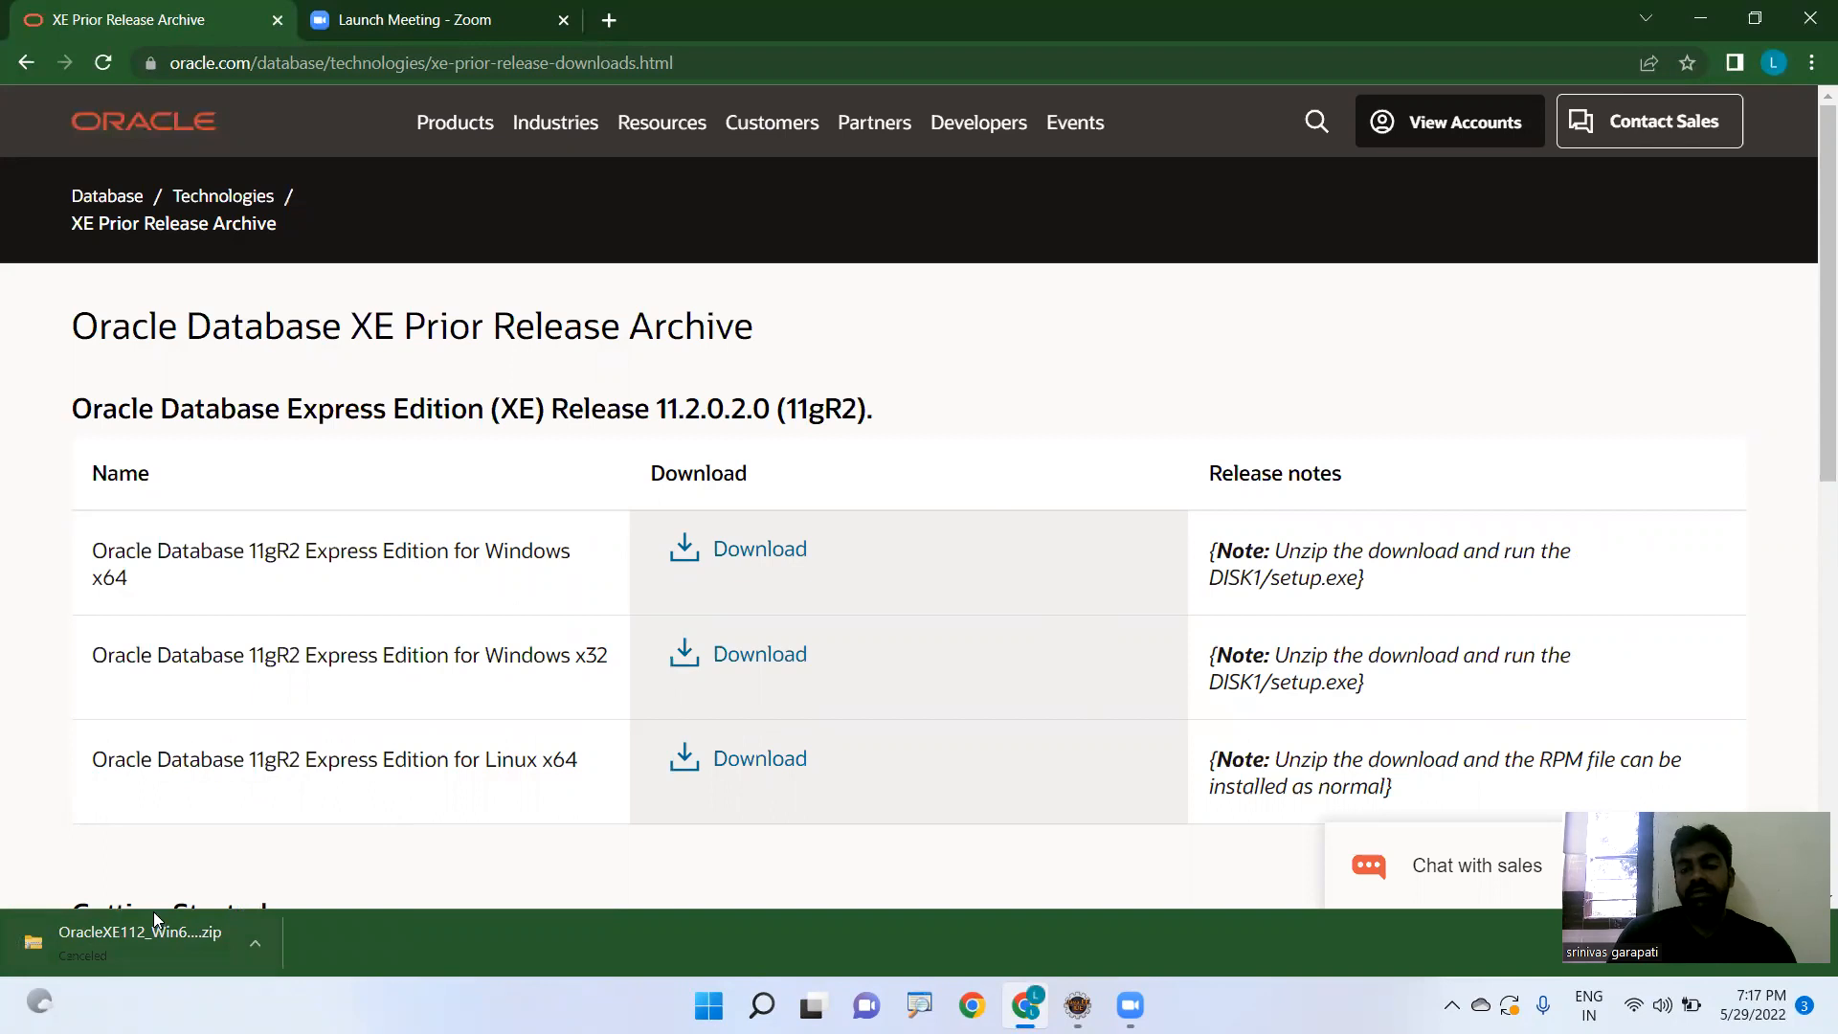
mouse_move(855, 646)
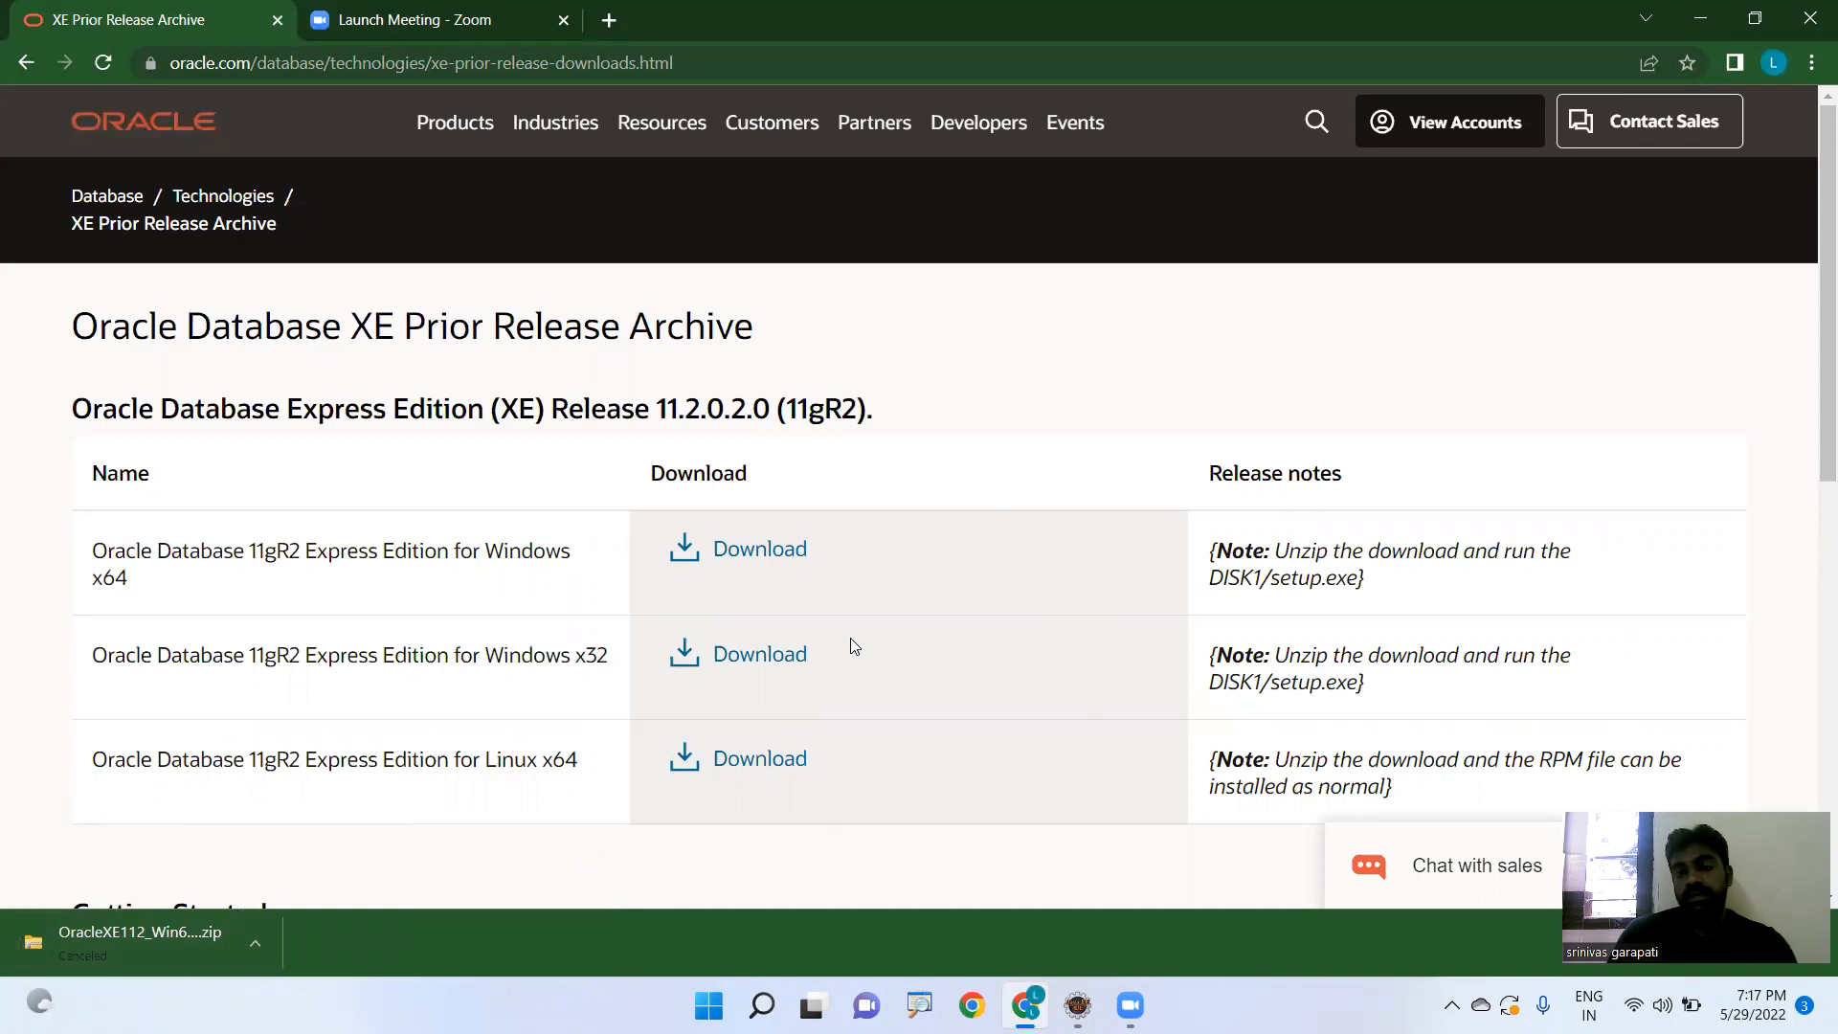
- Sign out of the Oracle account from the View Accounts menu
left_click(1465, 122)
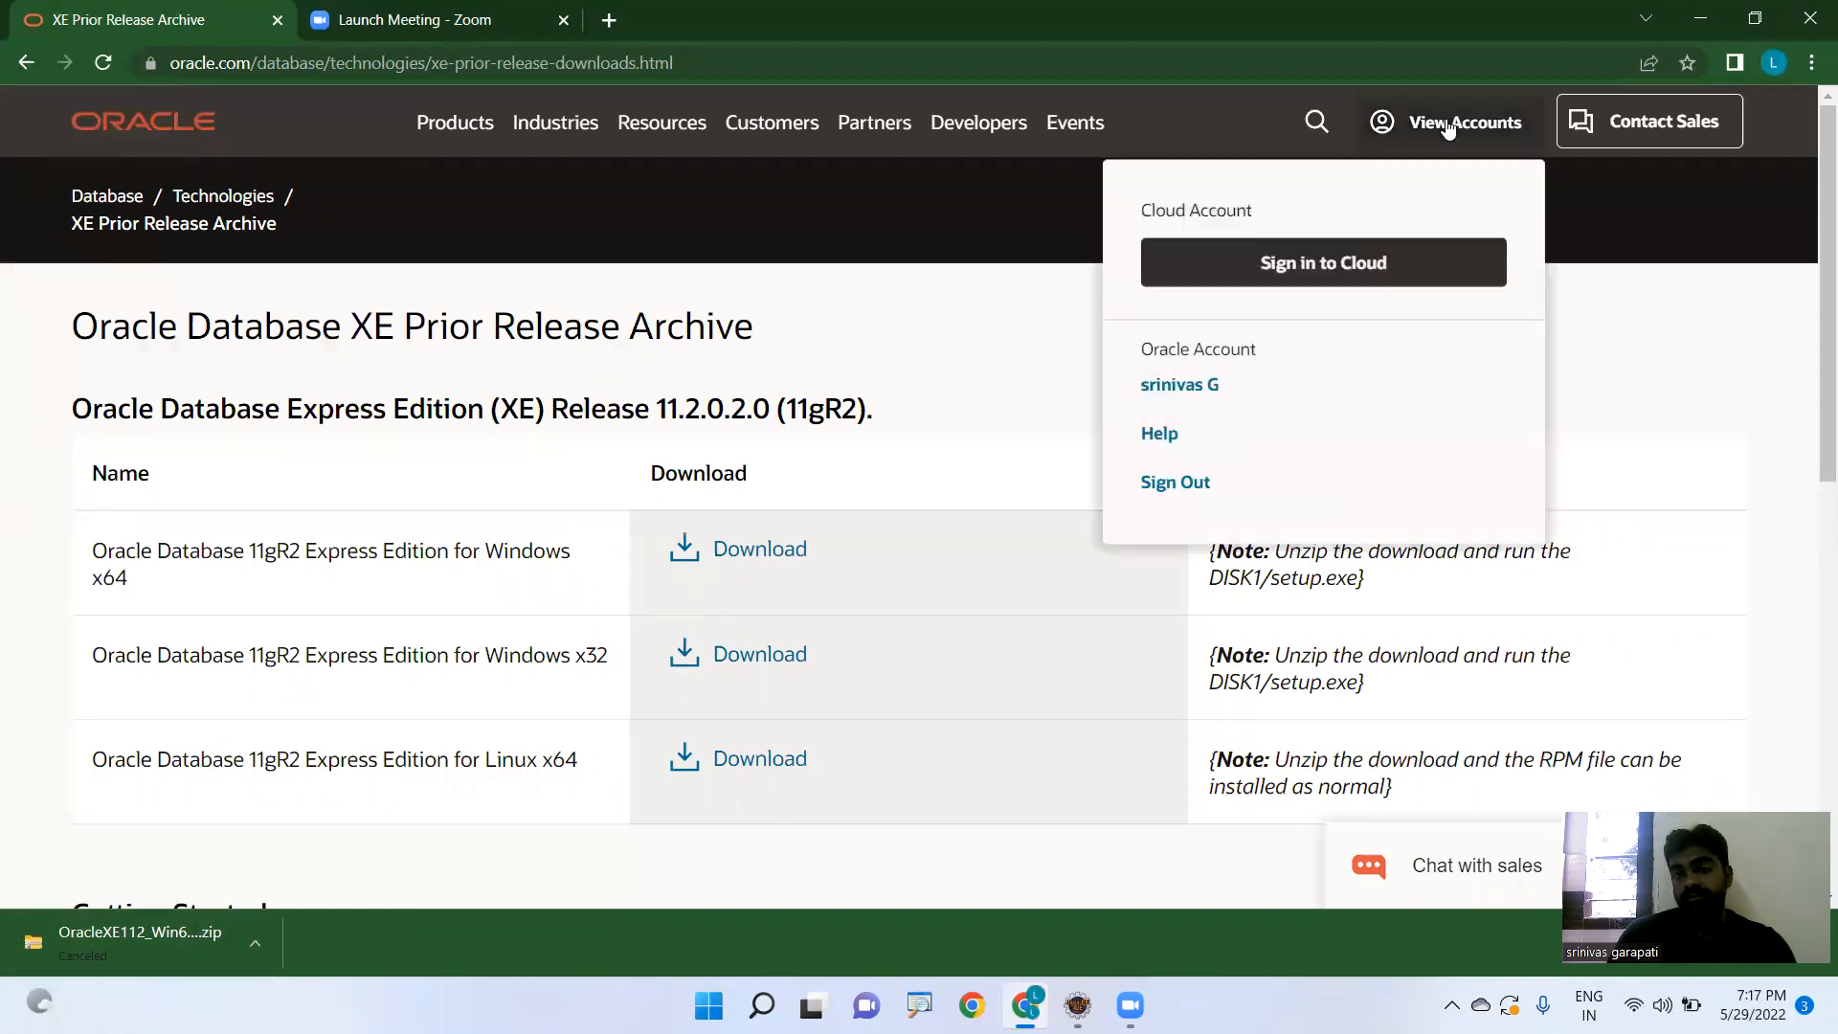
mouse_move(1324, 263)
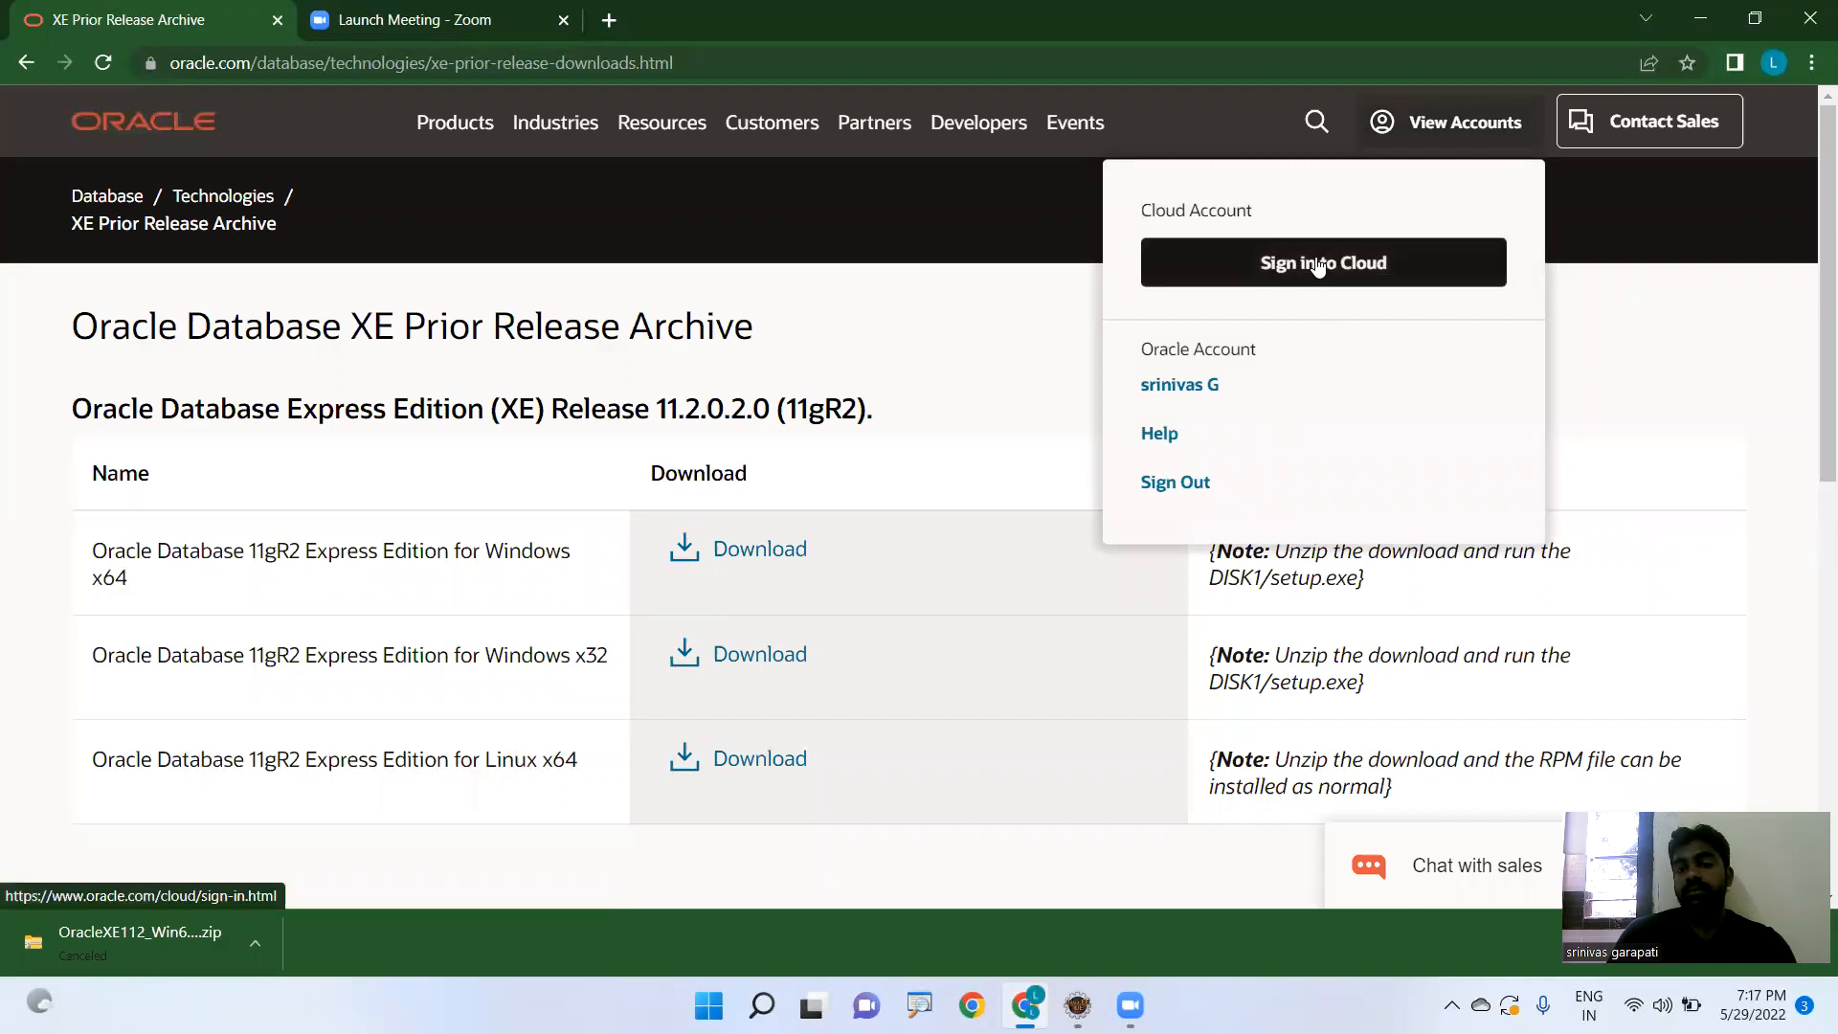
mouse_move(1173, 482)
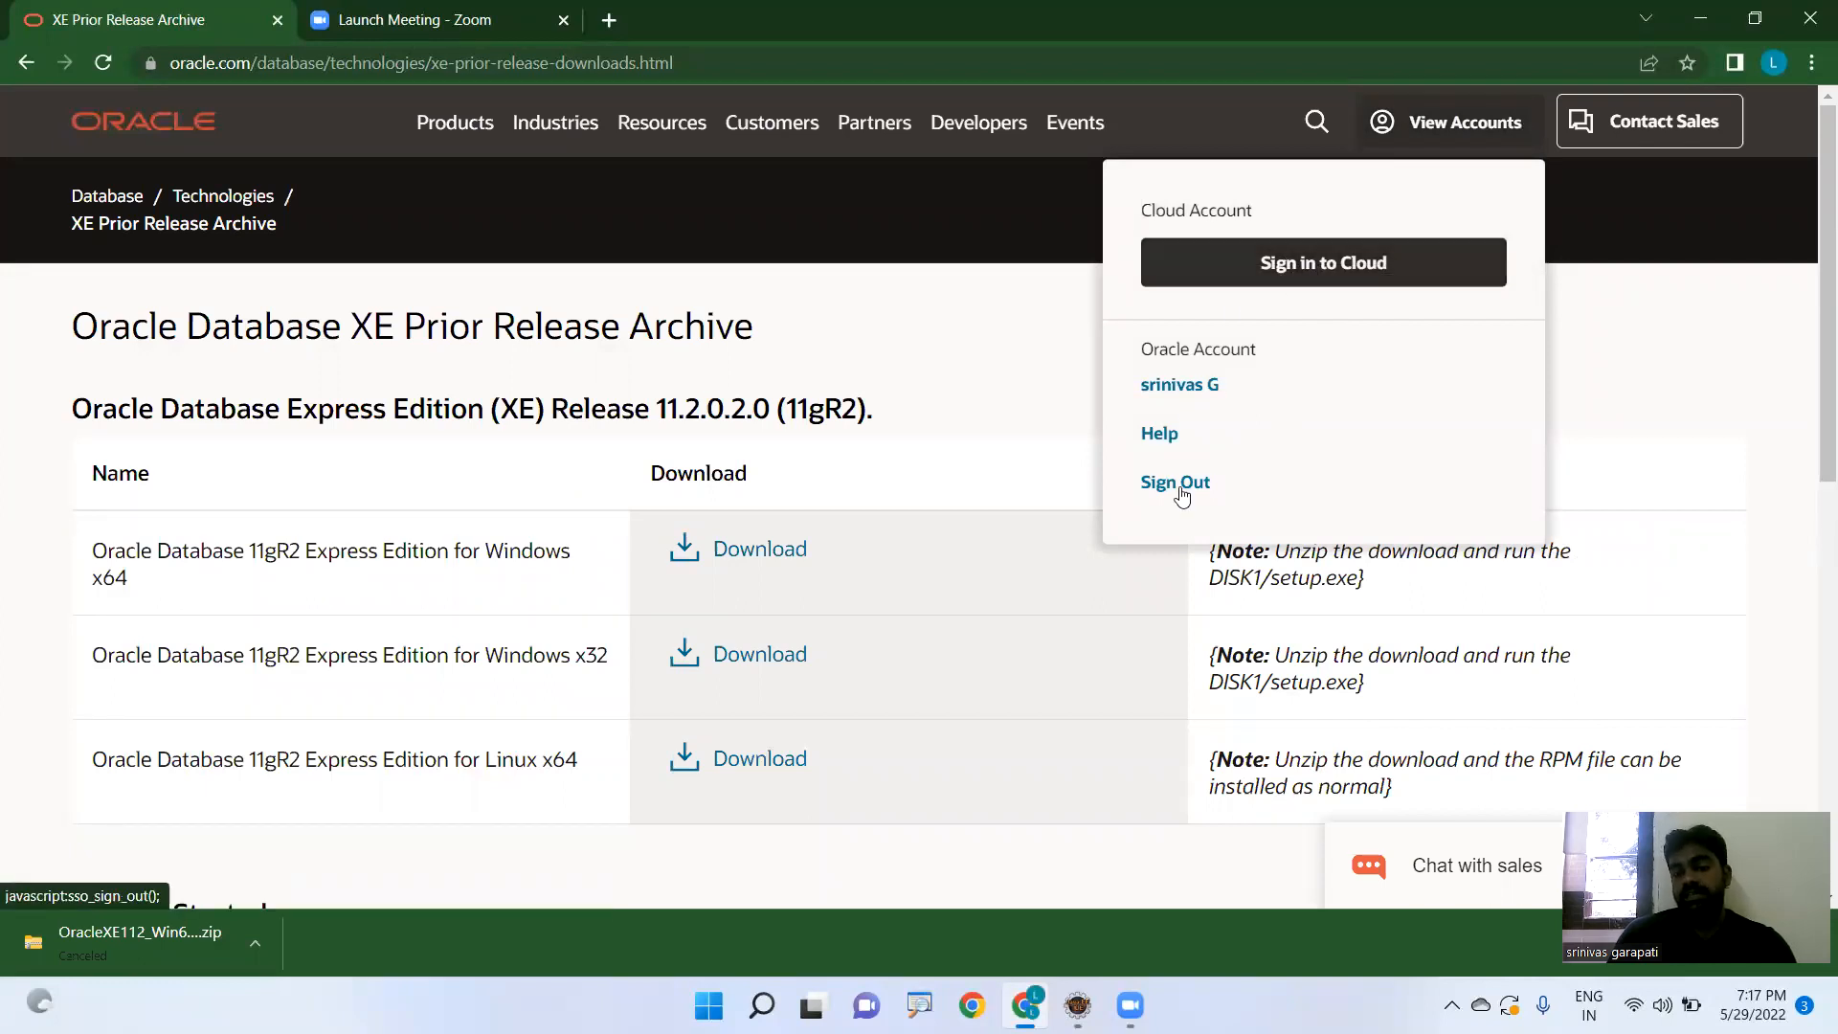
left_click(1174, 482)
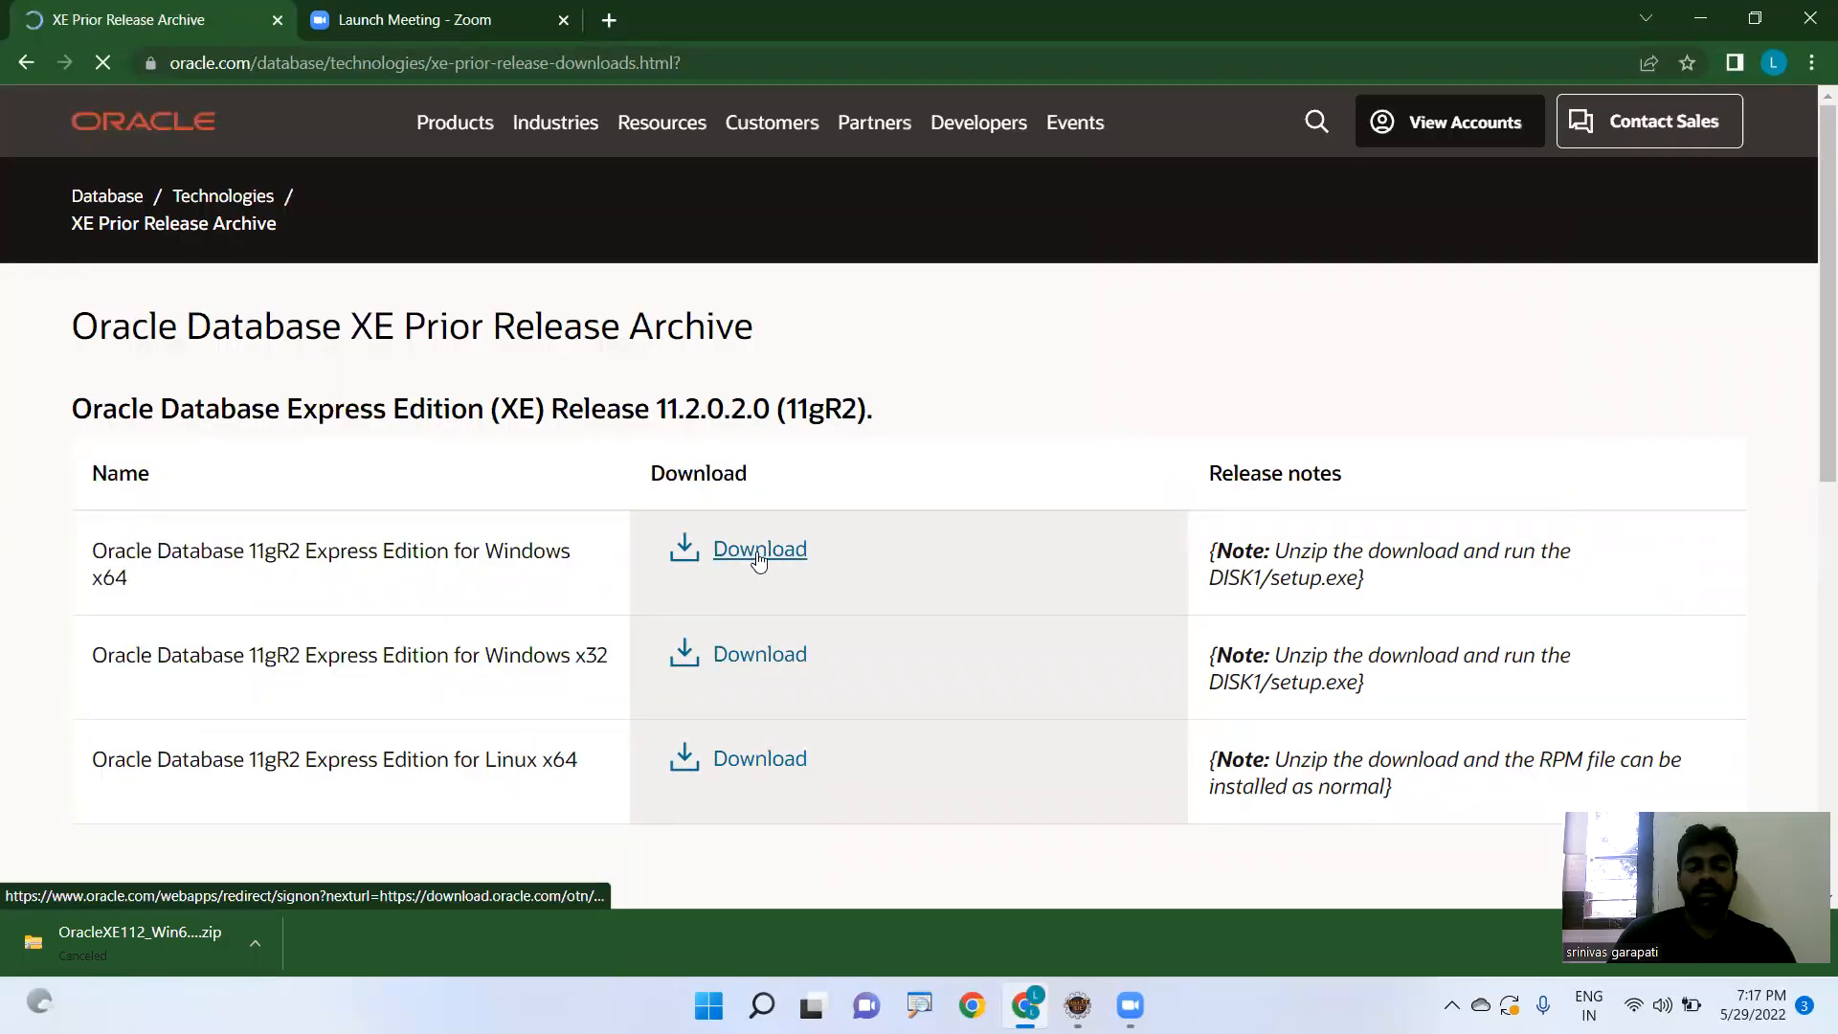
- Start the Windows x64 XE download again and go from the sign-in page to Create Account
left_click(758, 549)
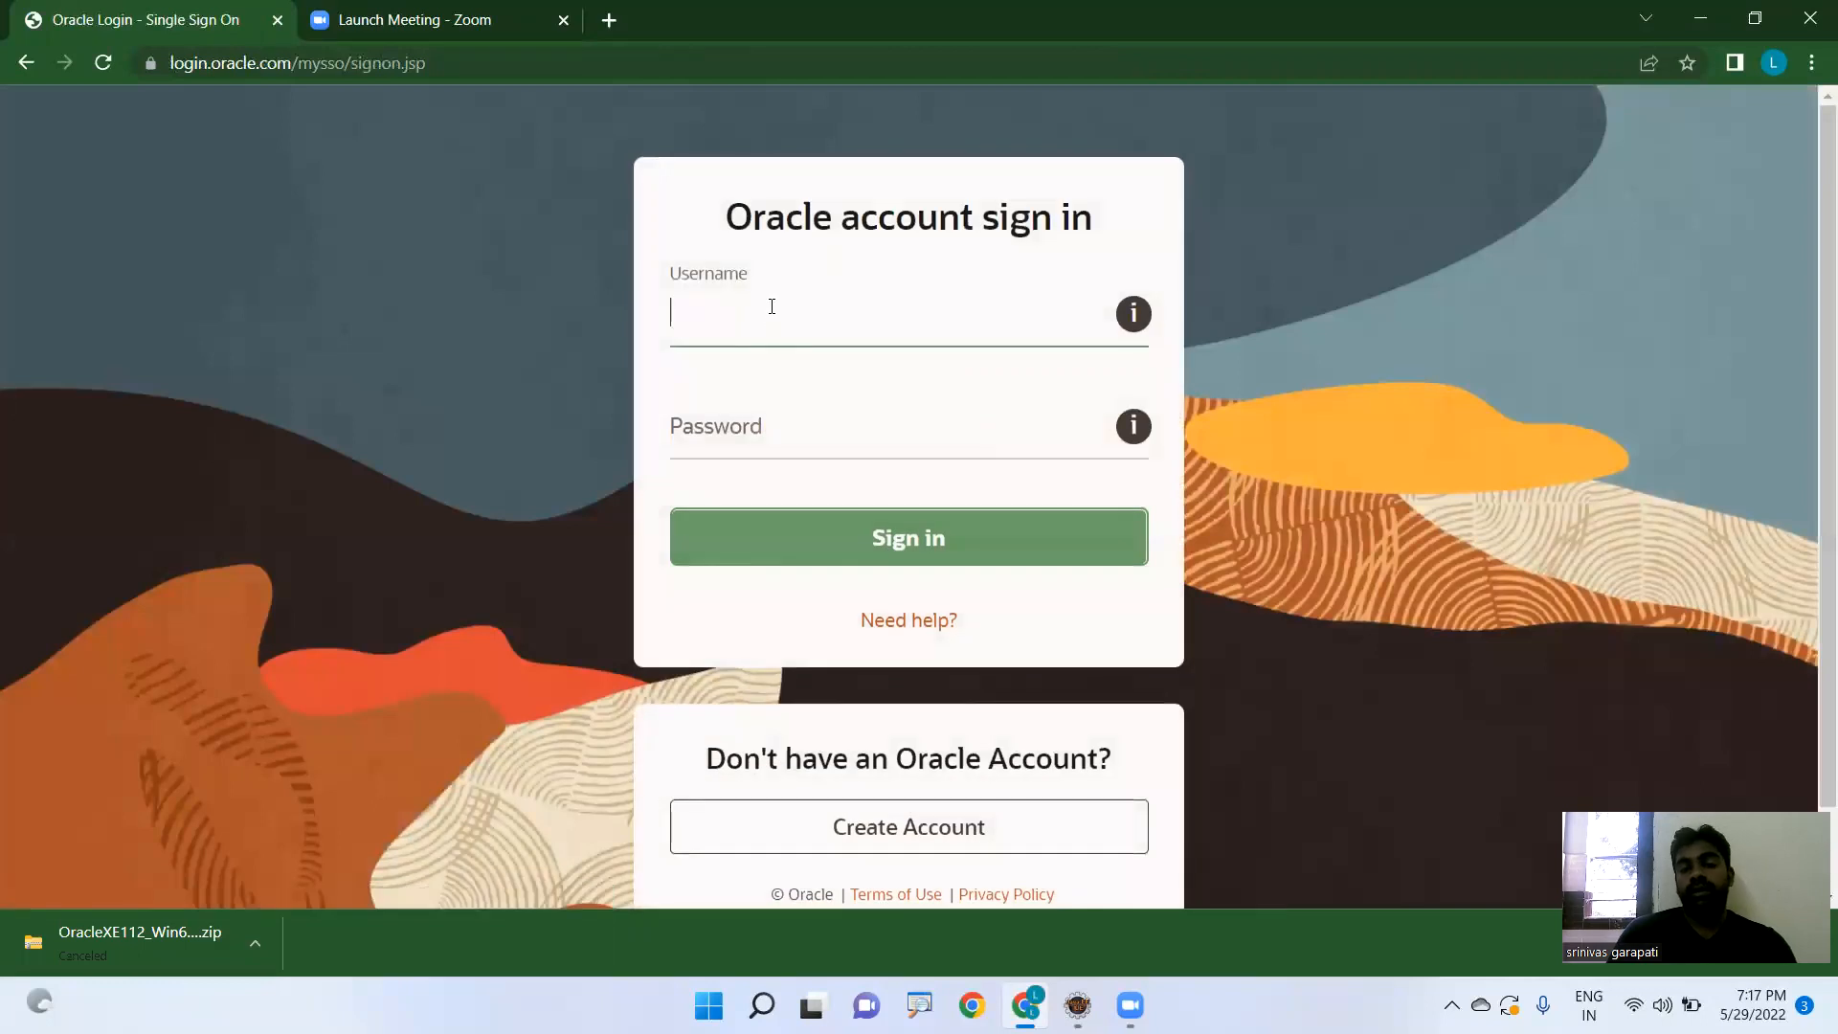
mouse_move(703, 293)
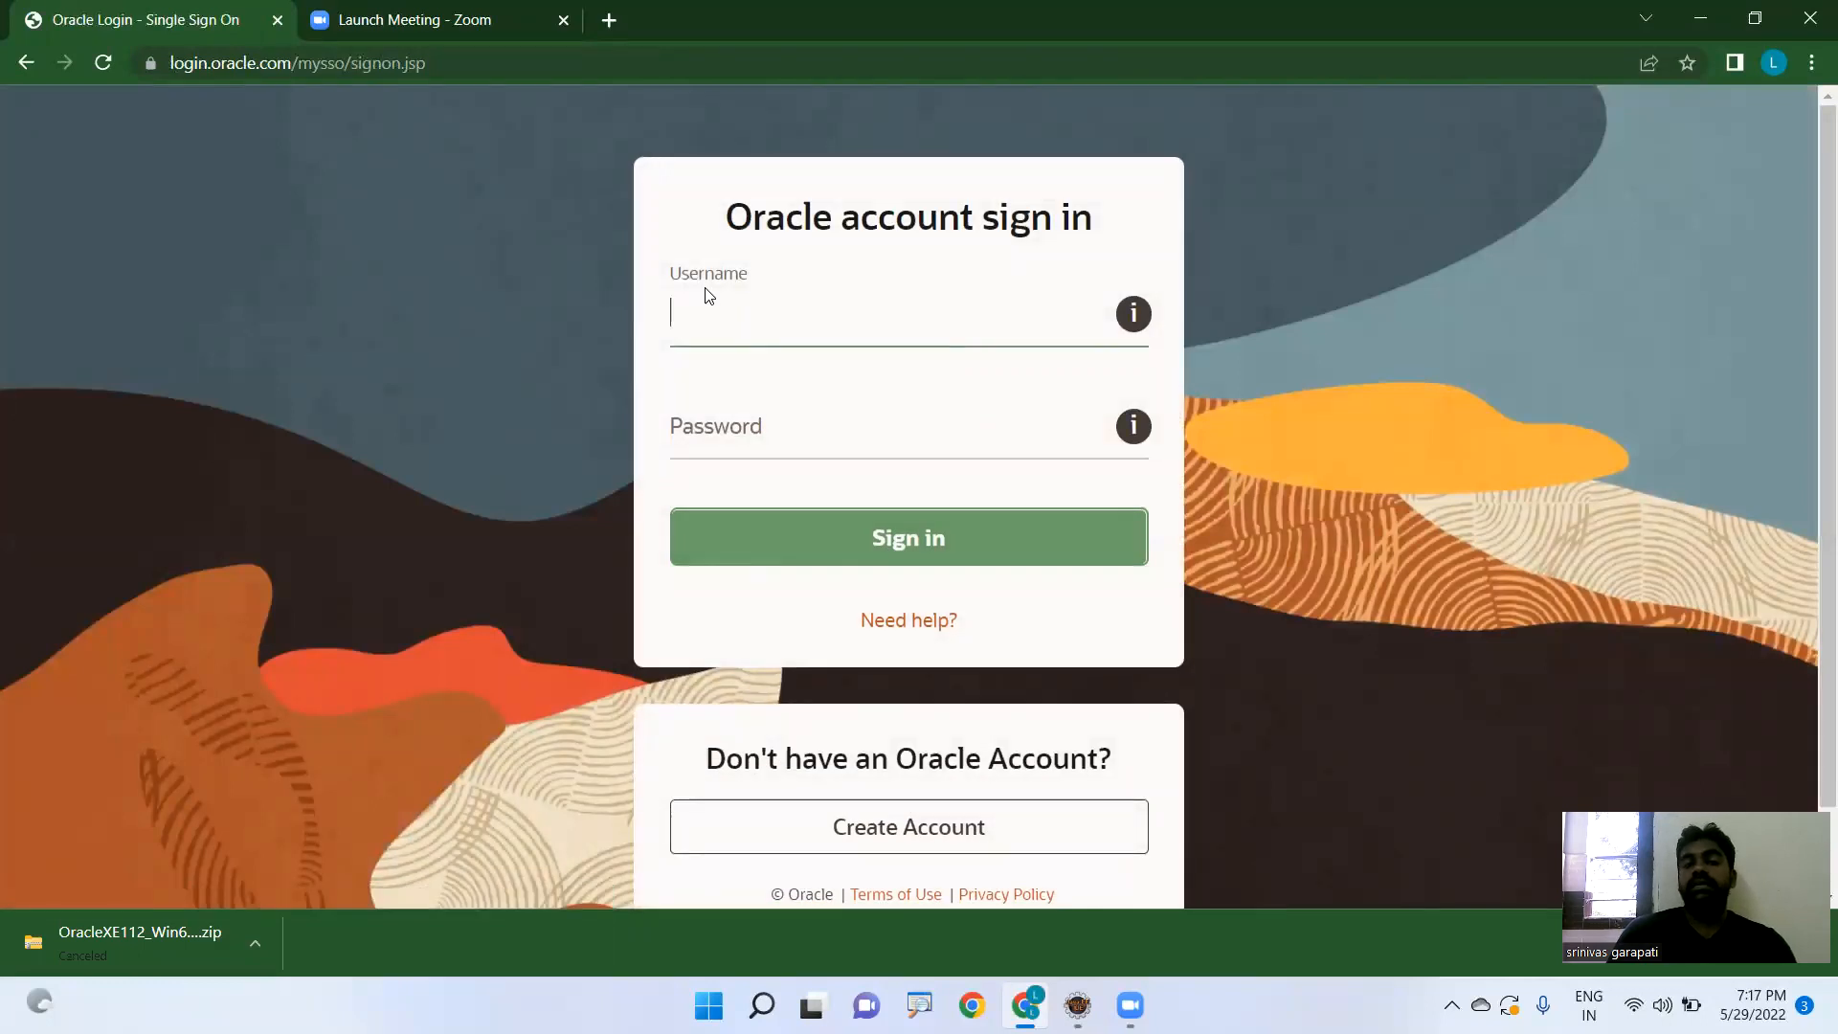
left_click(908, 536)
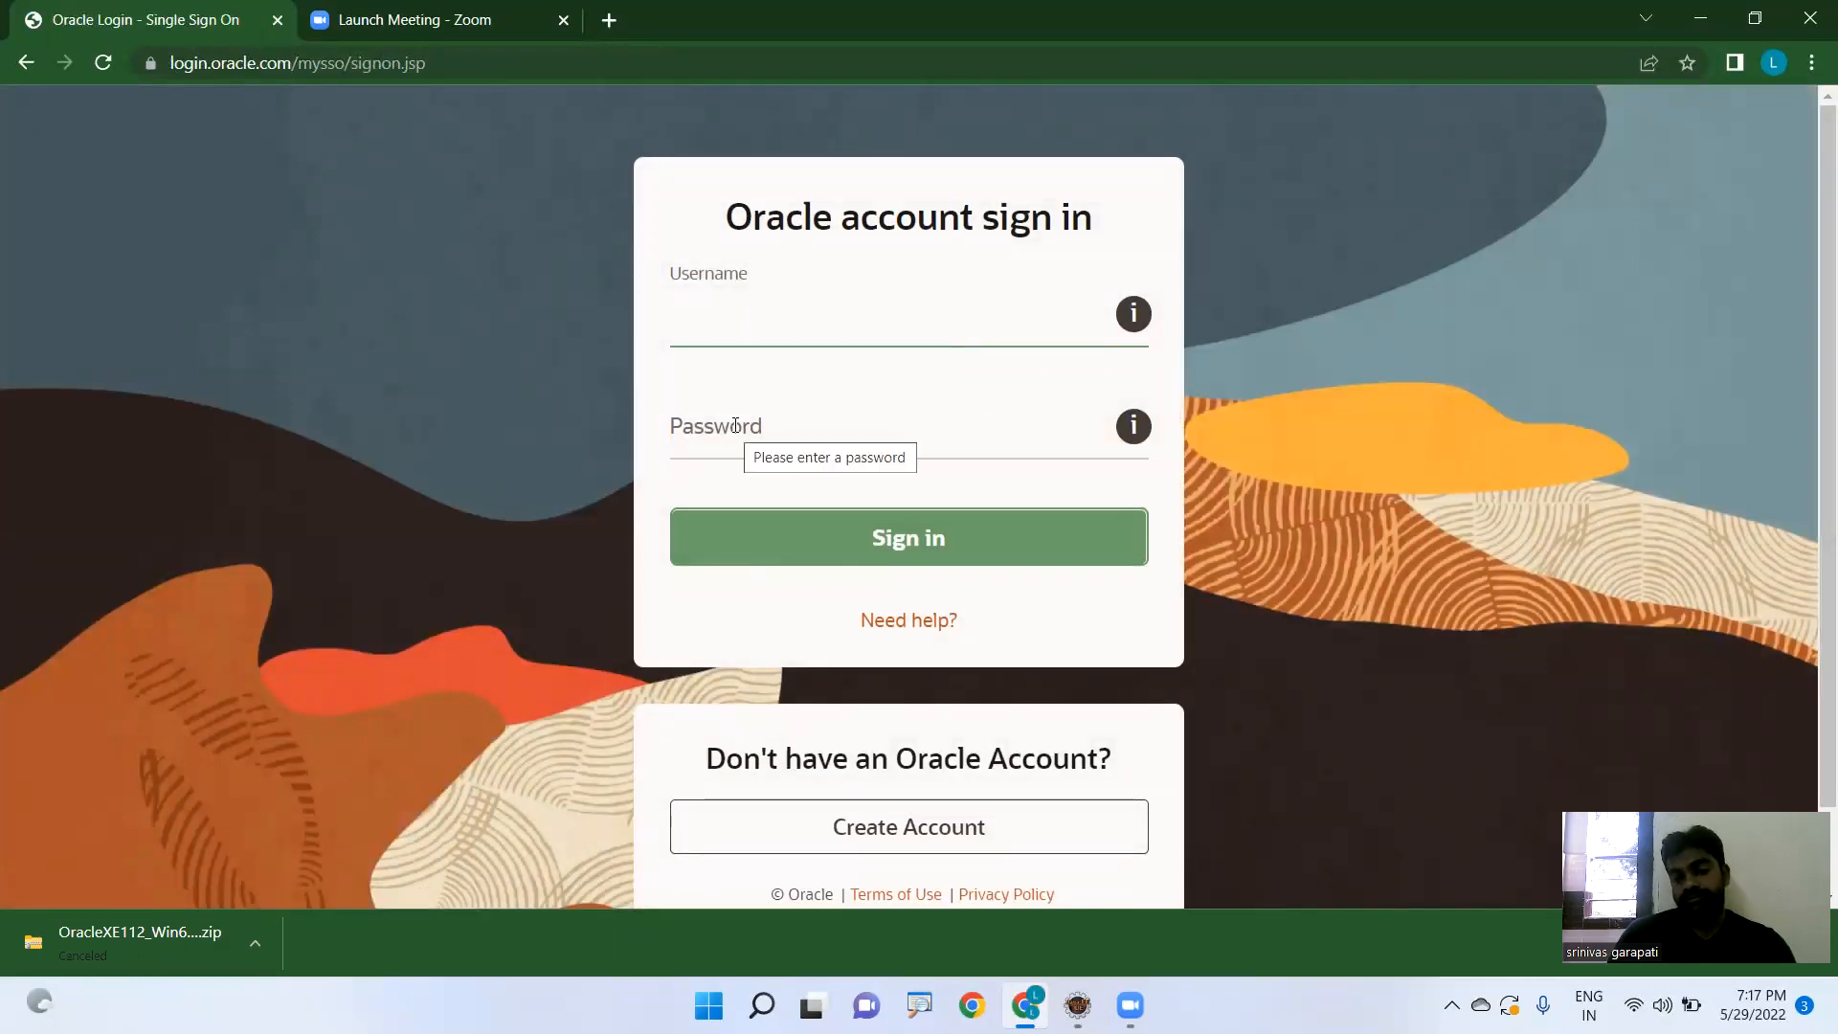
mouse_move(908, 536)
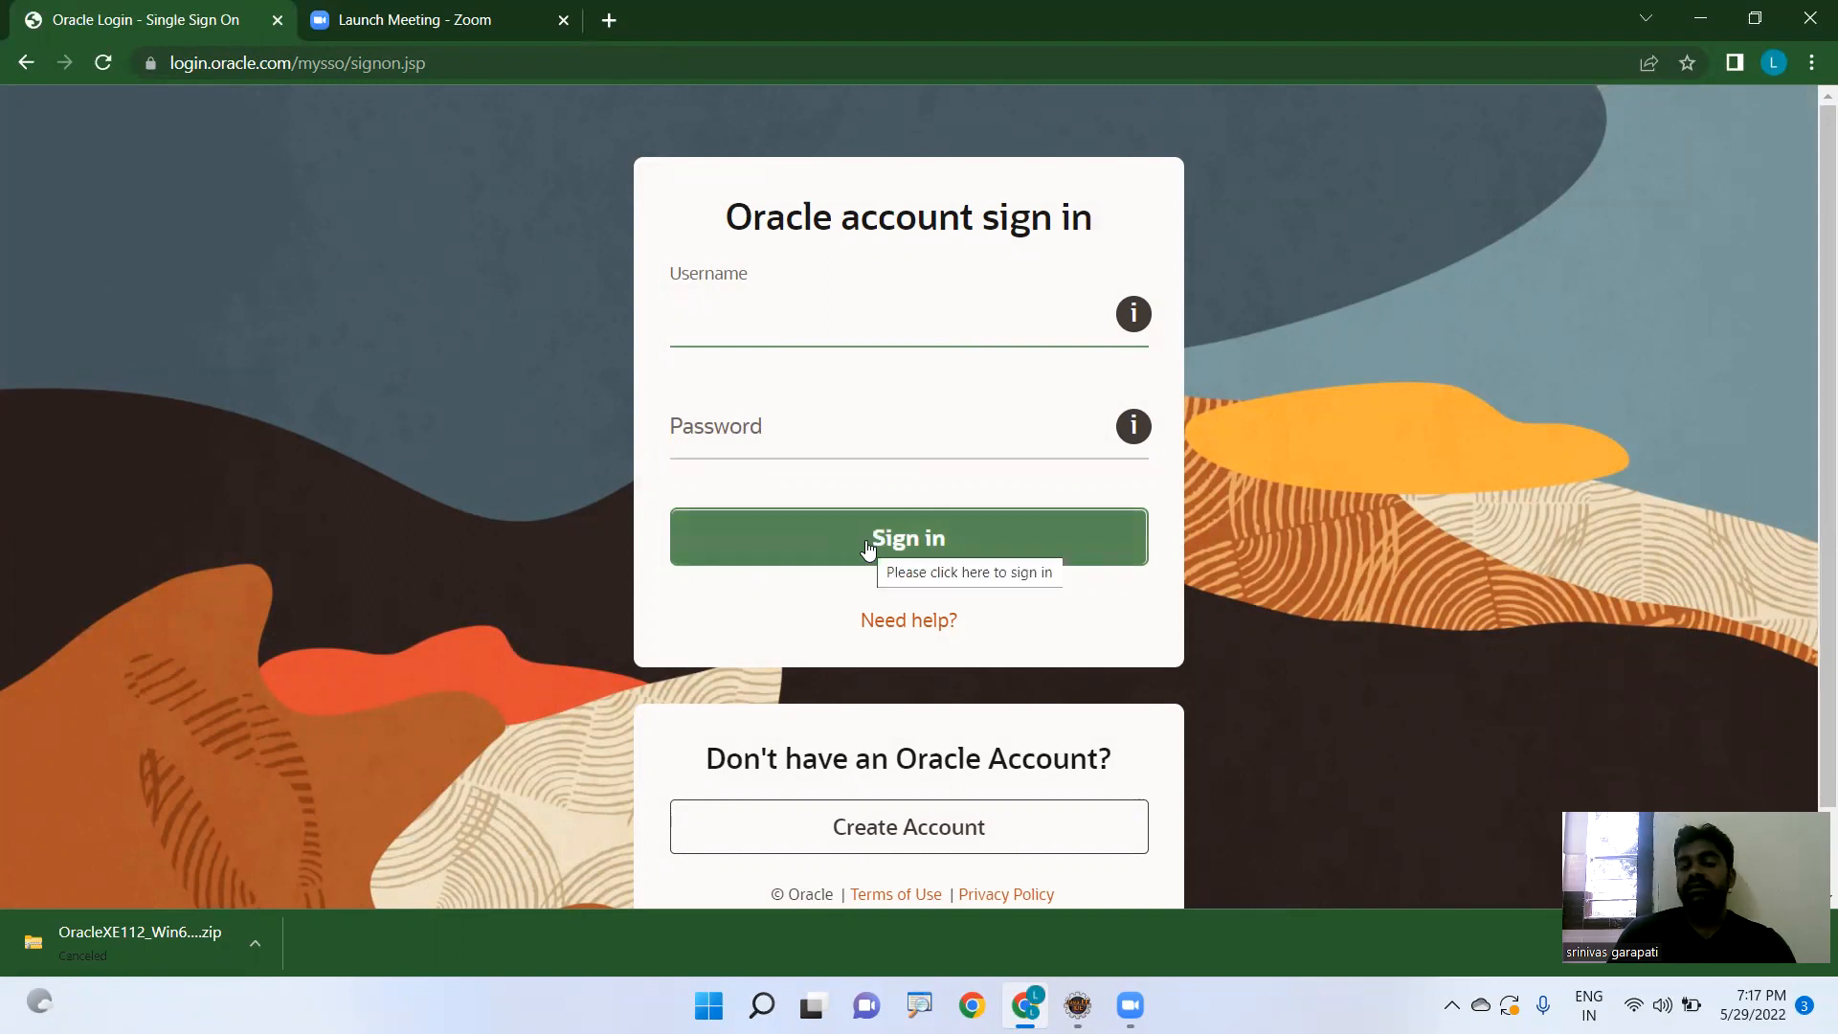
mouse_move(907, 561)
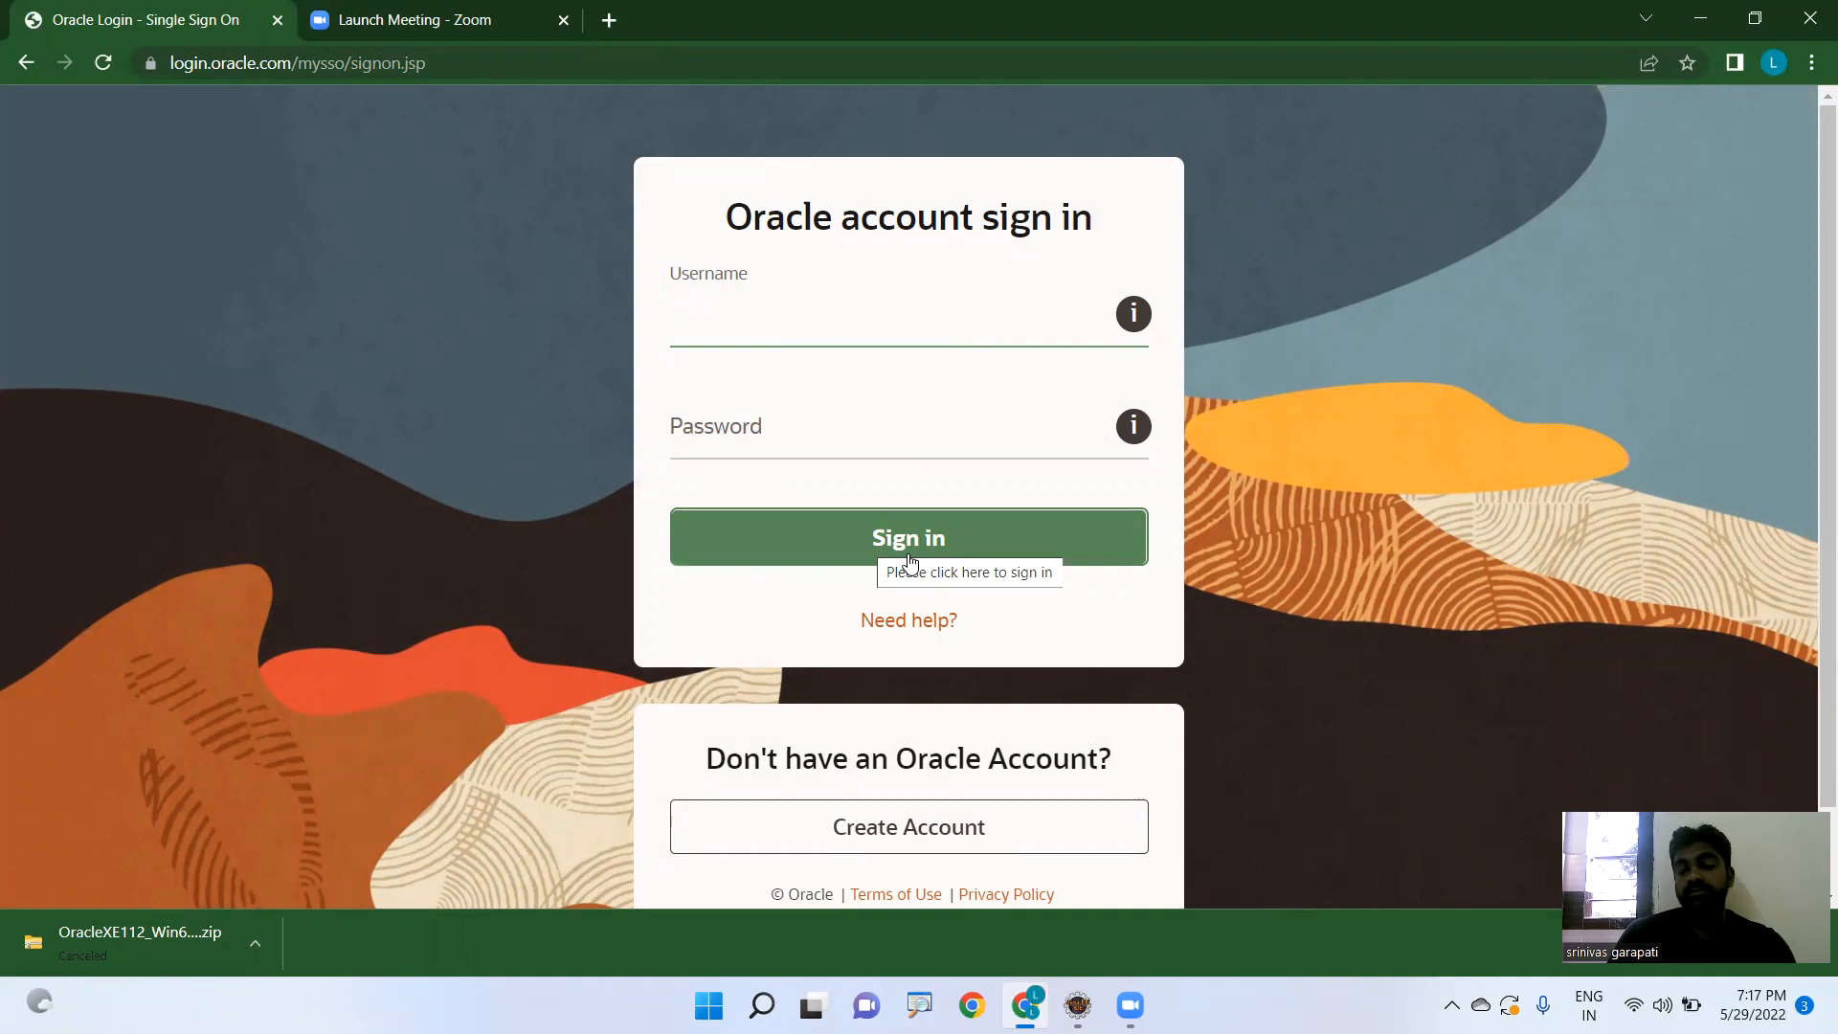
left_click(908, 314)
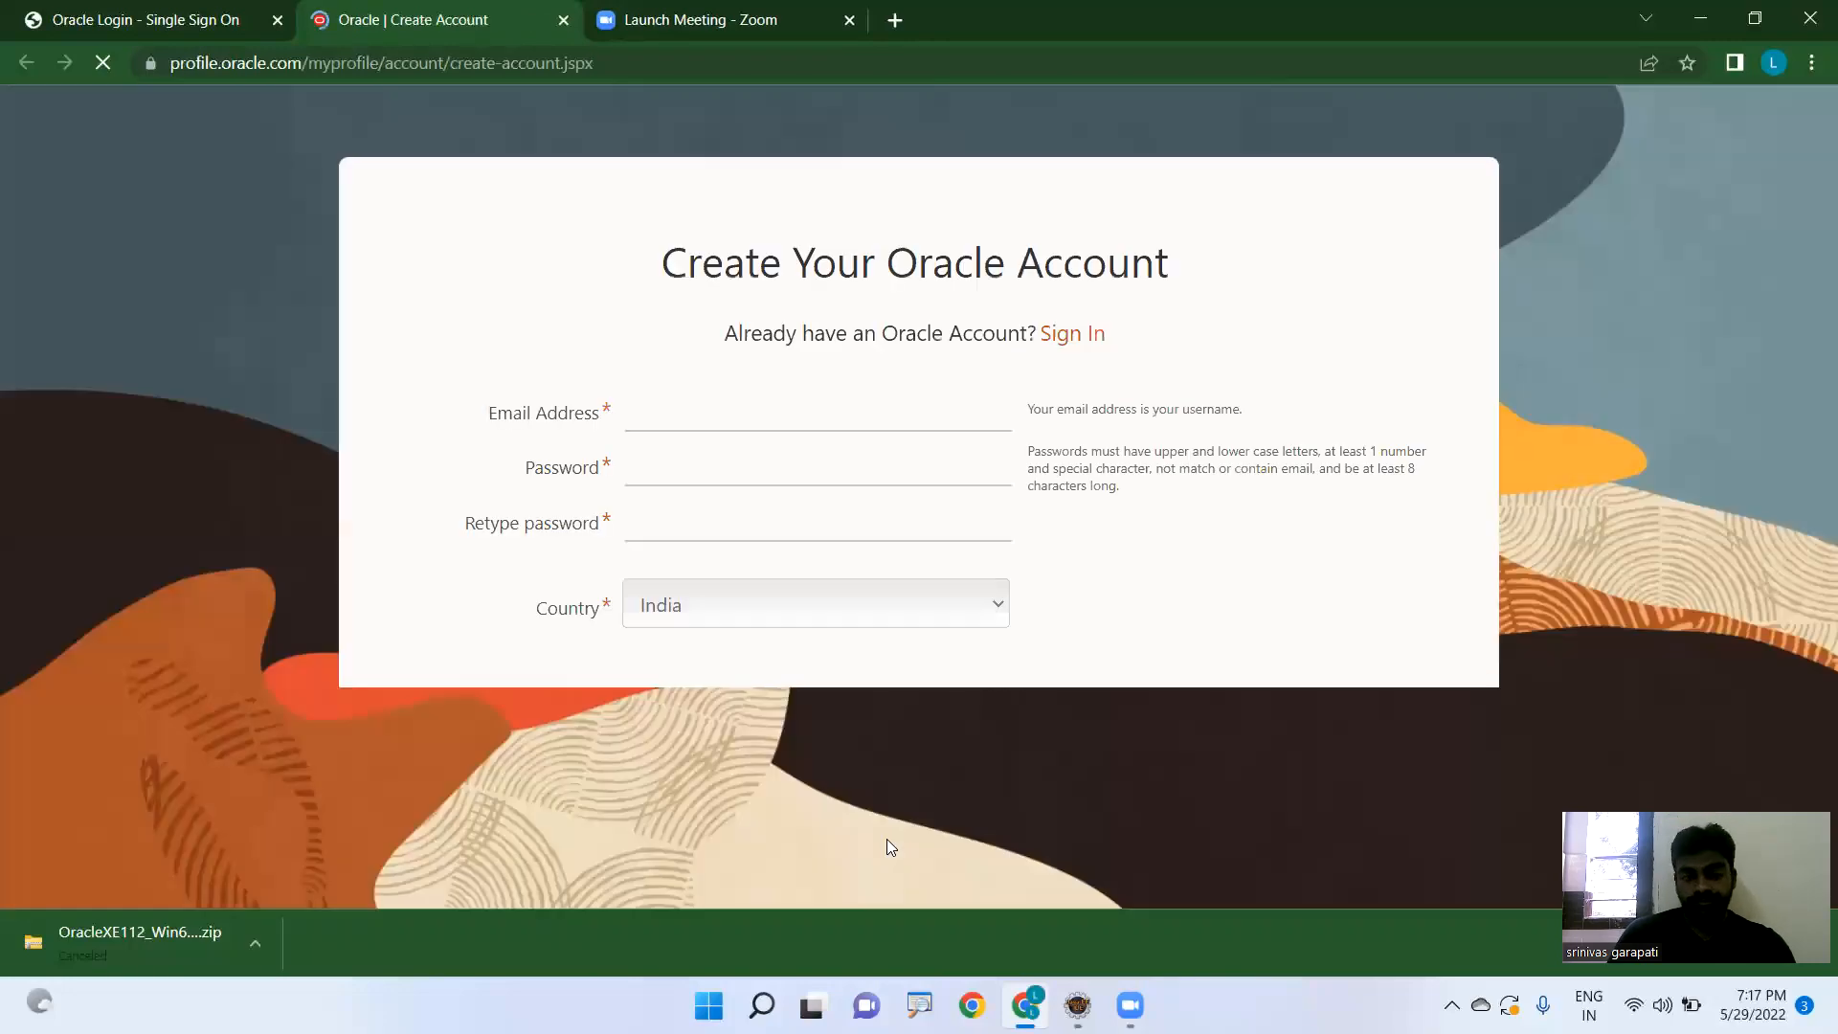
- Look through the Create Your Oracle Account form starting at the Email Address field
left_click(808, 412)
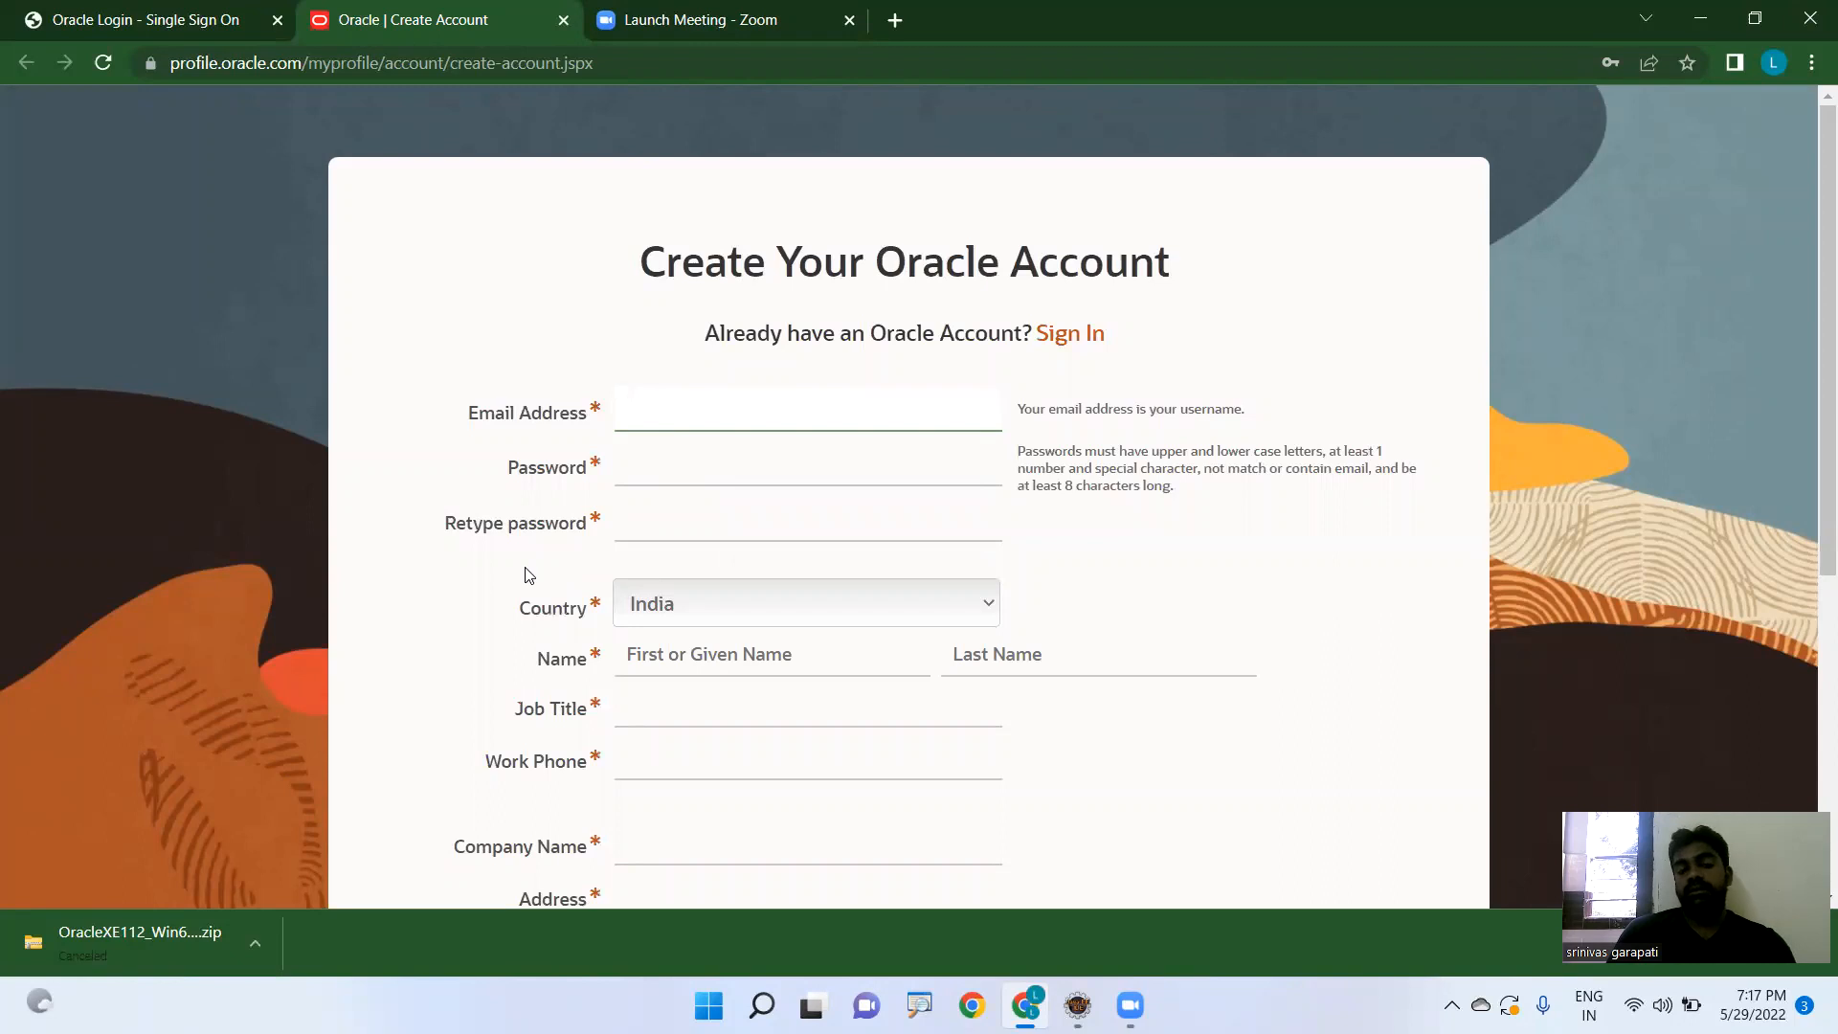
mouse_move(968, 657)
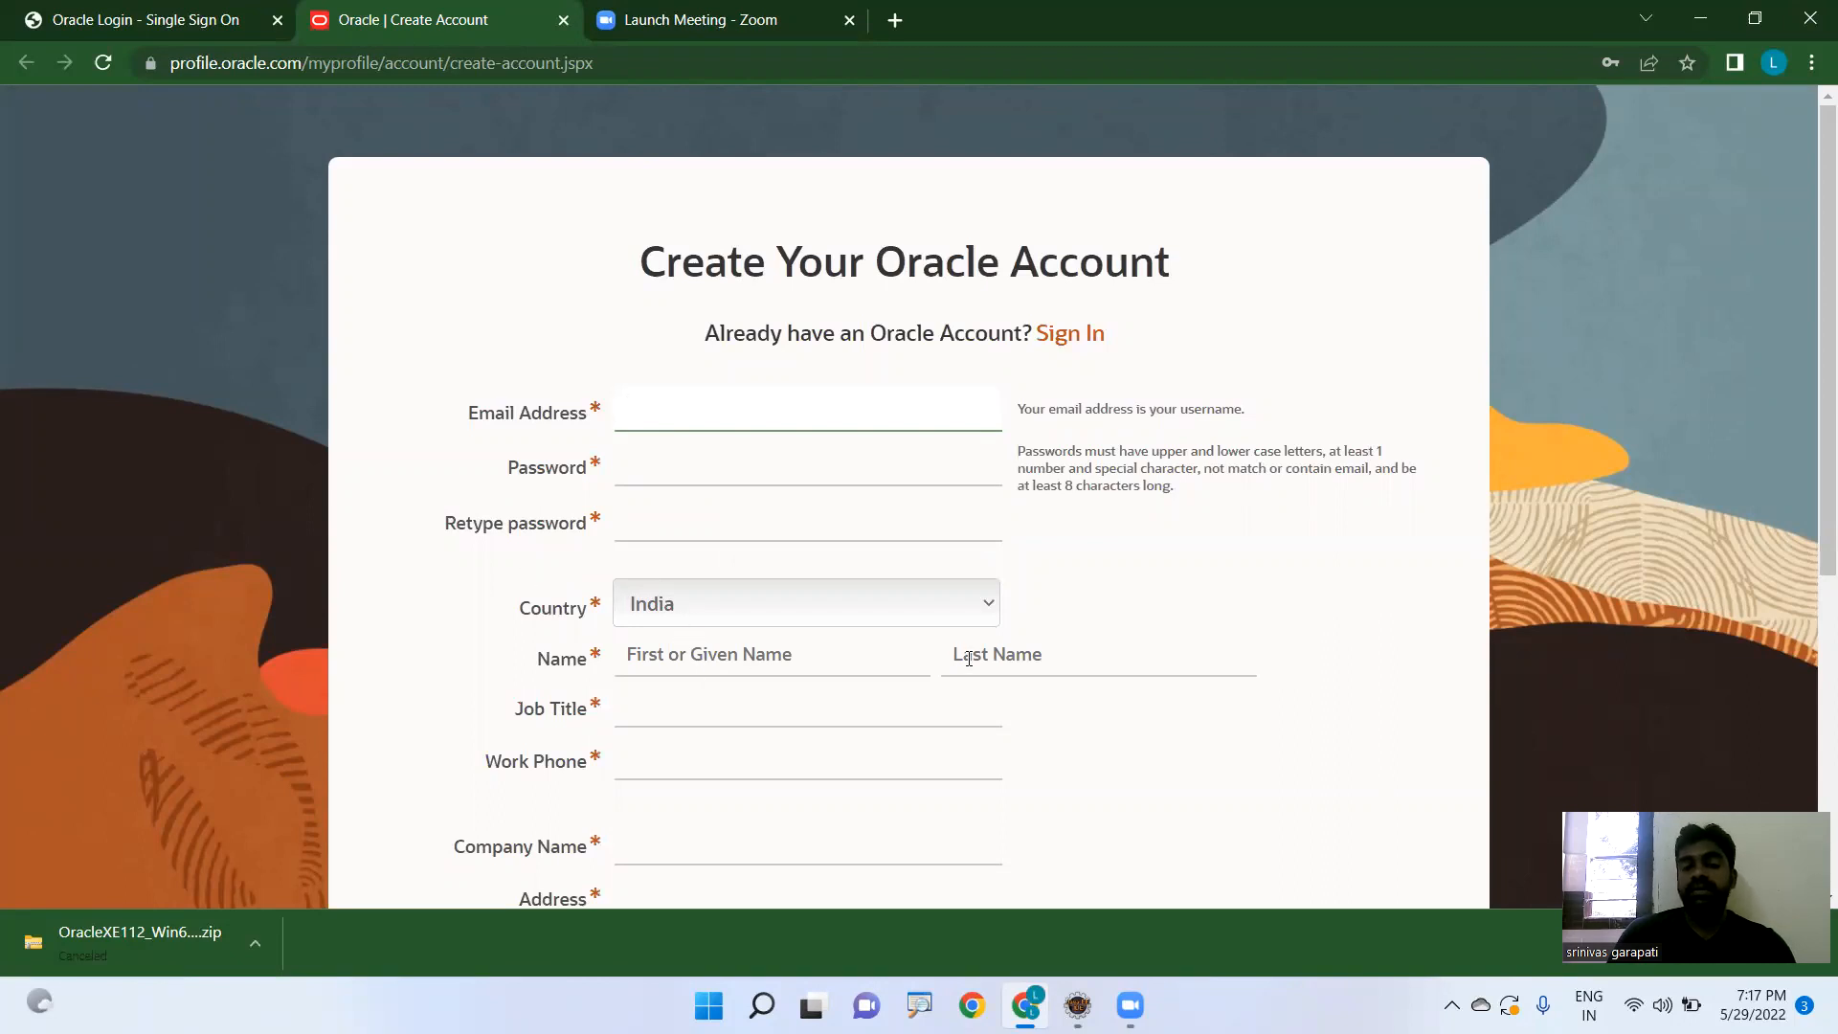
left_click(806, 412)
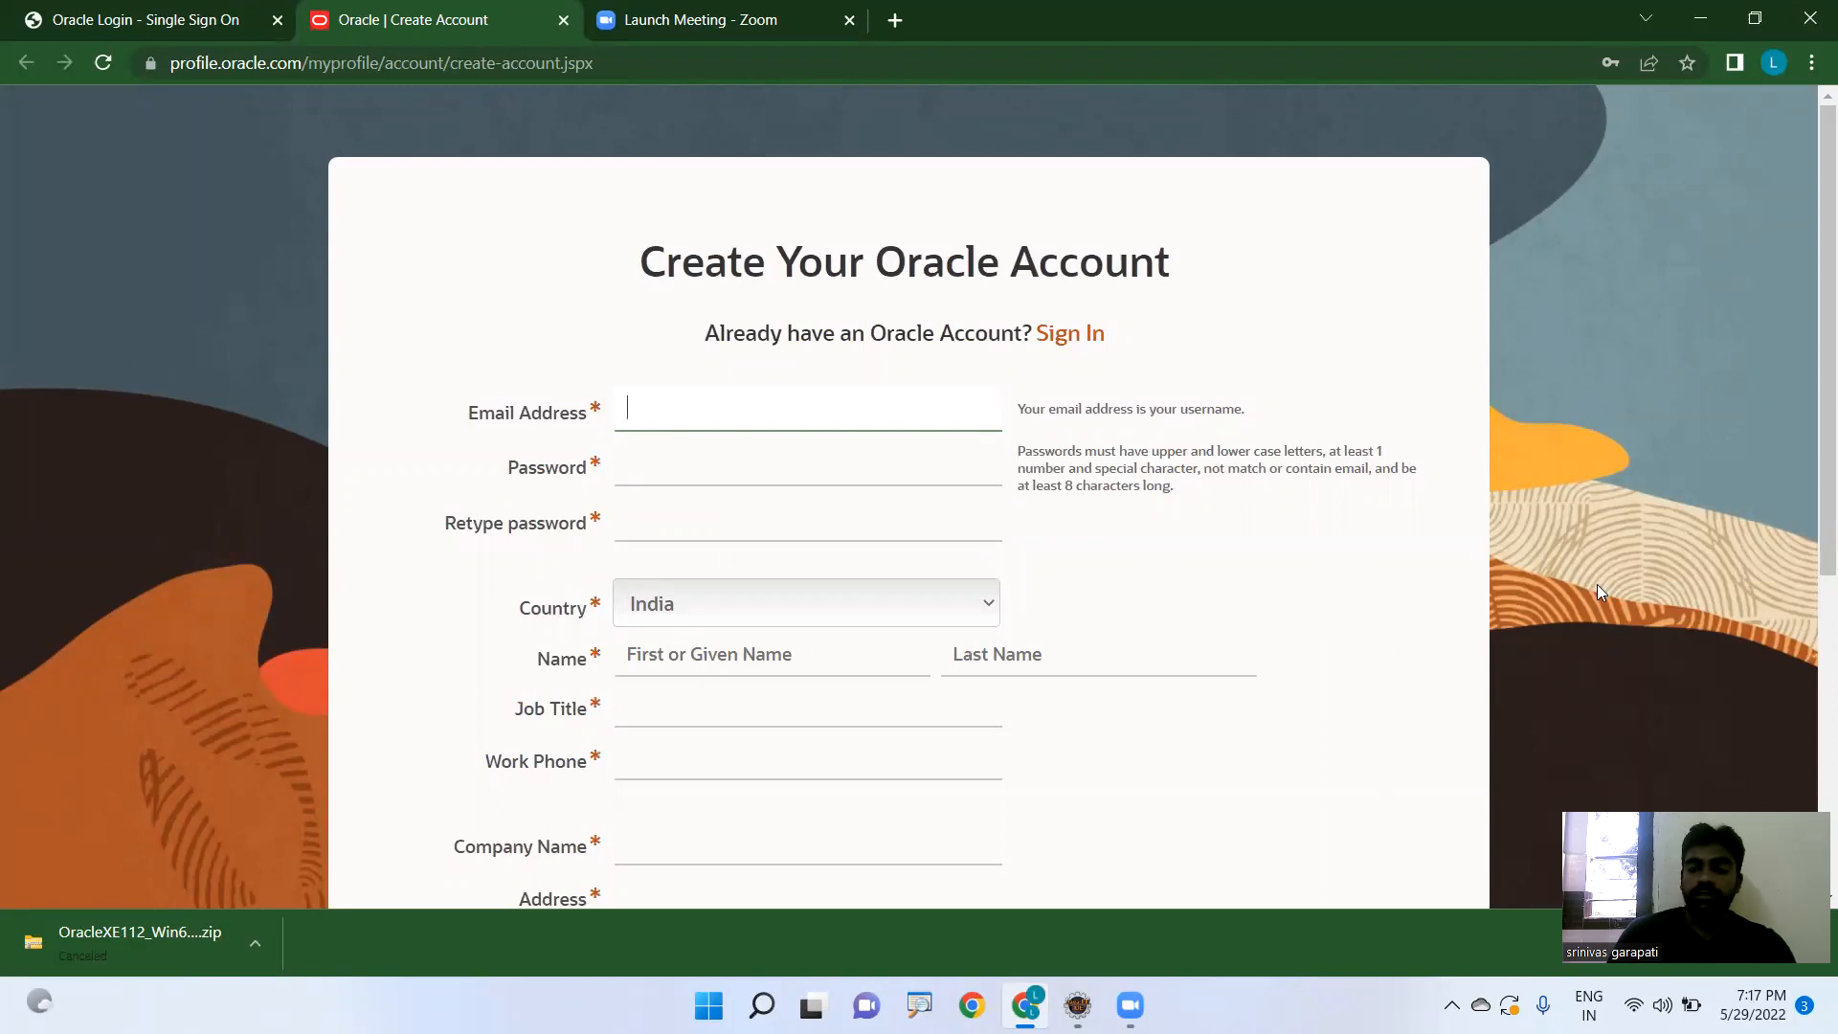
scroll("down", 3)
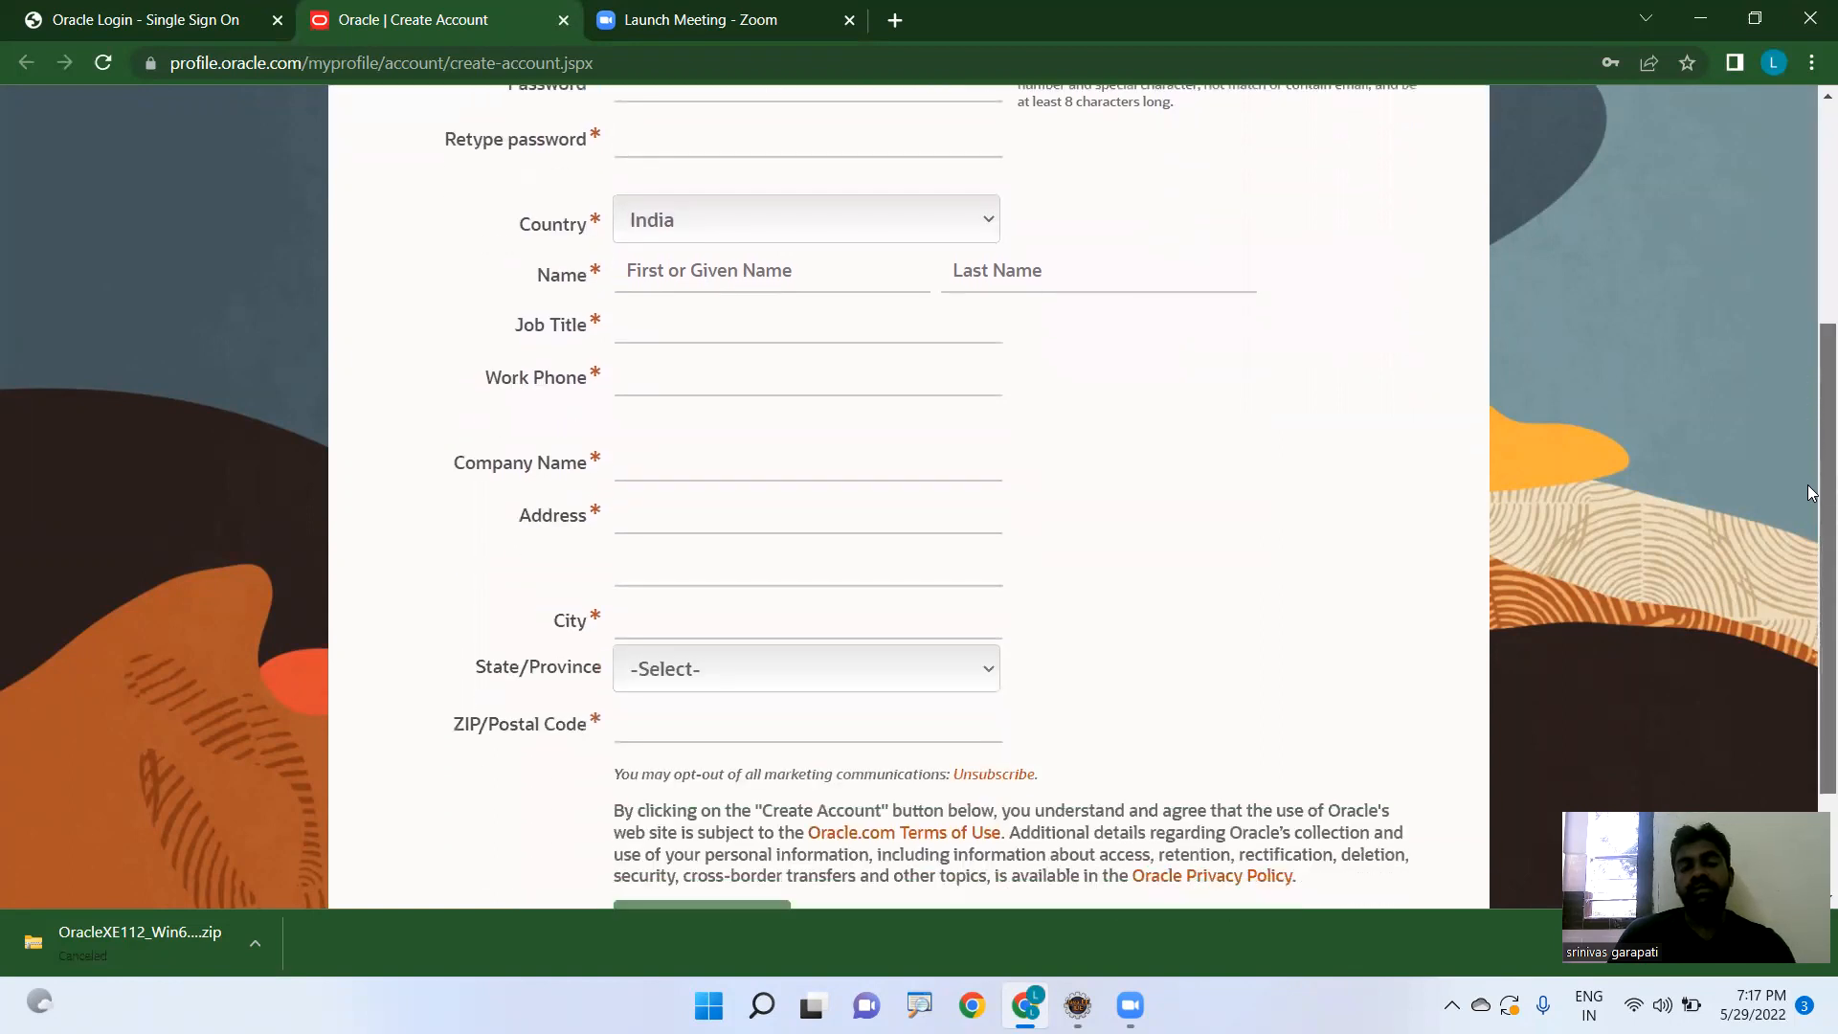
scroll("down", 3)
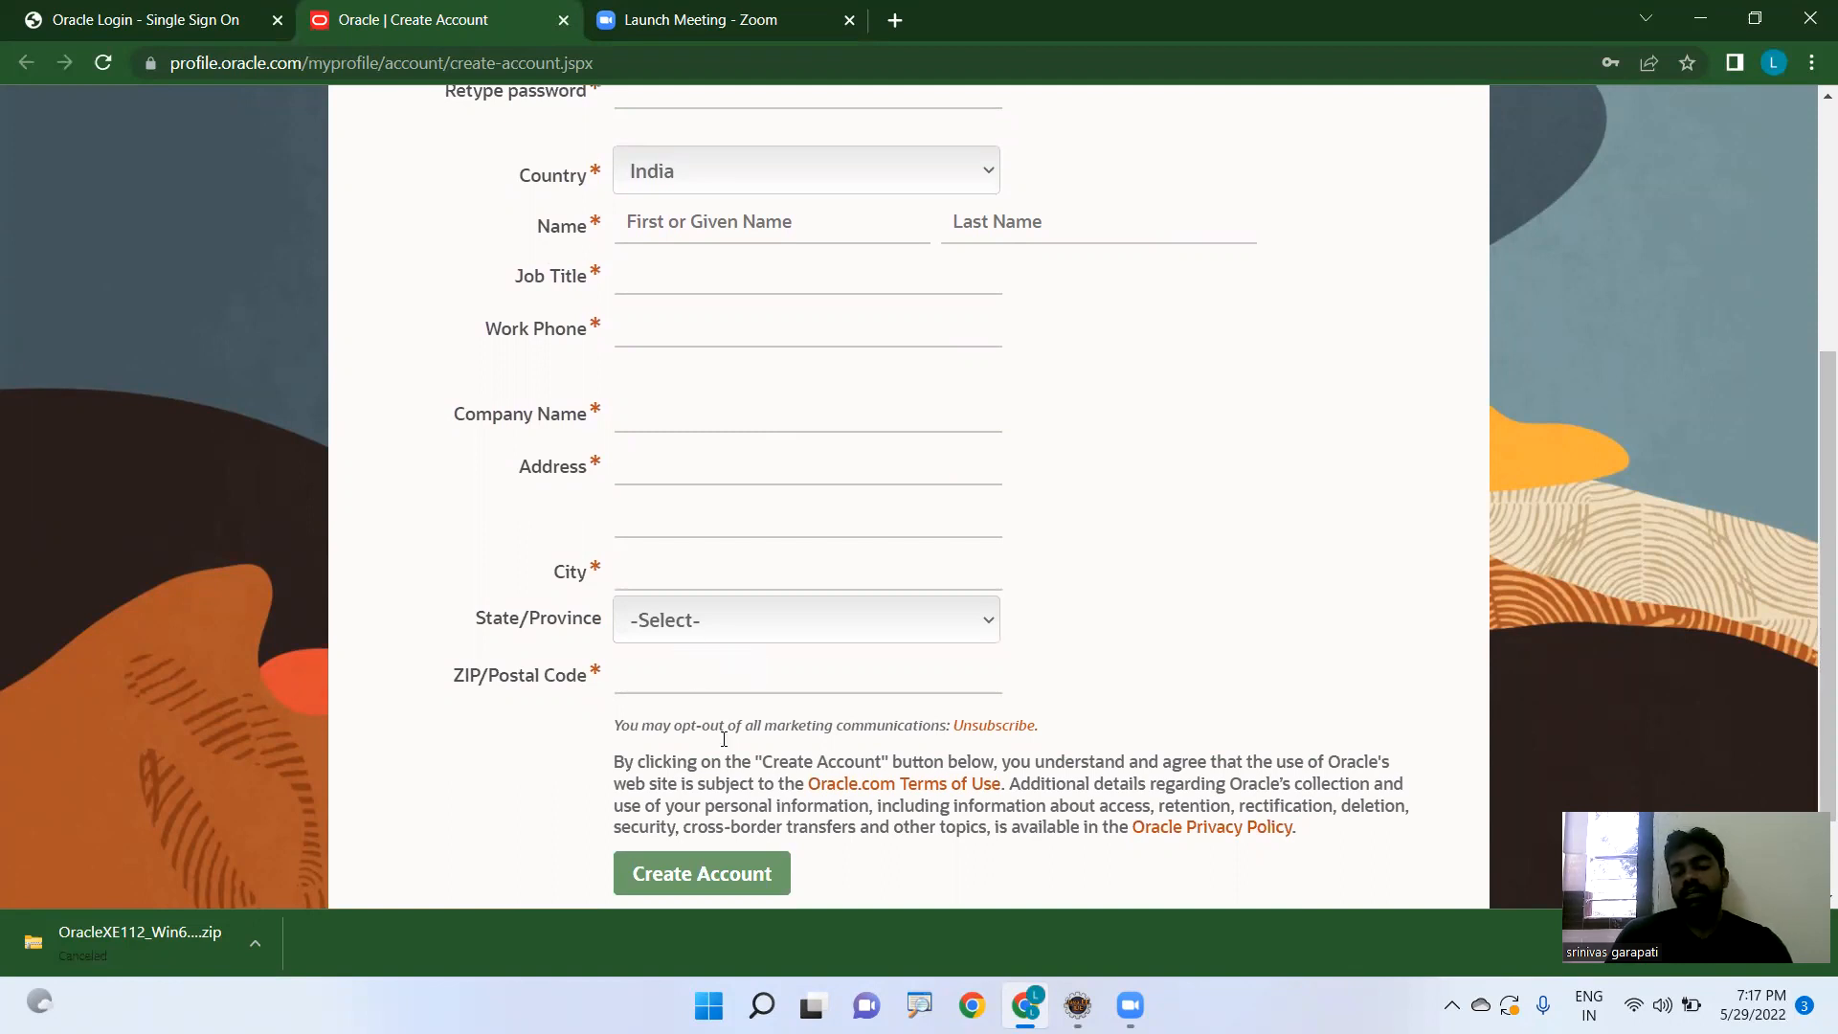
mouse_move(1810, 458)
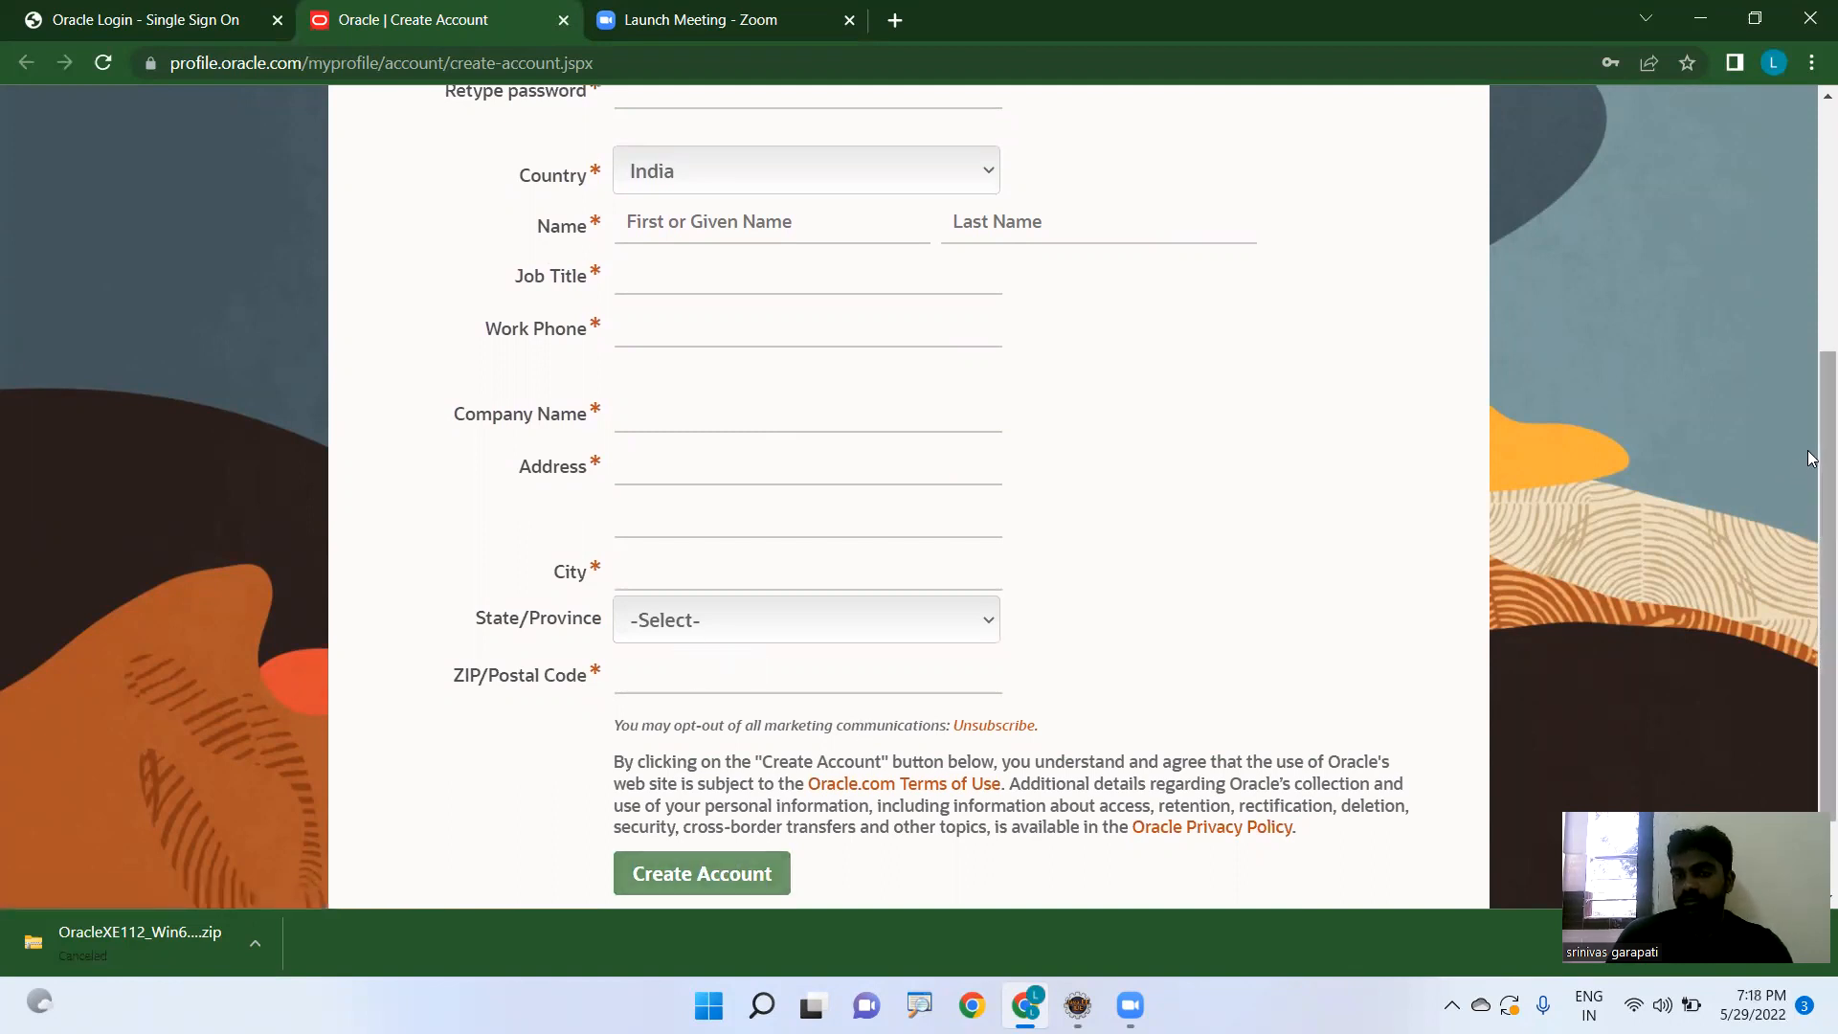
scroll("up", 3)
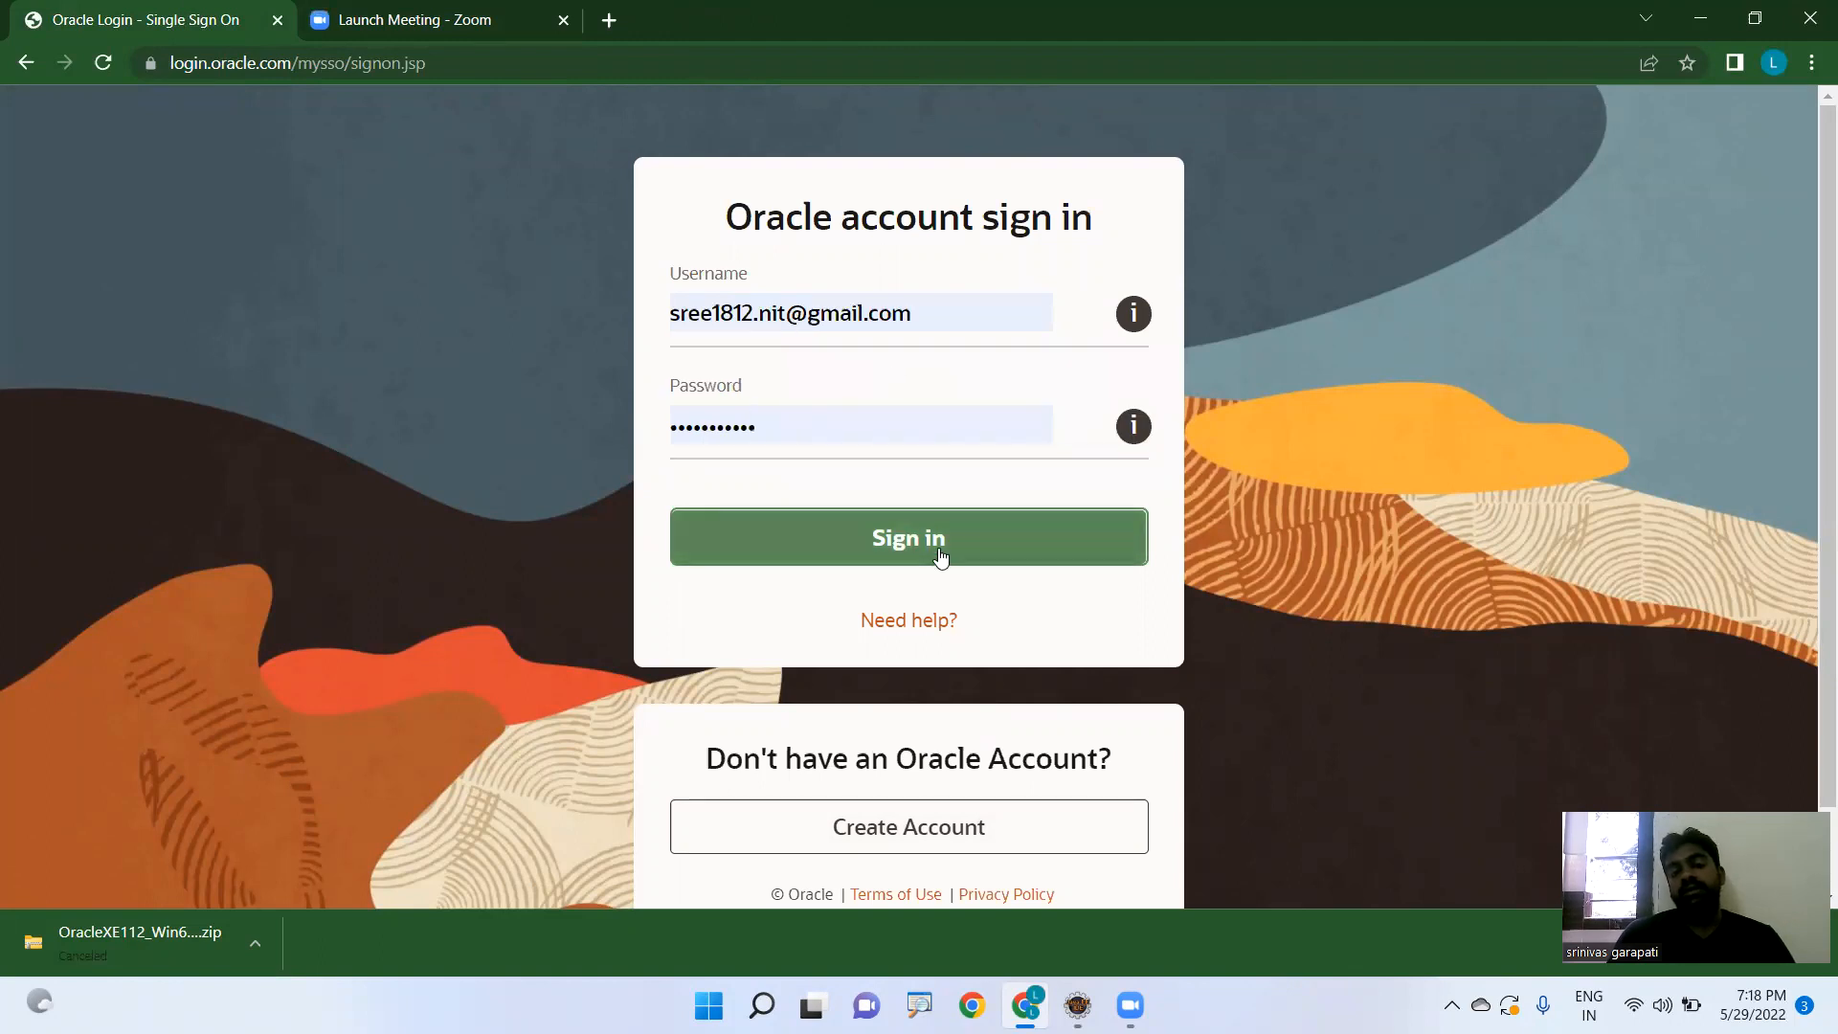
- Submit the Oracle sign-in and cancel the newly restarted XE zip download
left_click(908, 536)
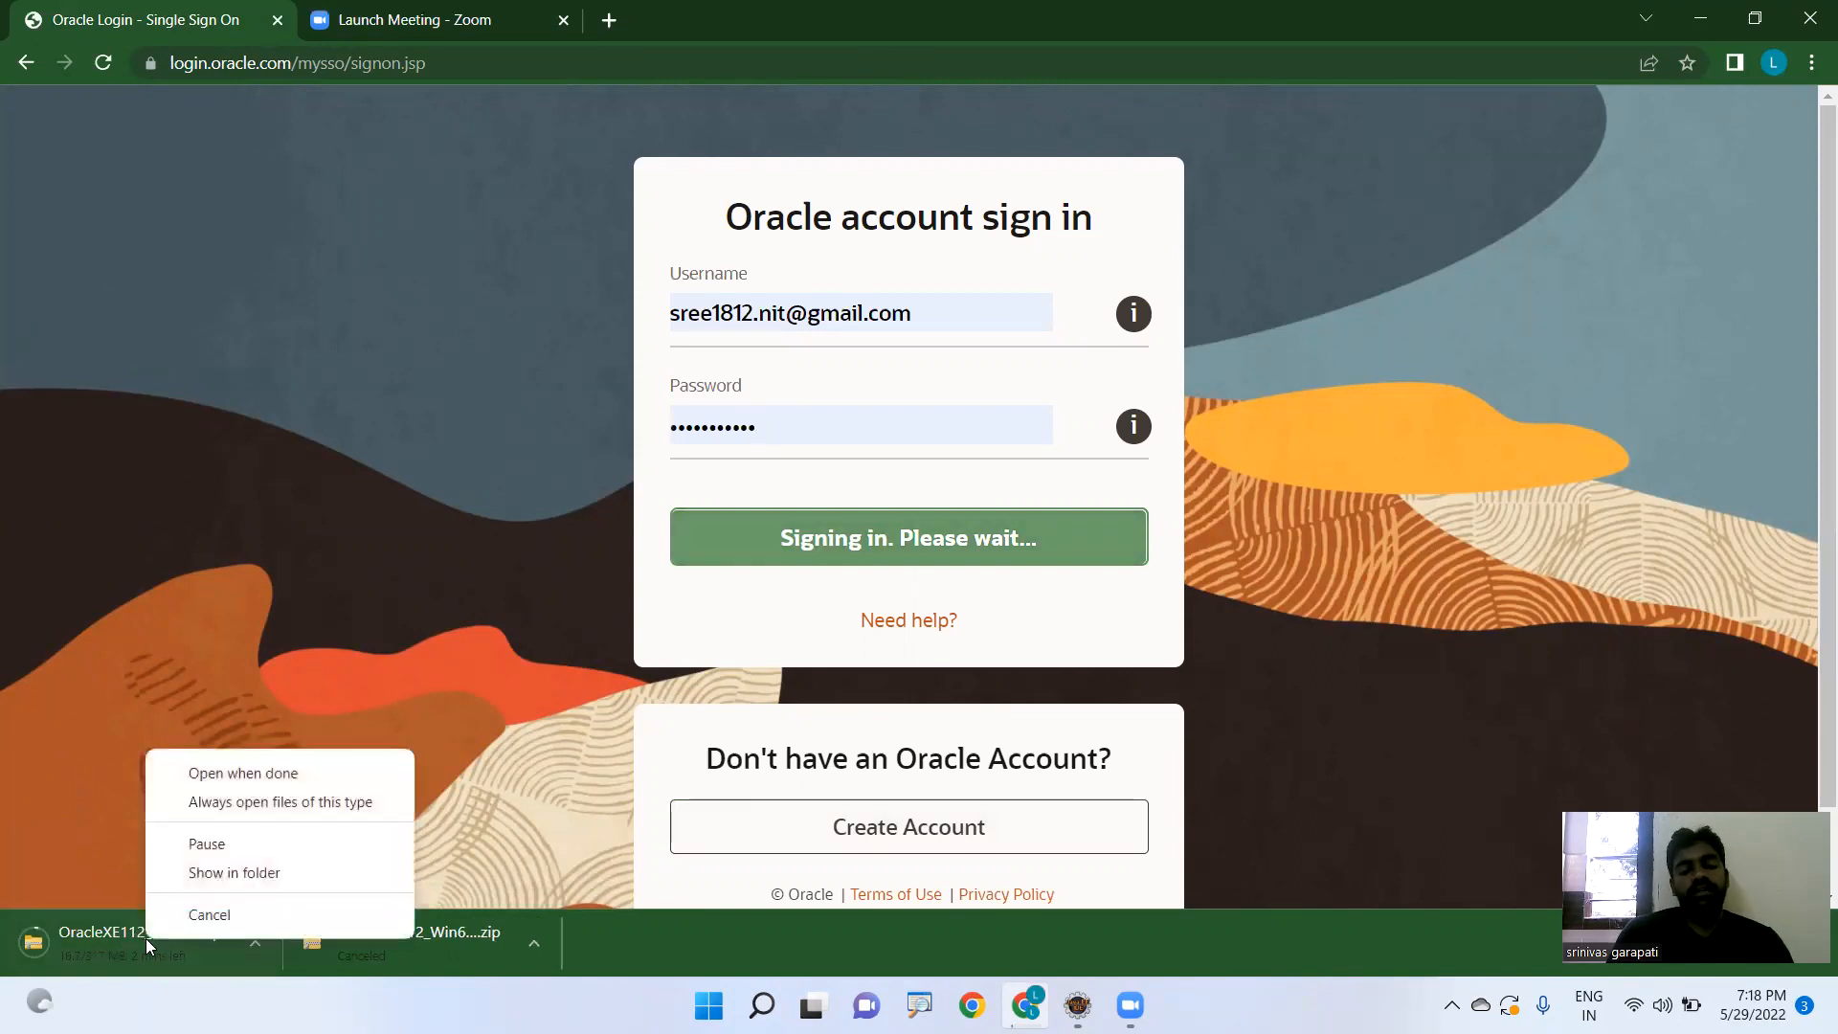
left_click(208, 915)
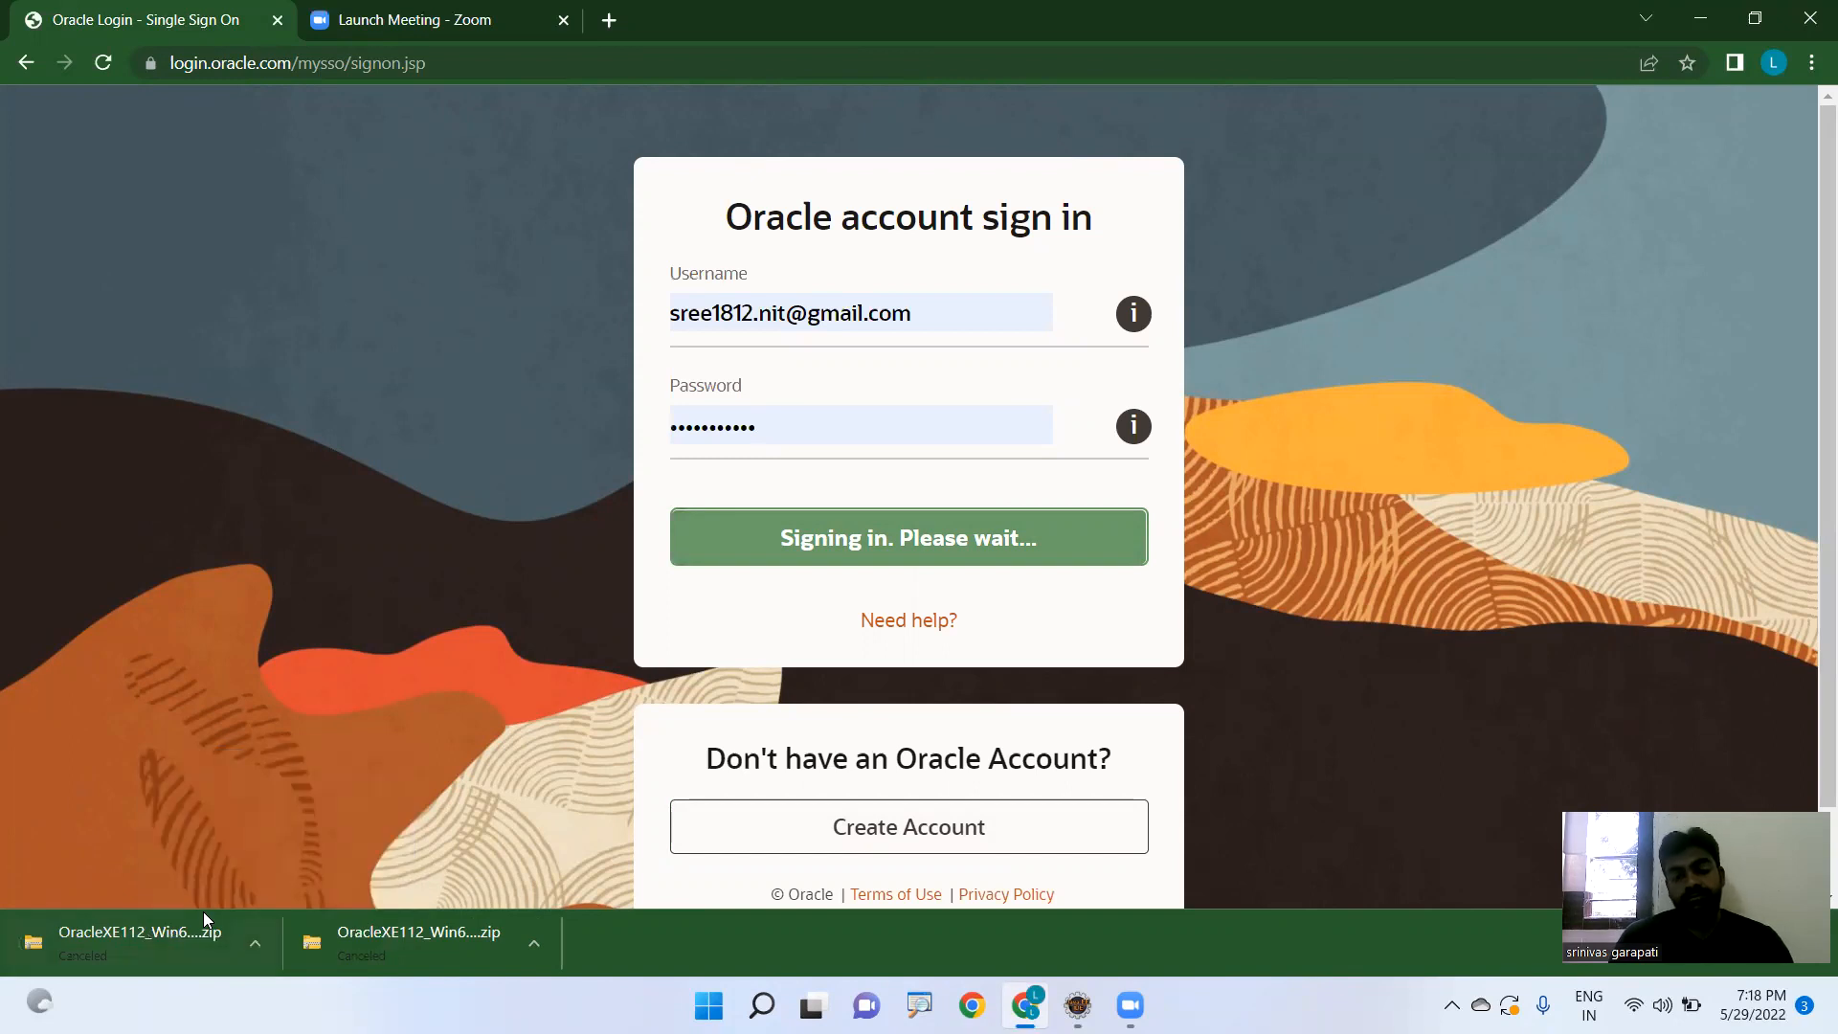
mouse_move(457, 649)
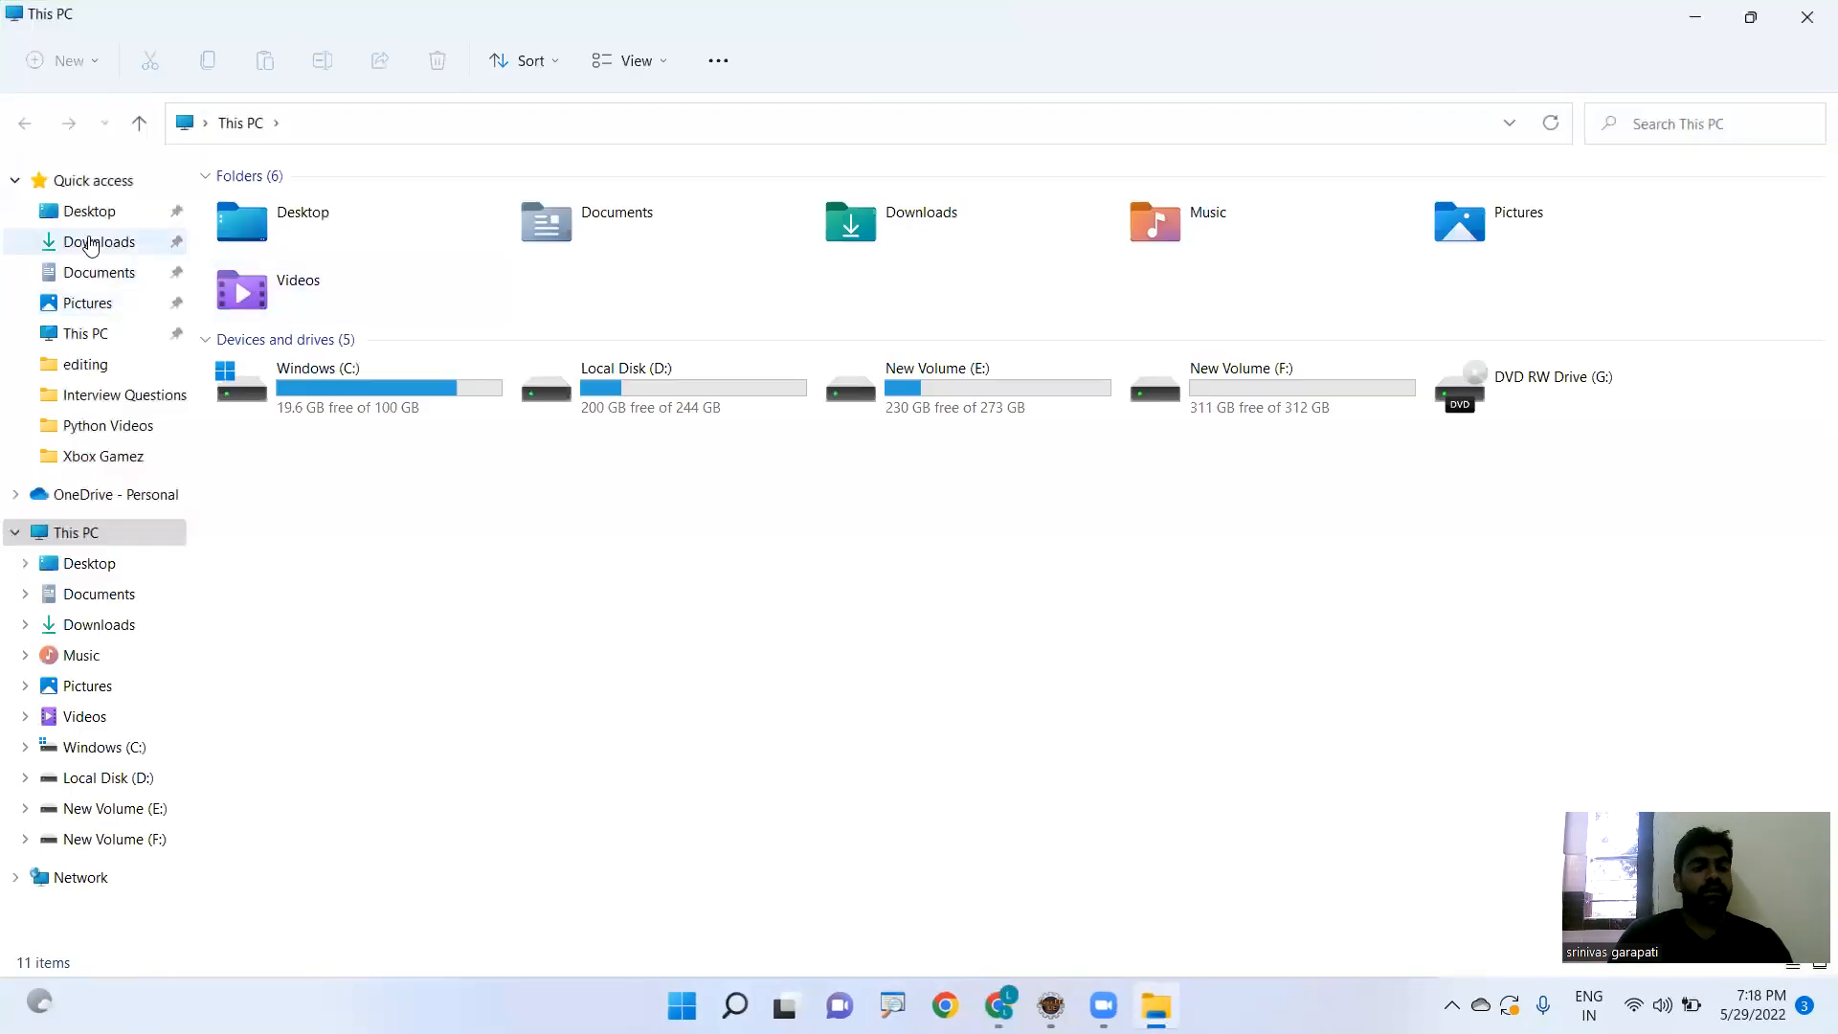
- In Downloads, select the OracleXE112_Win64 zip and show its context menu with Extract All
left_click(100, 242)
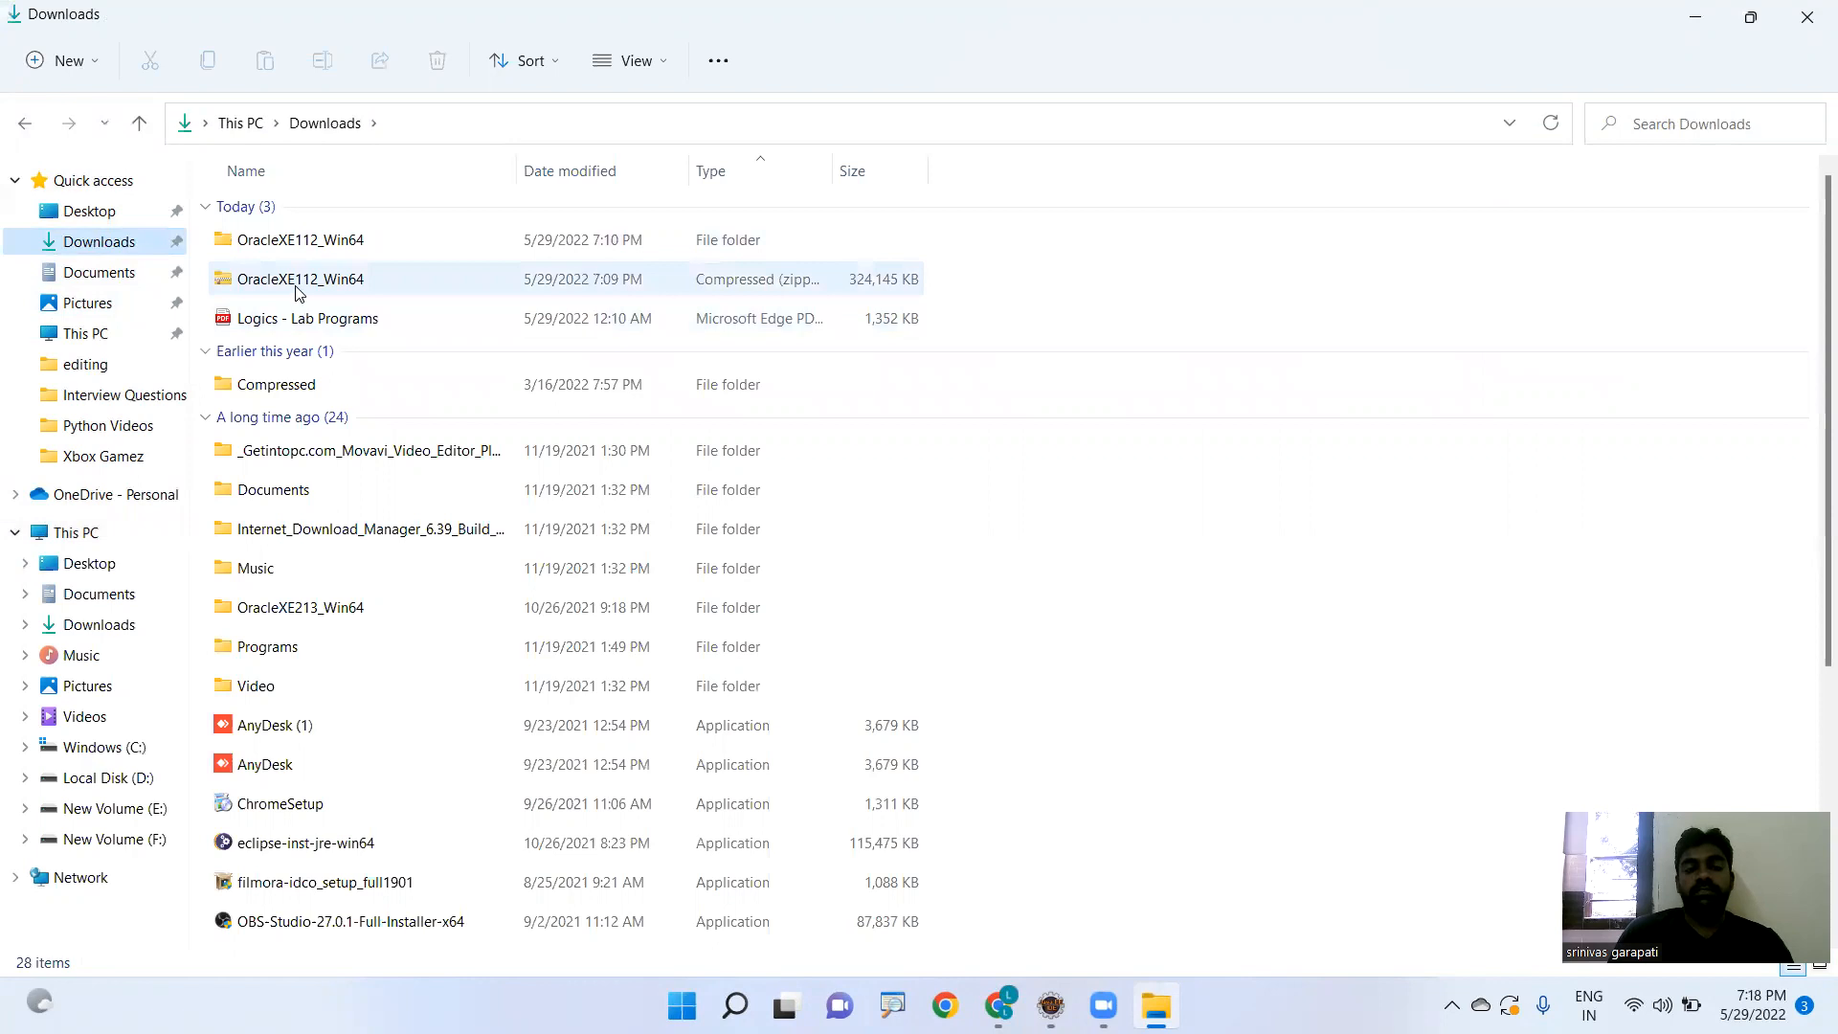
mouse_move(736, 279)
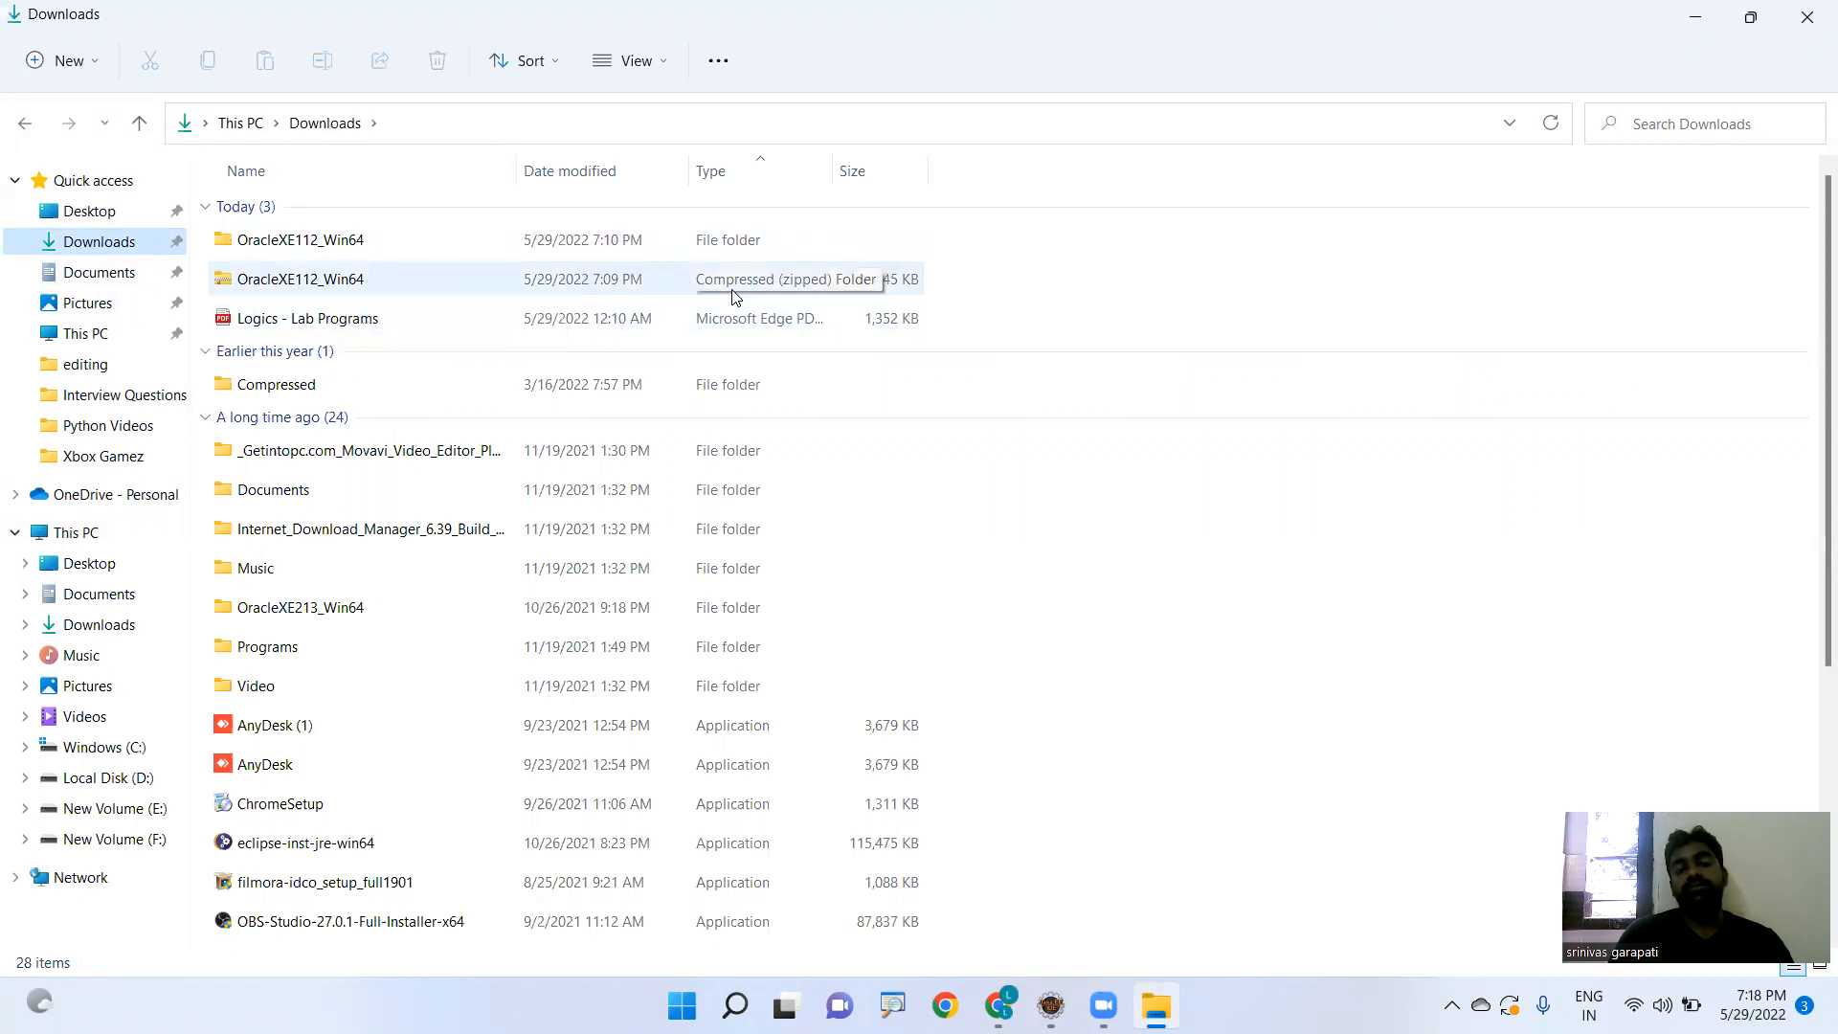
left_click(306, 318)
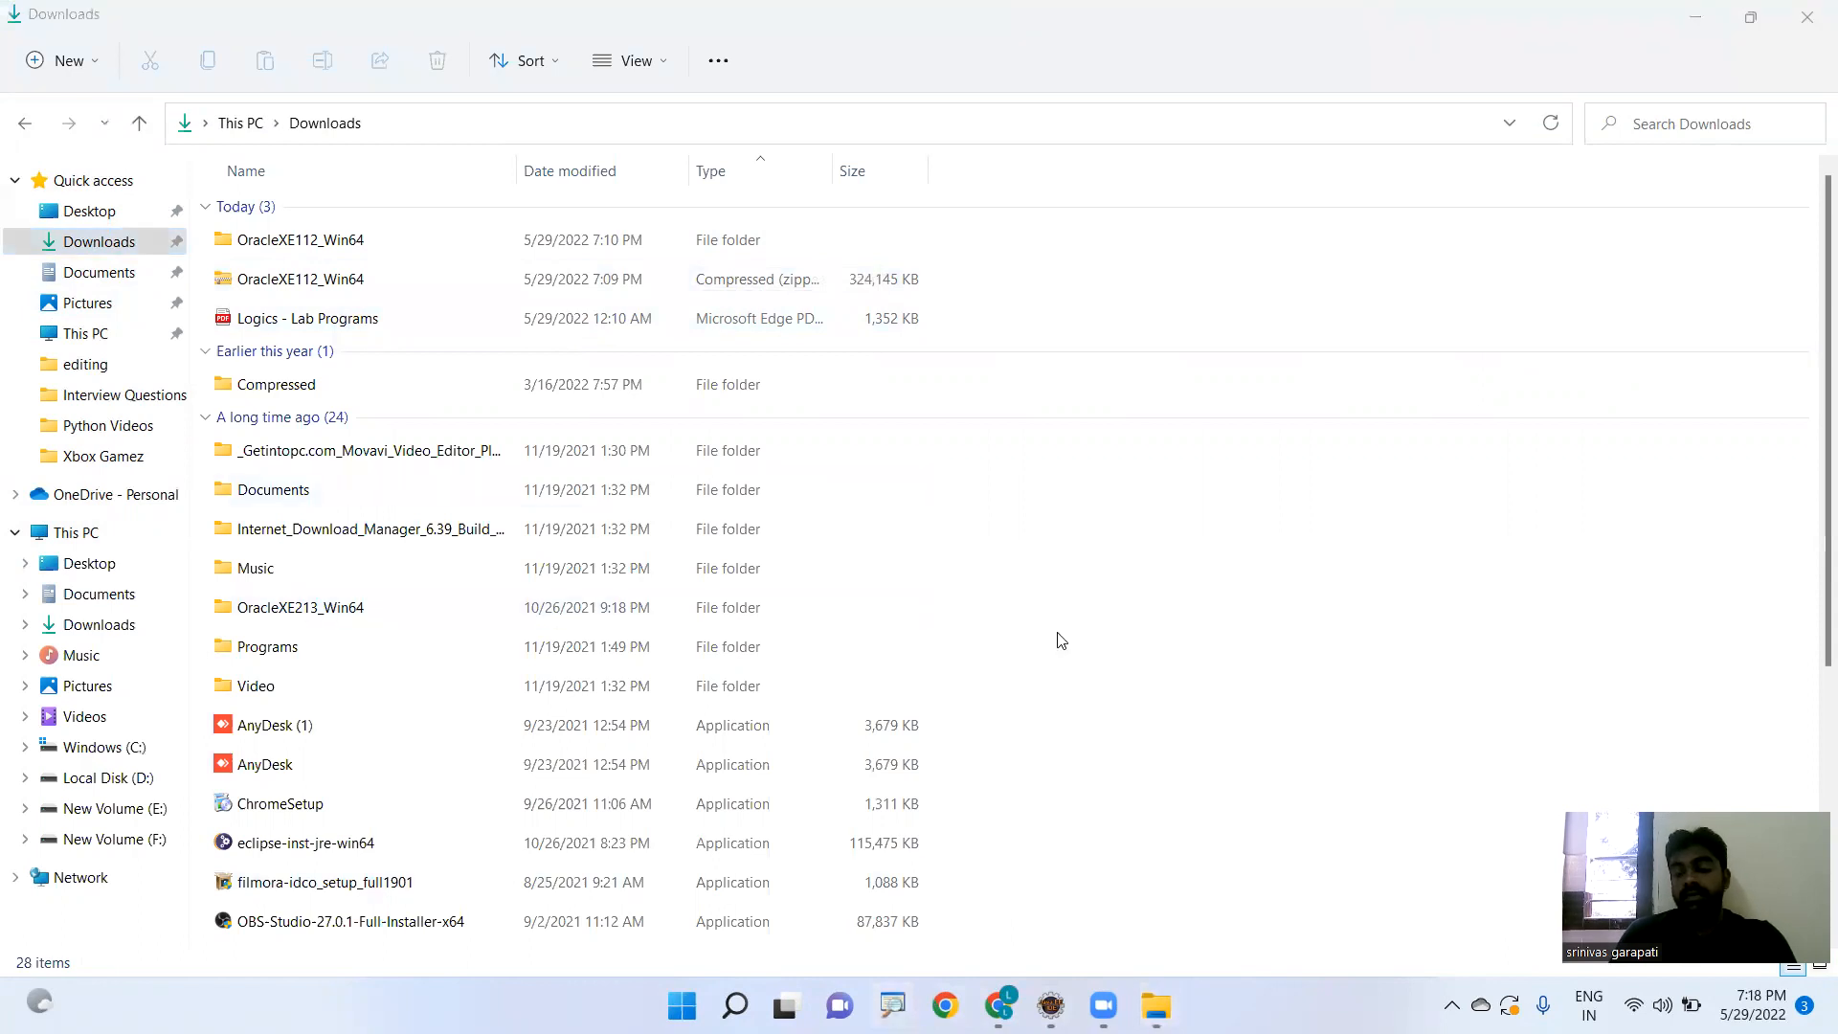
left_click(276, 383)
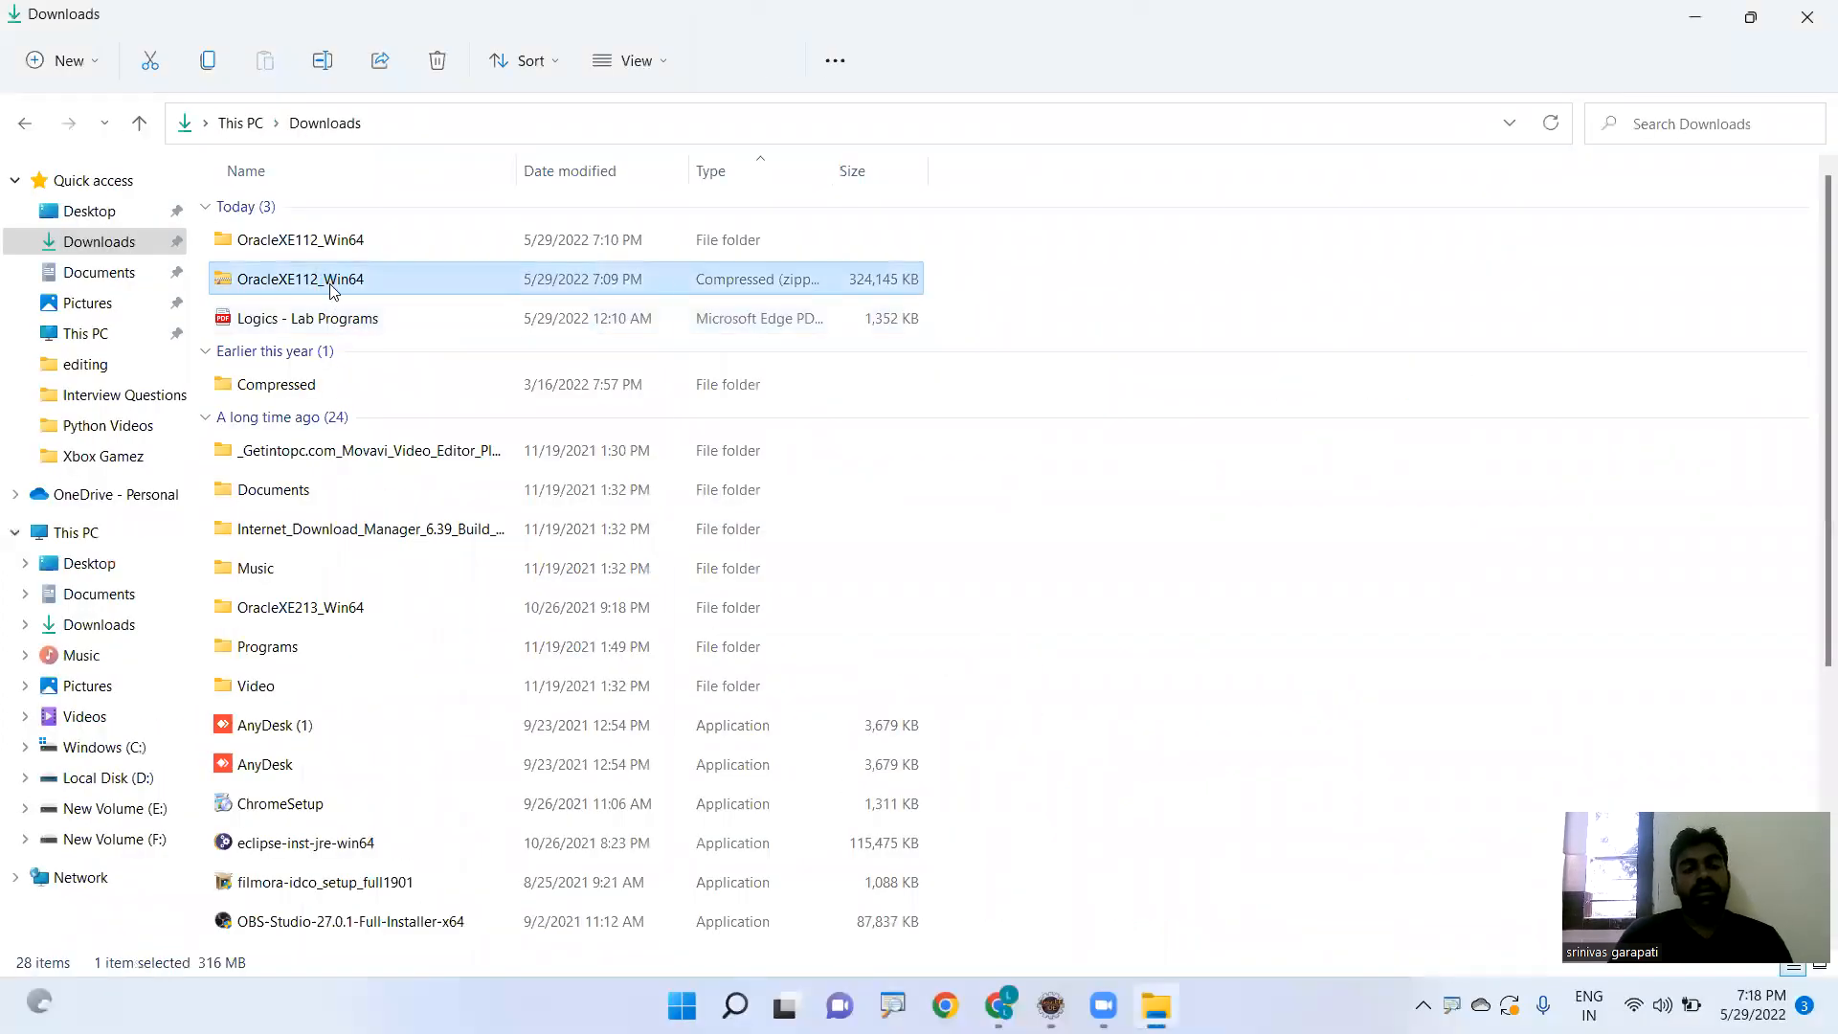
right_click(300, 278)
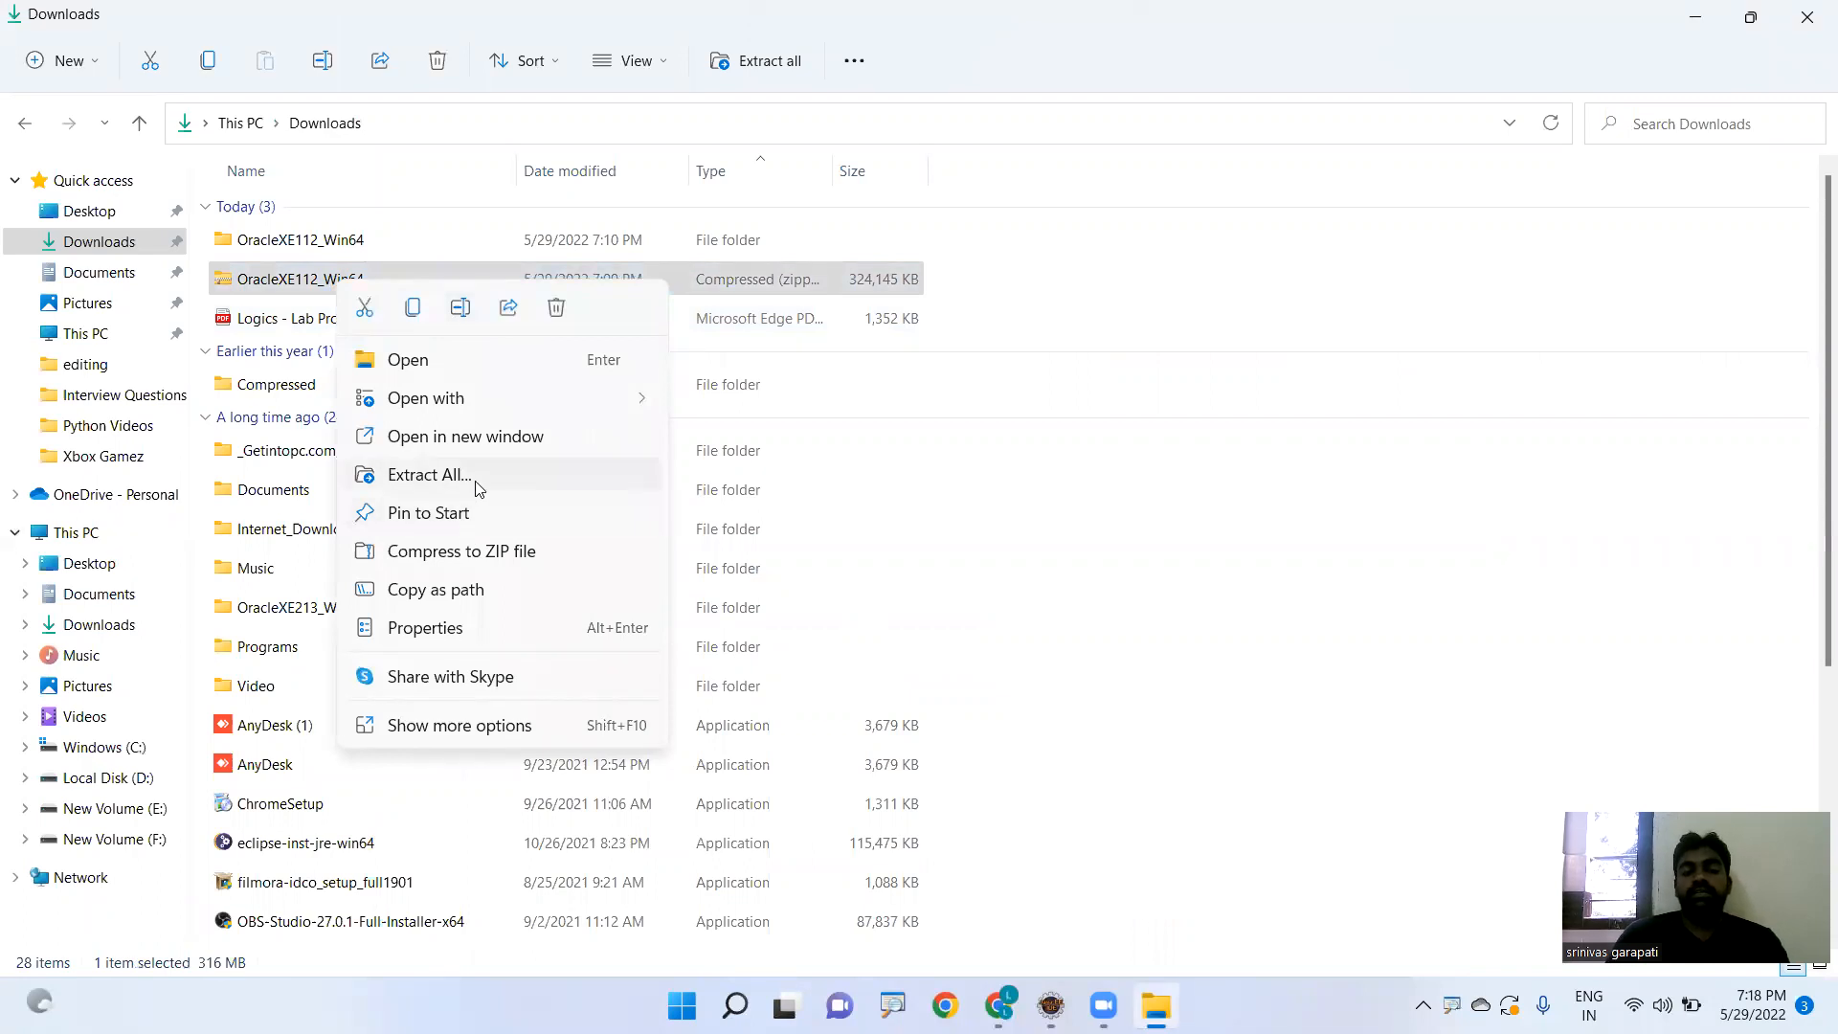
mouse_move(321, 239)
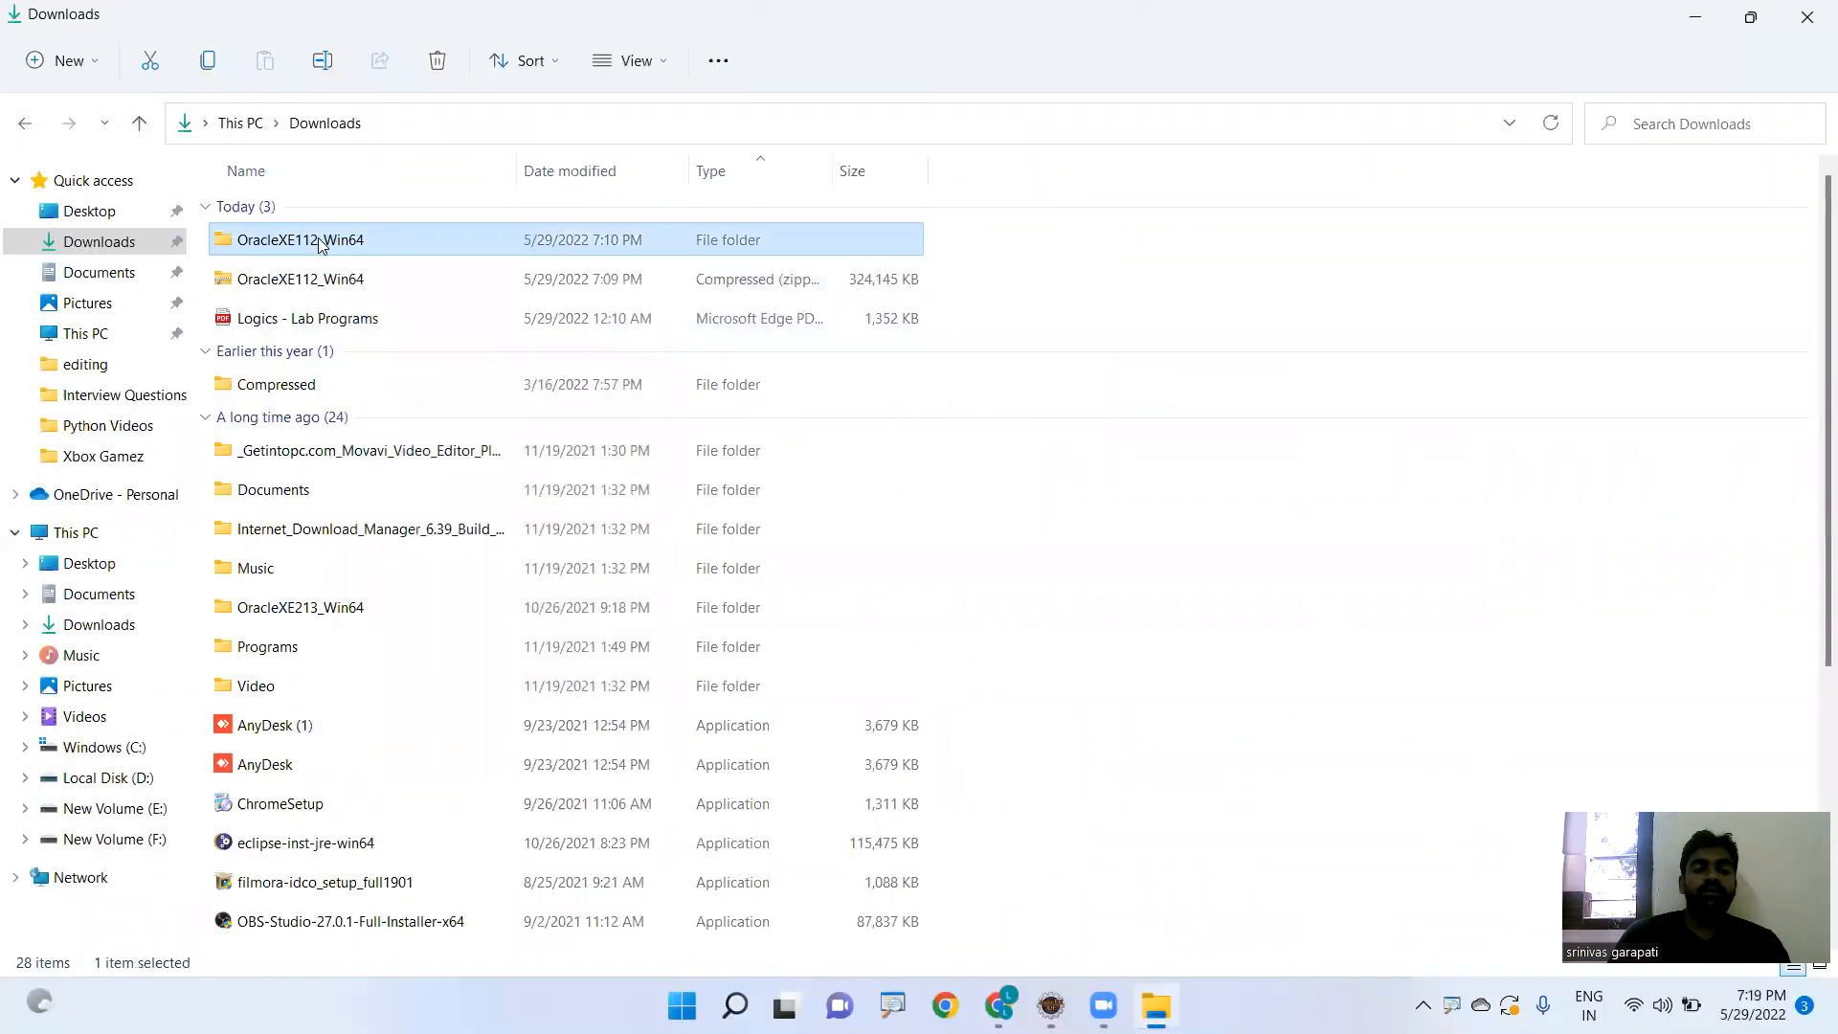
- Launch setup from the extracted OracleXE112_Win64 DISK1 folder to start the InstallShield Wizard
double_click(301, 240)
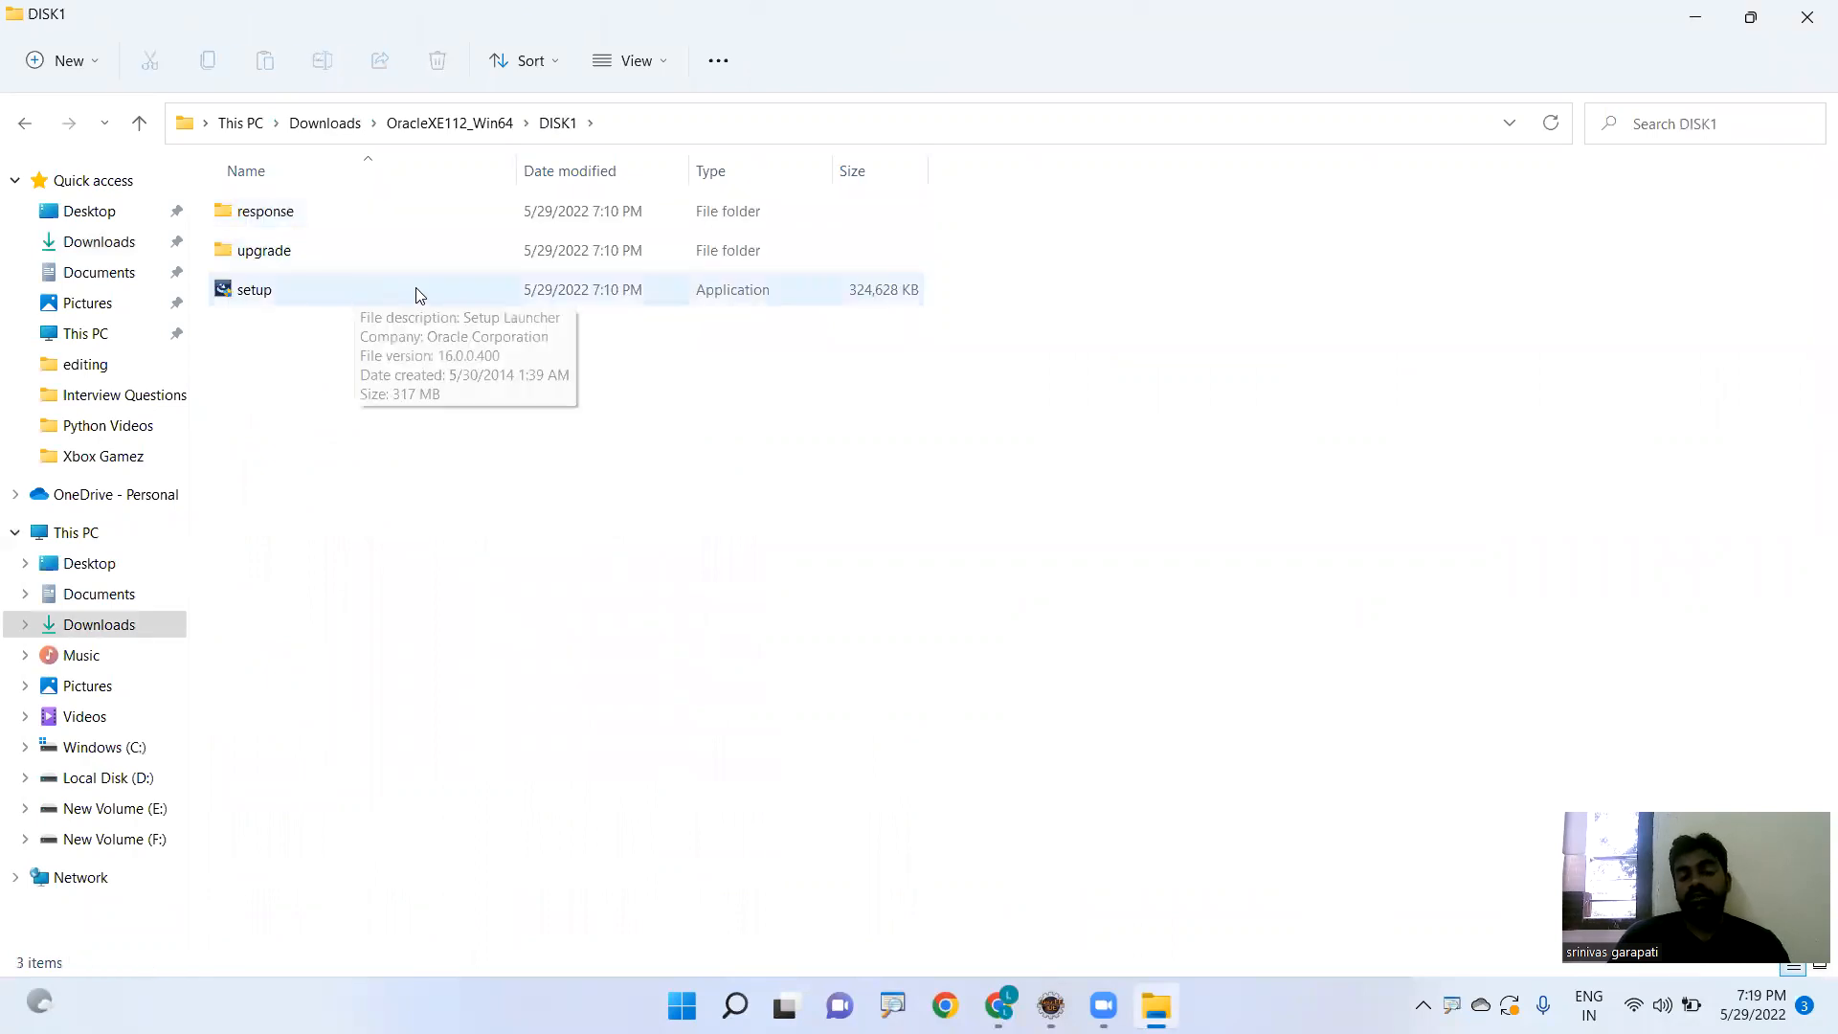
left_click(255, 289)
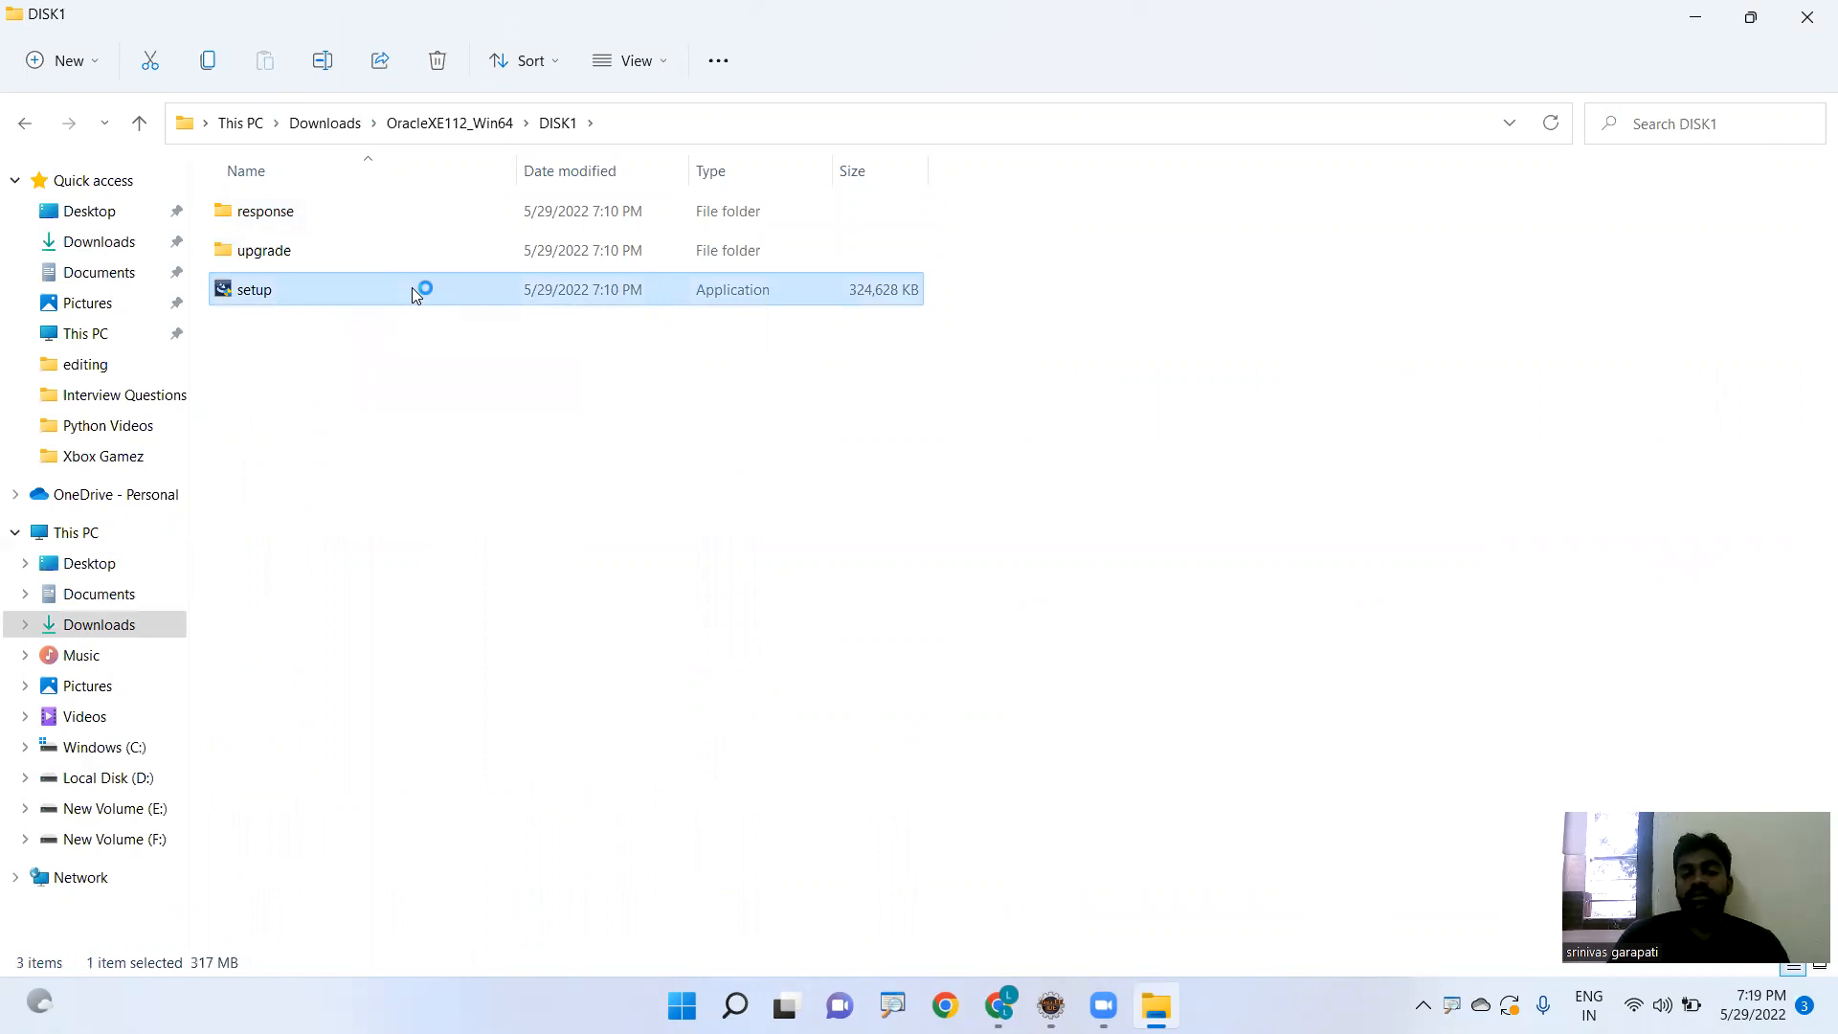
double_click(255, 289)
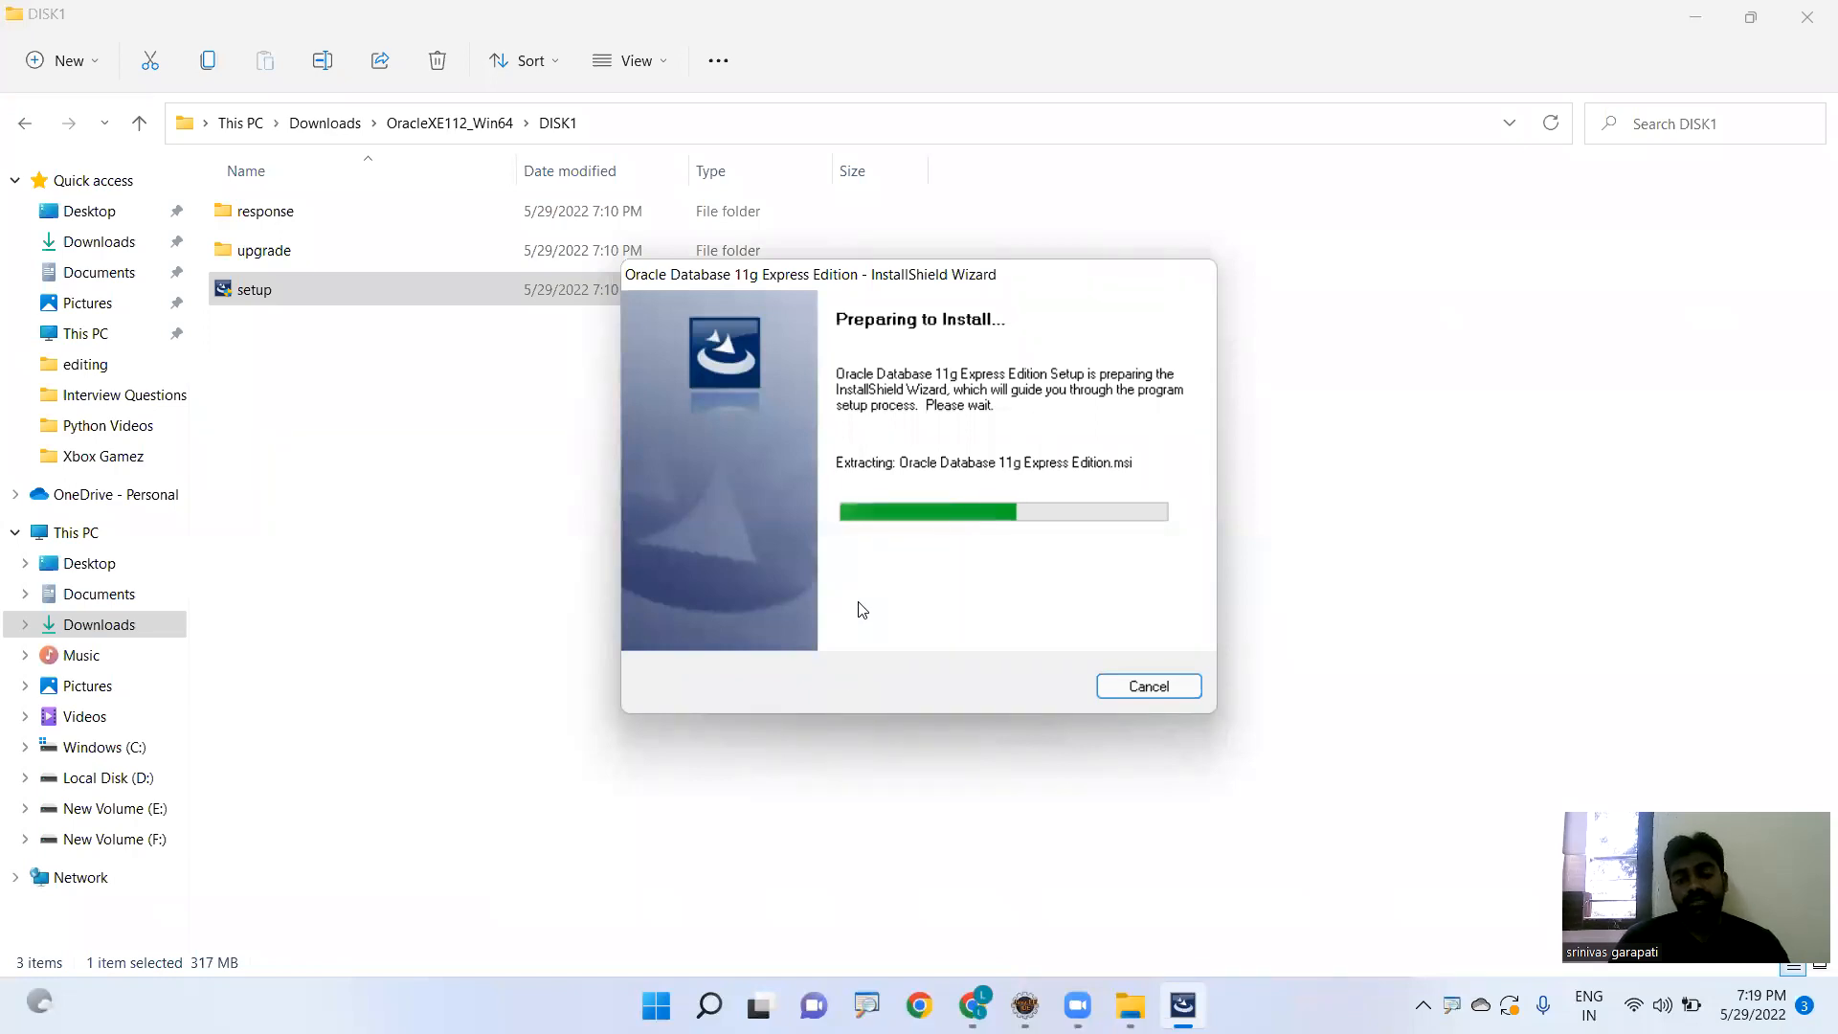
mouse_move(996, 362)
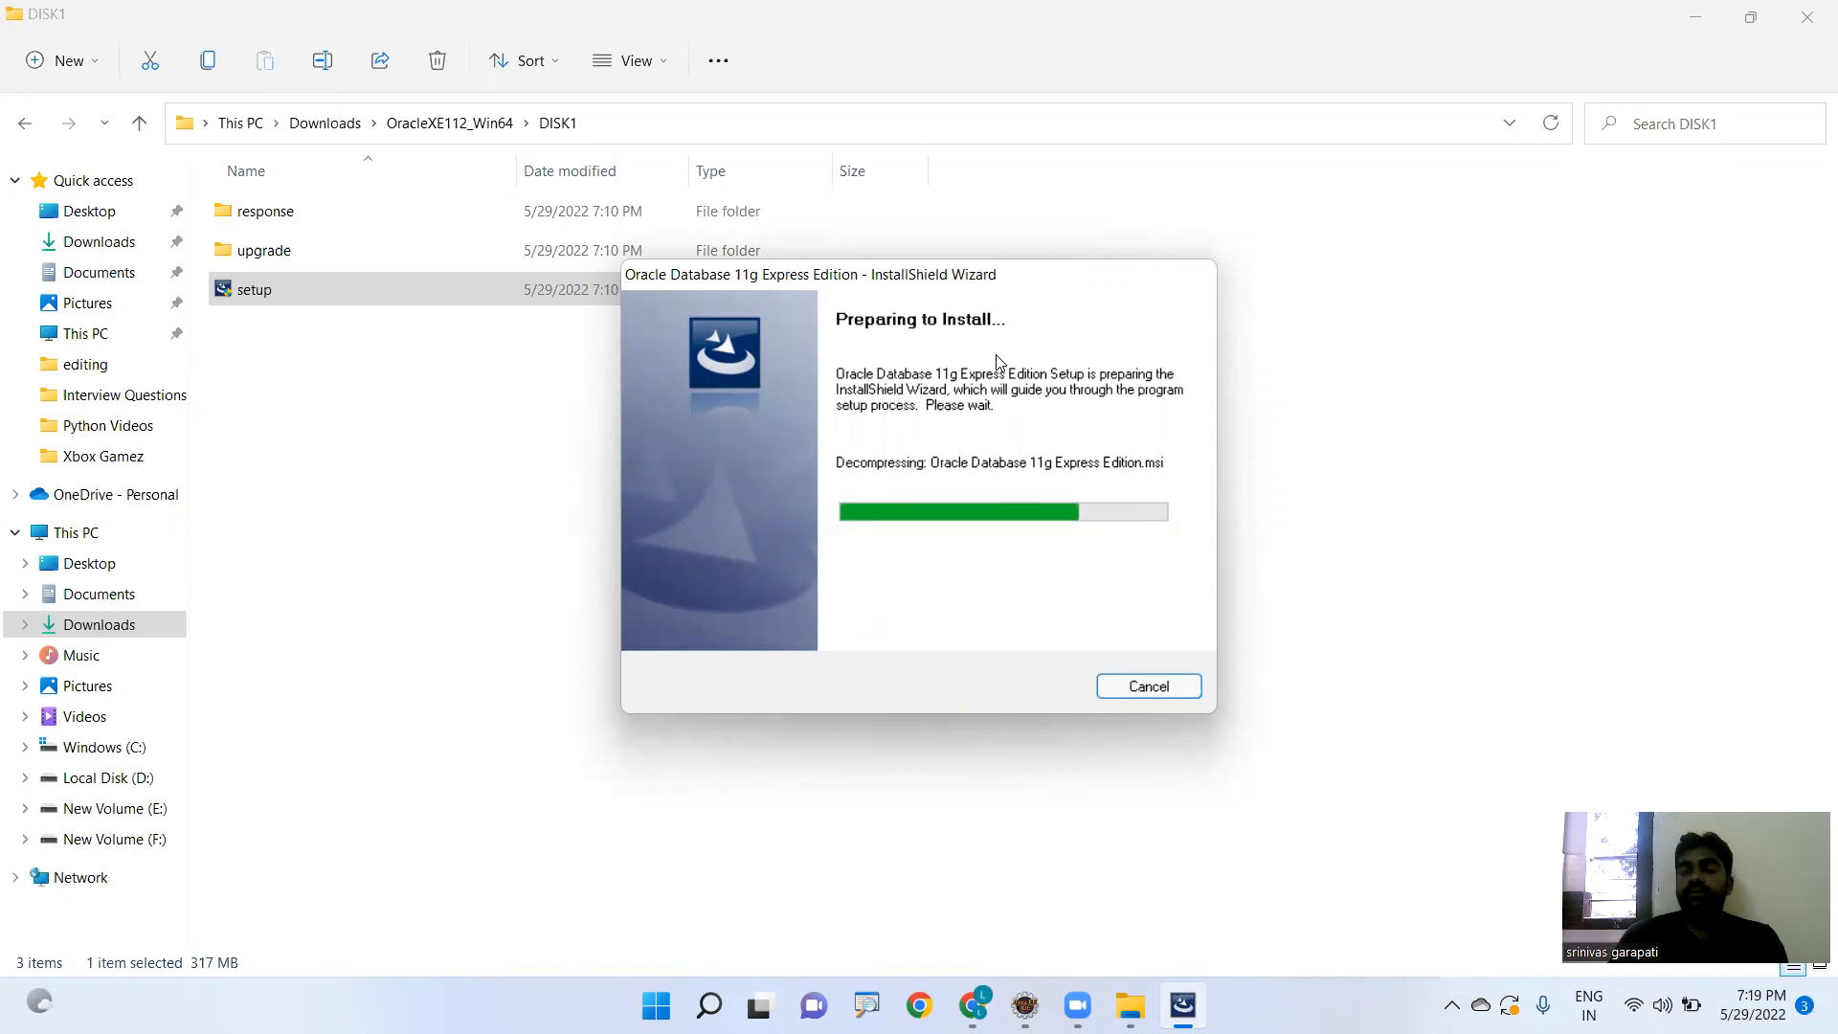
mouse_move(1078, 586)
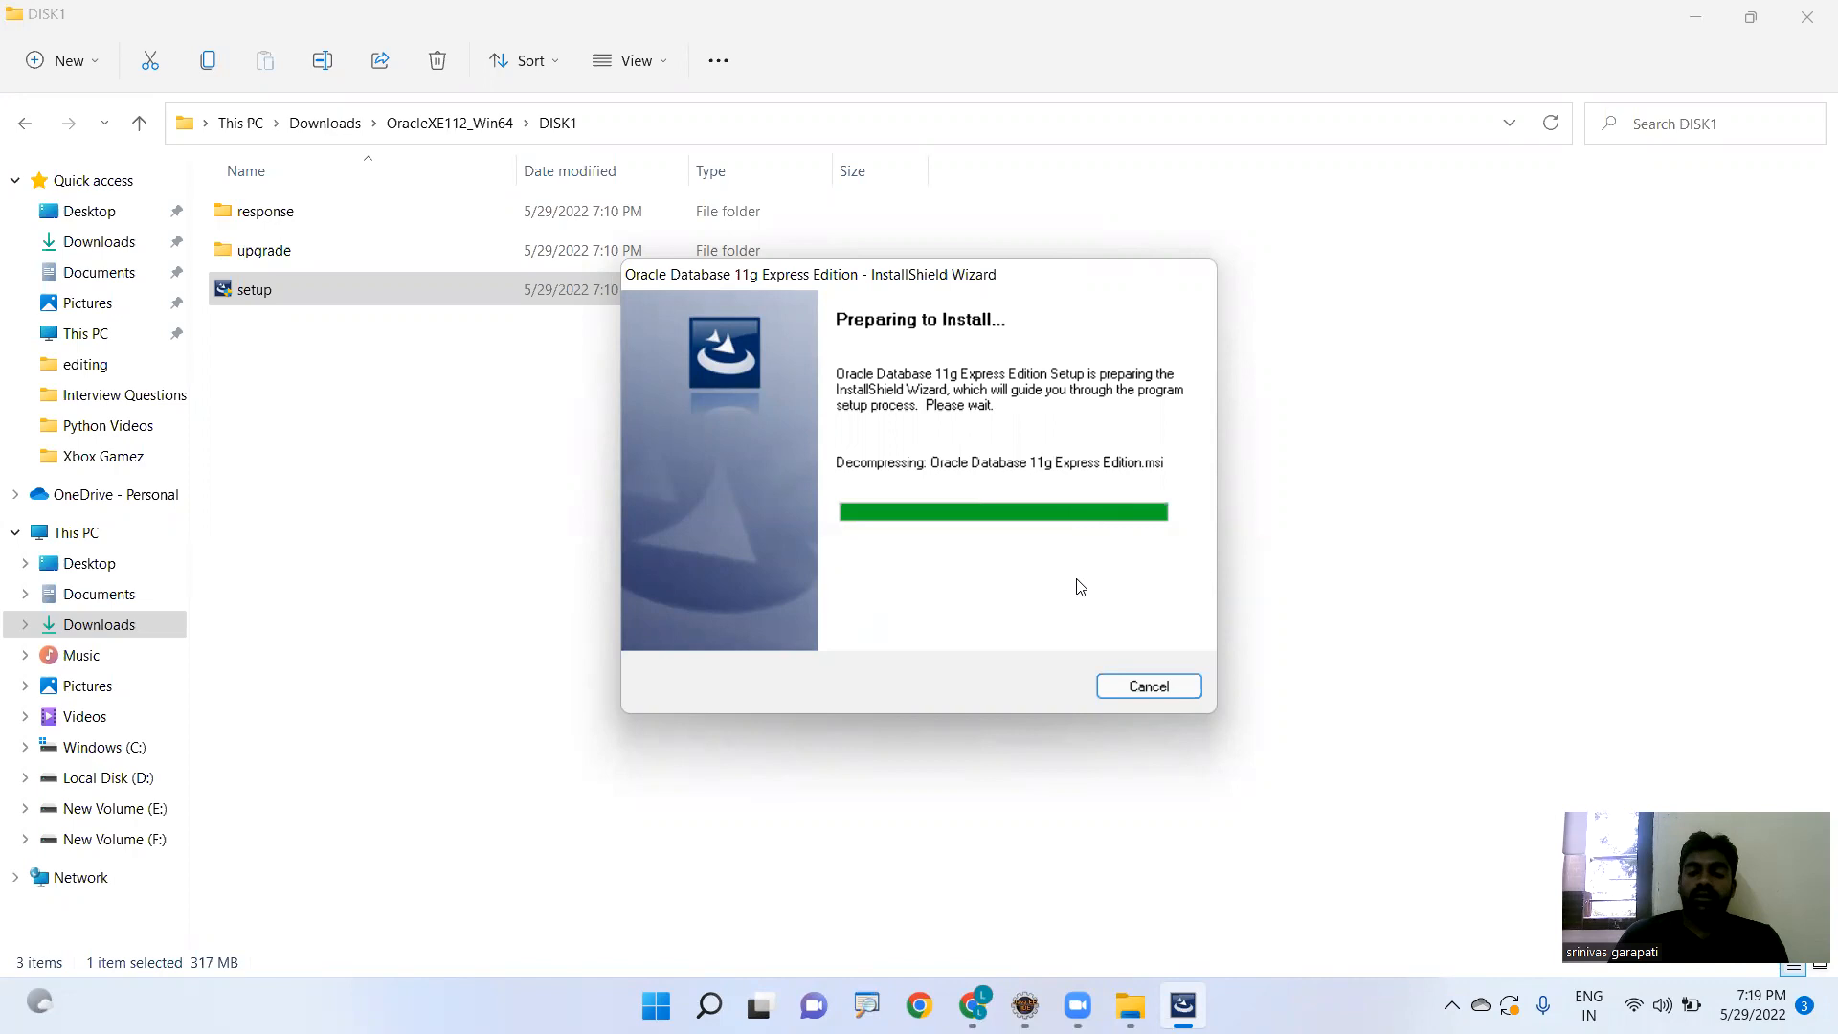
mouse_move(1089, 636)
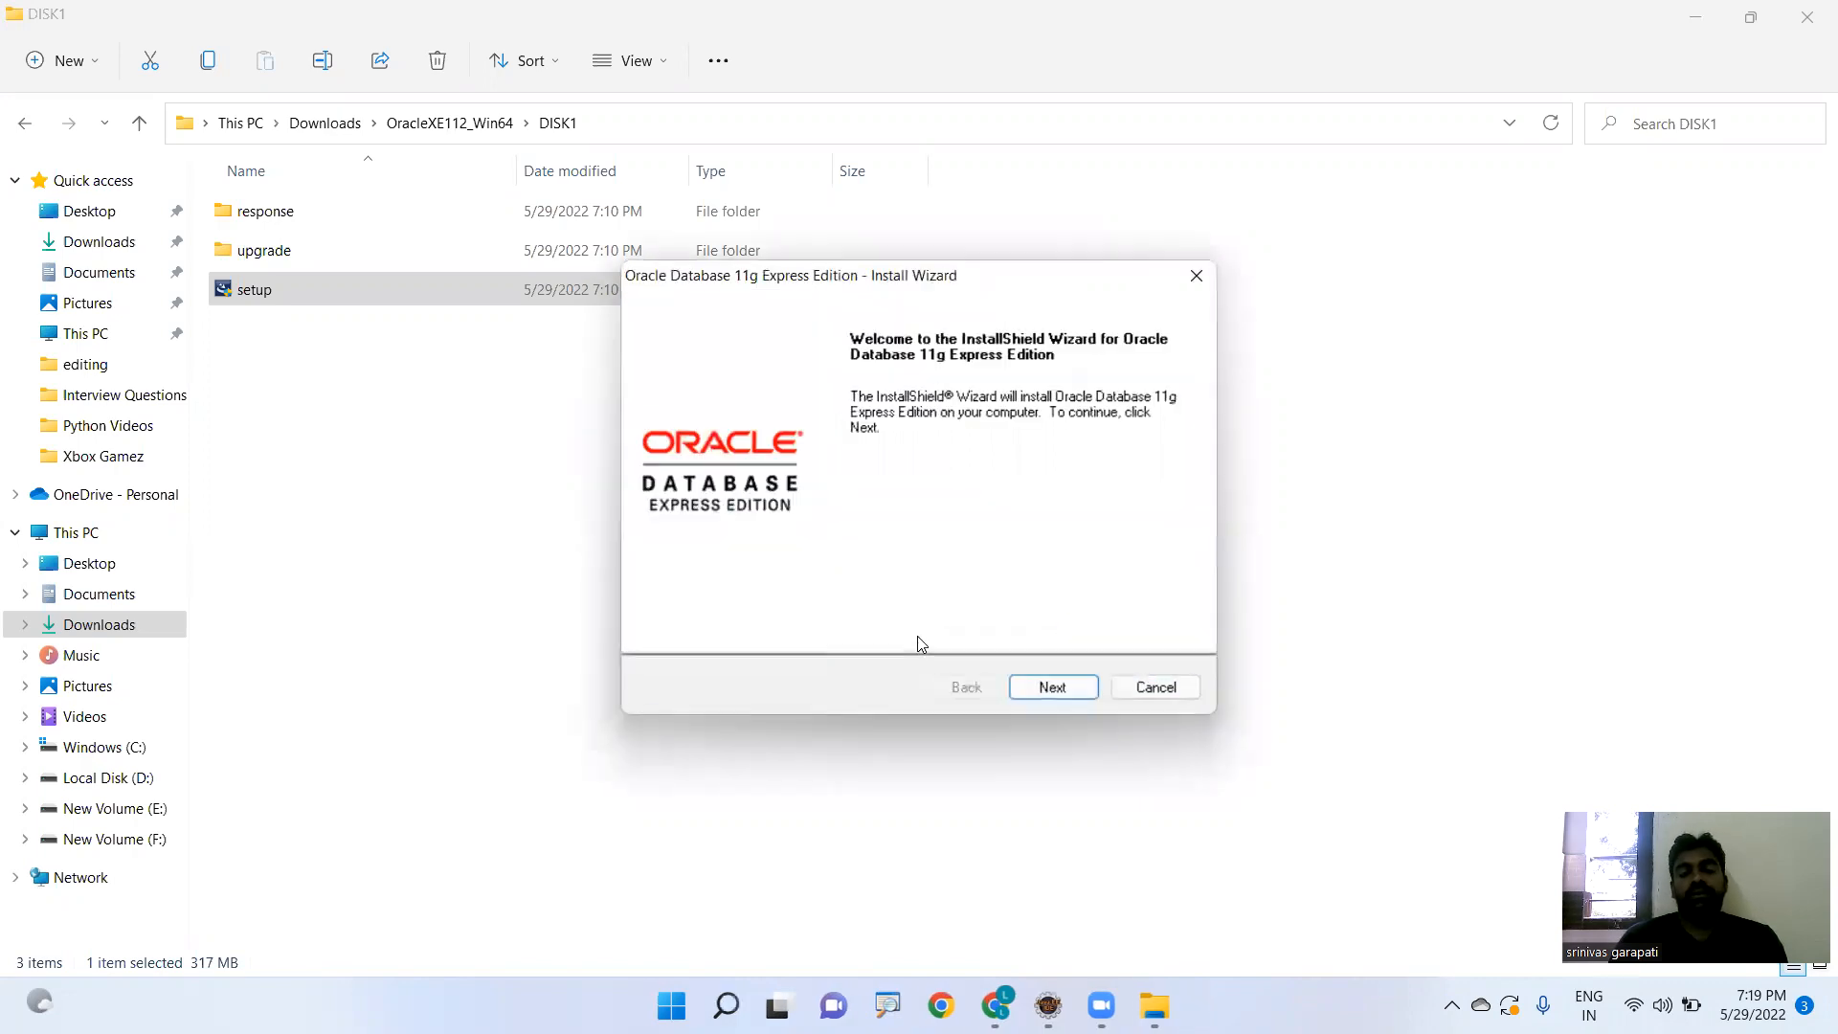
- Advance past the welcome page, keep C:\oraclexe\ as destination, and enter the SYS/SYSTEM password
left_click(1052, 688)
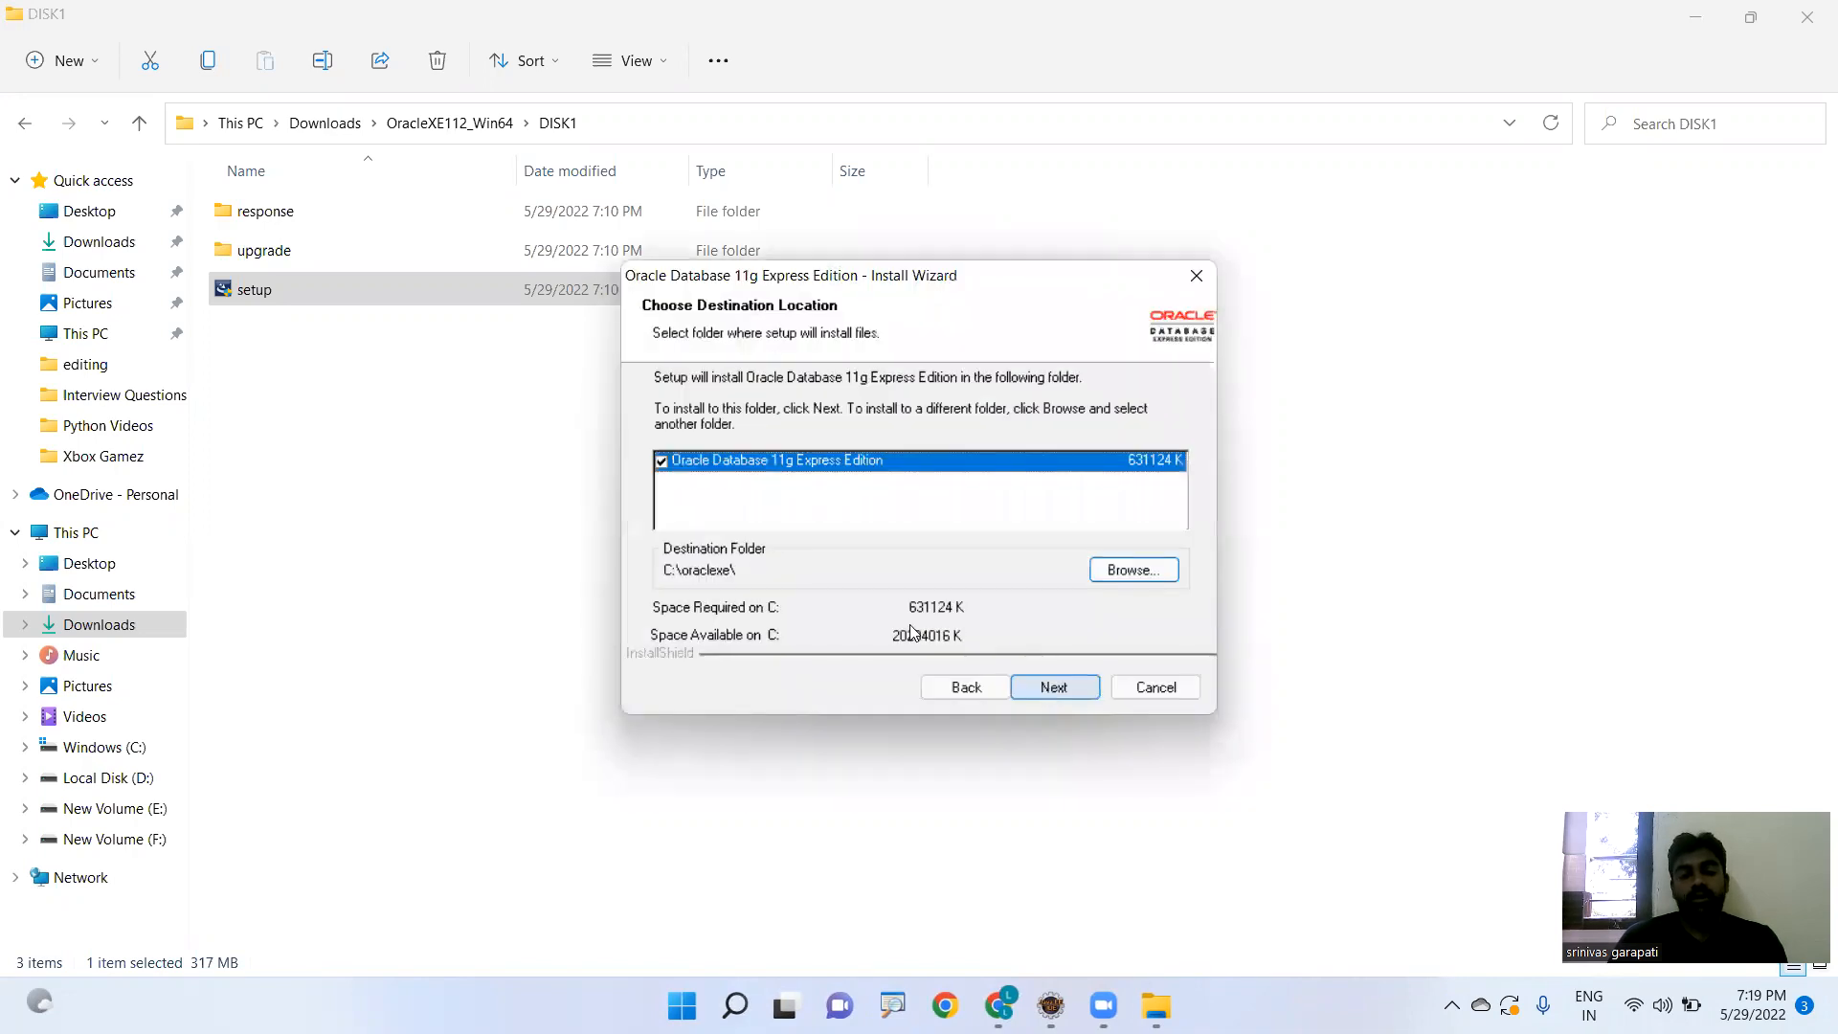
mouse_move(762, 592)
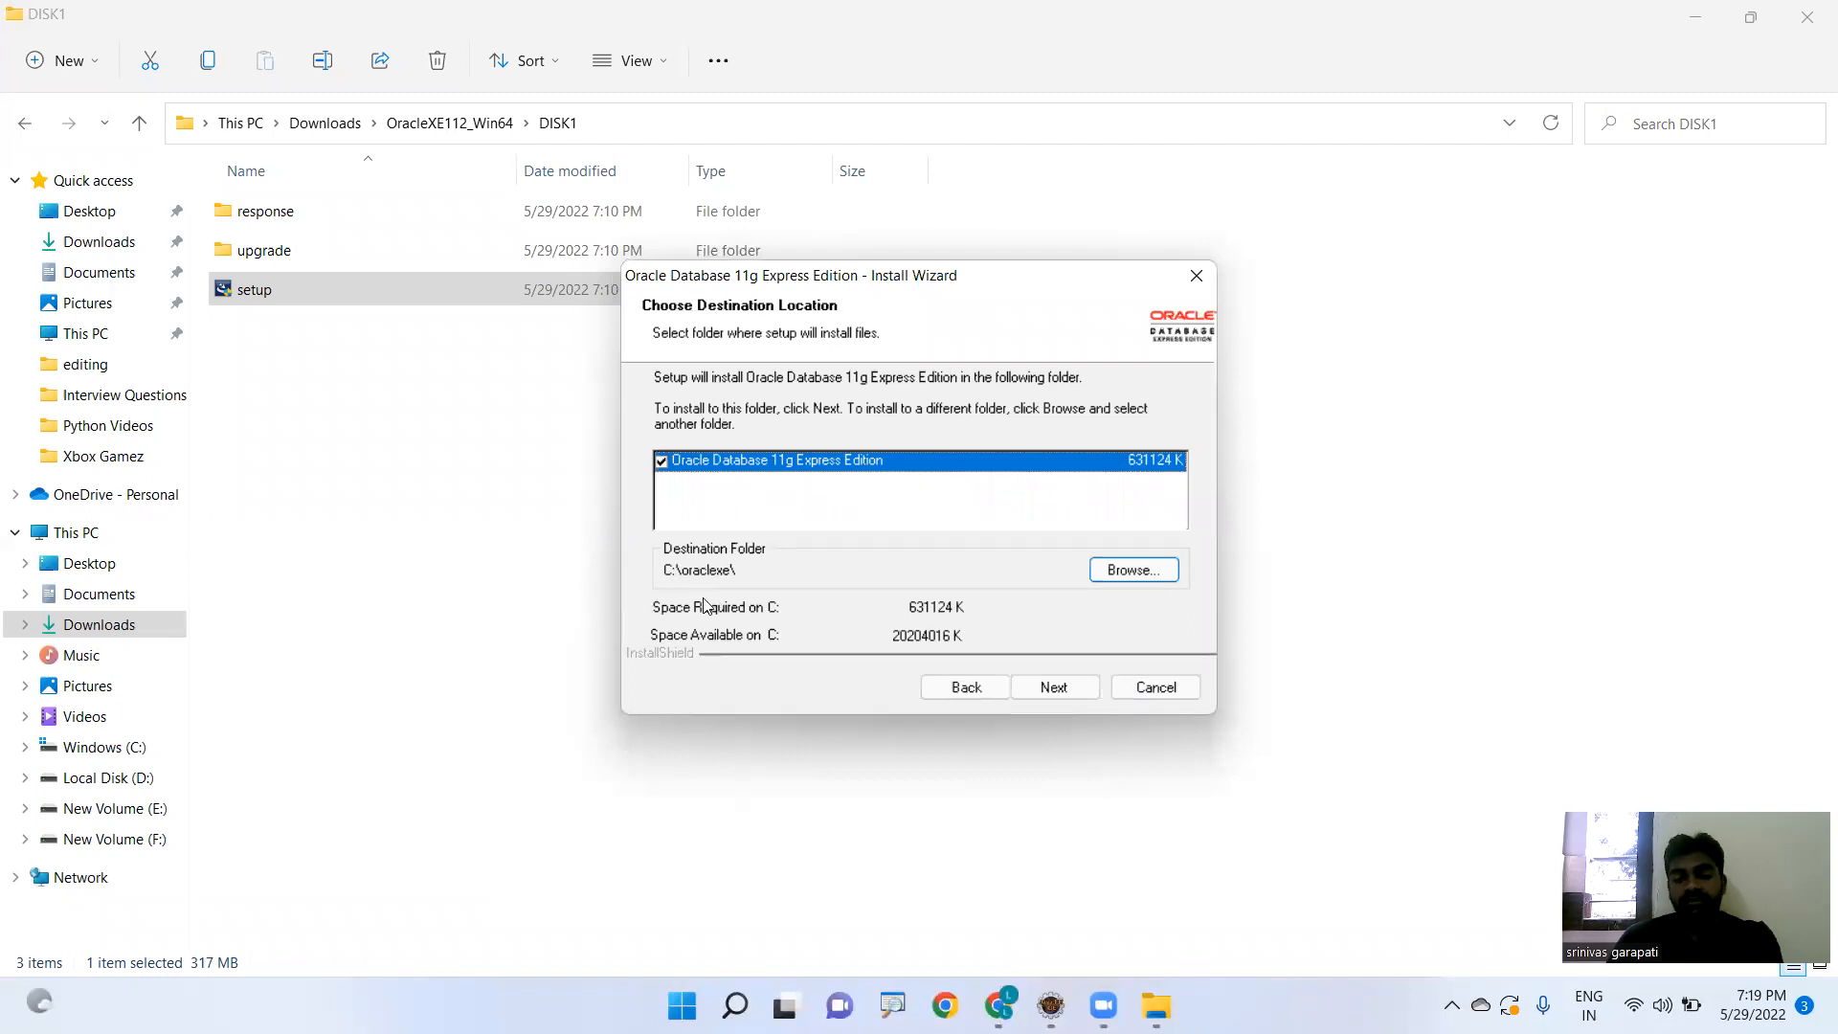
mouse_move(728, 584)
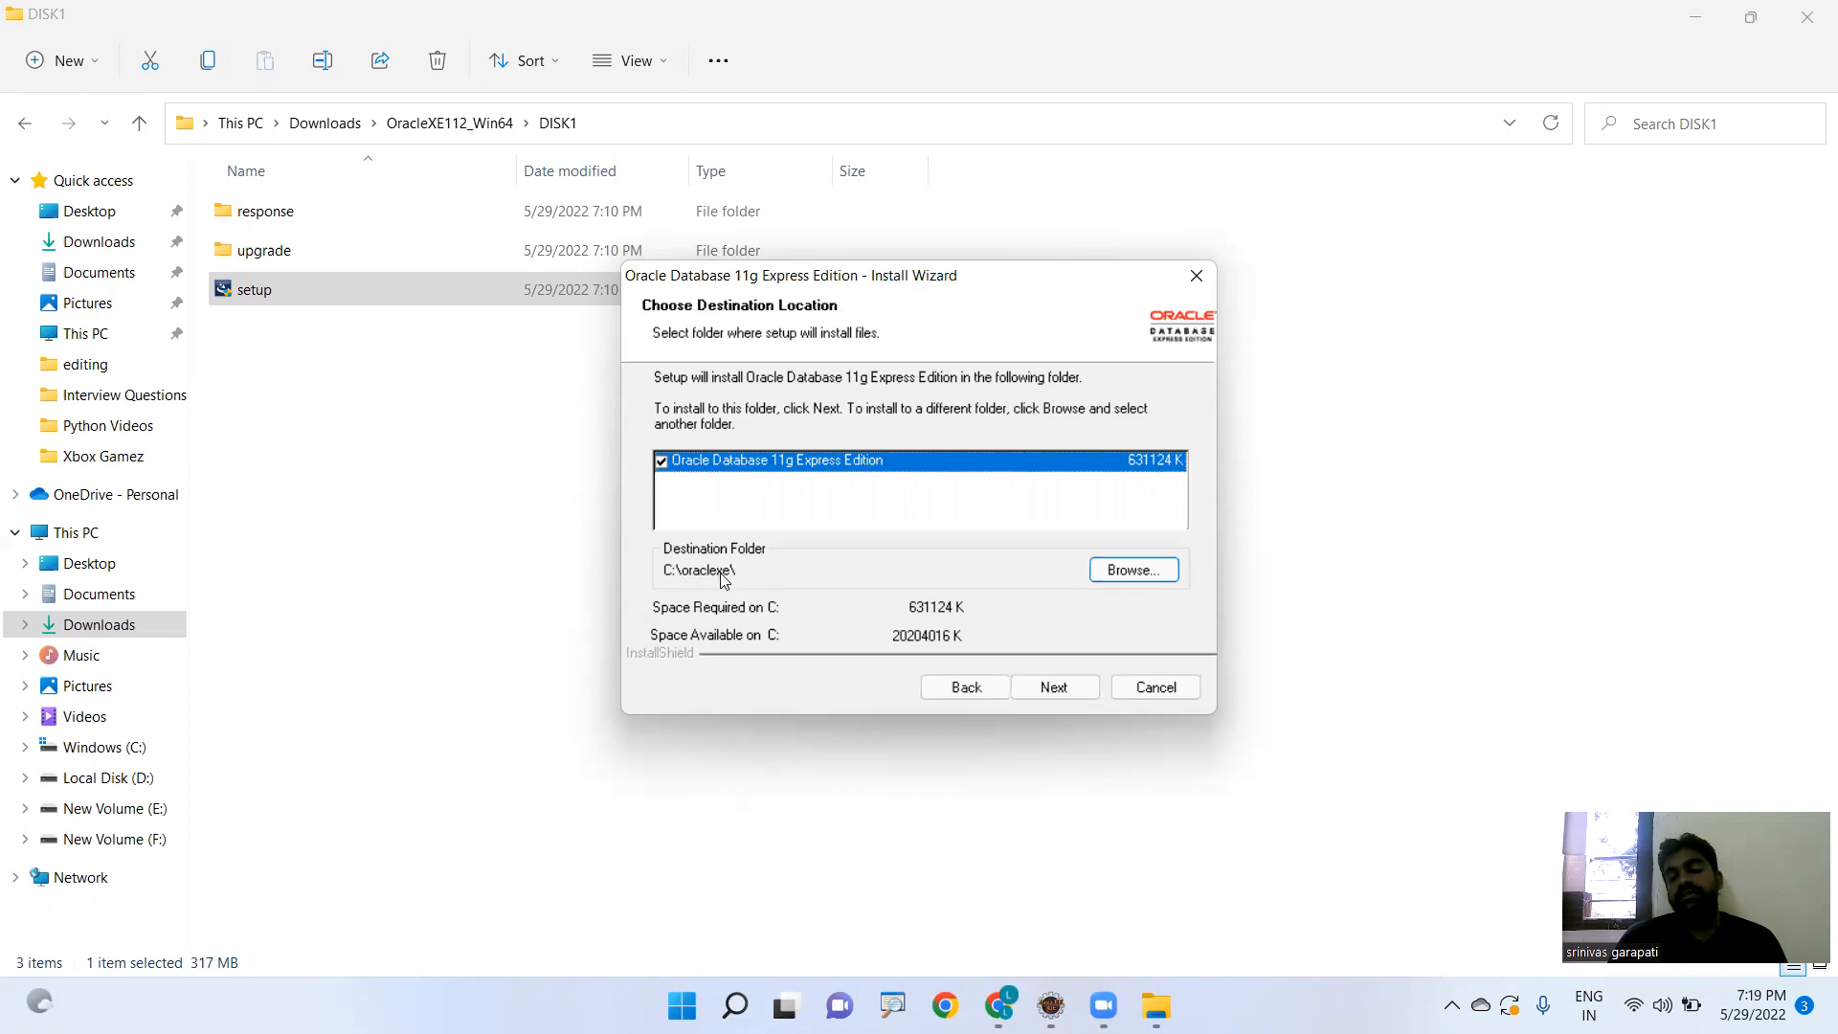
mouse_move(758, 578)
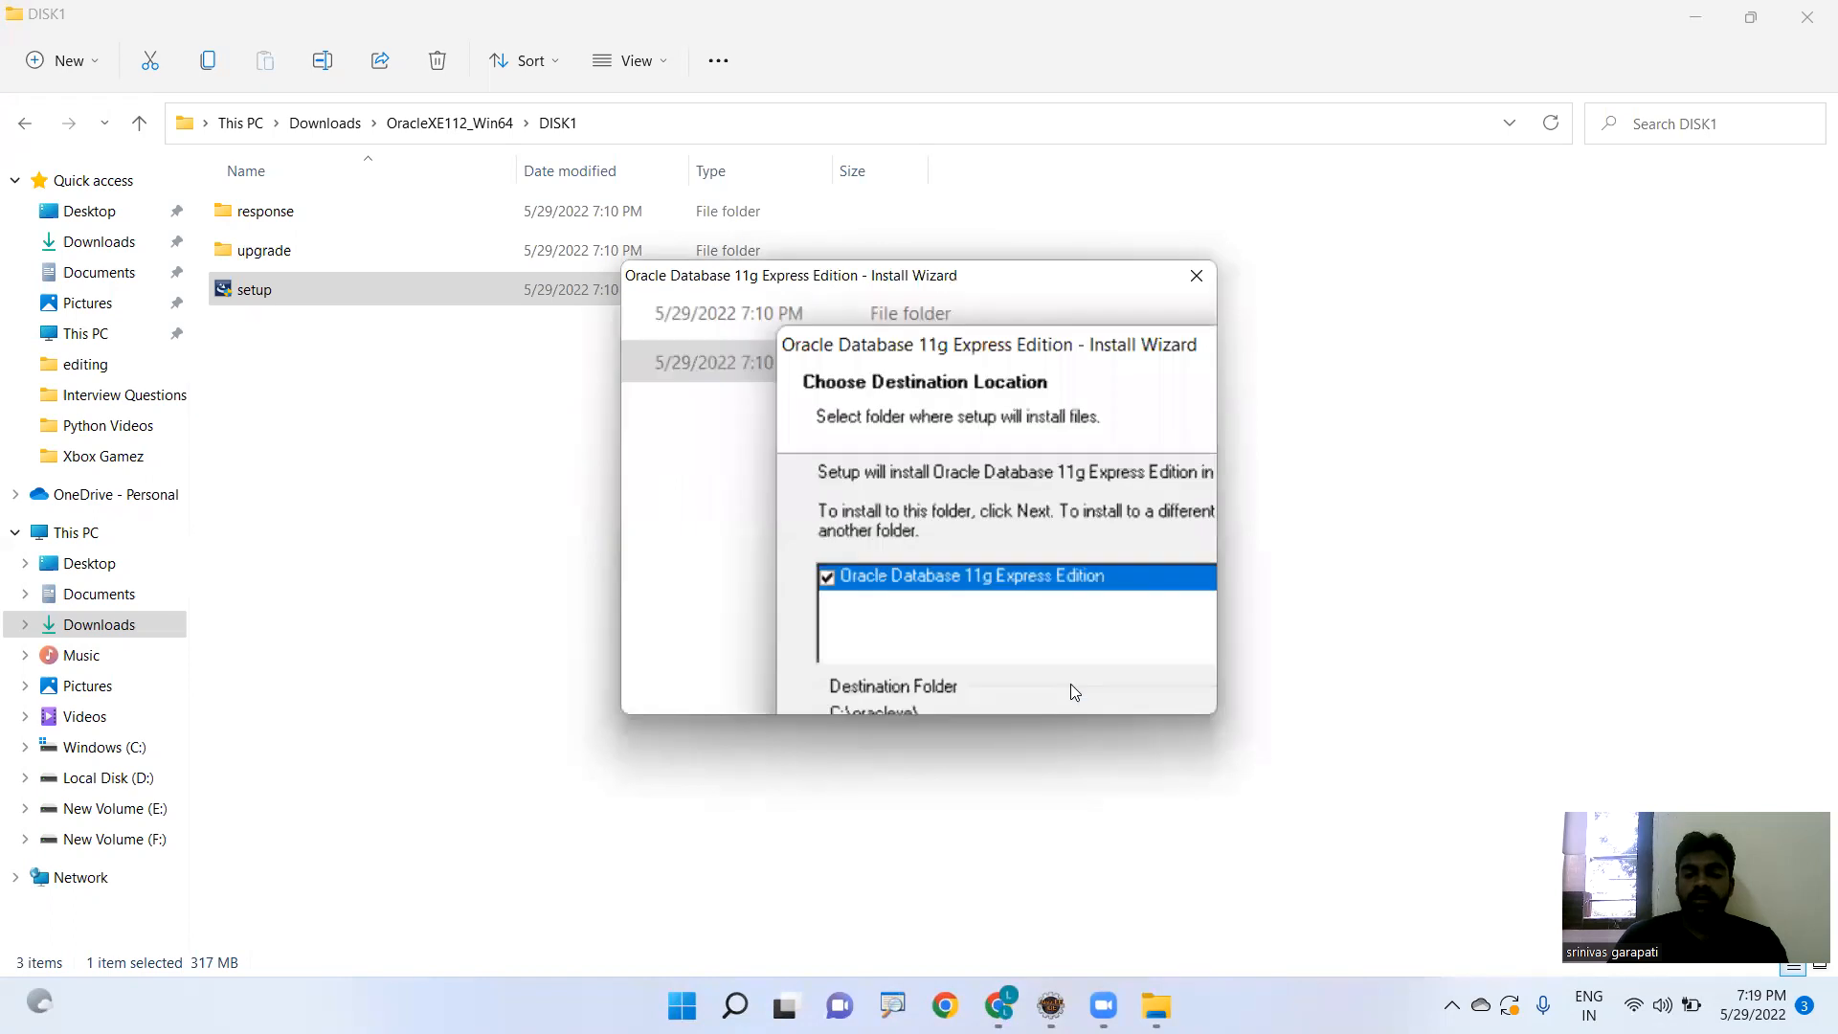
left_click(1052, 687)
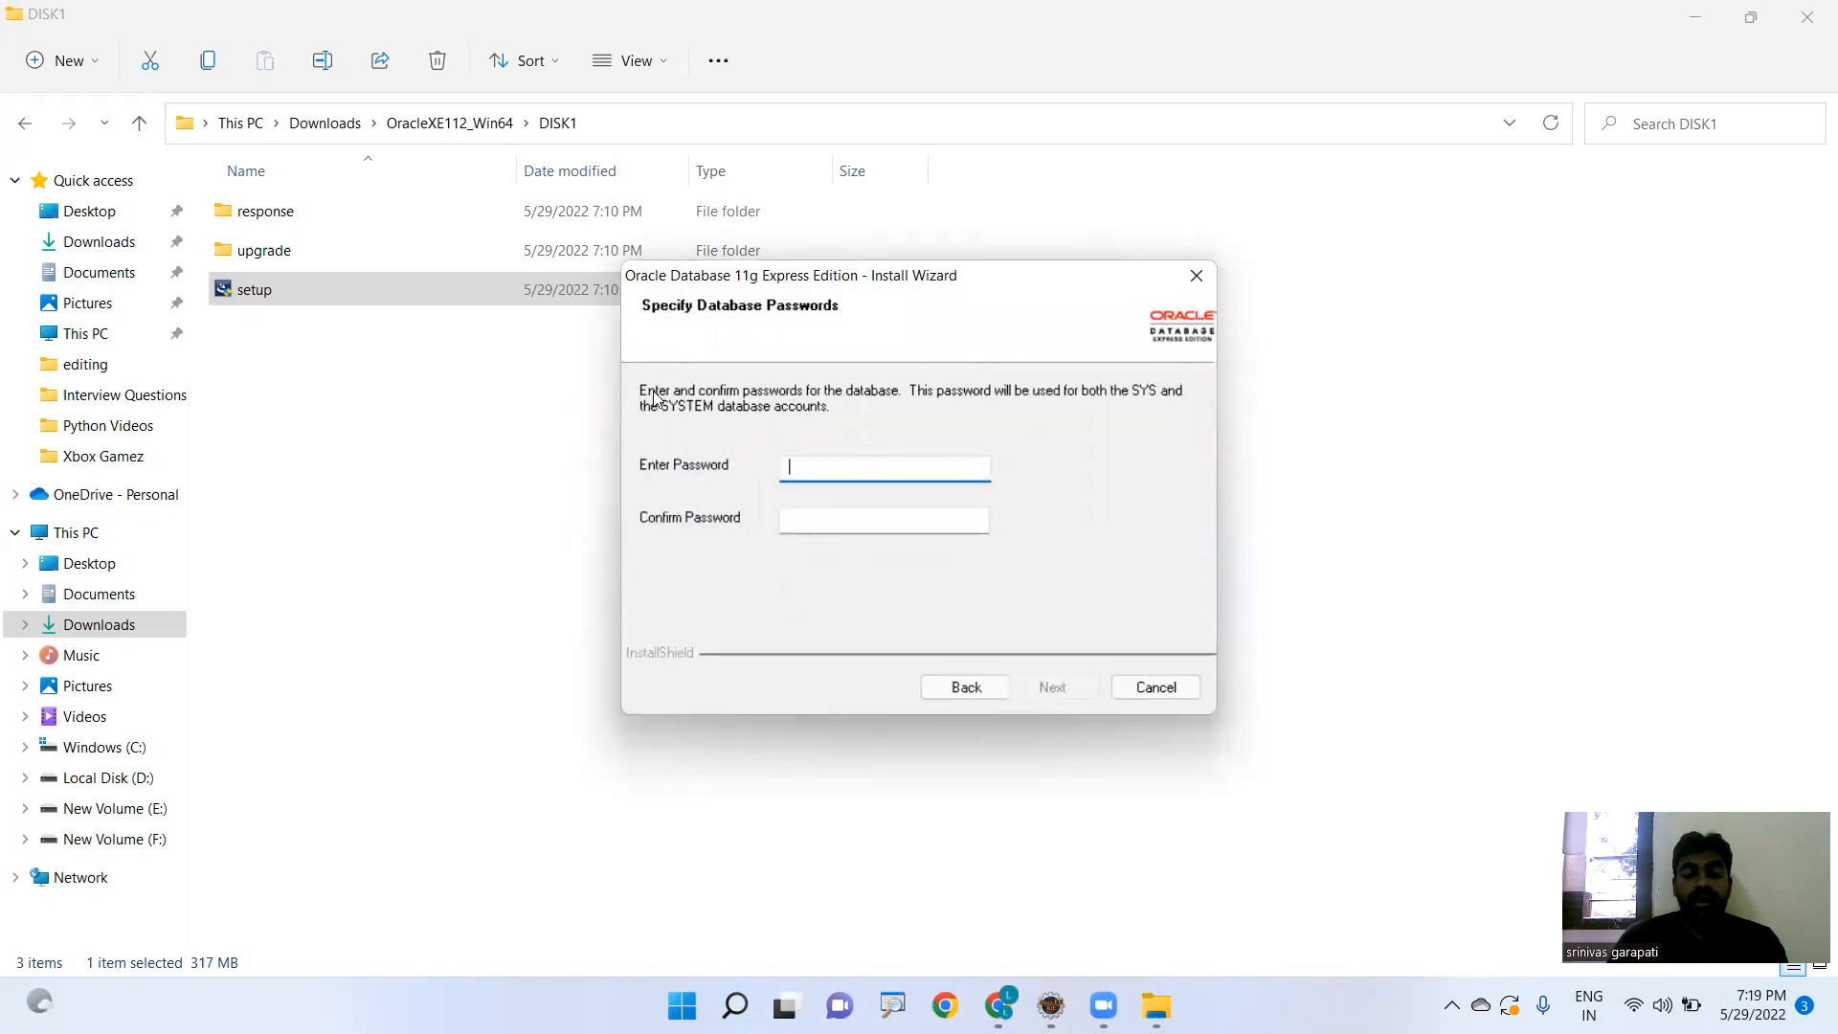
mouse_move(948, 396)
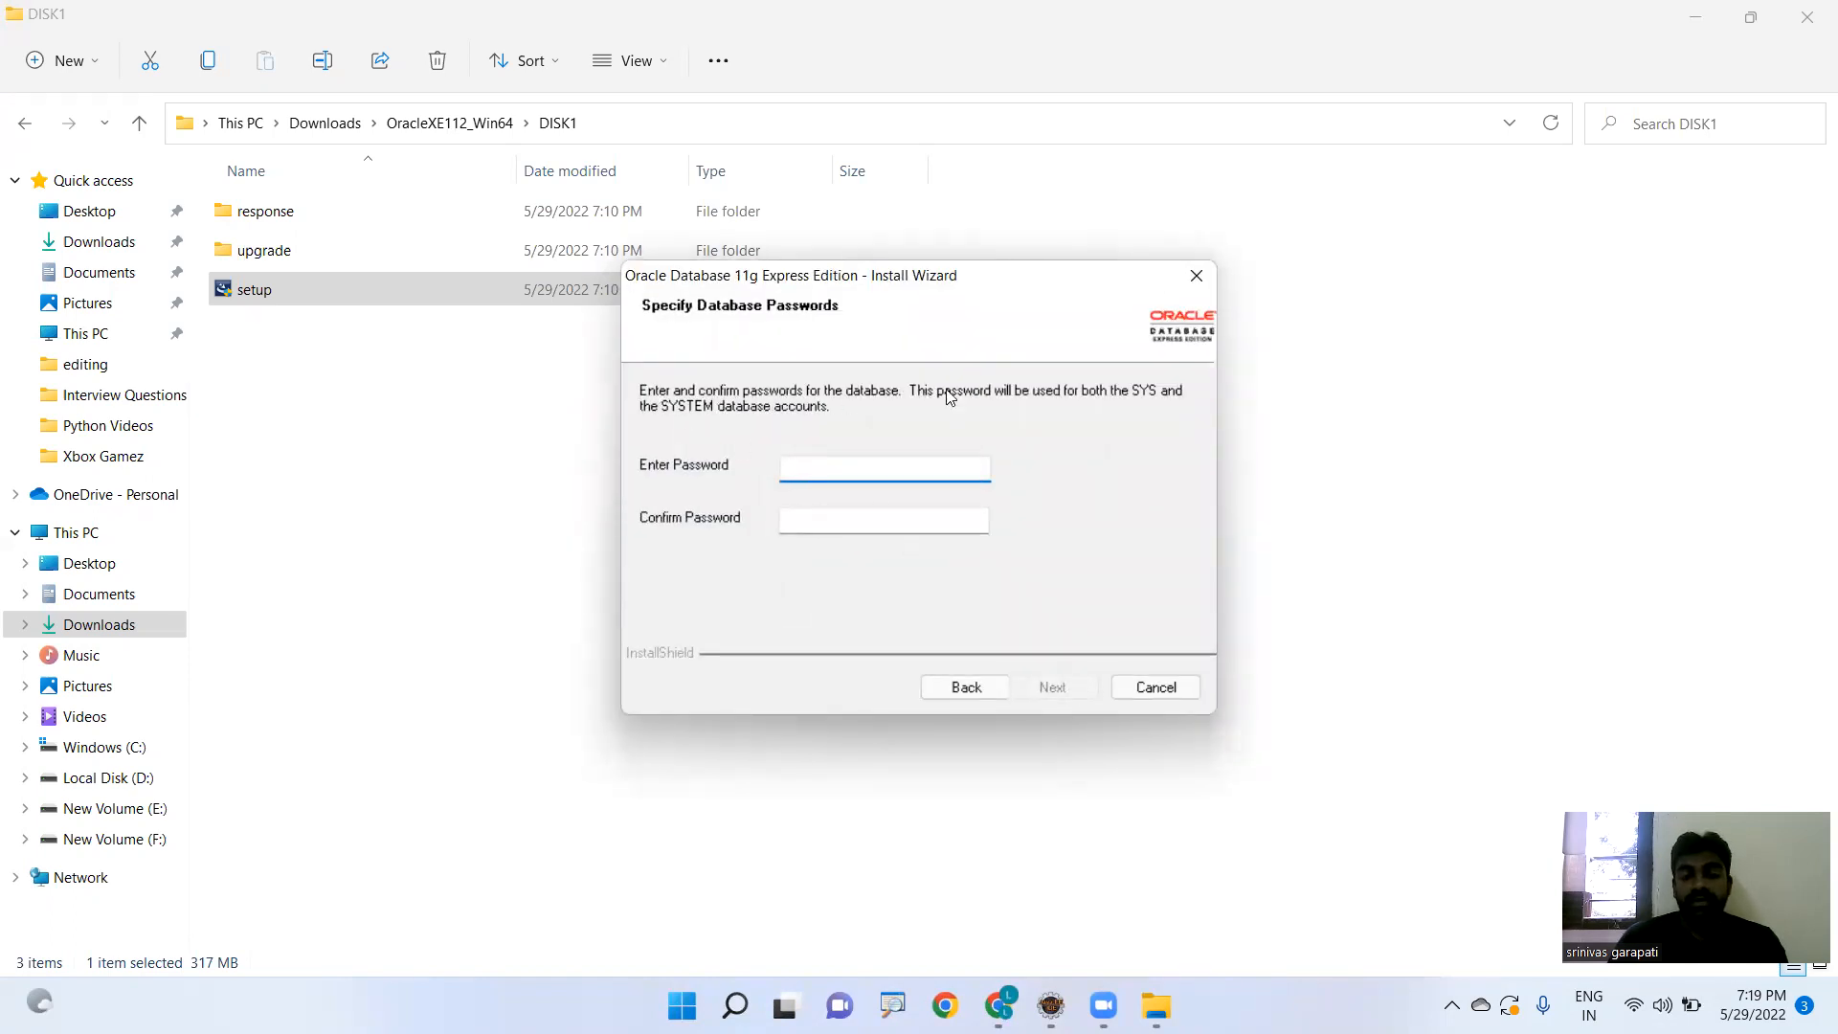
mouse_move(1023, 419)
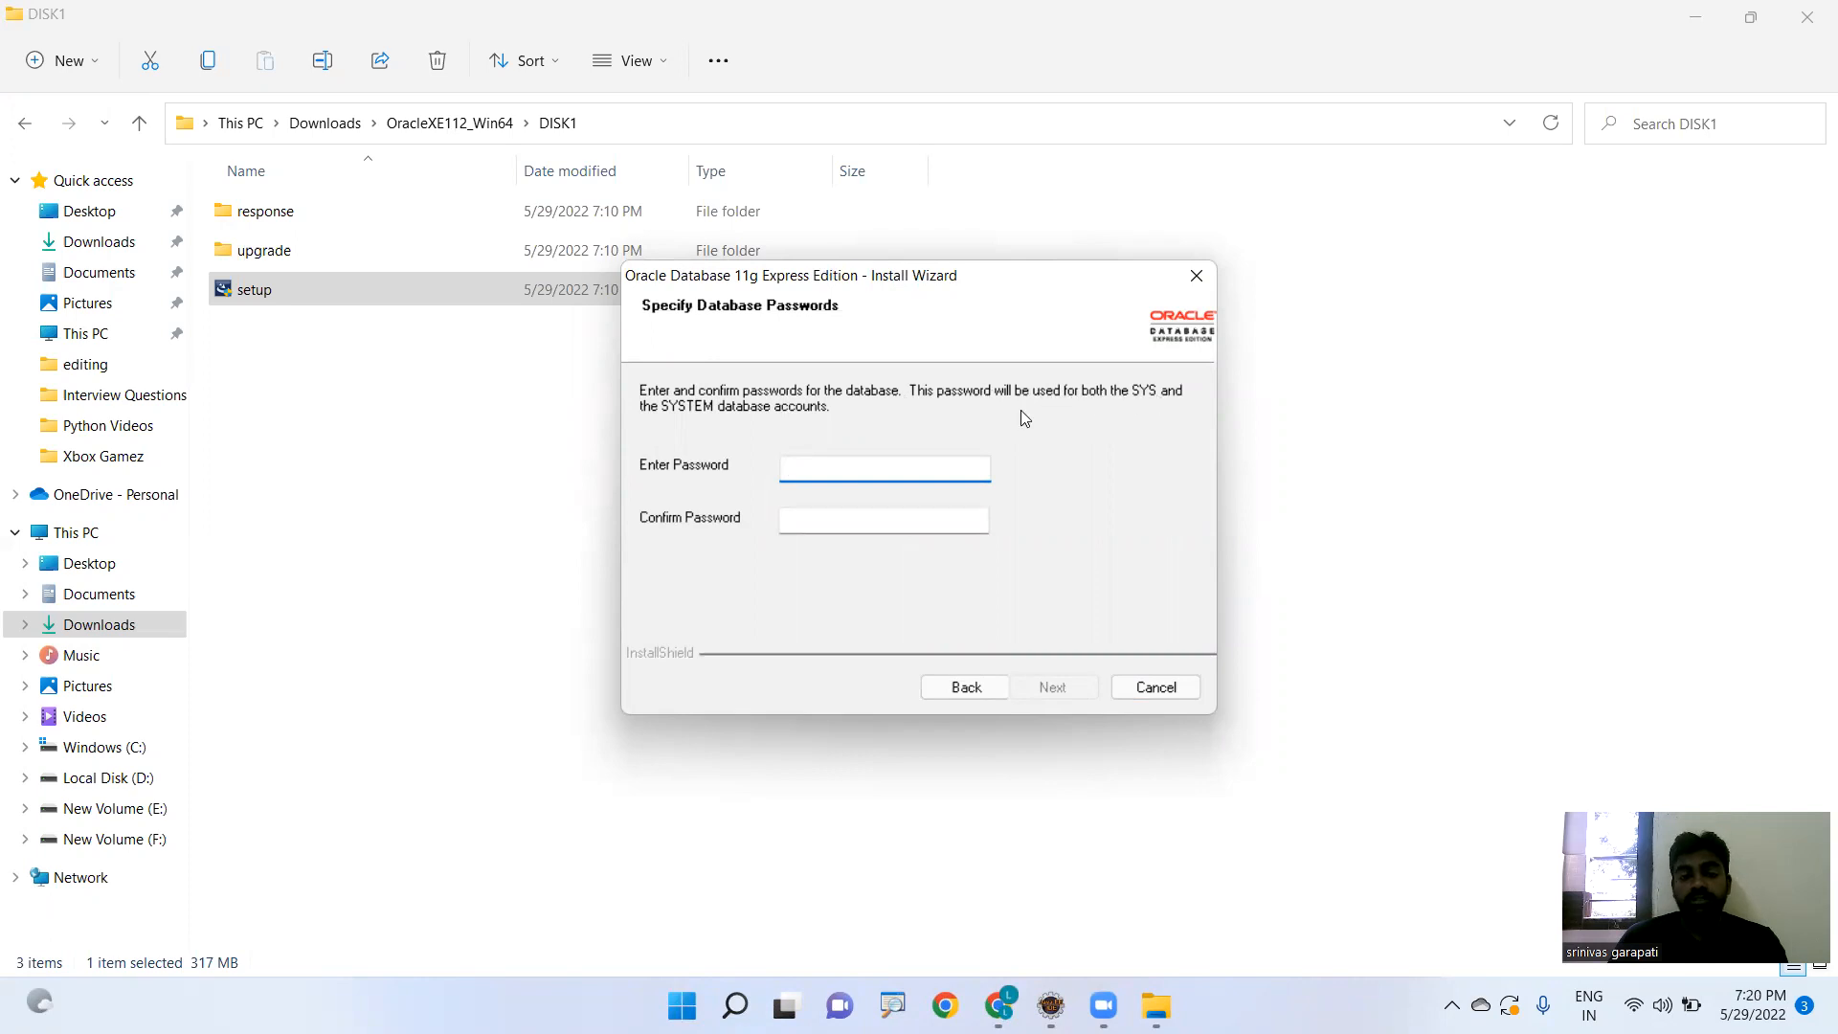
left_click(883, 468)
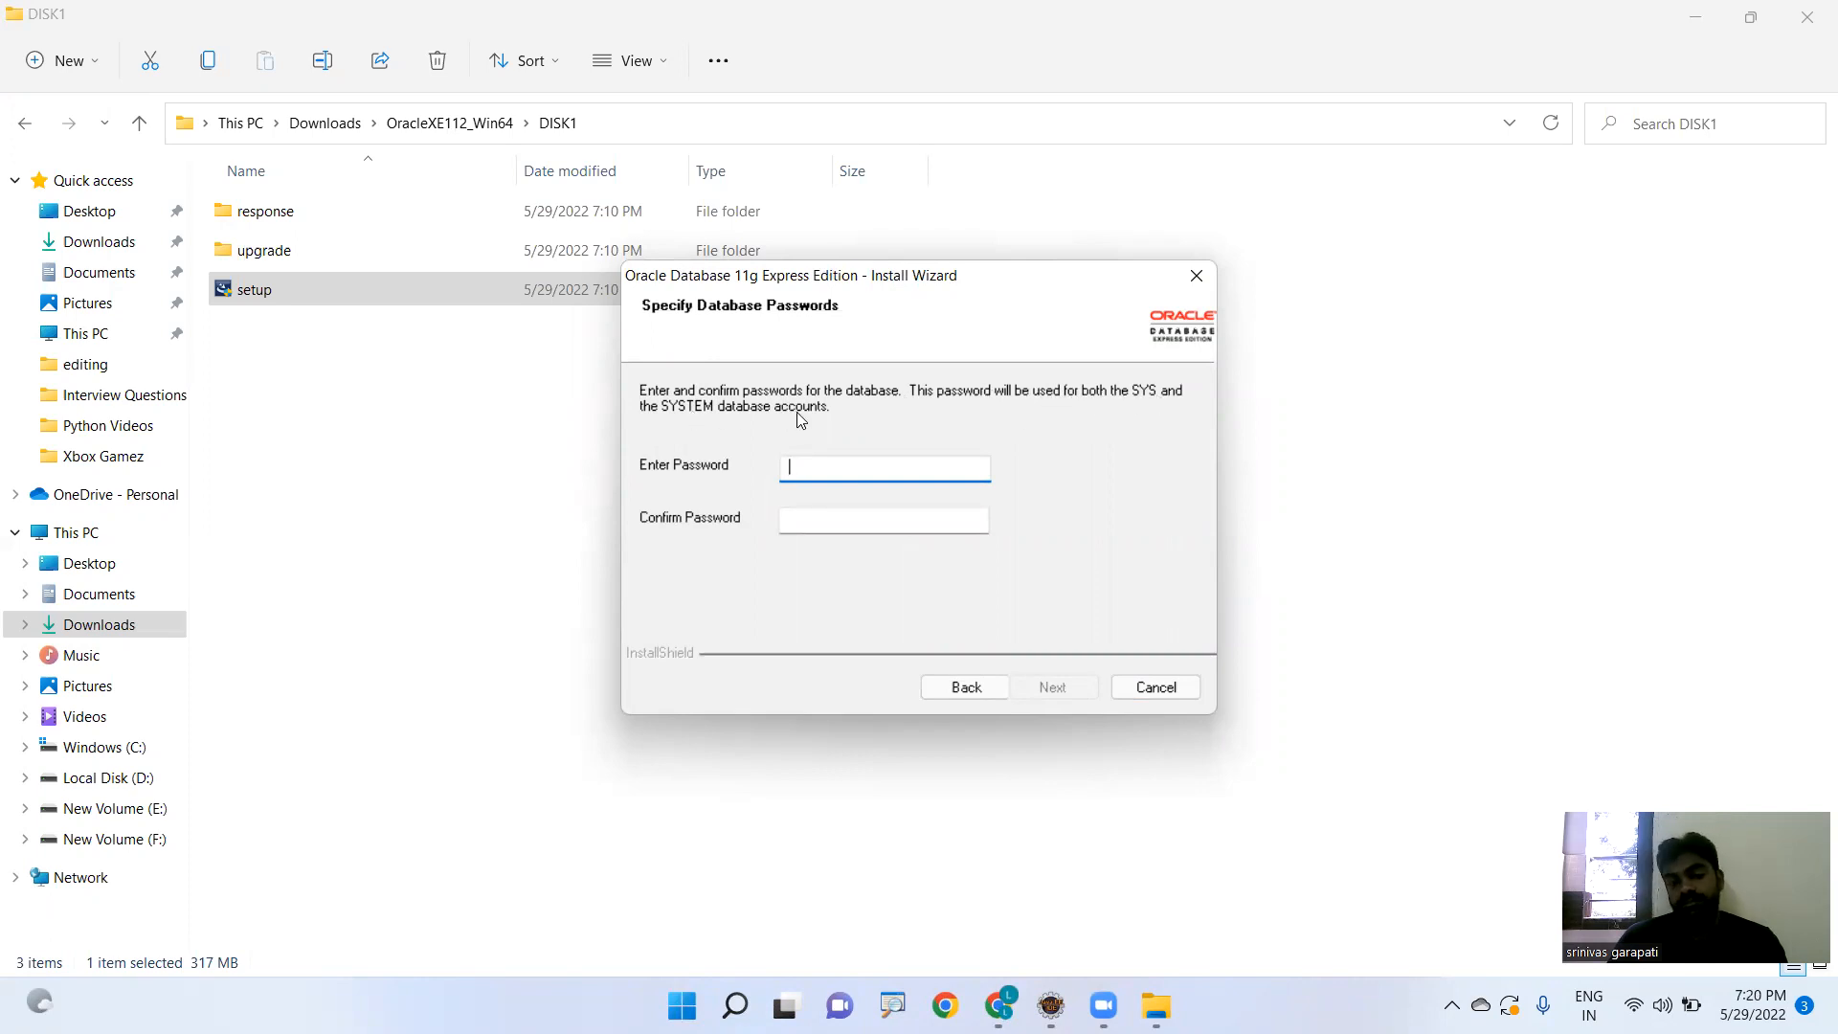
type("••")
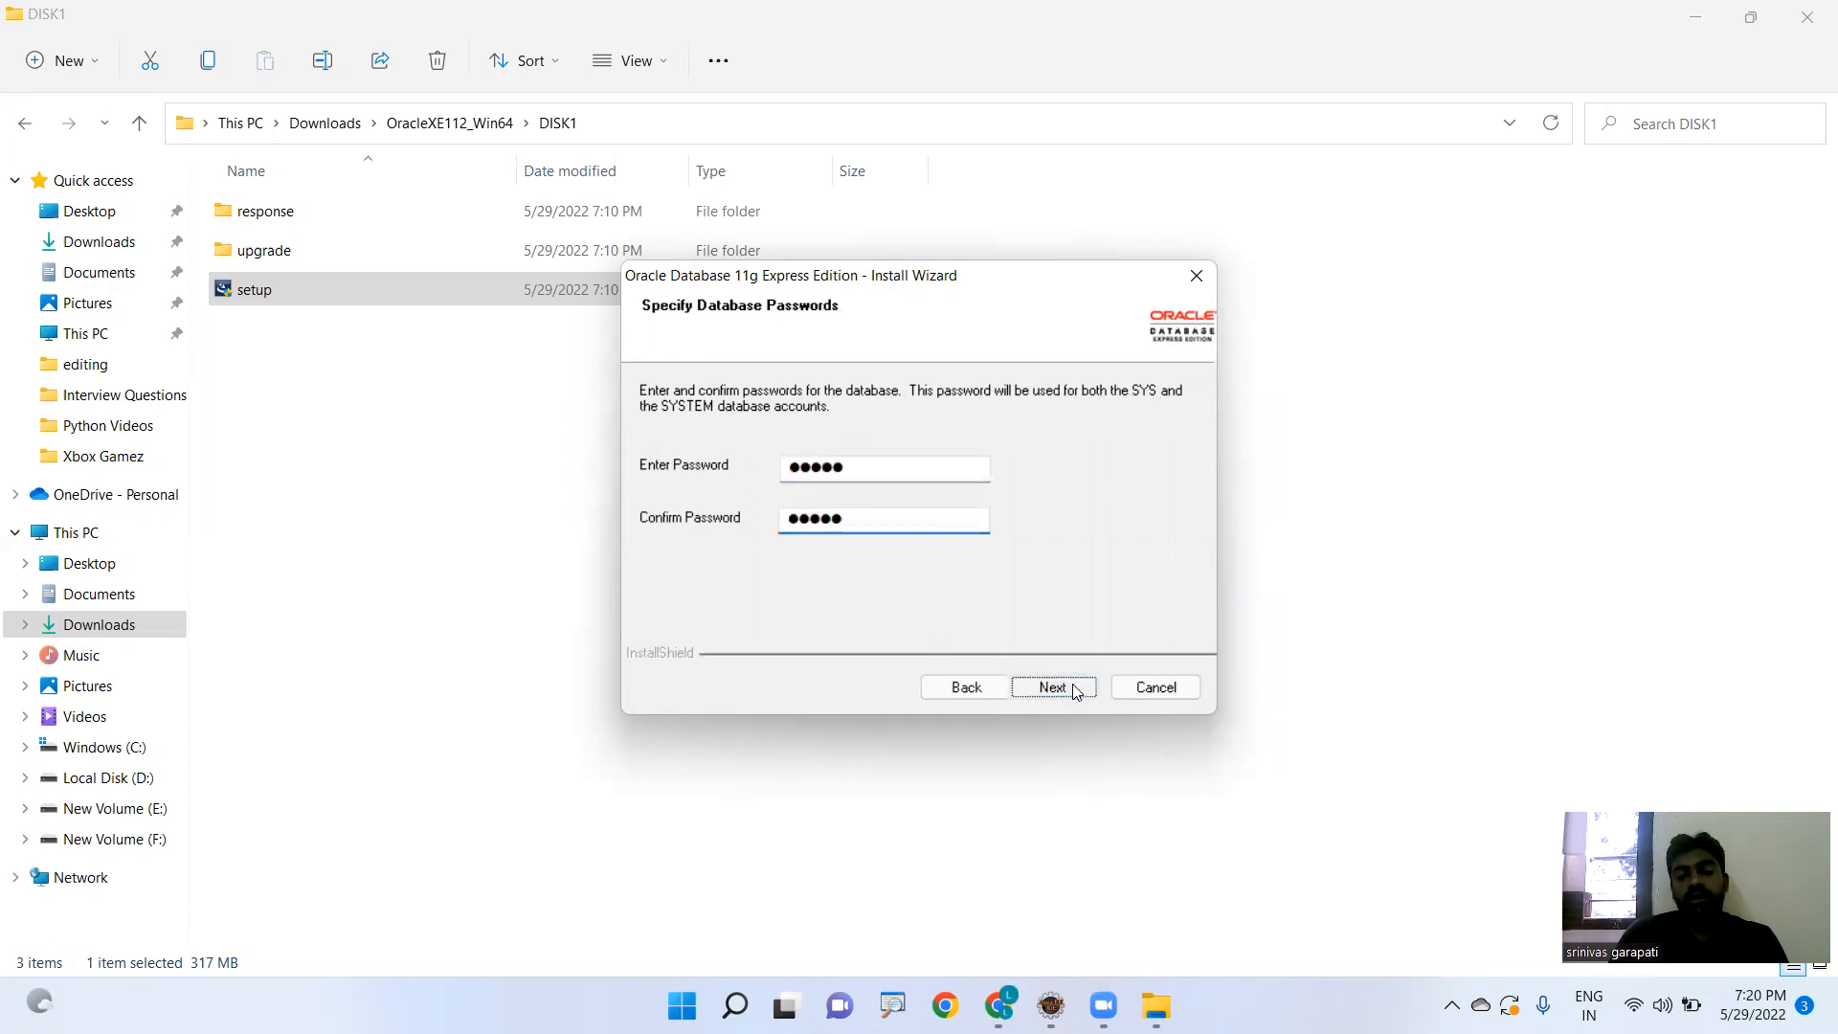
- Submit the passwords so setup proceeds to install Oracle Database 11g XE
left_click(1051, 687)
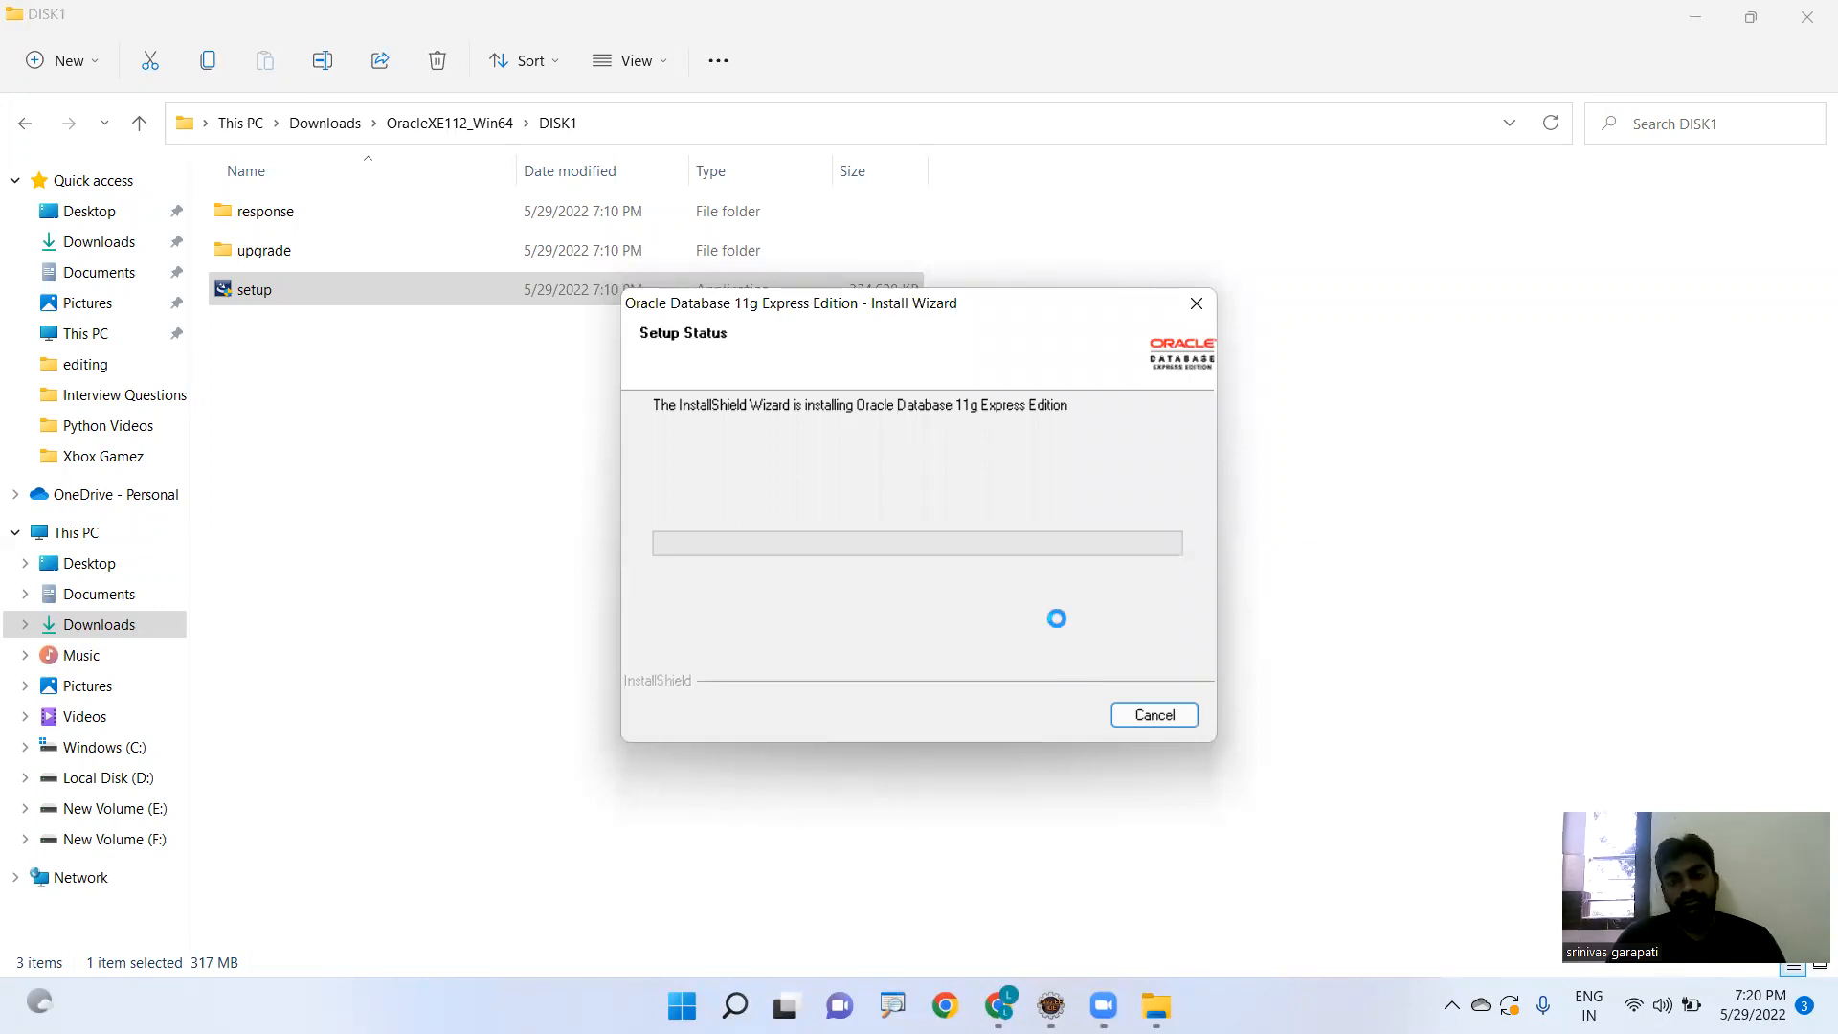
mouse_move(1383, 144)
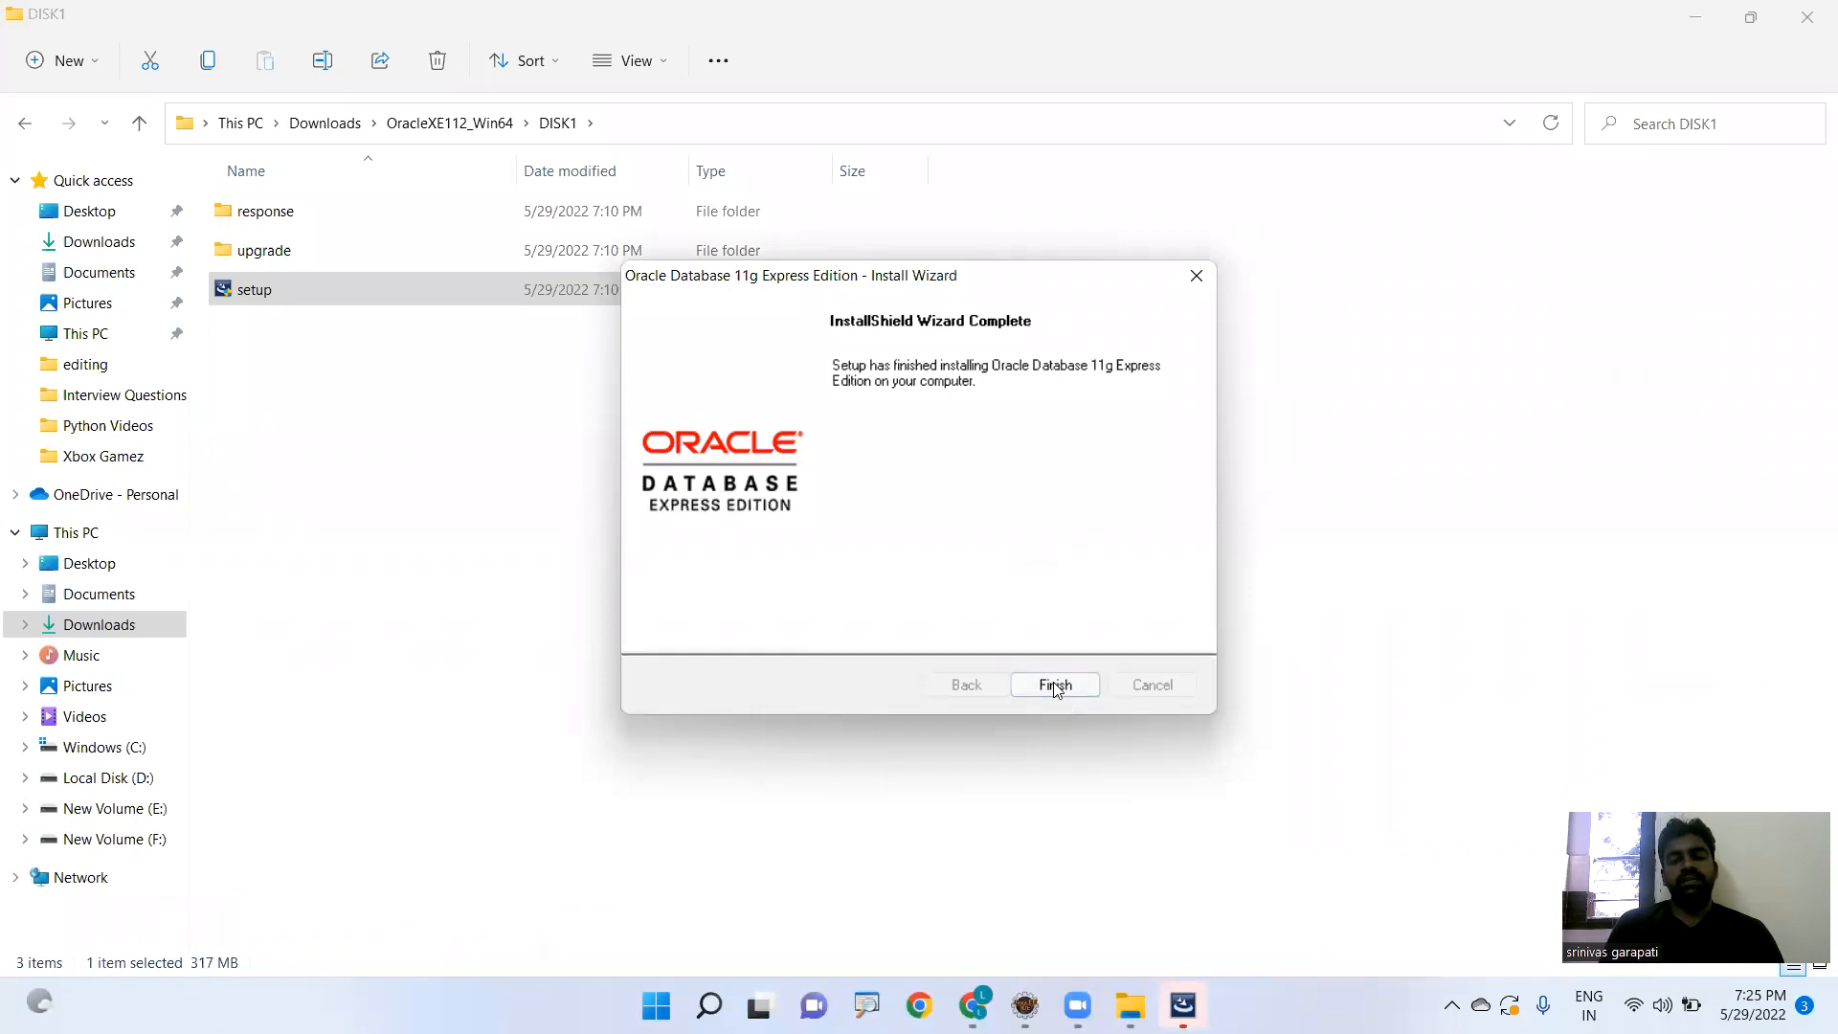
- Finish the installer, then search Windows for sqlp and dismiss the search
left_click(1053, 686)
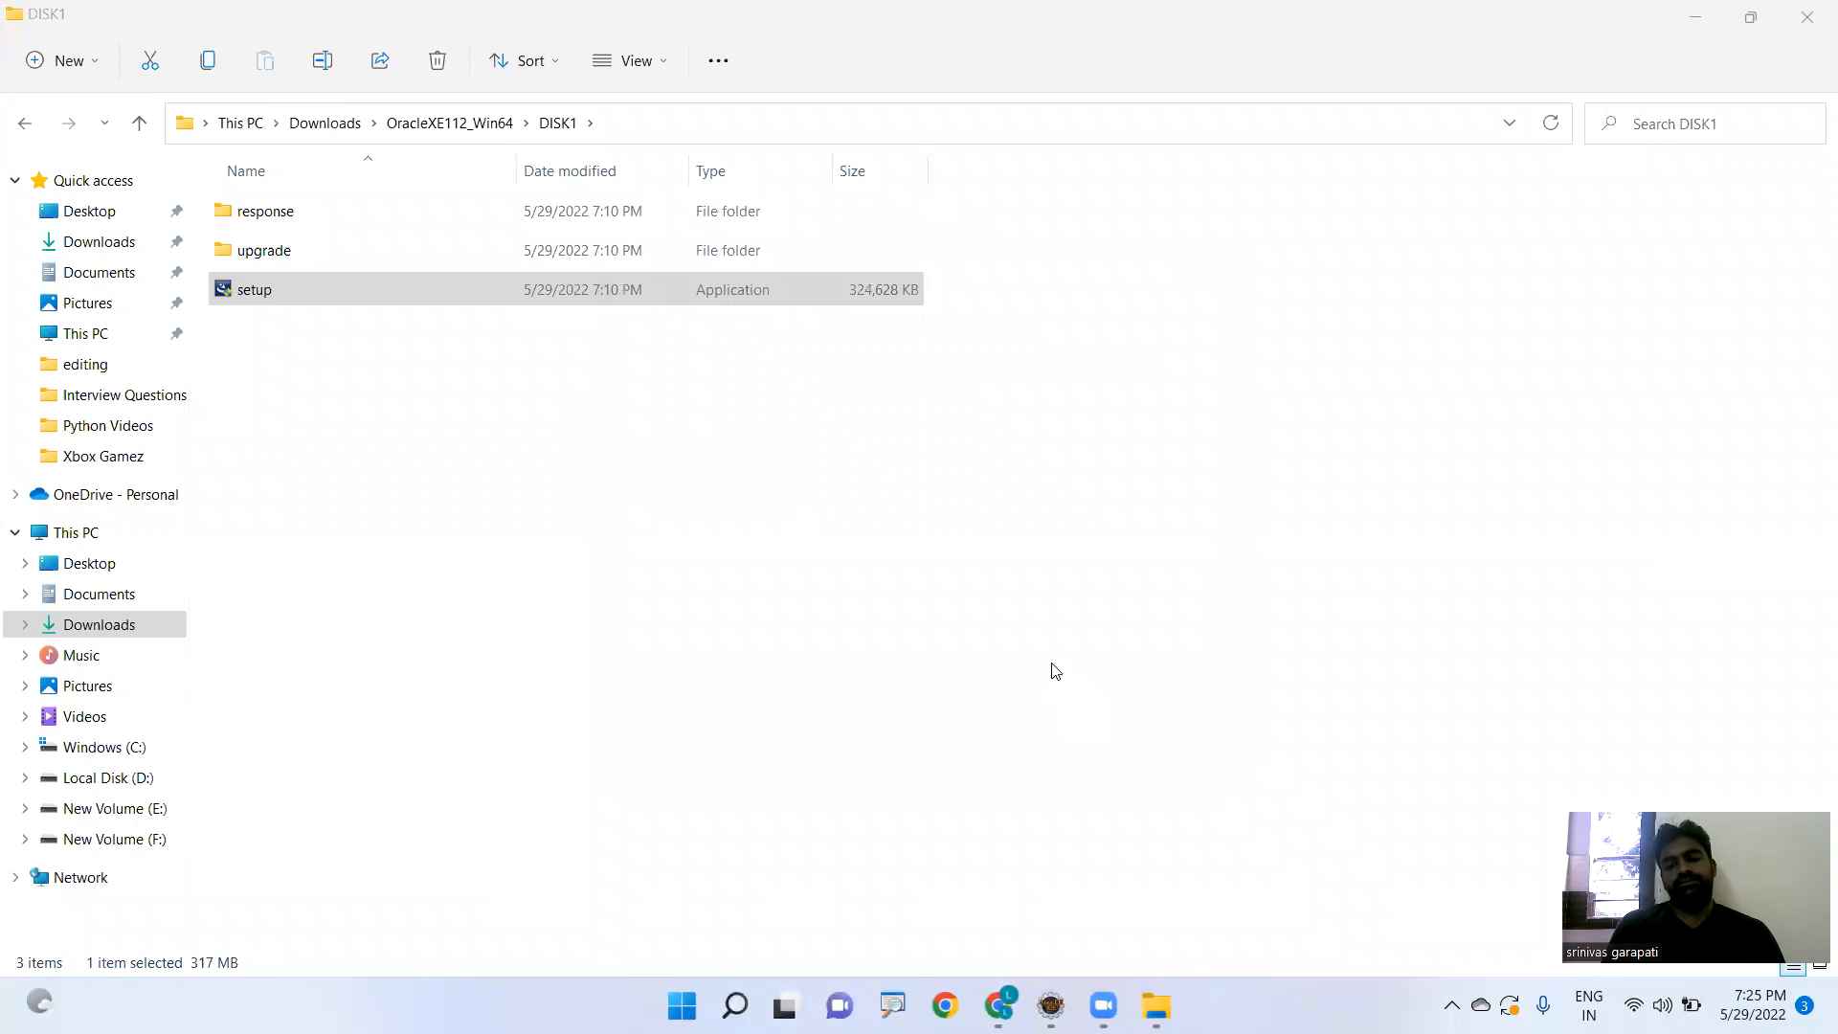
mouse_move(861, 490)
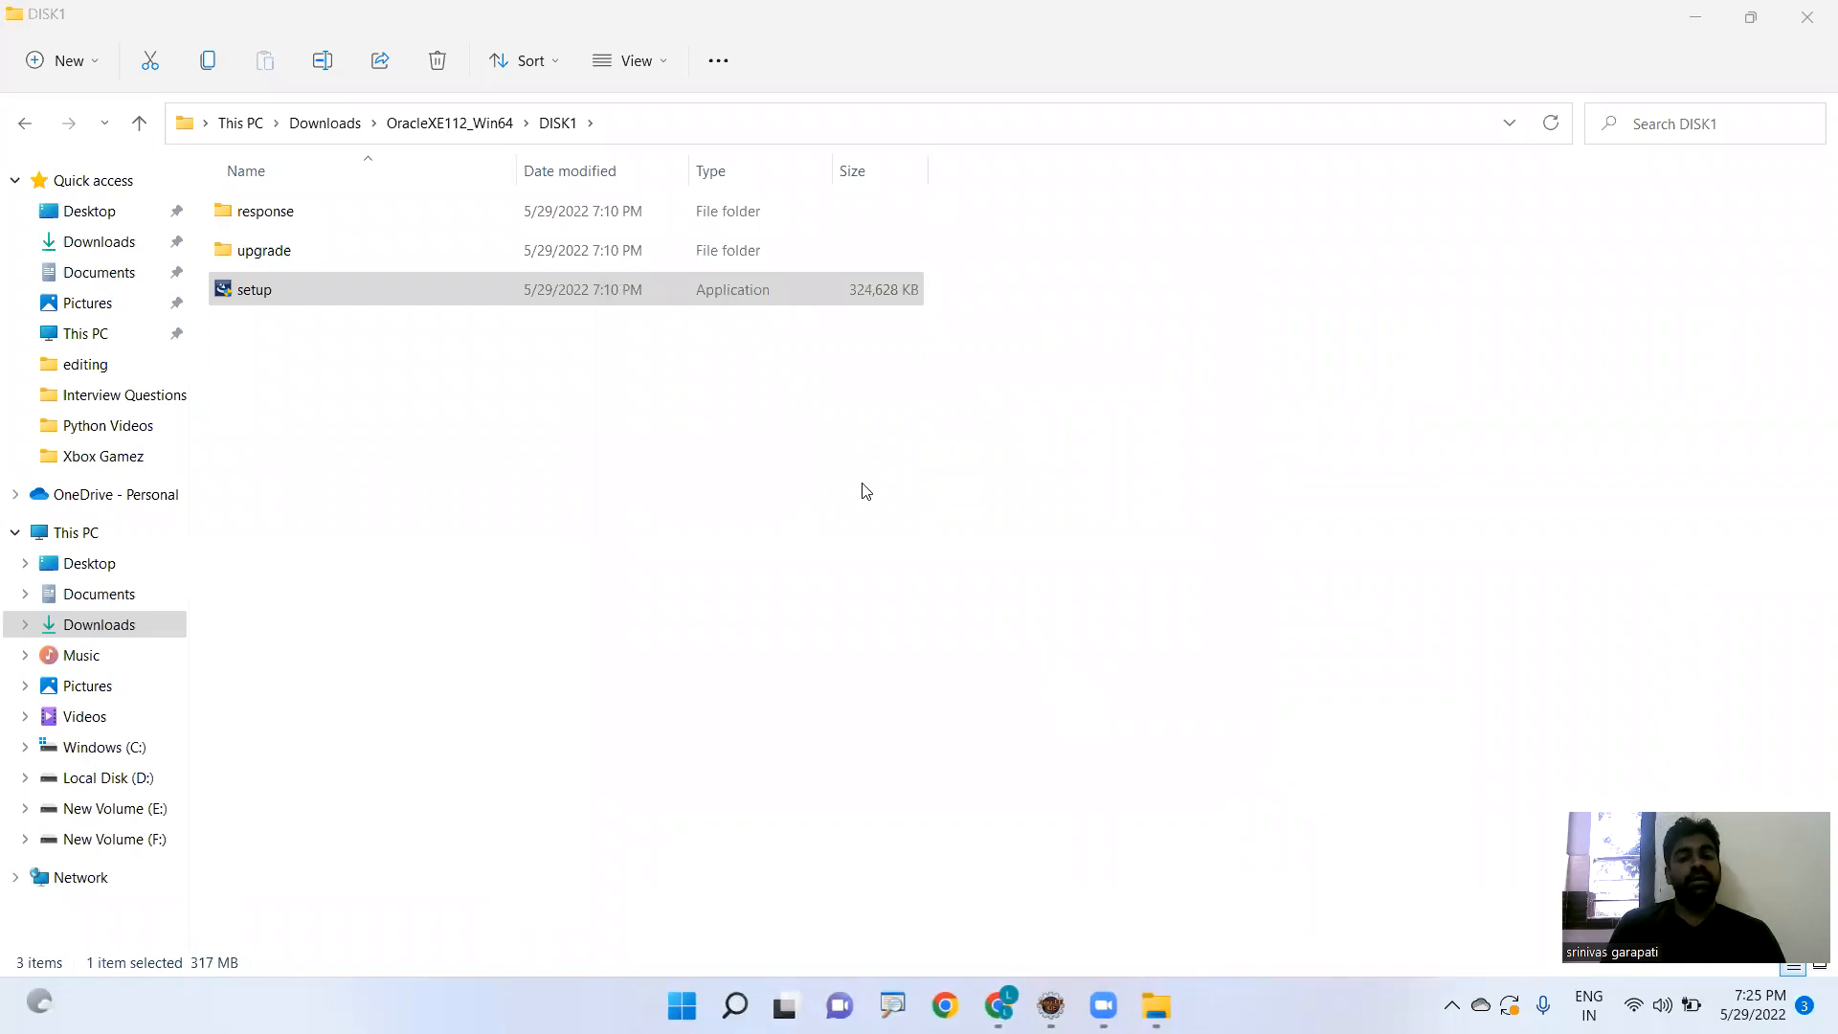
mouse_move(874, 485)
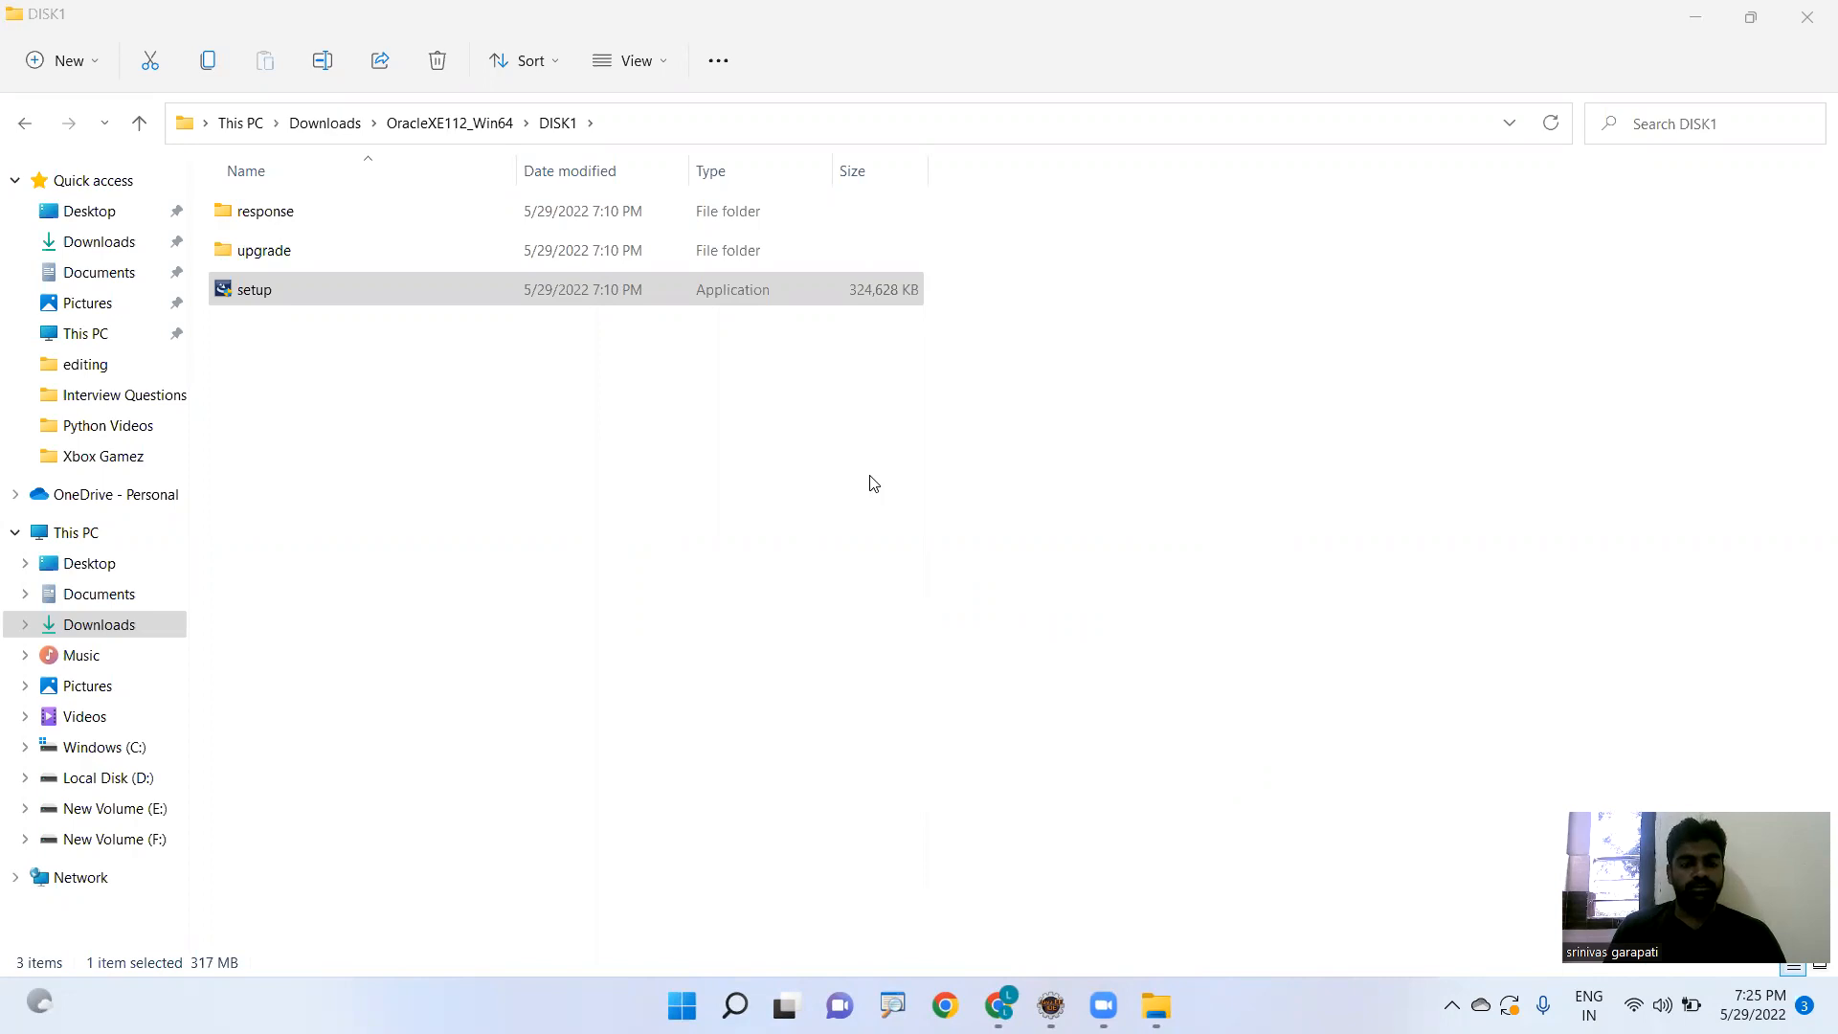
left_click(733, 1005)
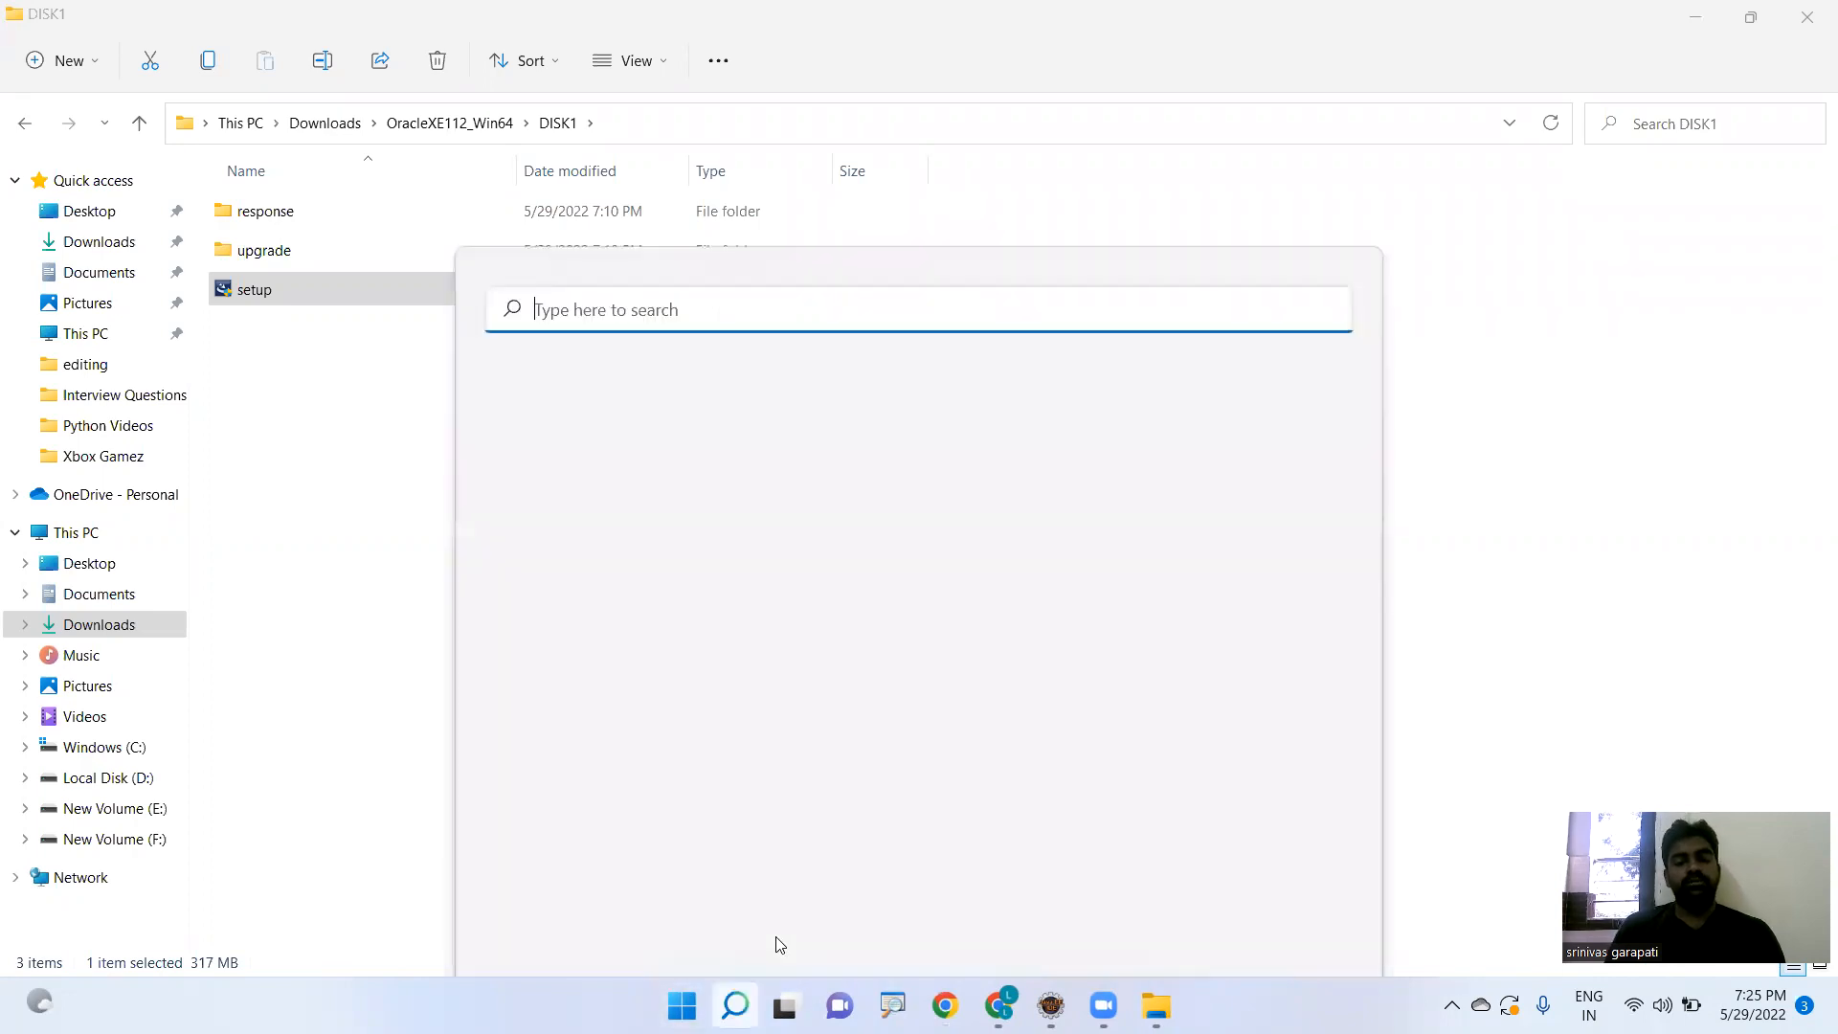
type("sq")
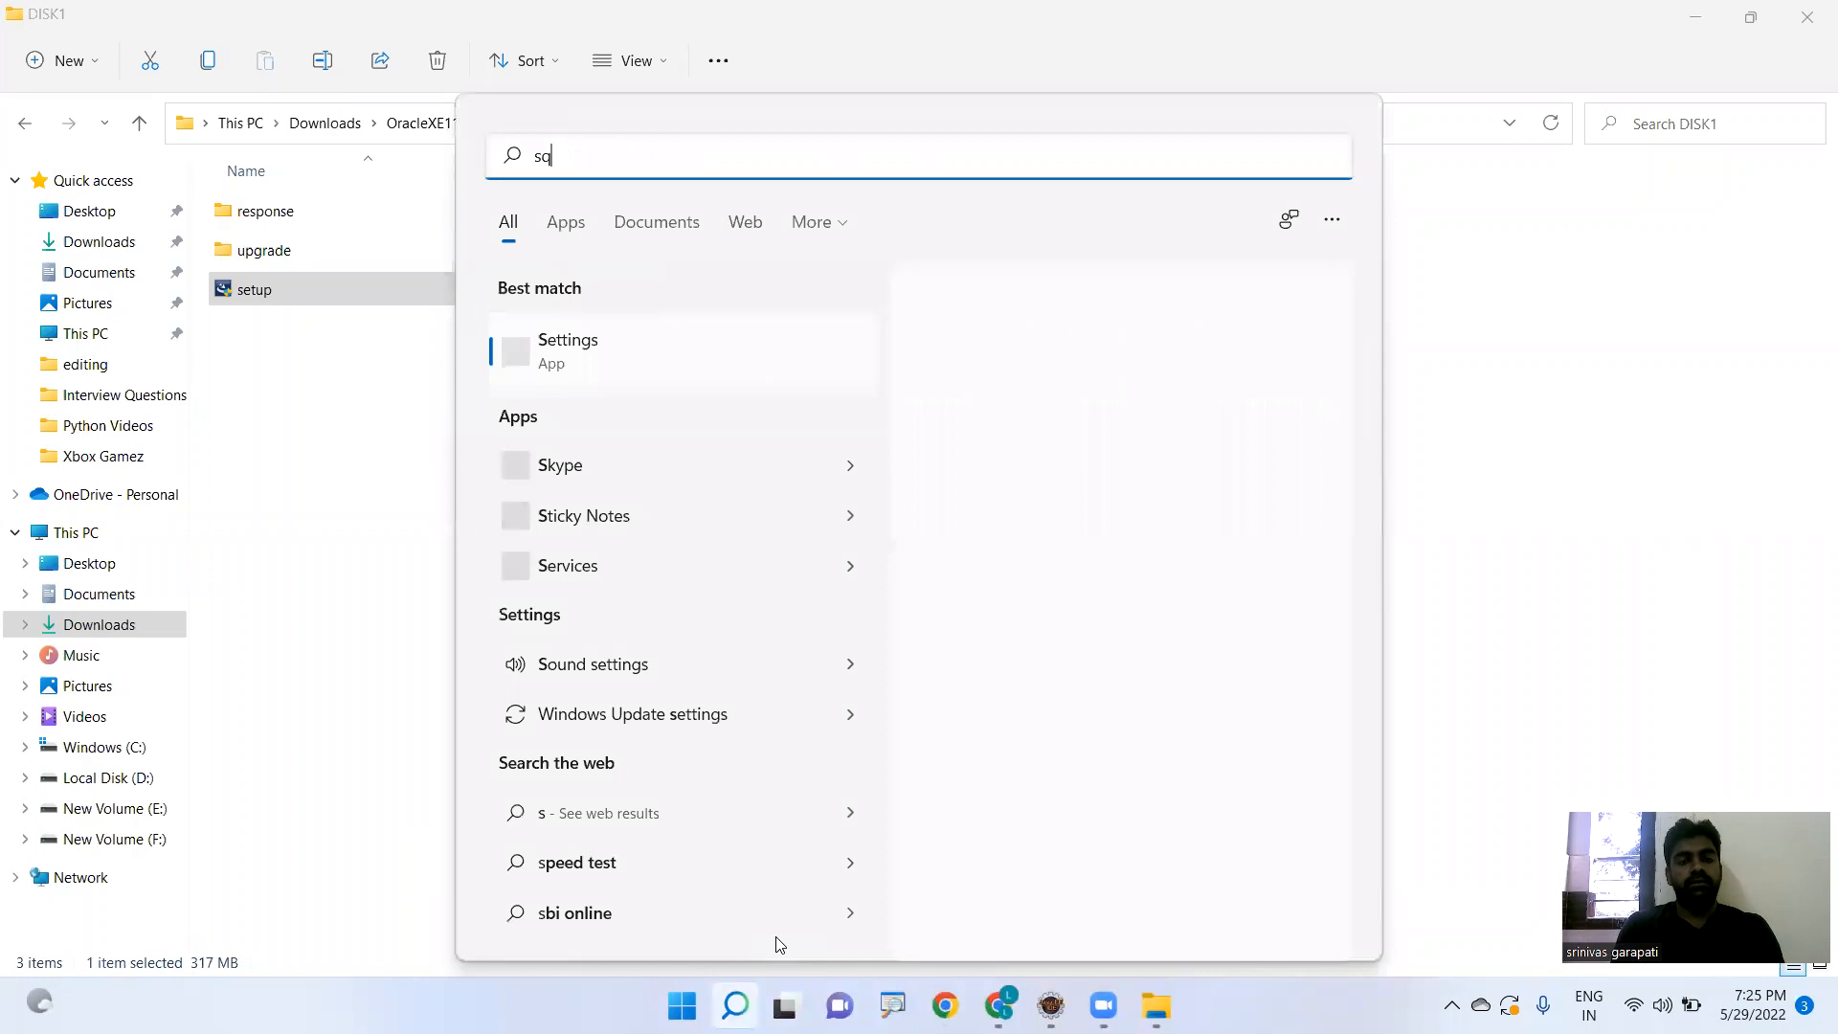
type("lp")
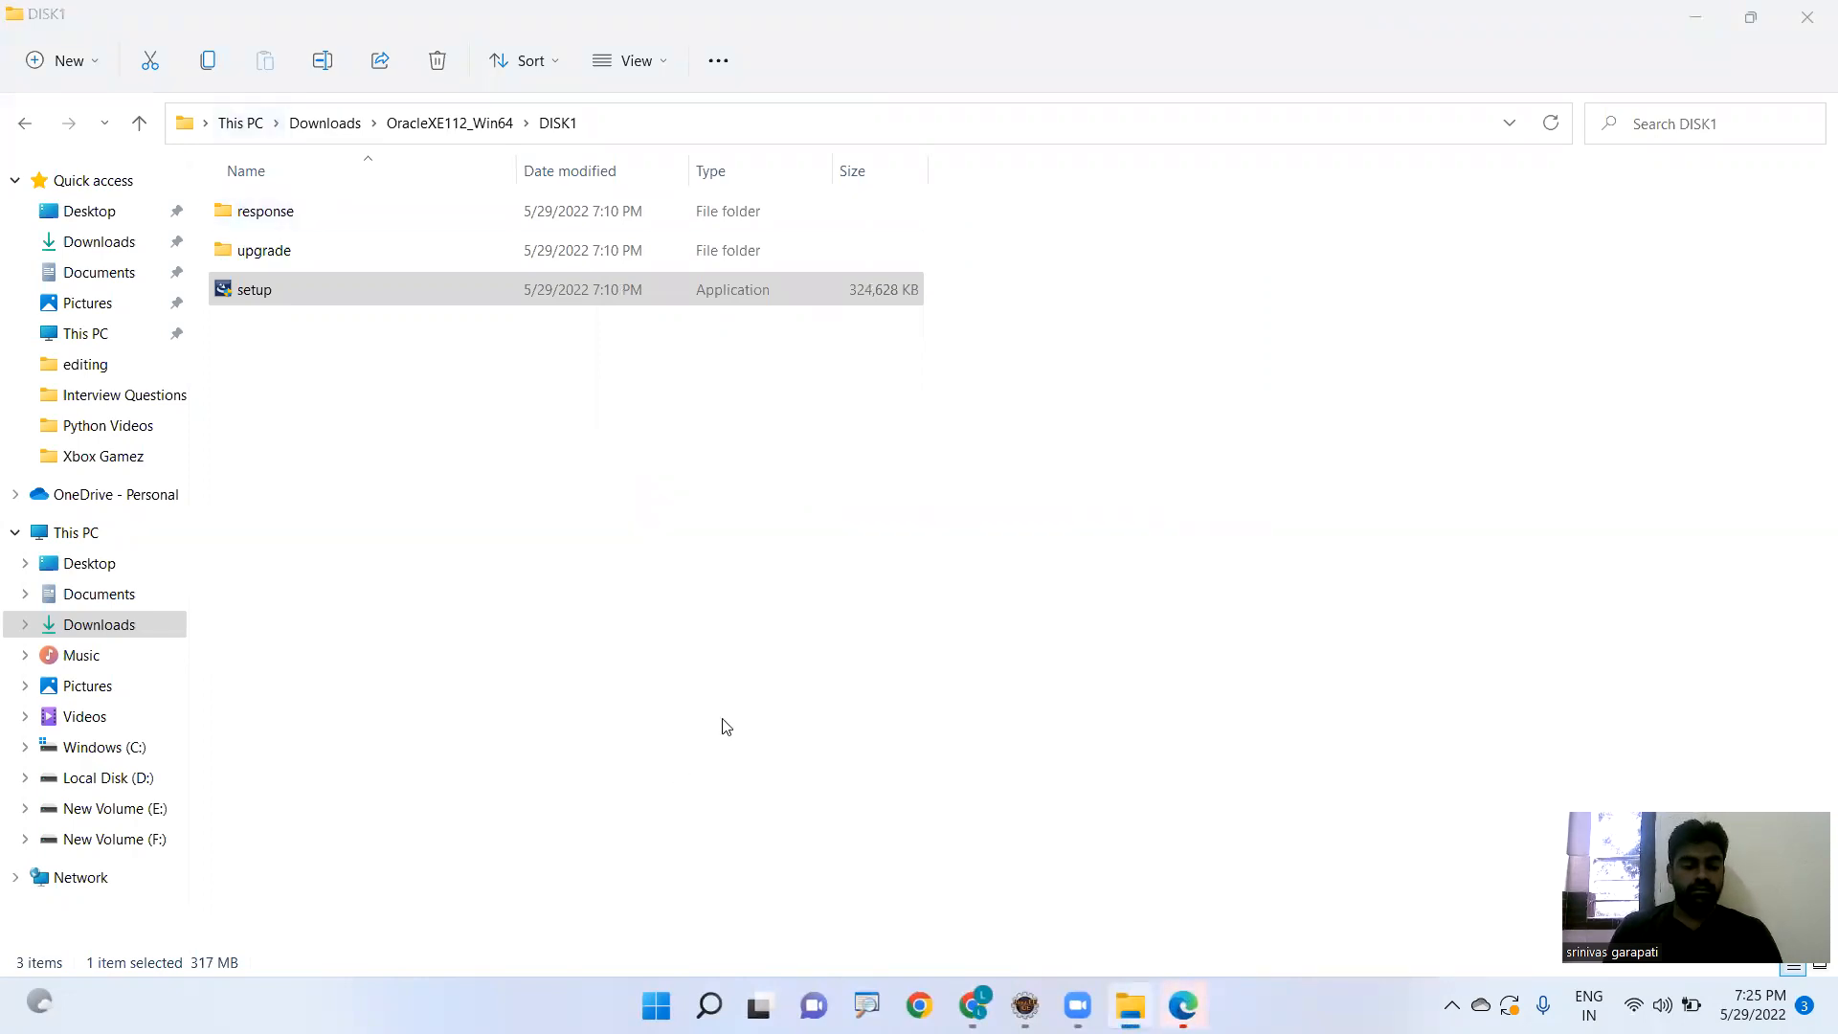
mouse_move(1048, 550)
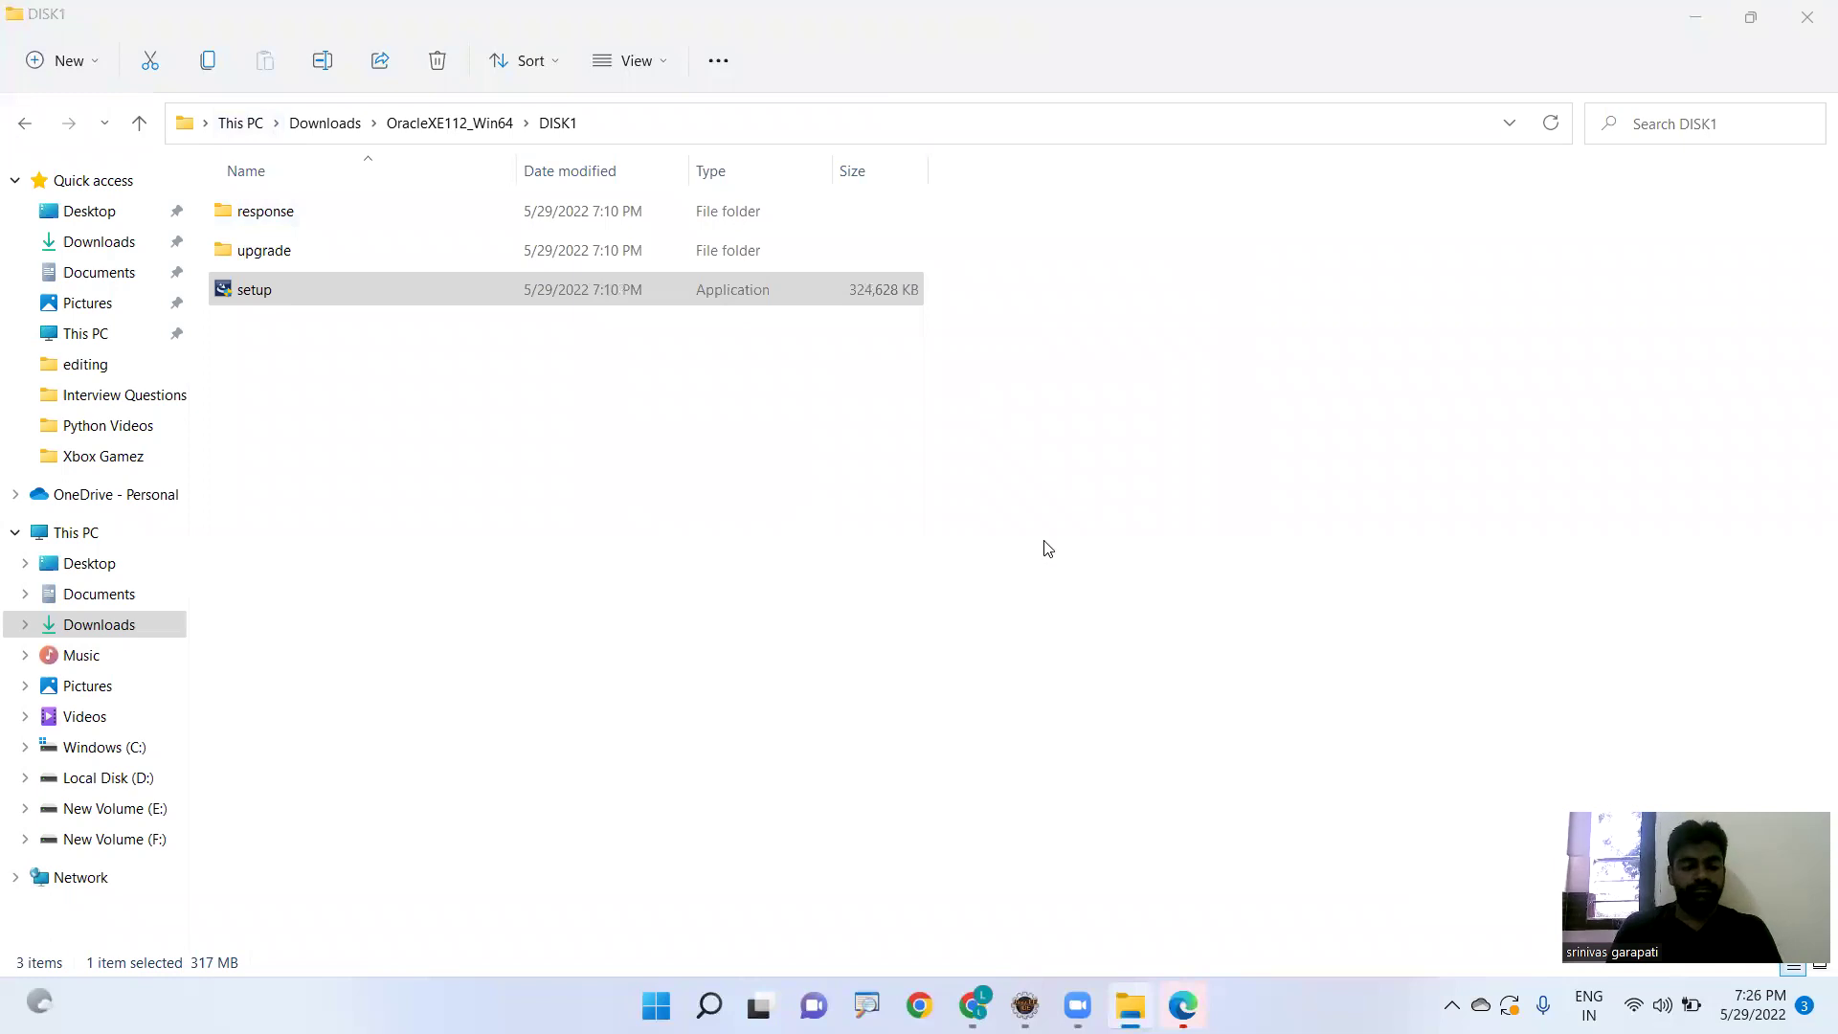
- Launch sqlplus via Run and set the console font size to 28 in Properties
key("Win+r")
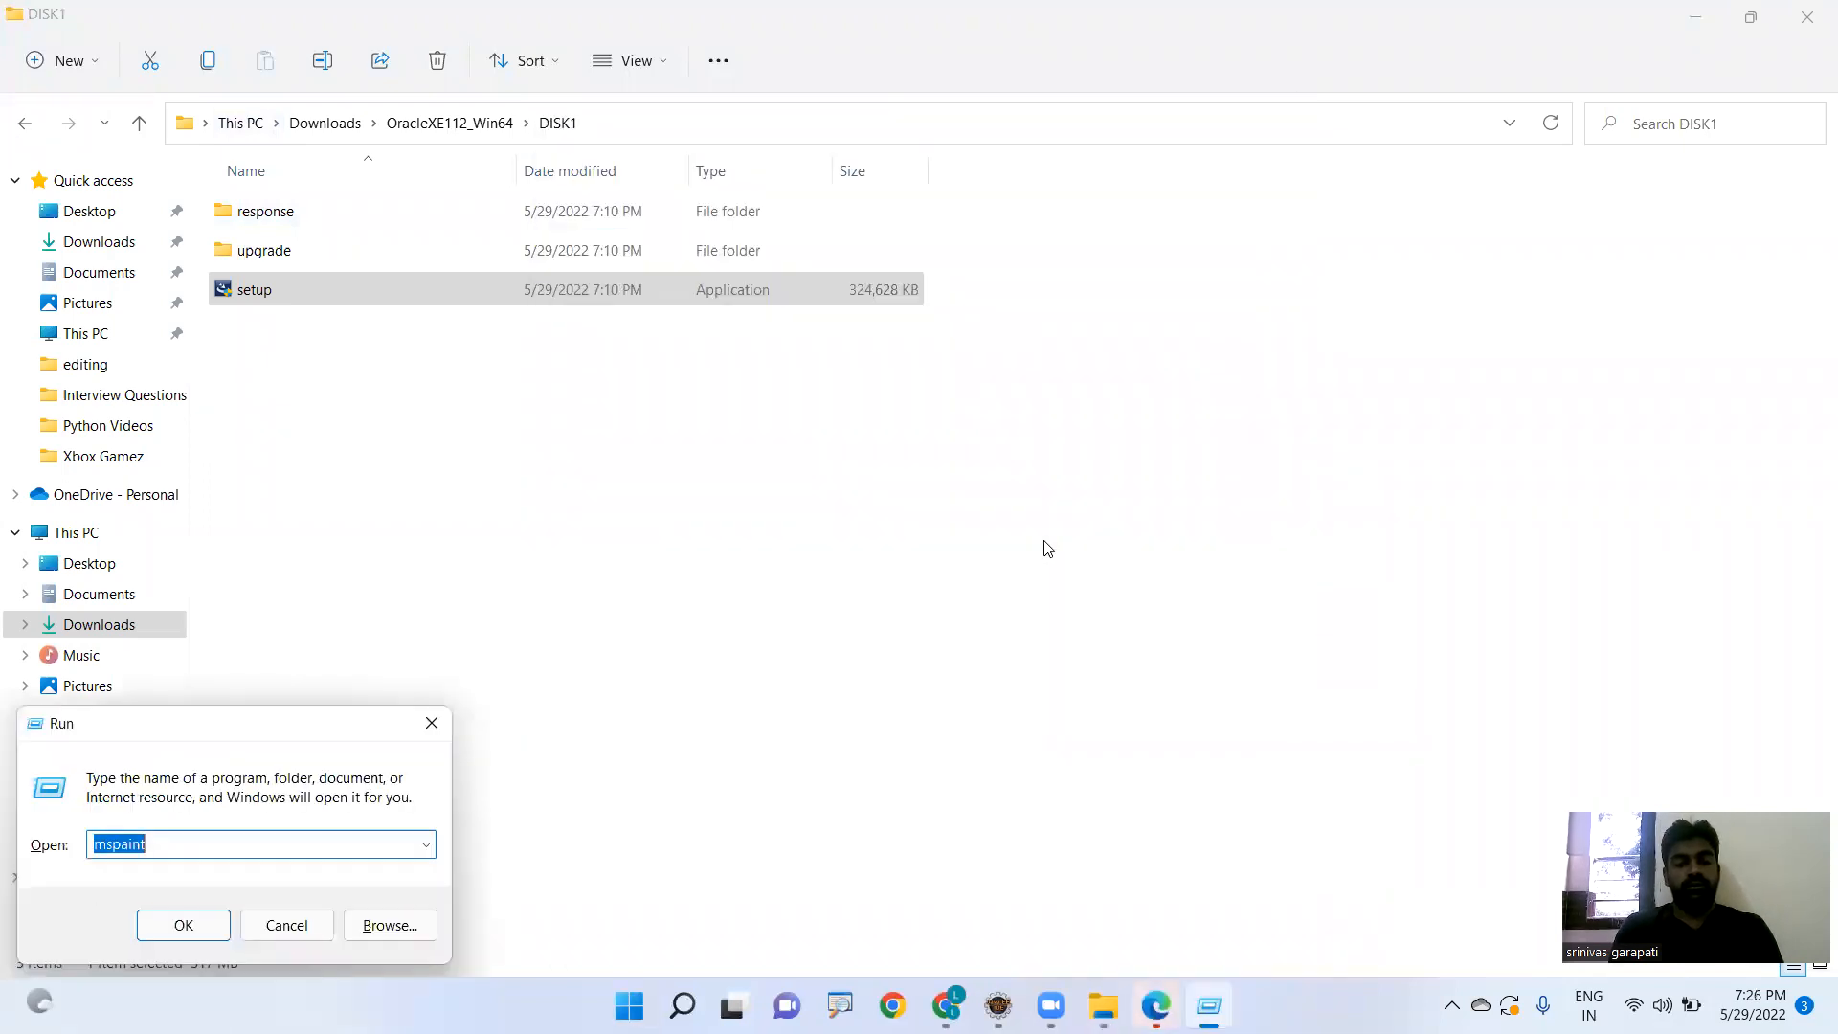
left_click(285, 925)
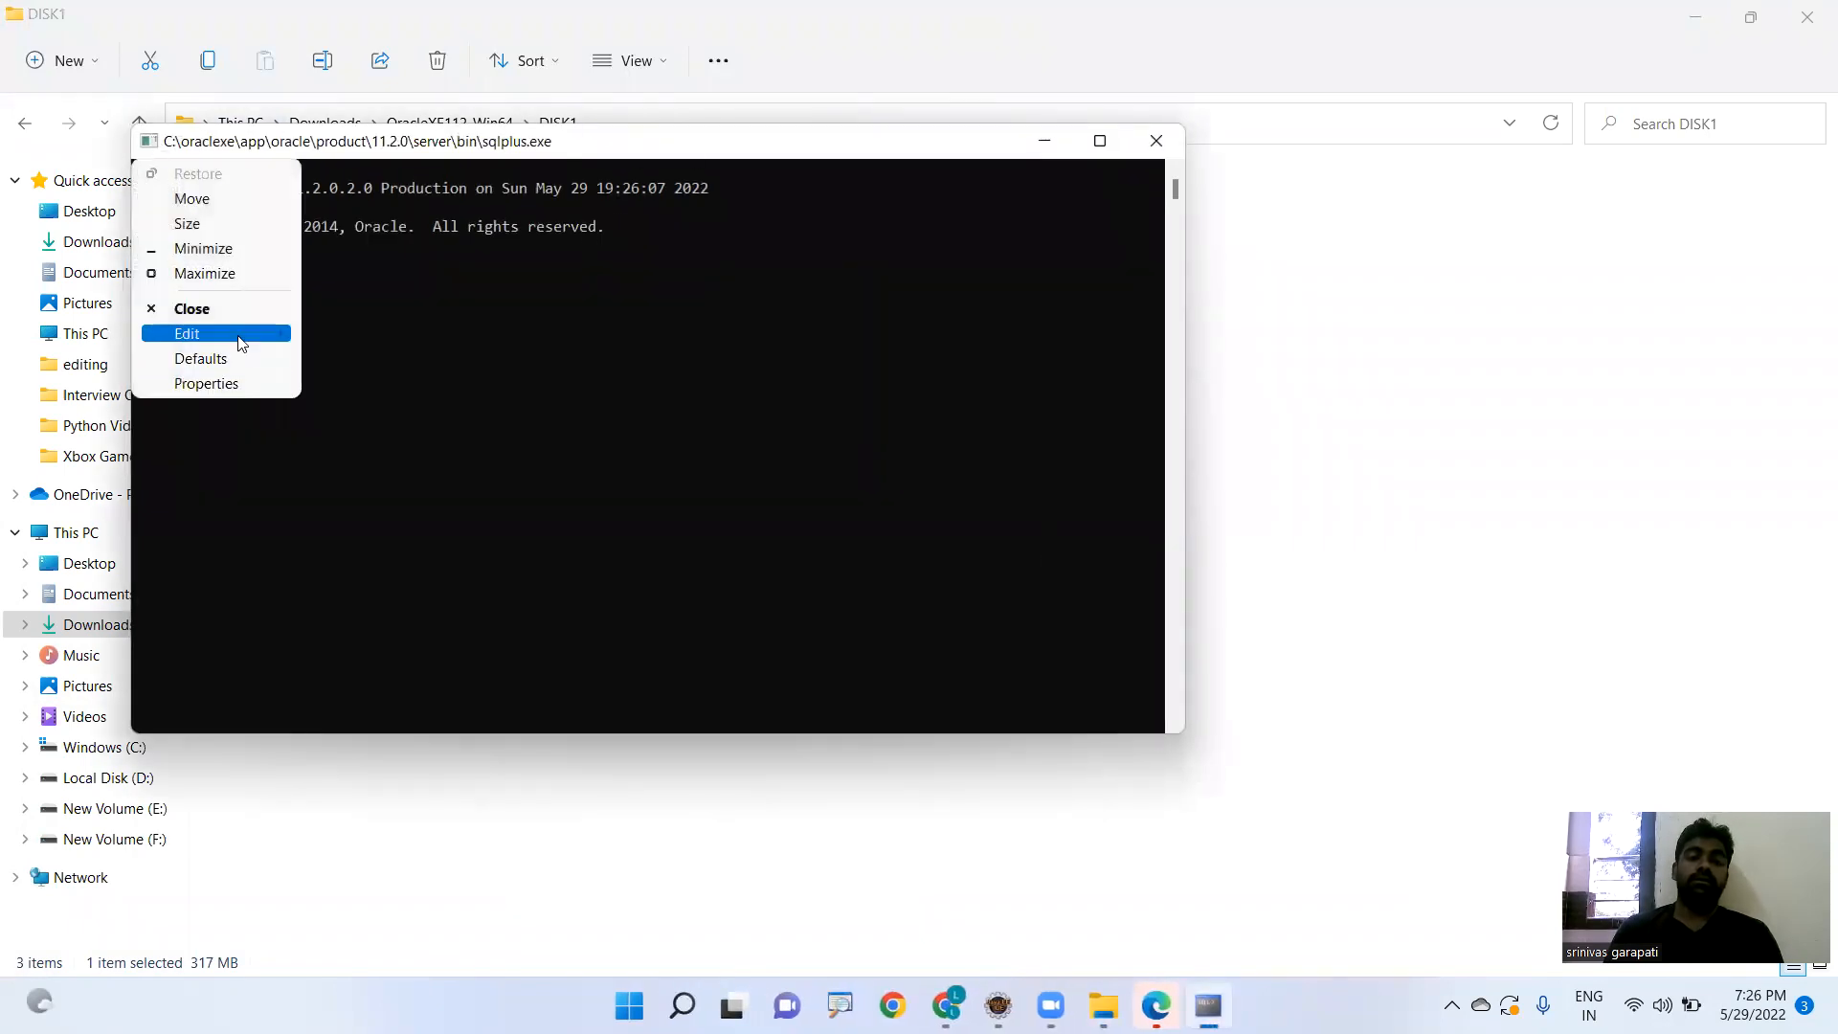
left_click(186, 333)
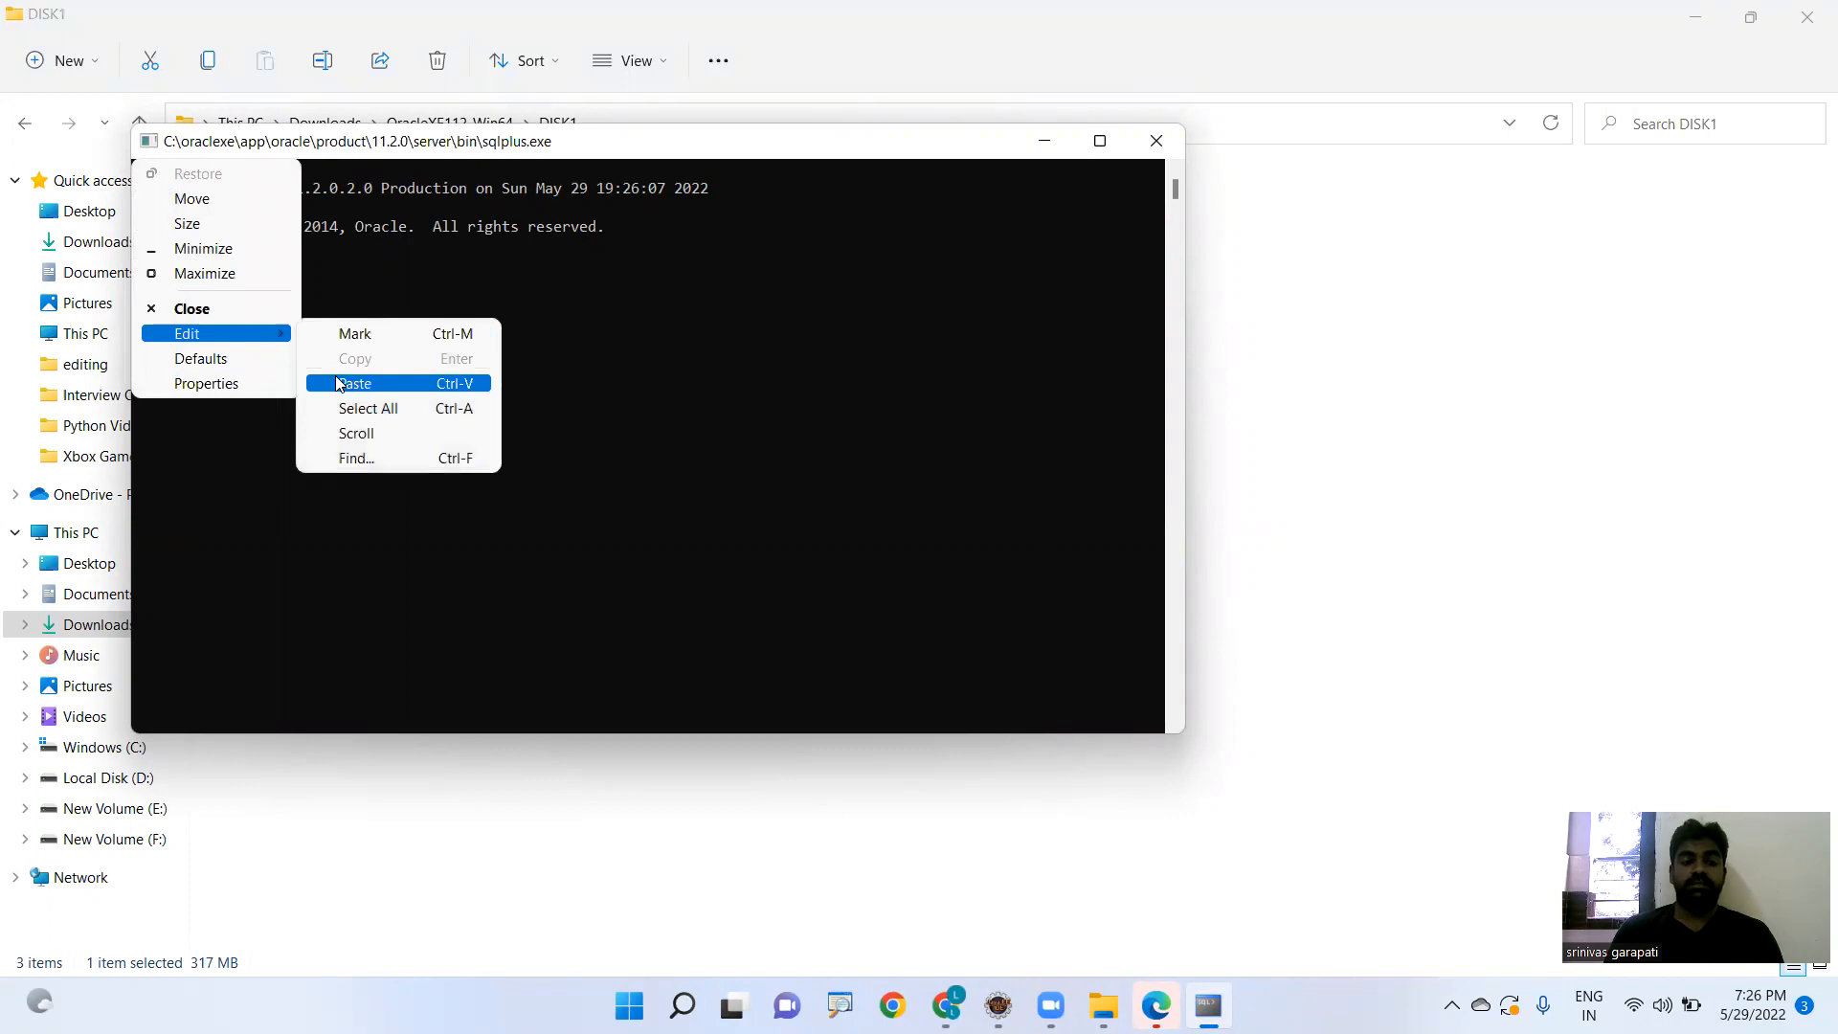
mouse_move(211, 383)
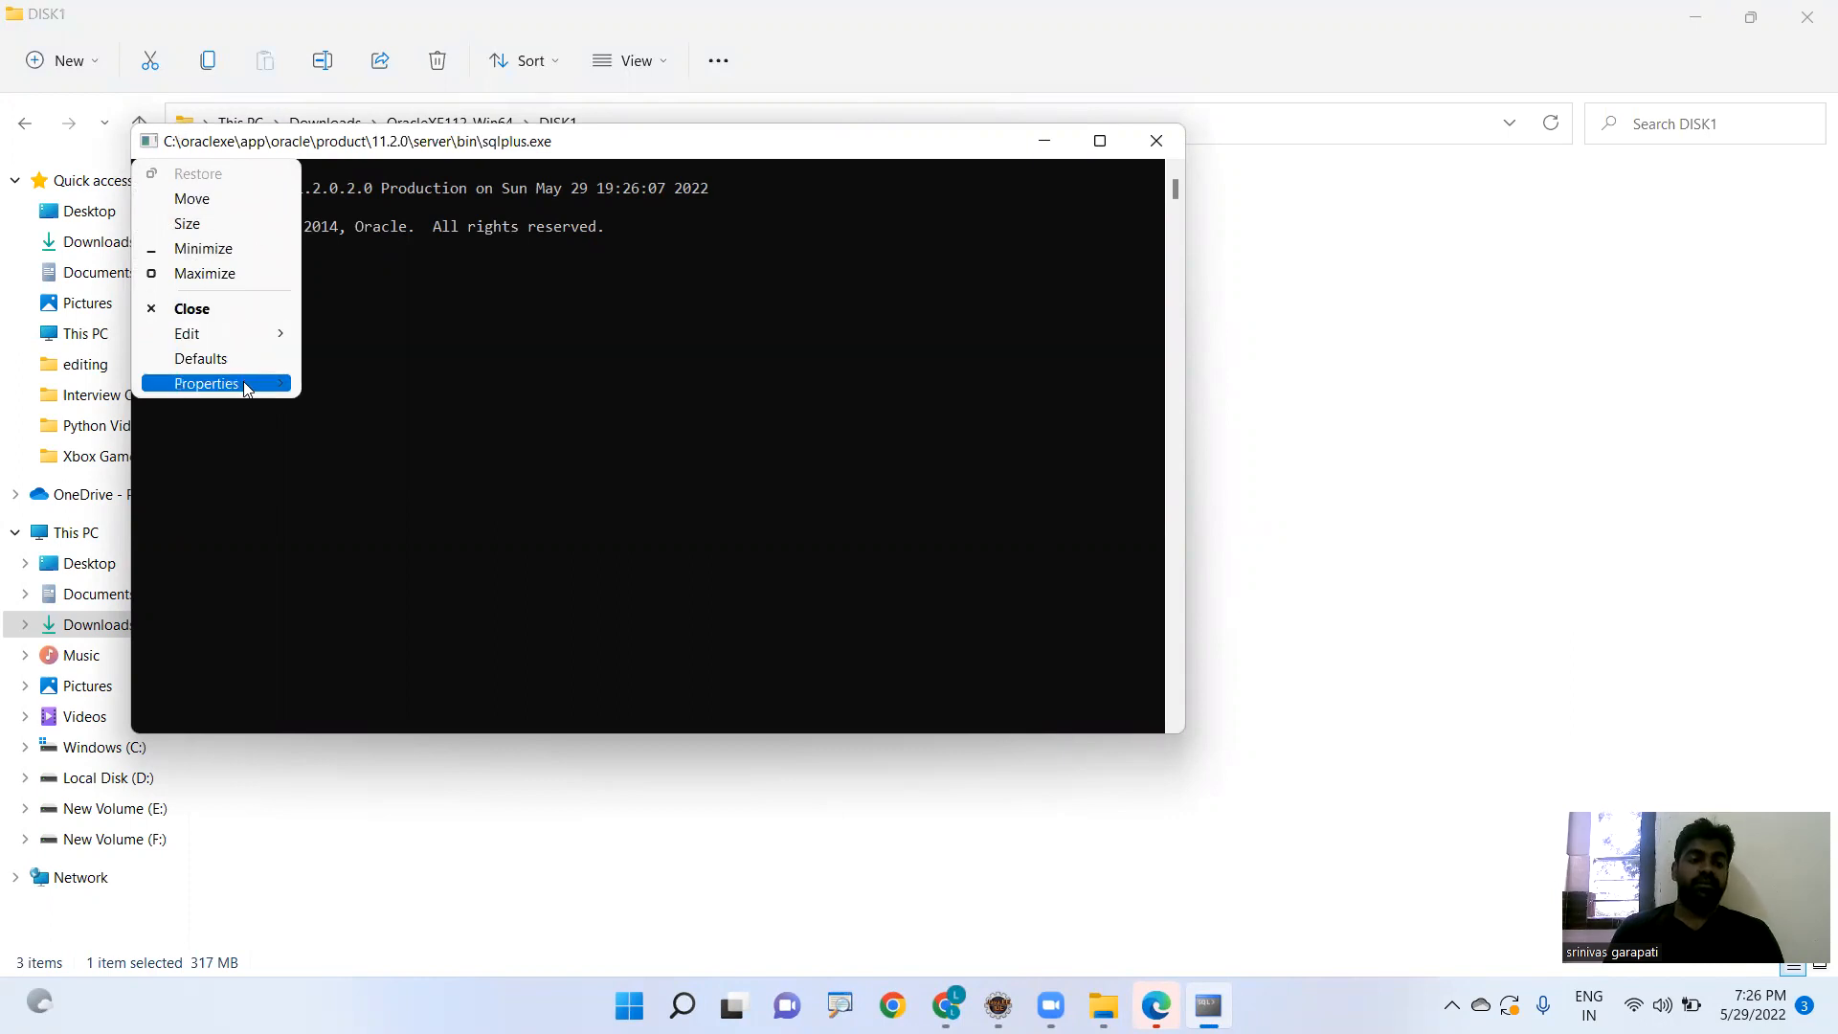
left_click(247, 389)
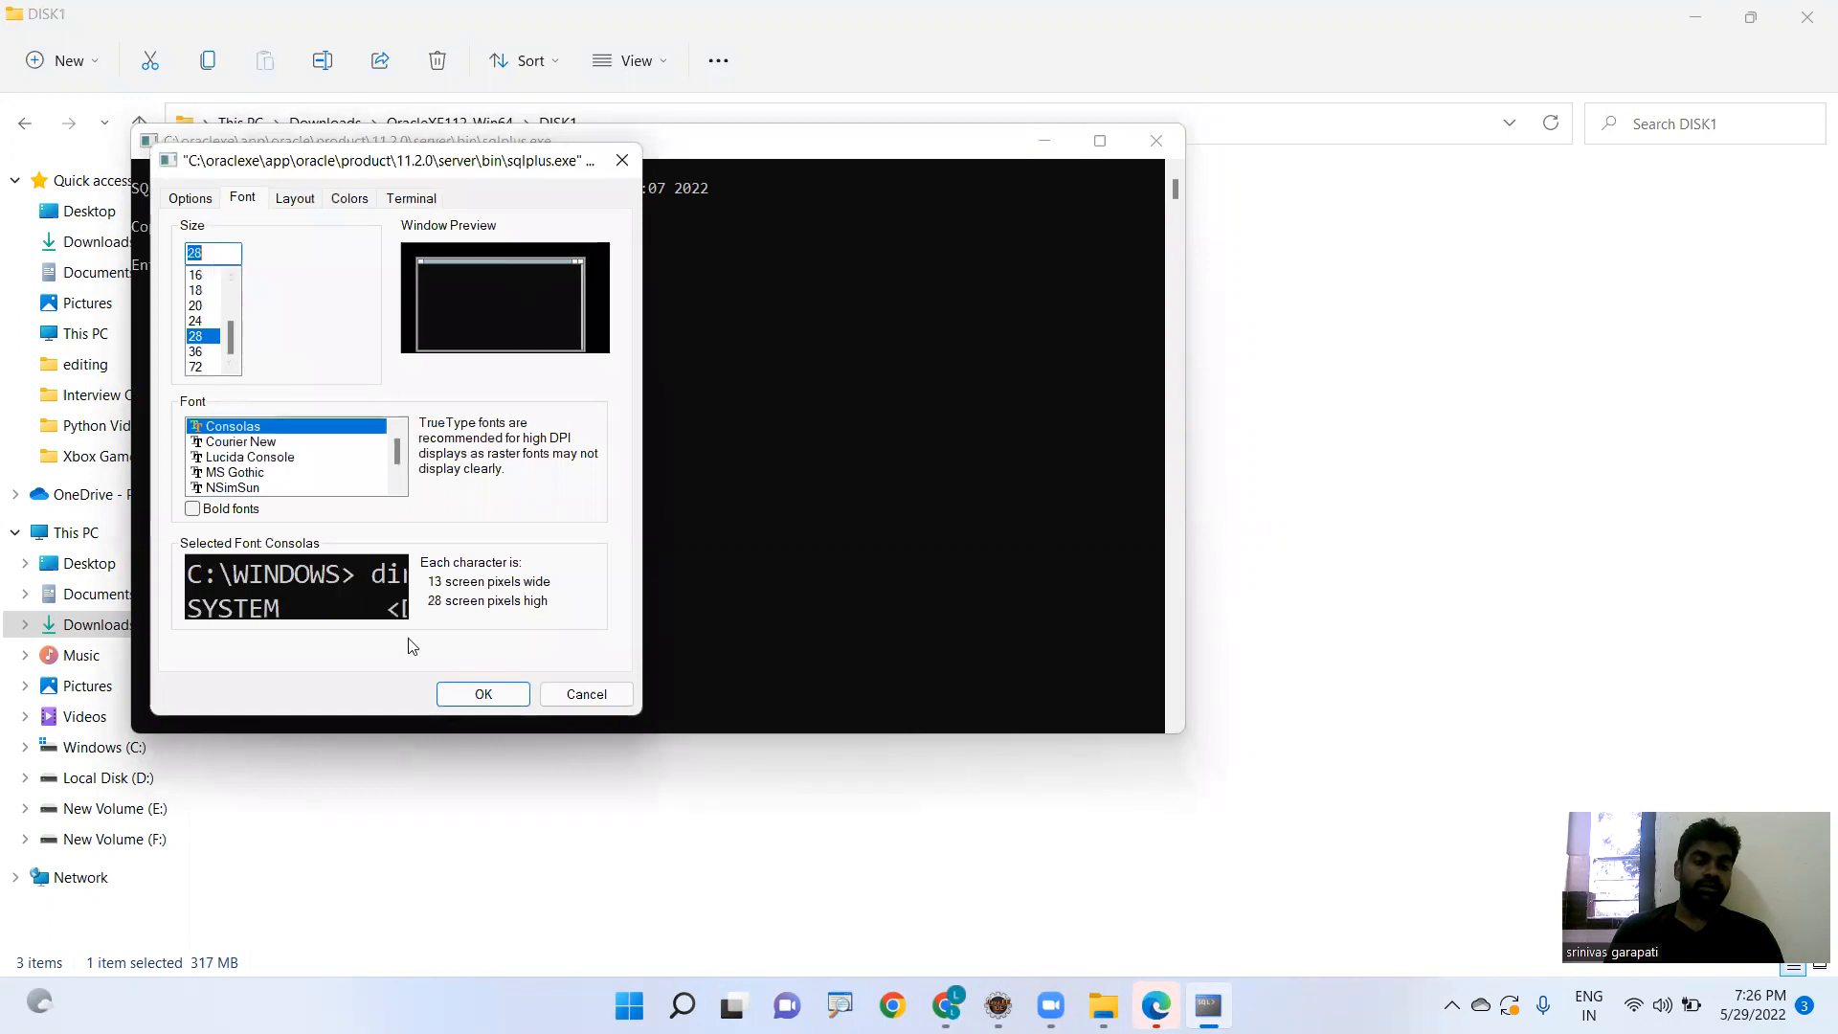
left_click(482, 693)
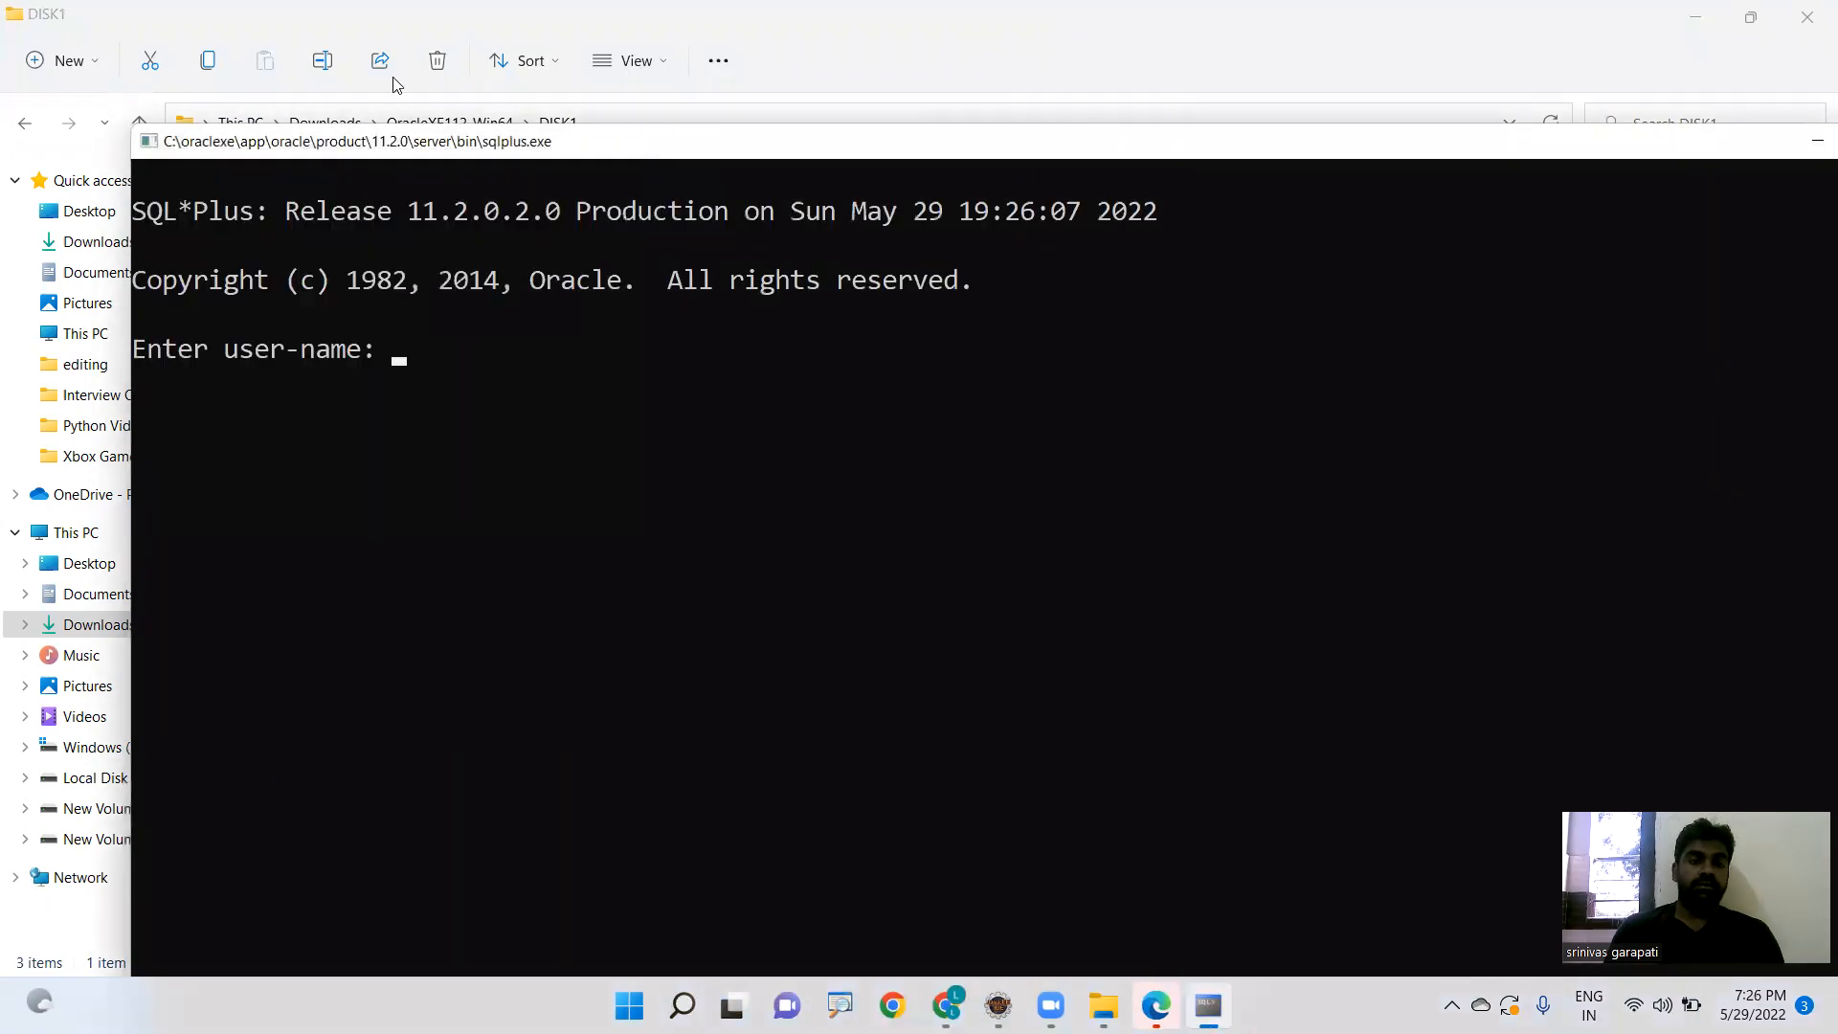
- Maximize SQL*Plus and attempt logon as admin twice, getting ORA-01017 invalid username/password
left_click(1748, 18)
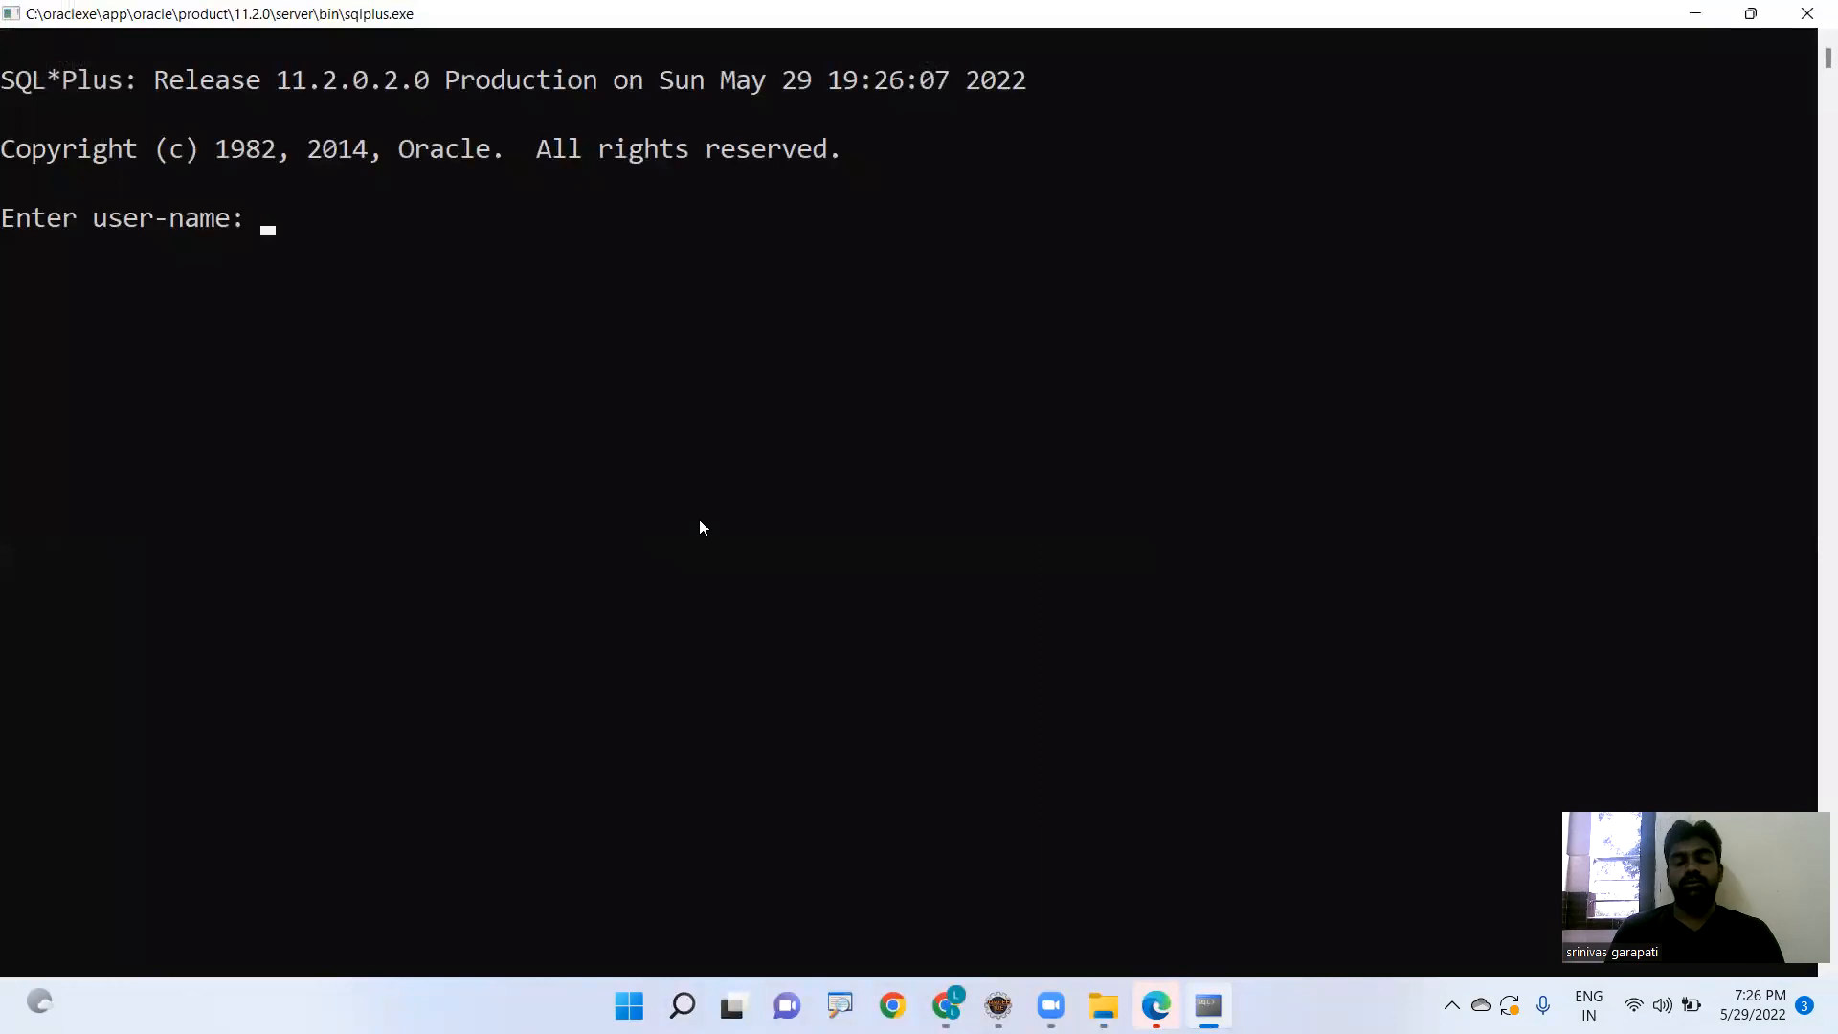
type("admi")
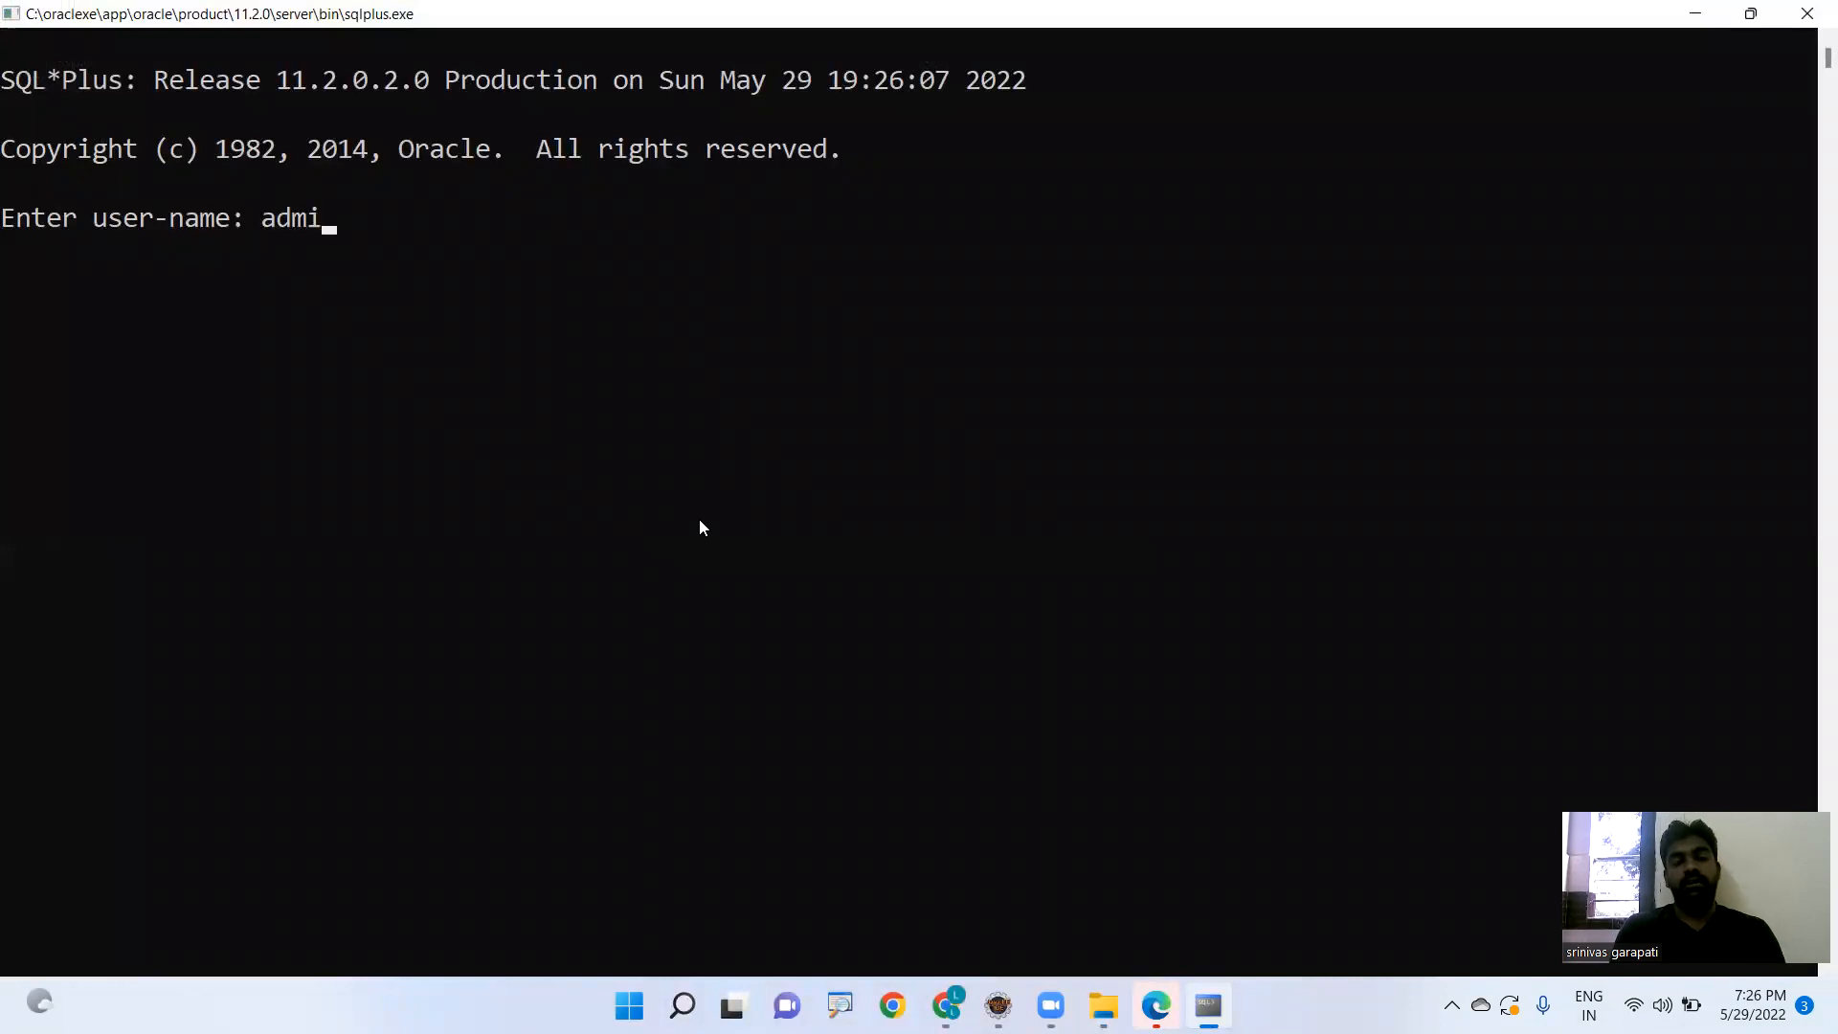
key("Return")
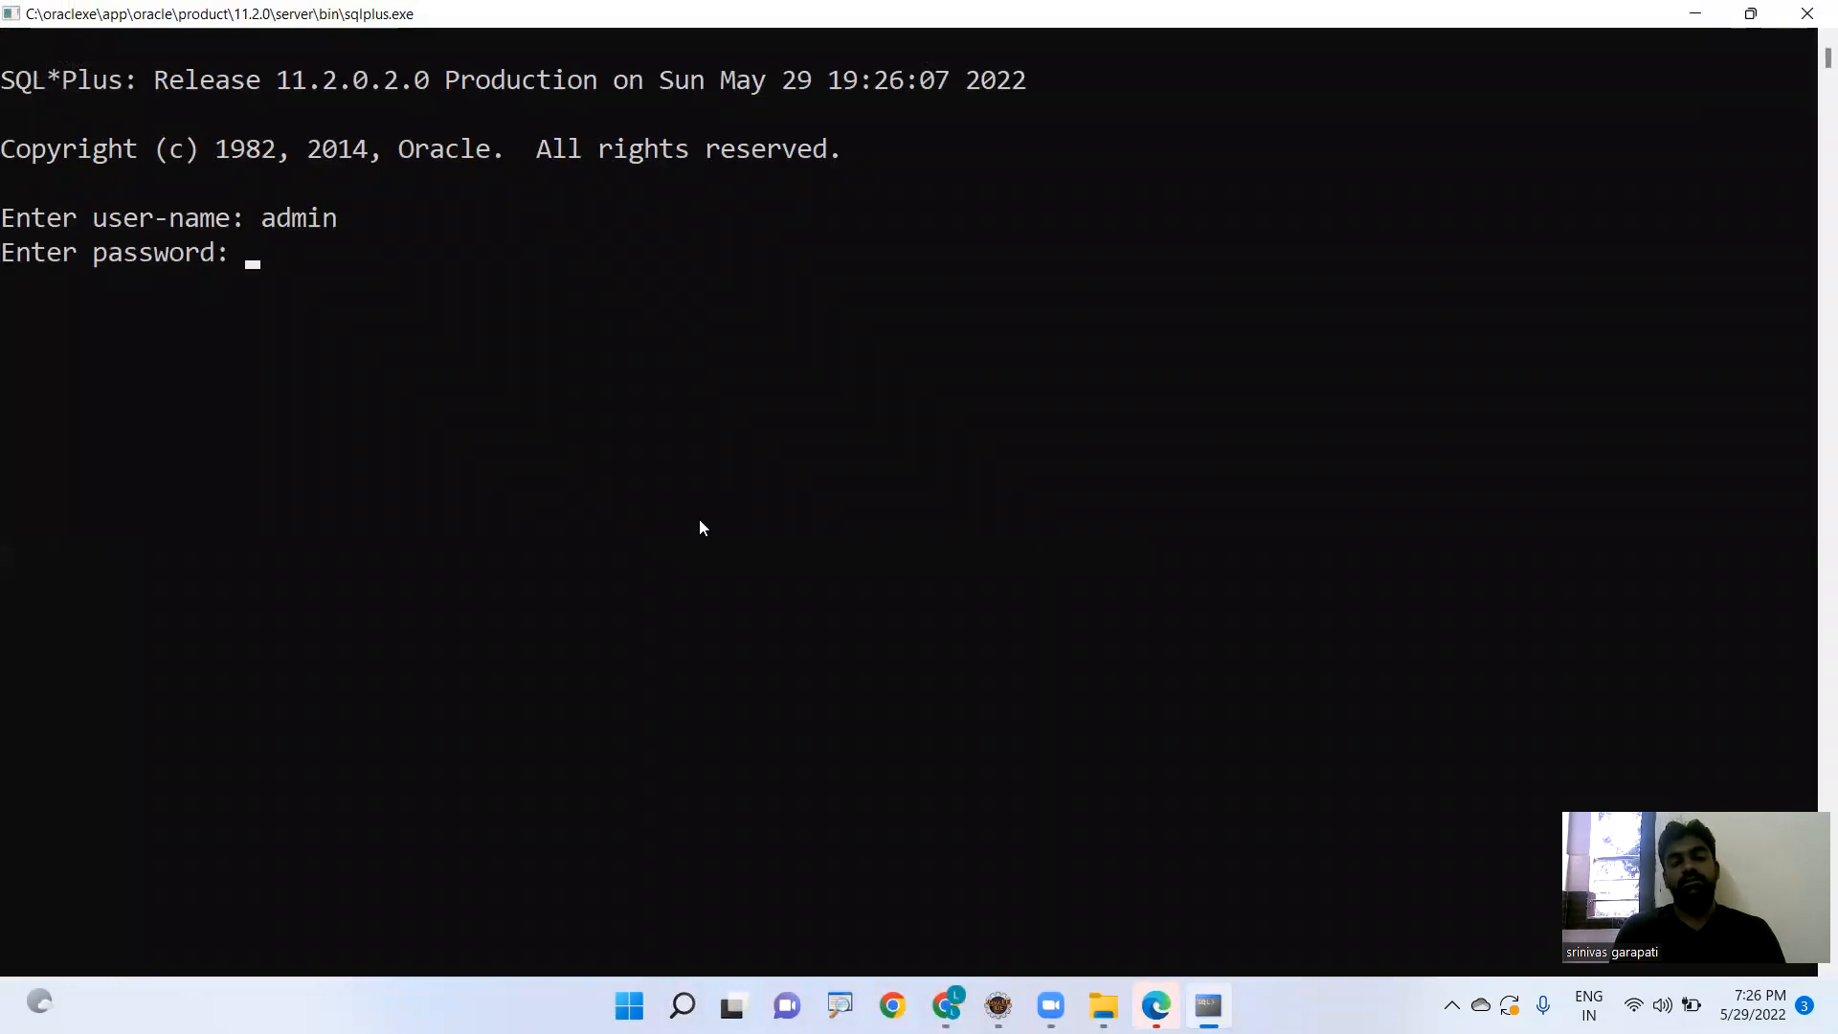
key("Return")
type("admin")
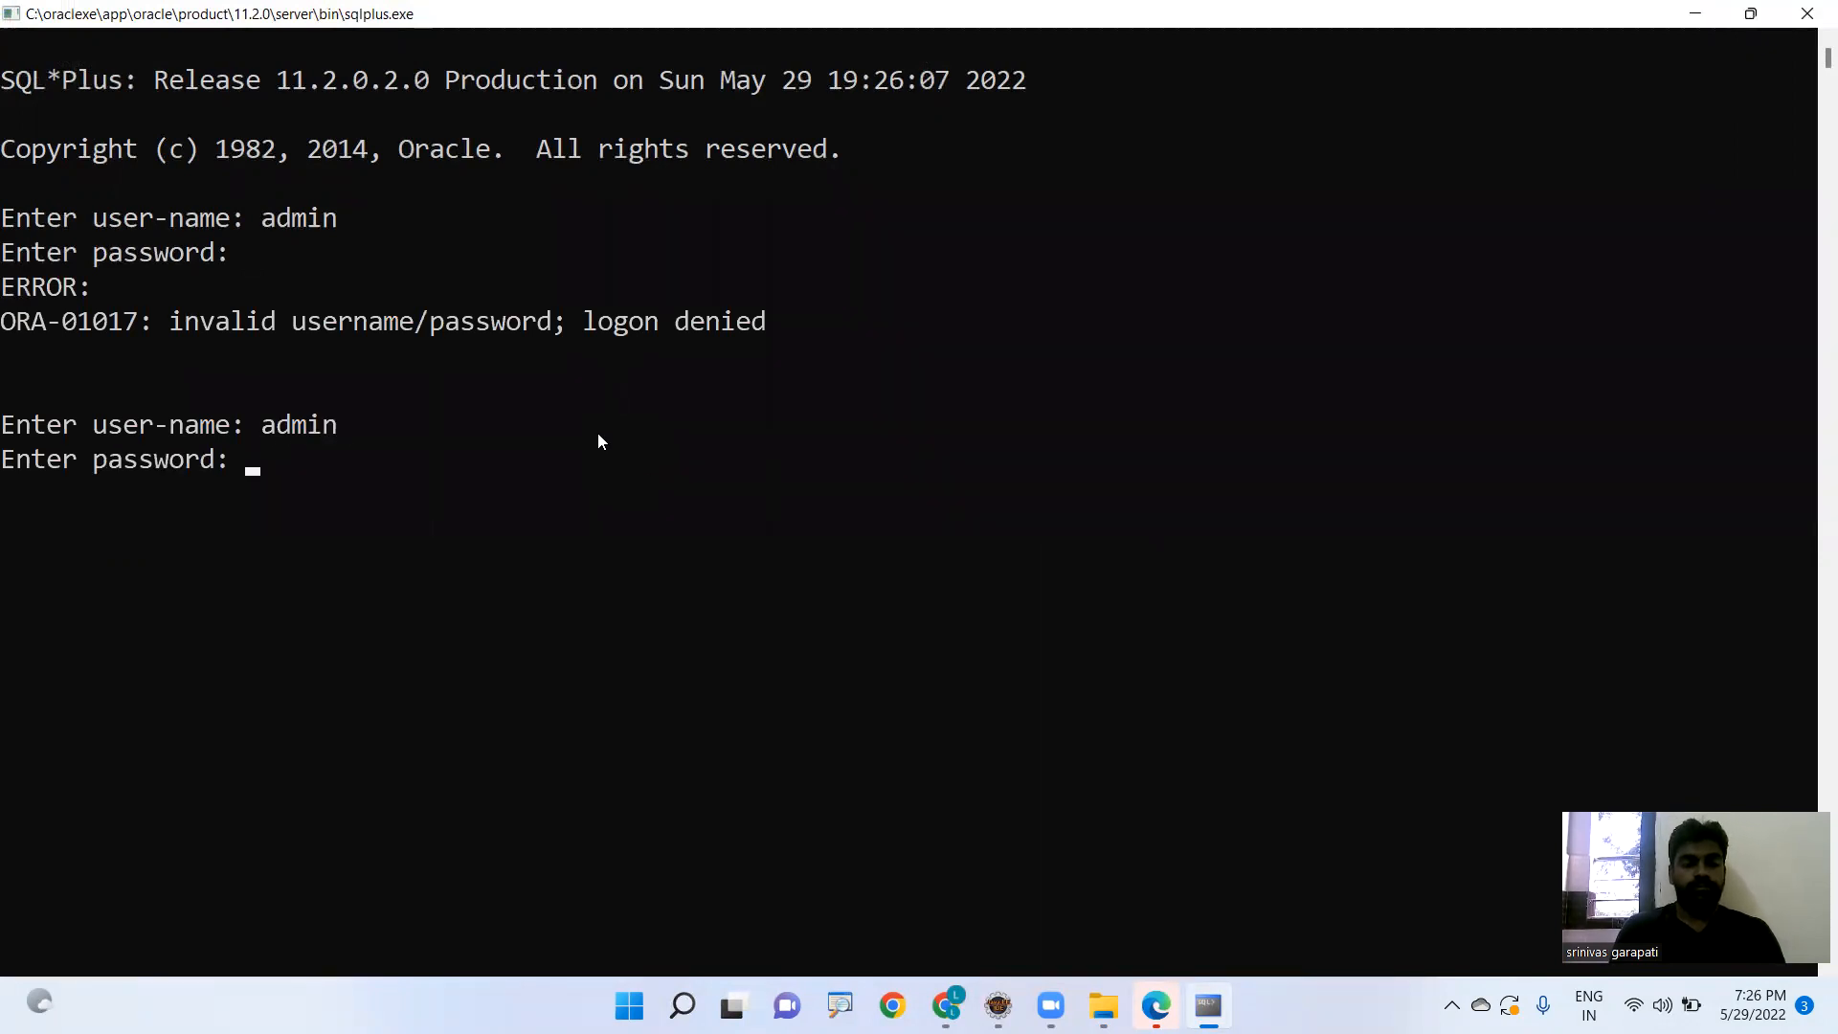
key("Return")
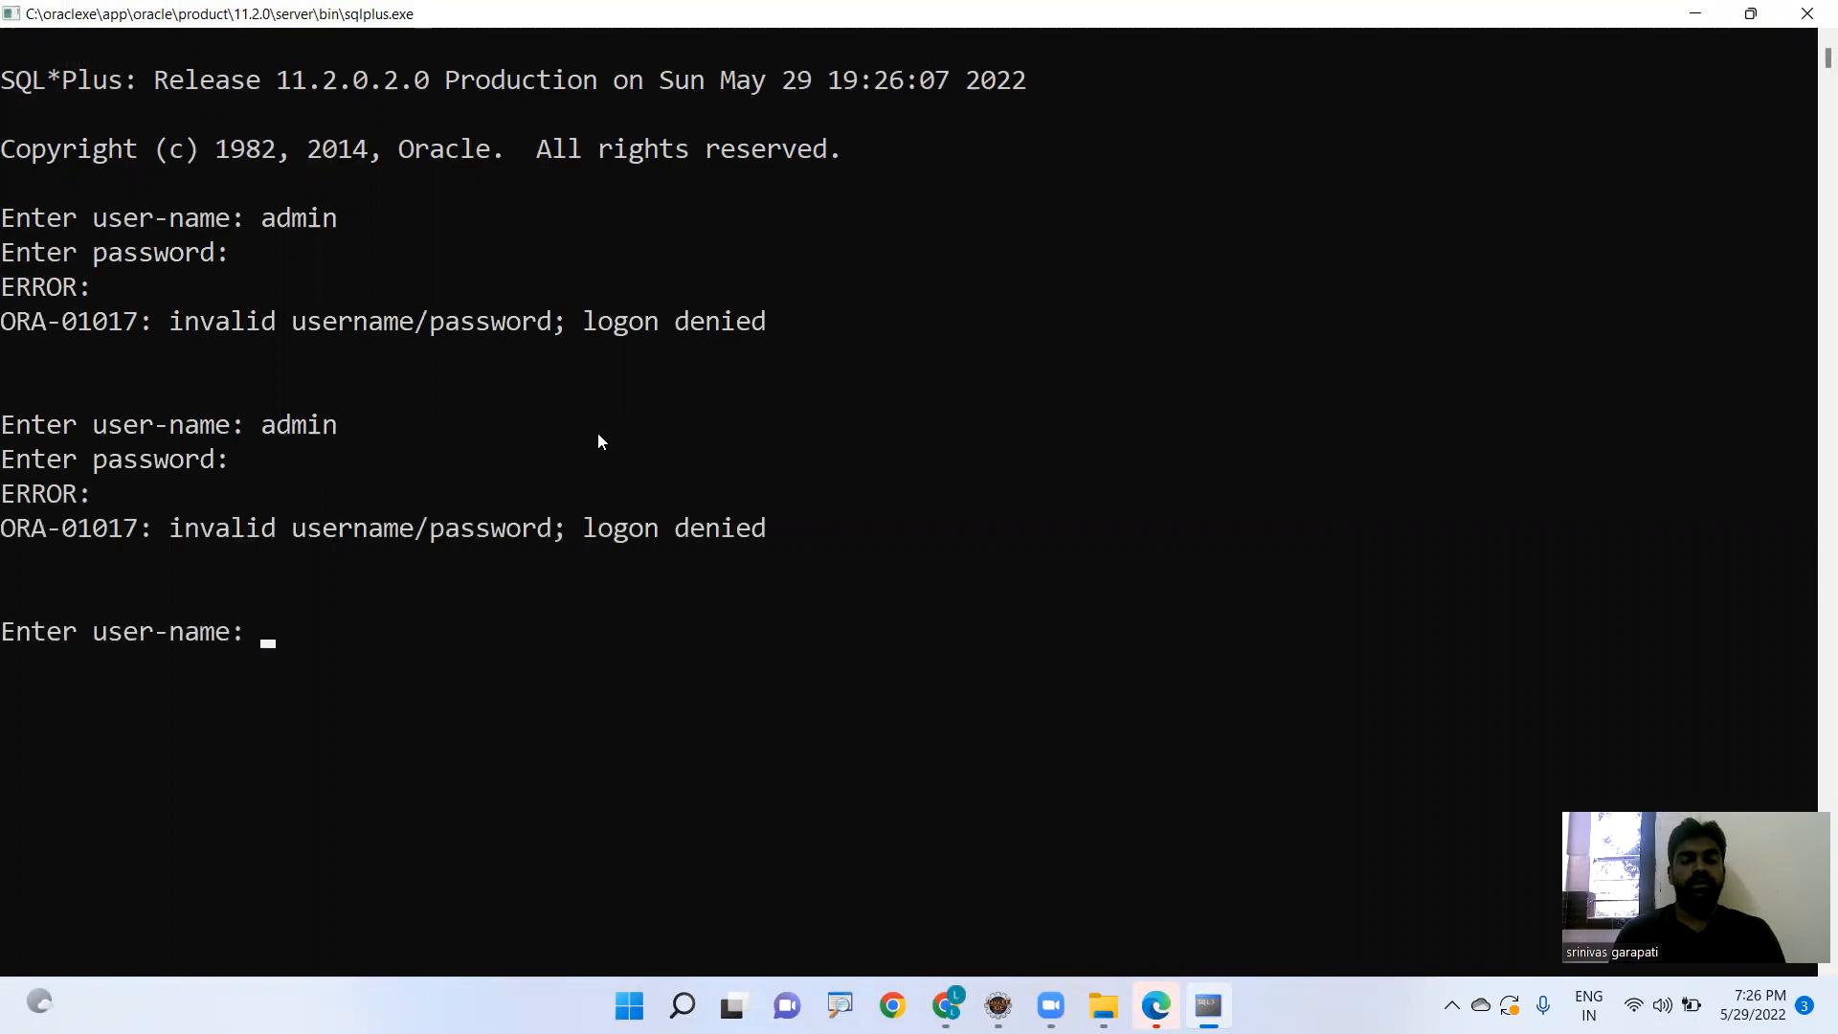
mouse_move(730, 393)
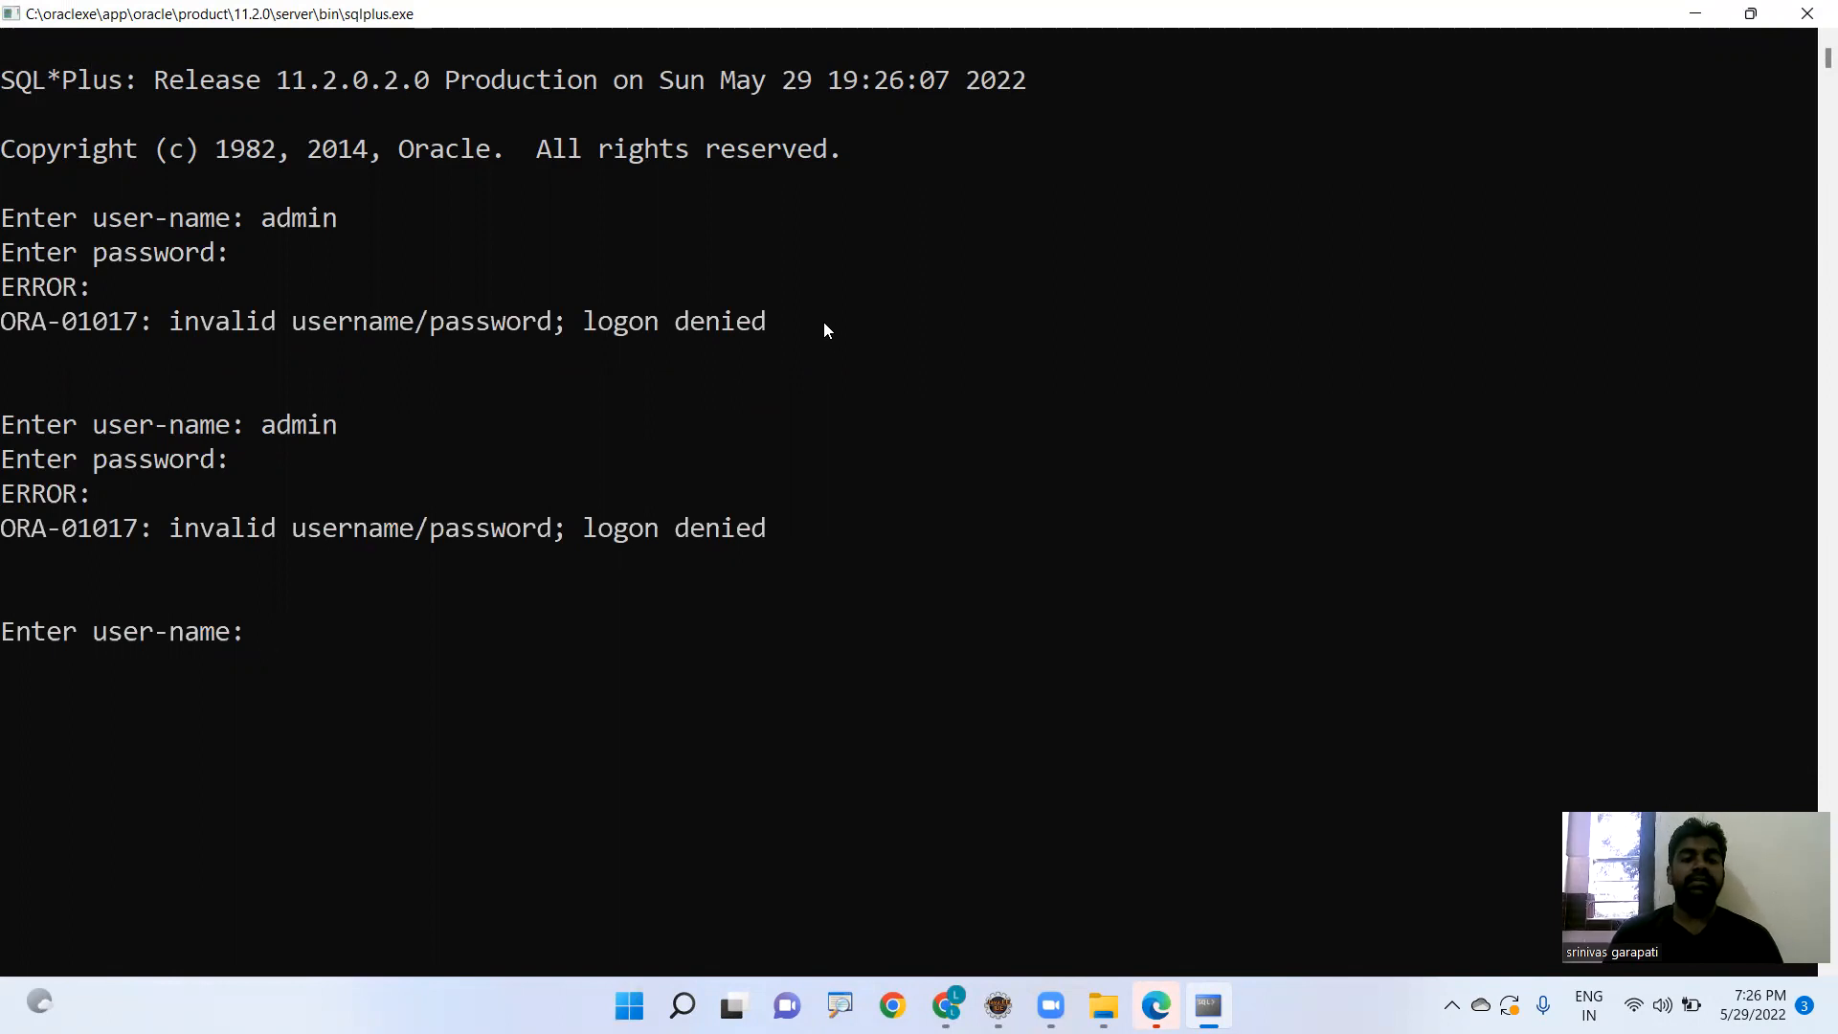
mouse_move(806, 60)
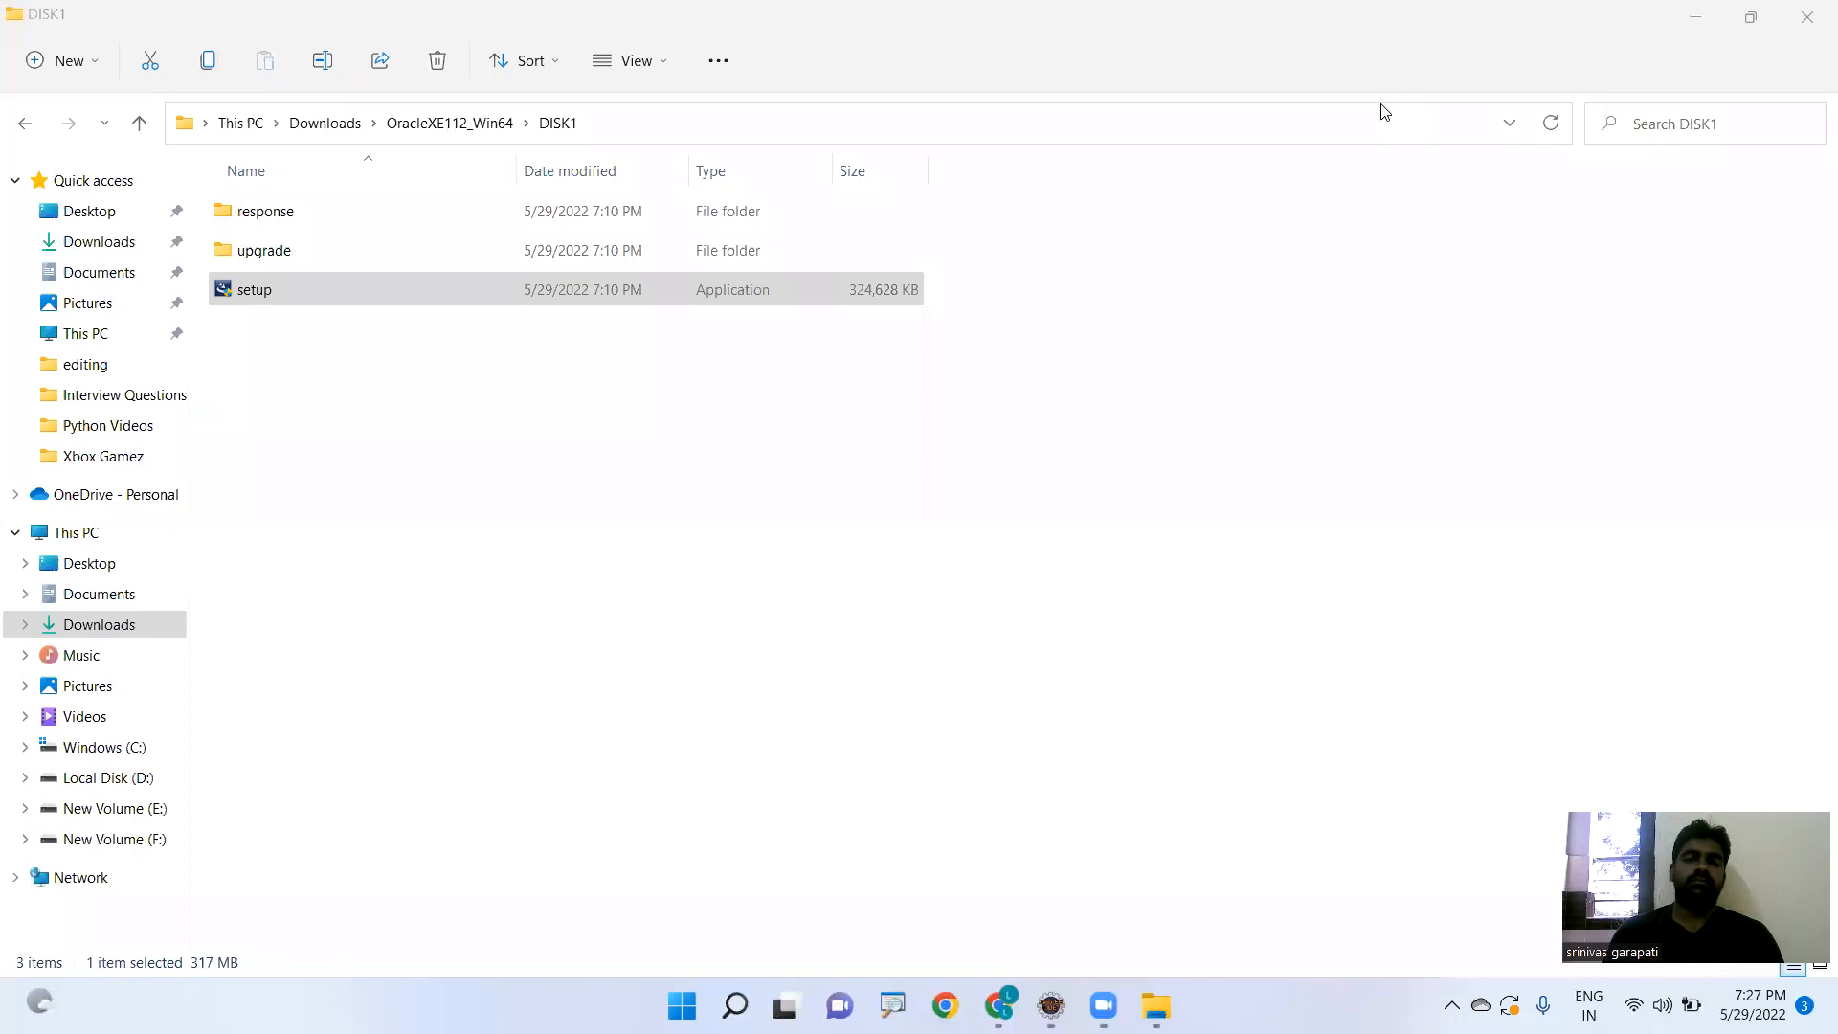
mouse_move(1109, 437)
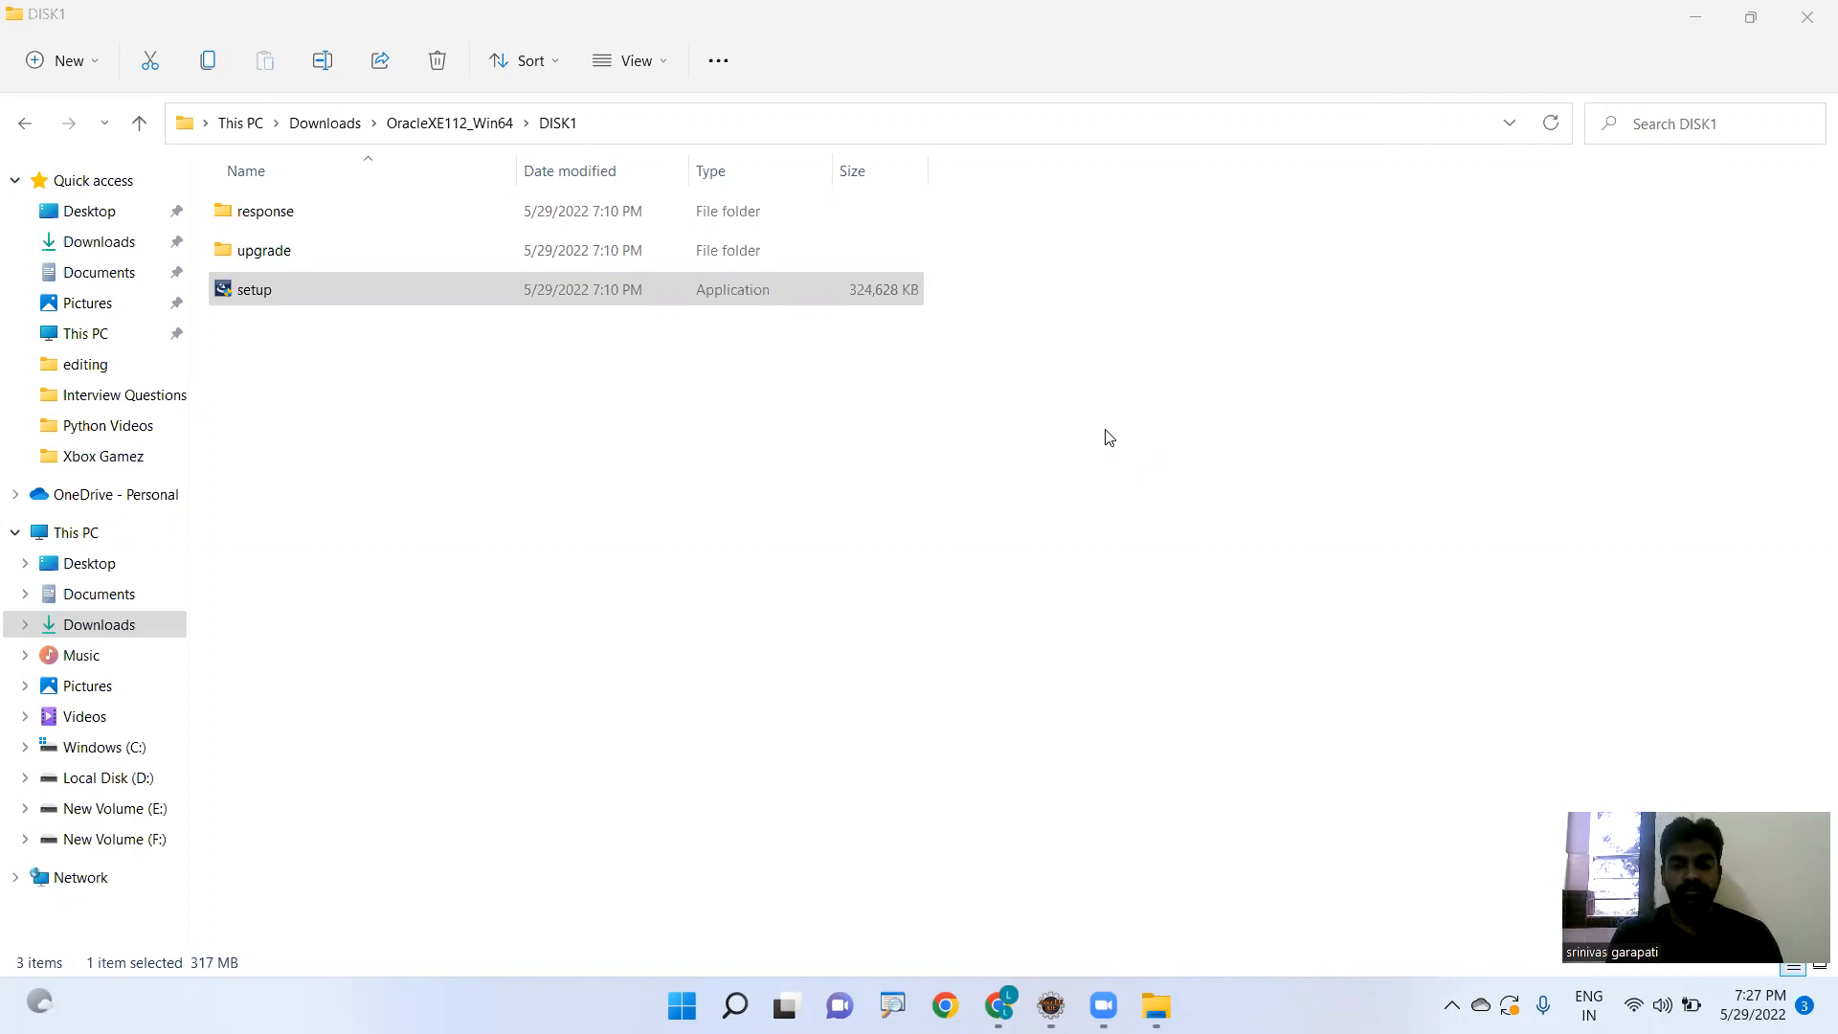
mouse_move(1015, 570)
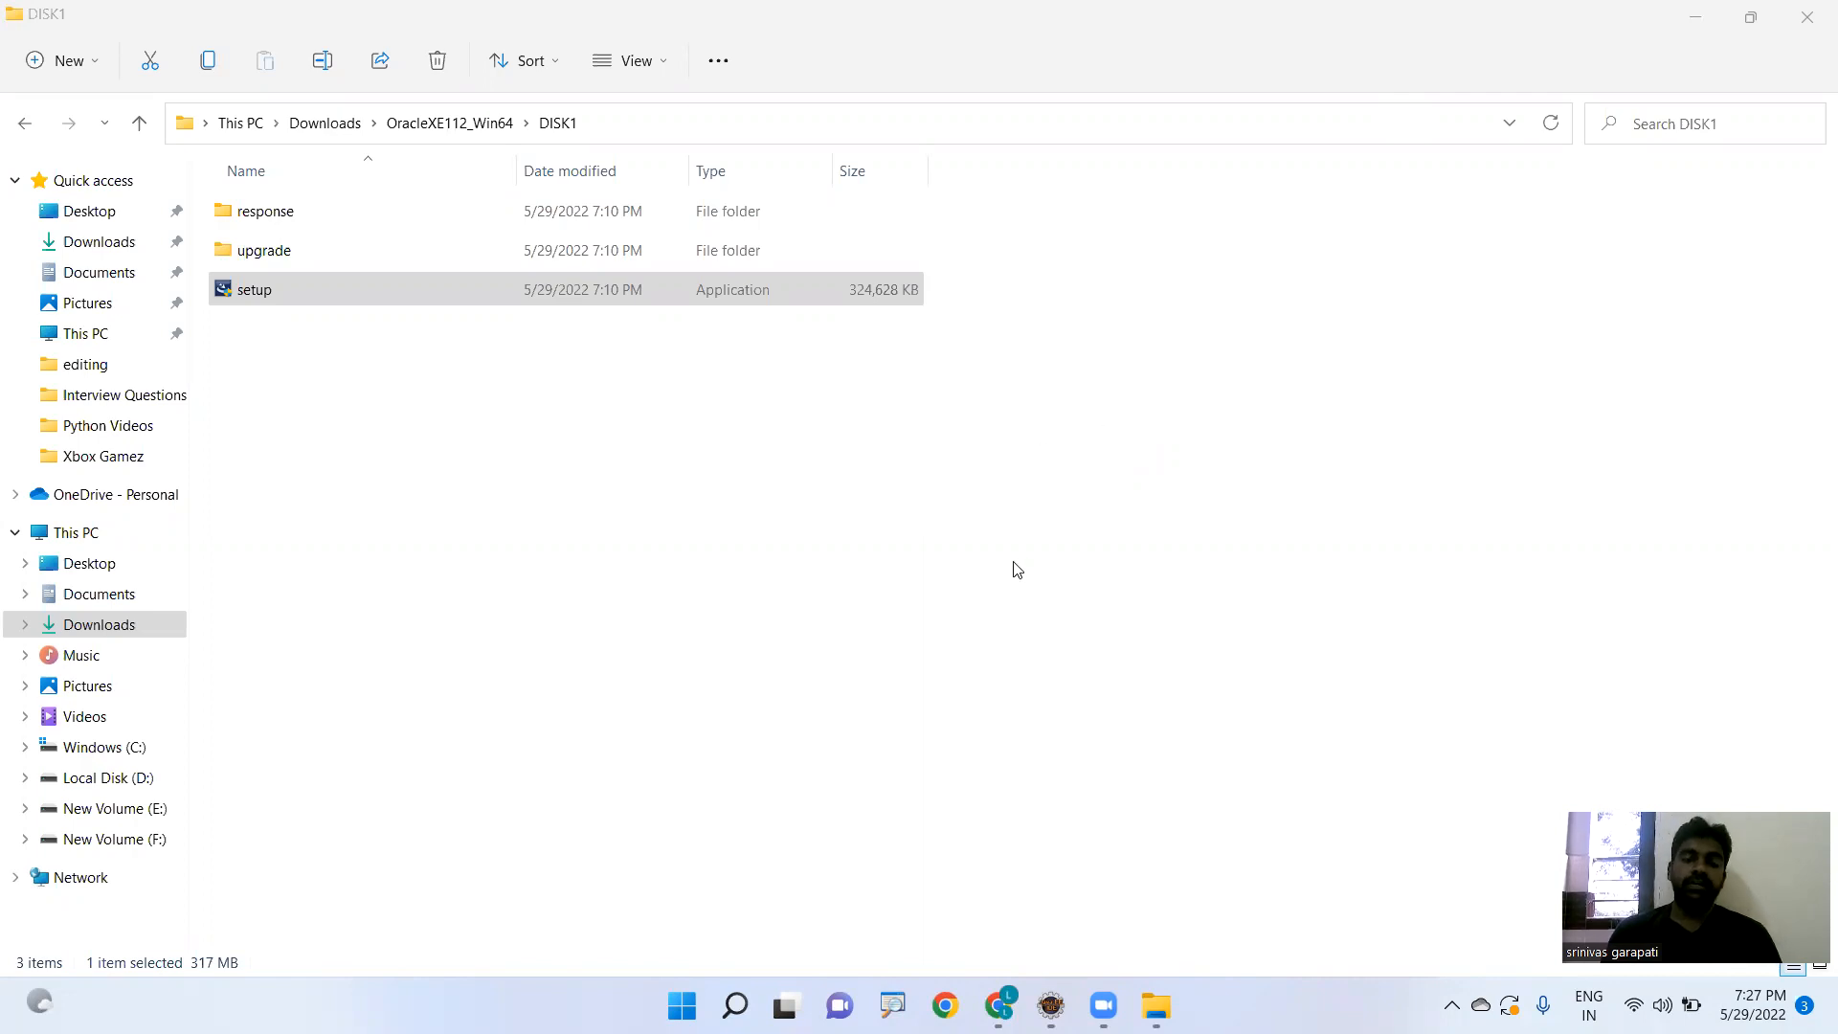
mouse_move(897, 542)
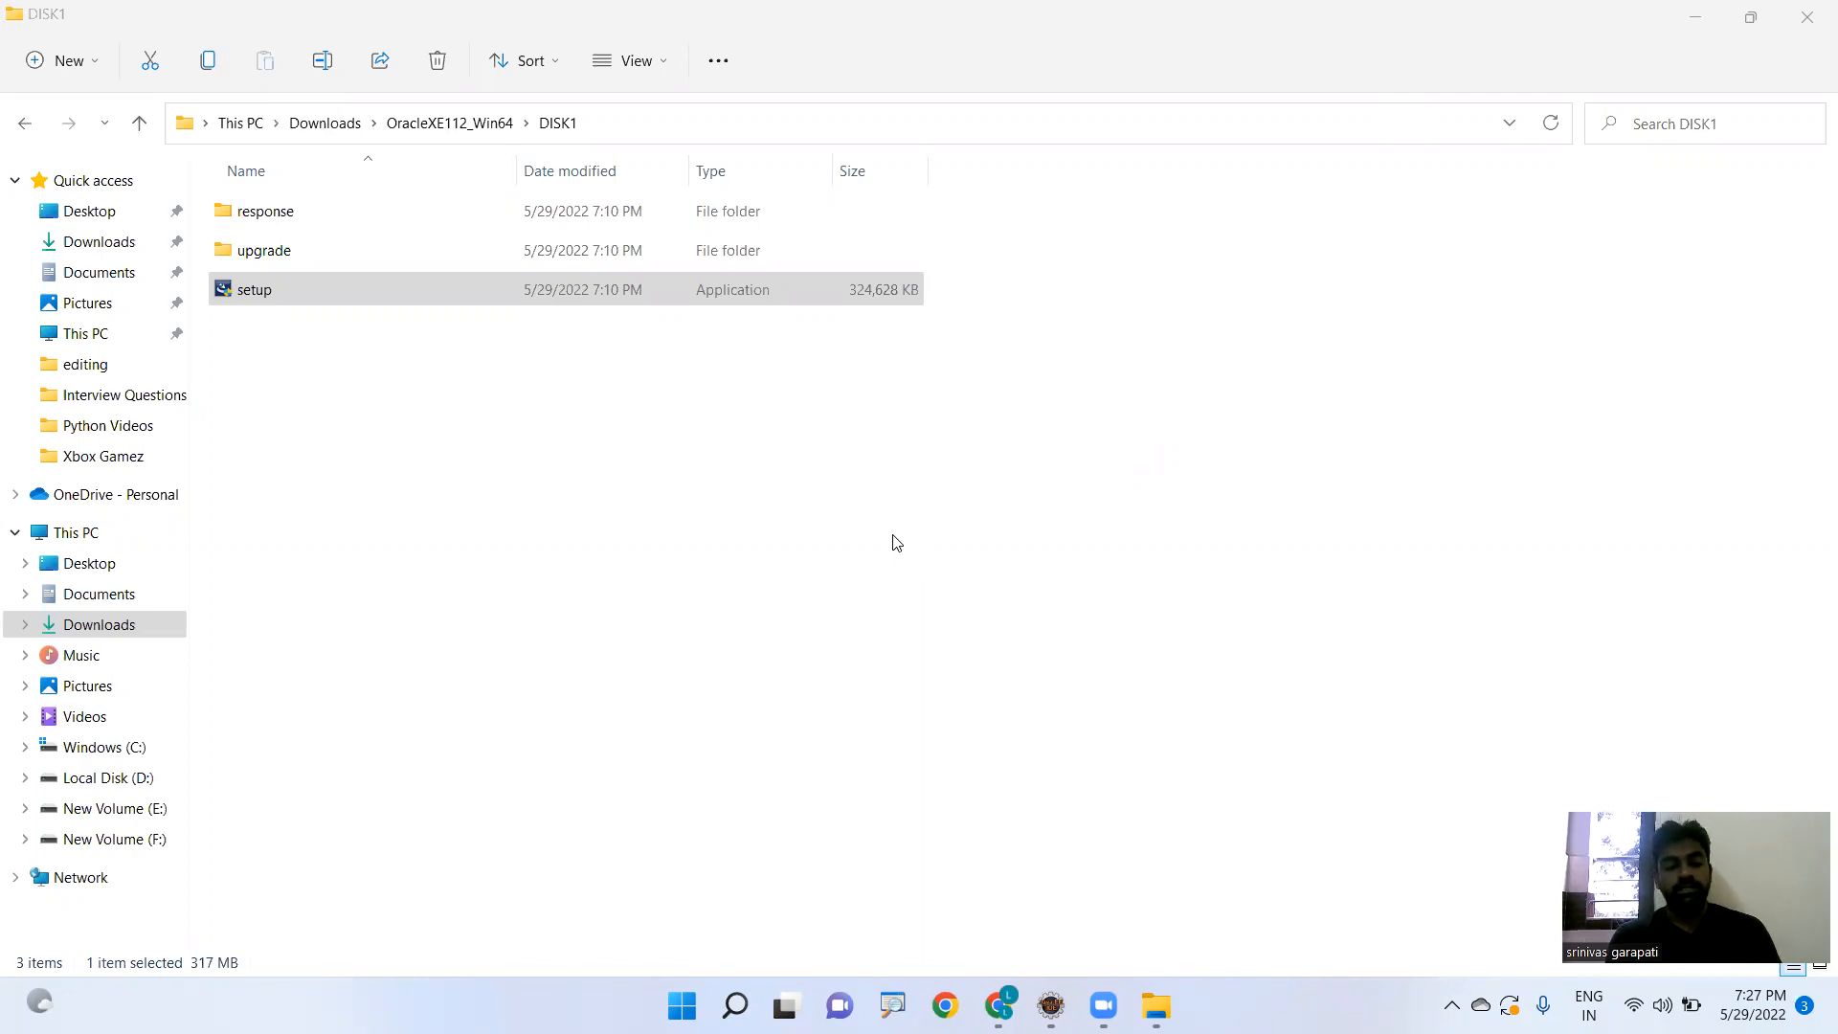
- Bring up the Run dialog with sqlplus entered
key("Win+r")
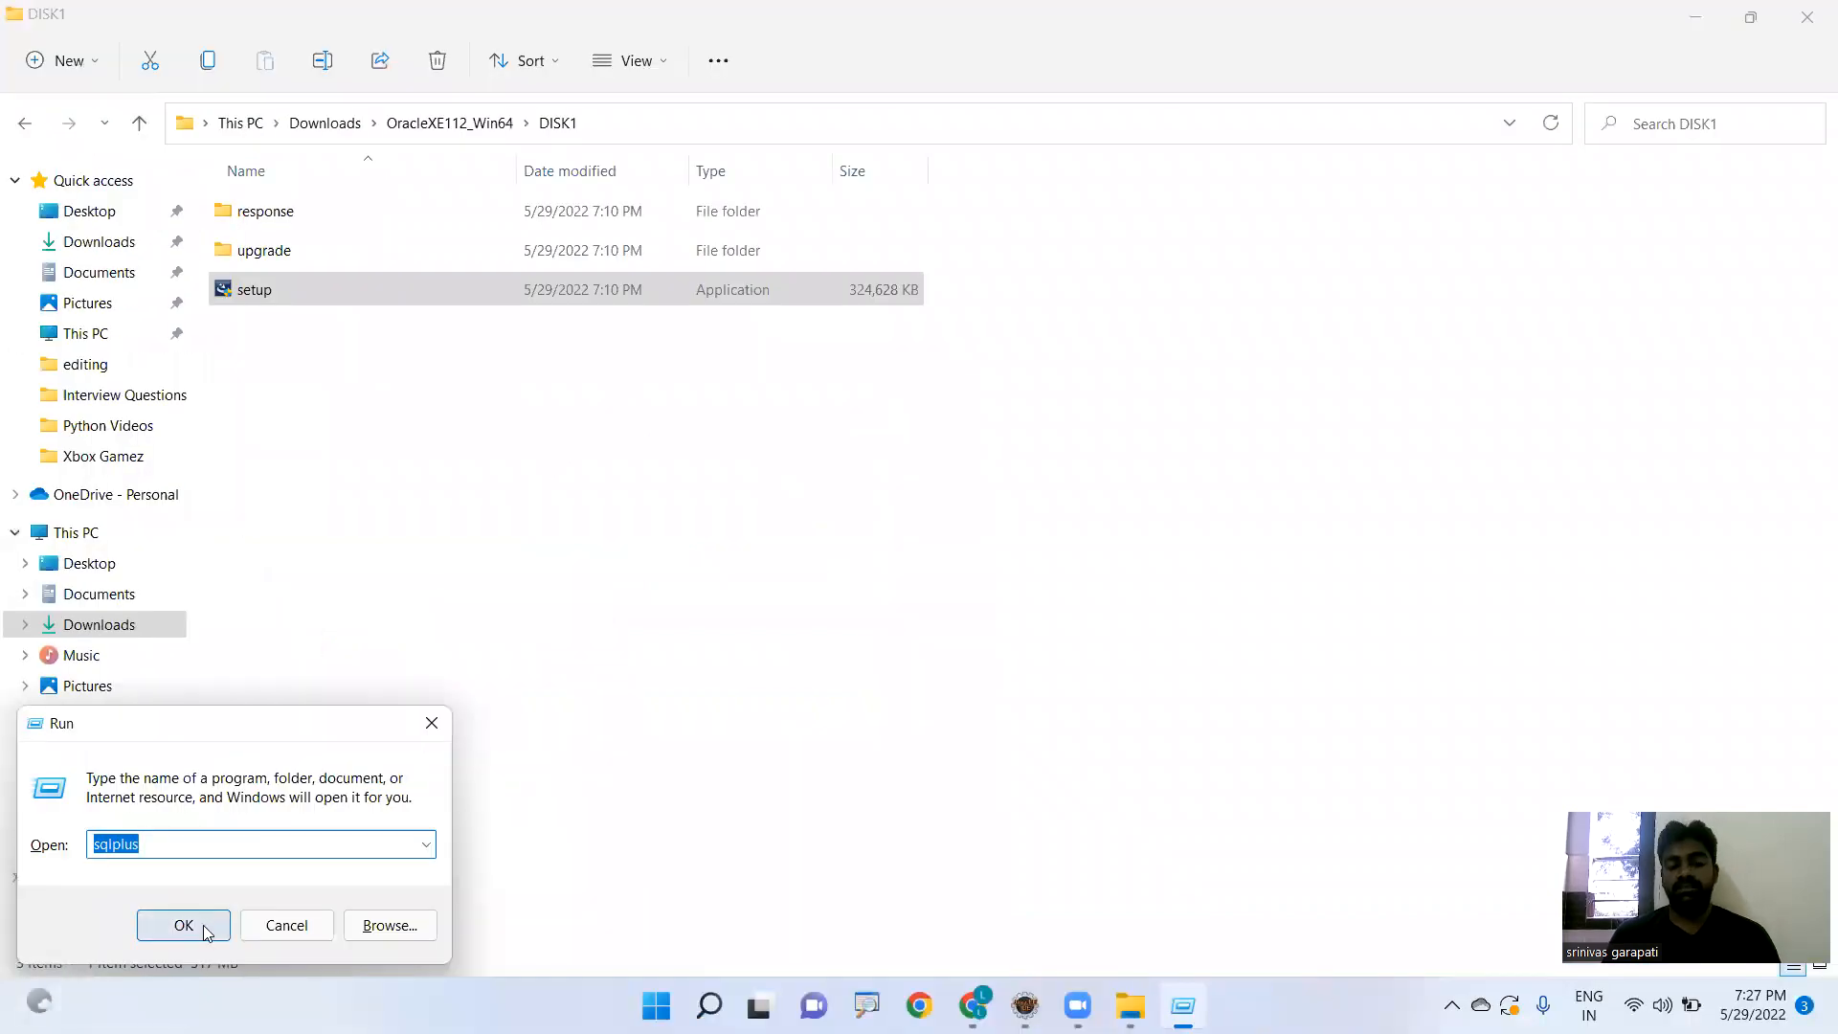
- Relaunch sqlplus and set the console font size to 36 in Properties
left_click(184, 925)
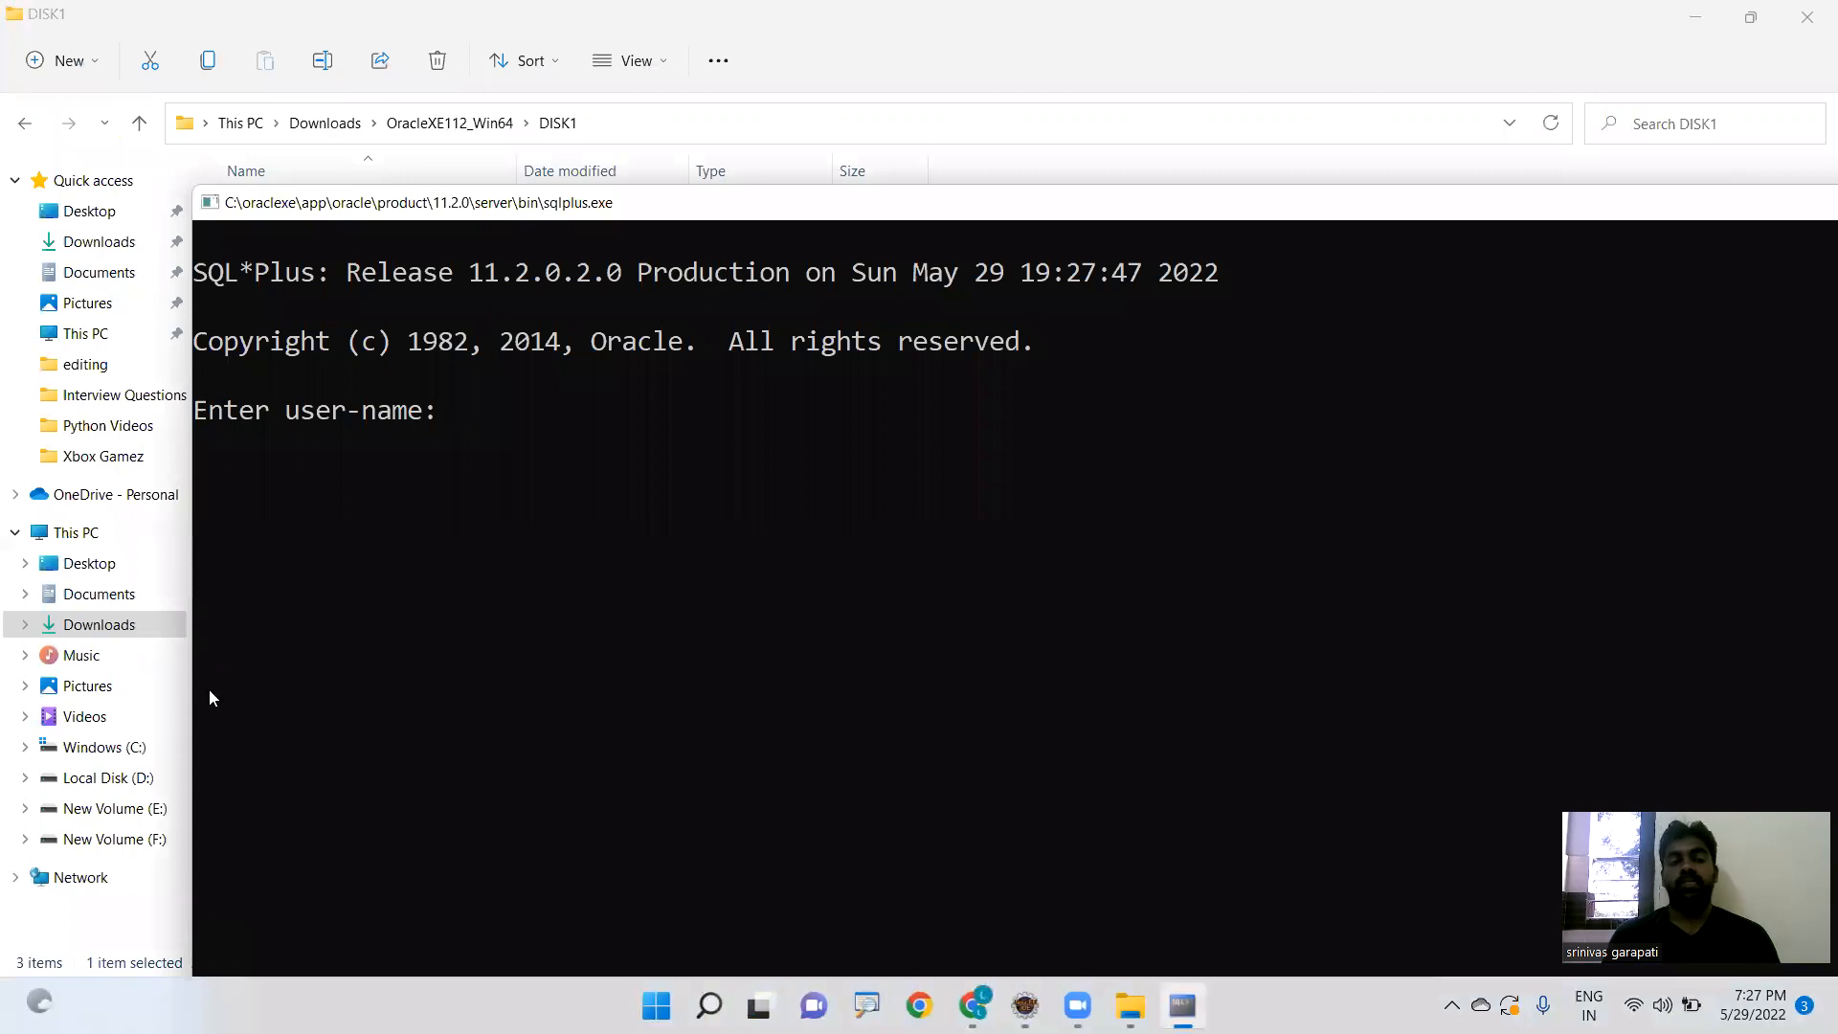
left_click(1750, 14)
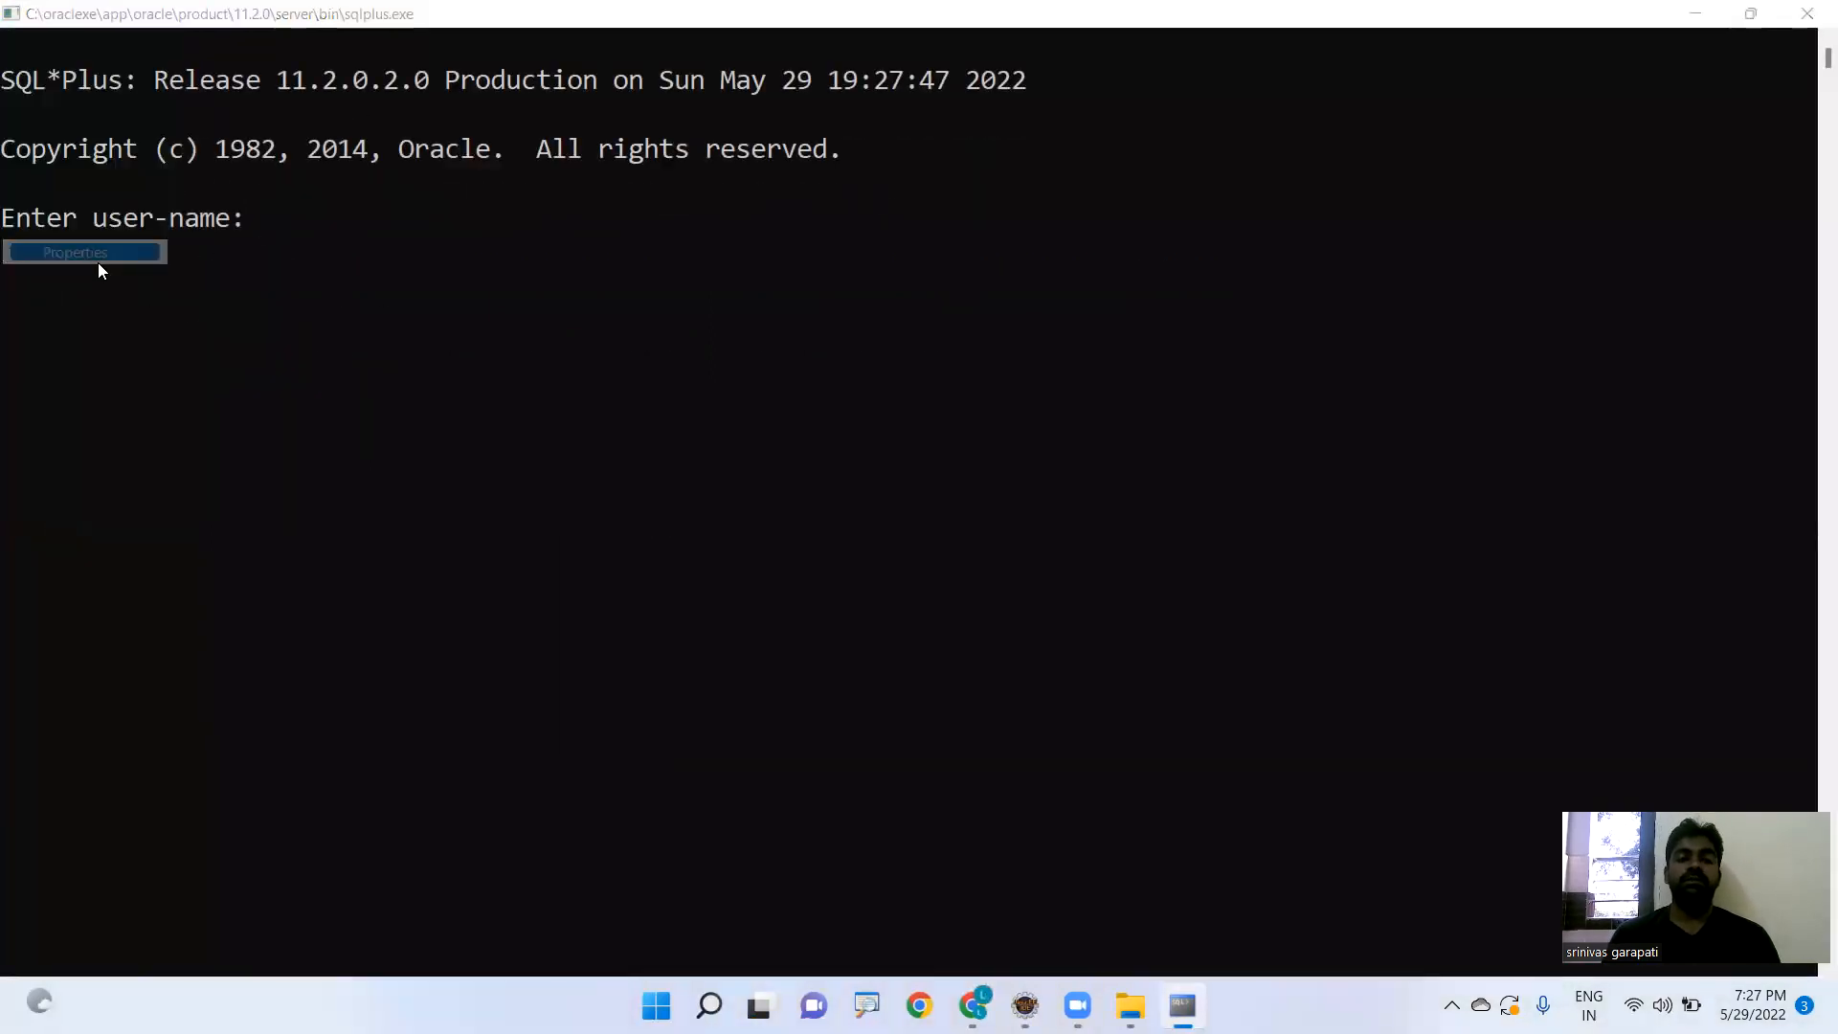
left_click(75, 253)
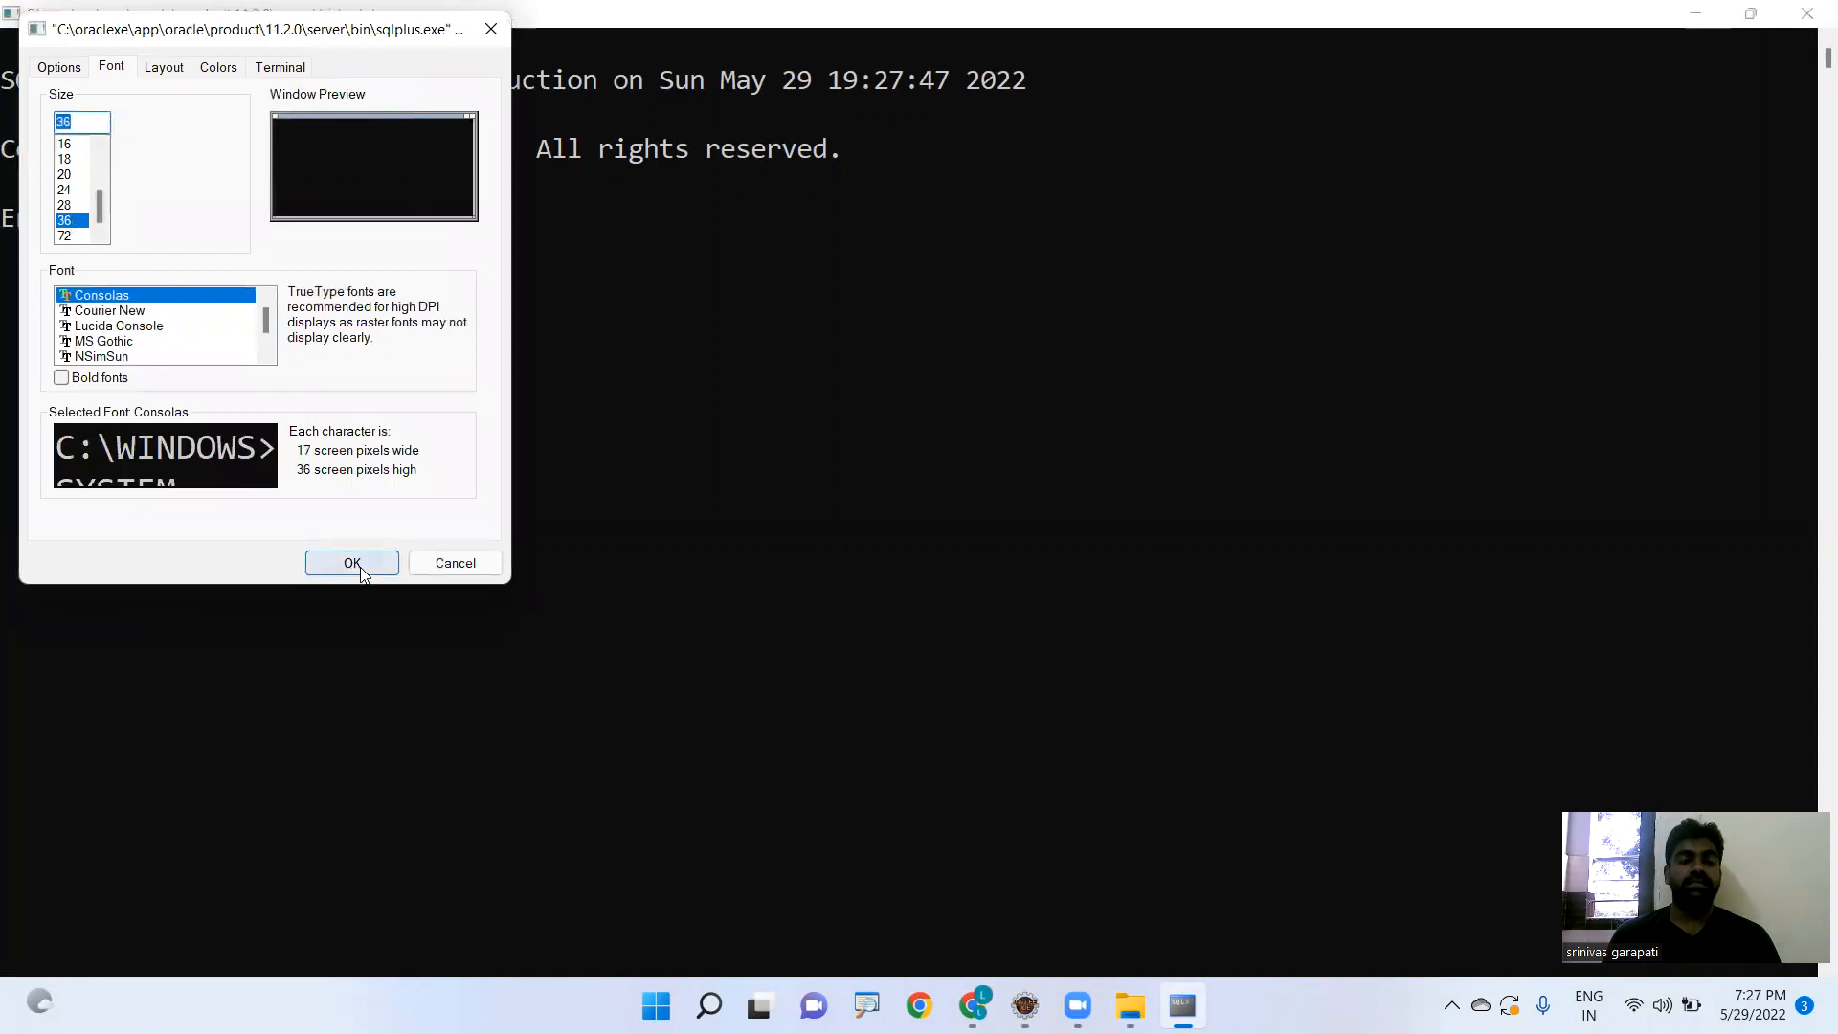
left_click(352, 563)
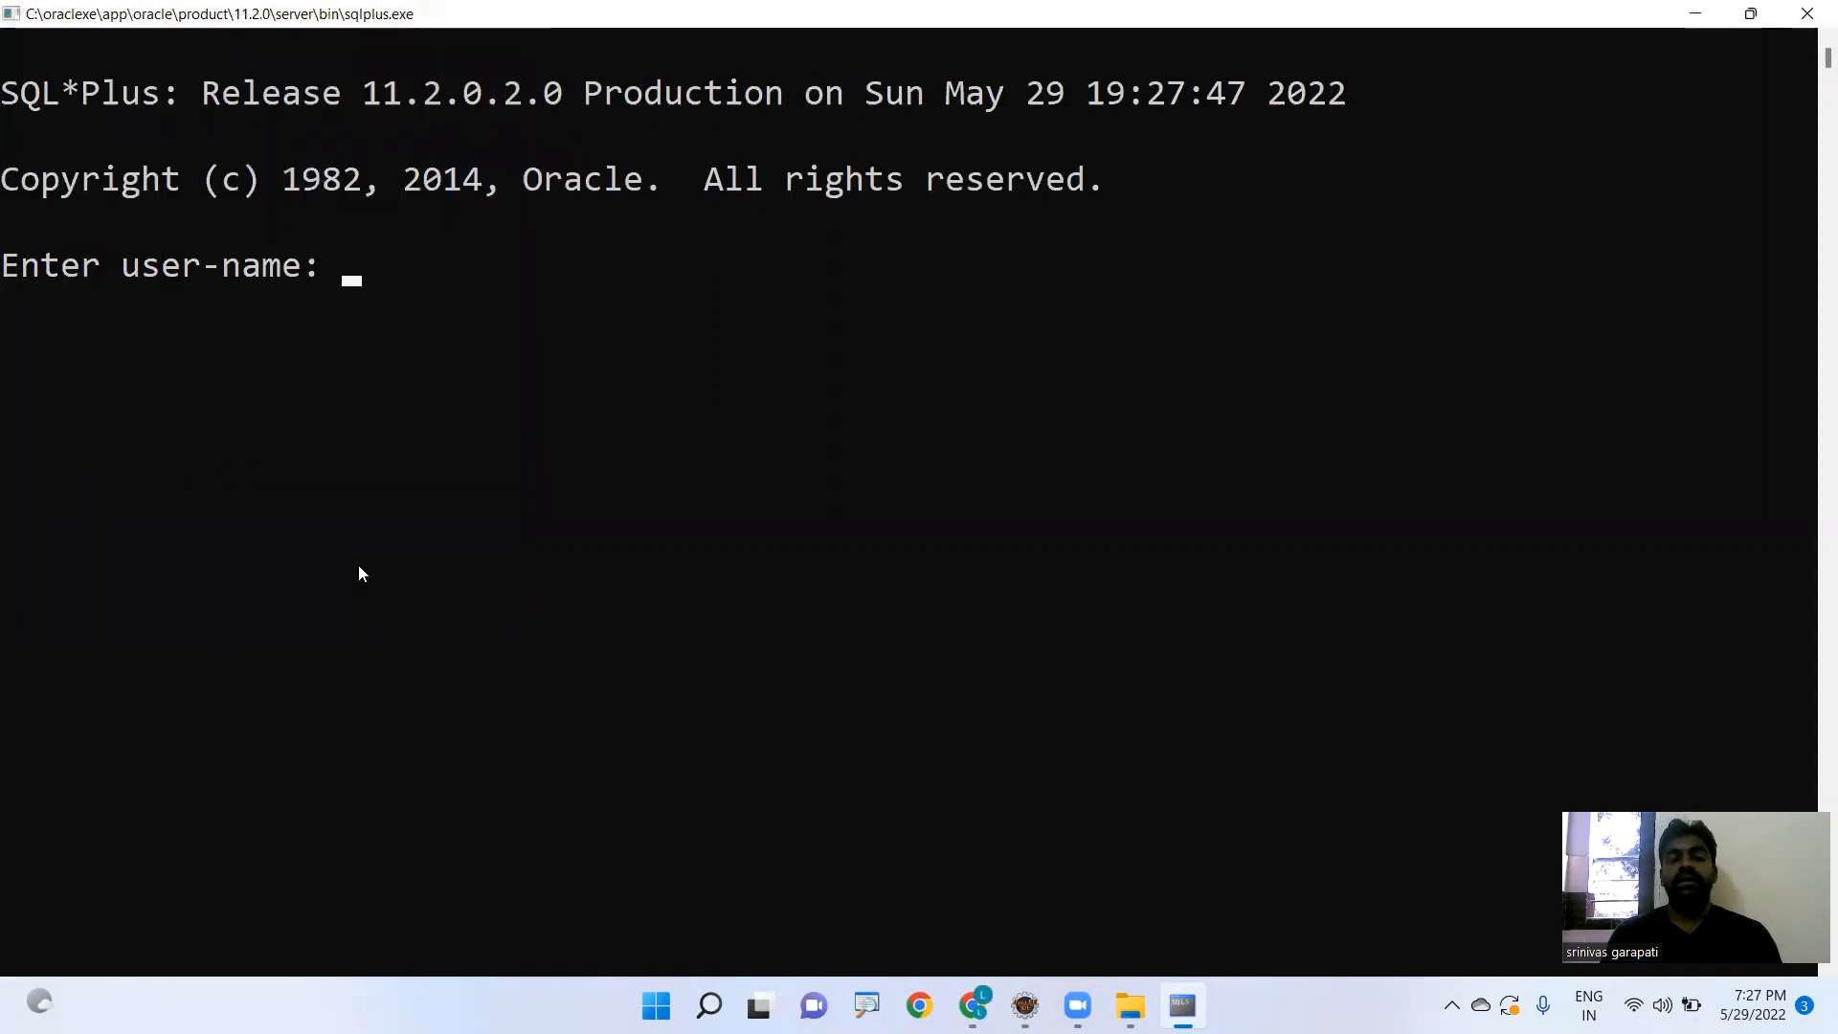
- Log in as system and run create table student(num number(5), name varachar2(20)); which fails with ORA-00907
type("system")
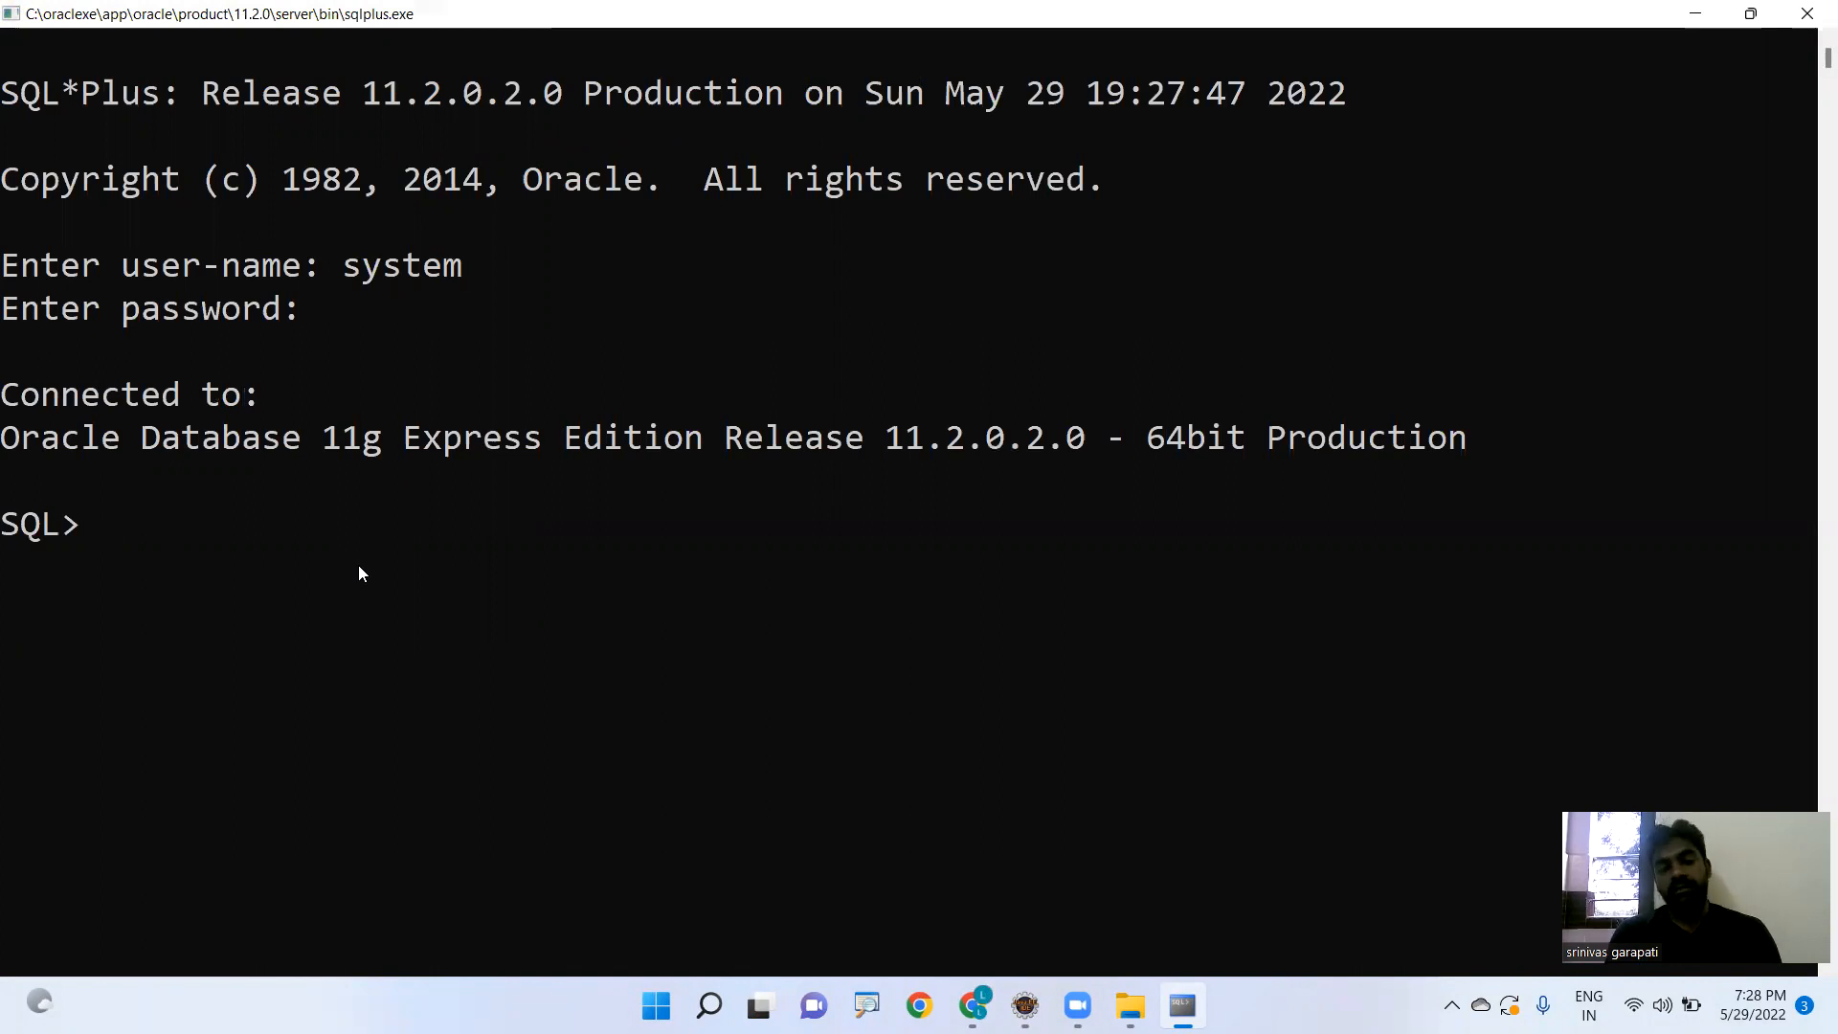
type("create table")
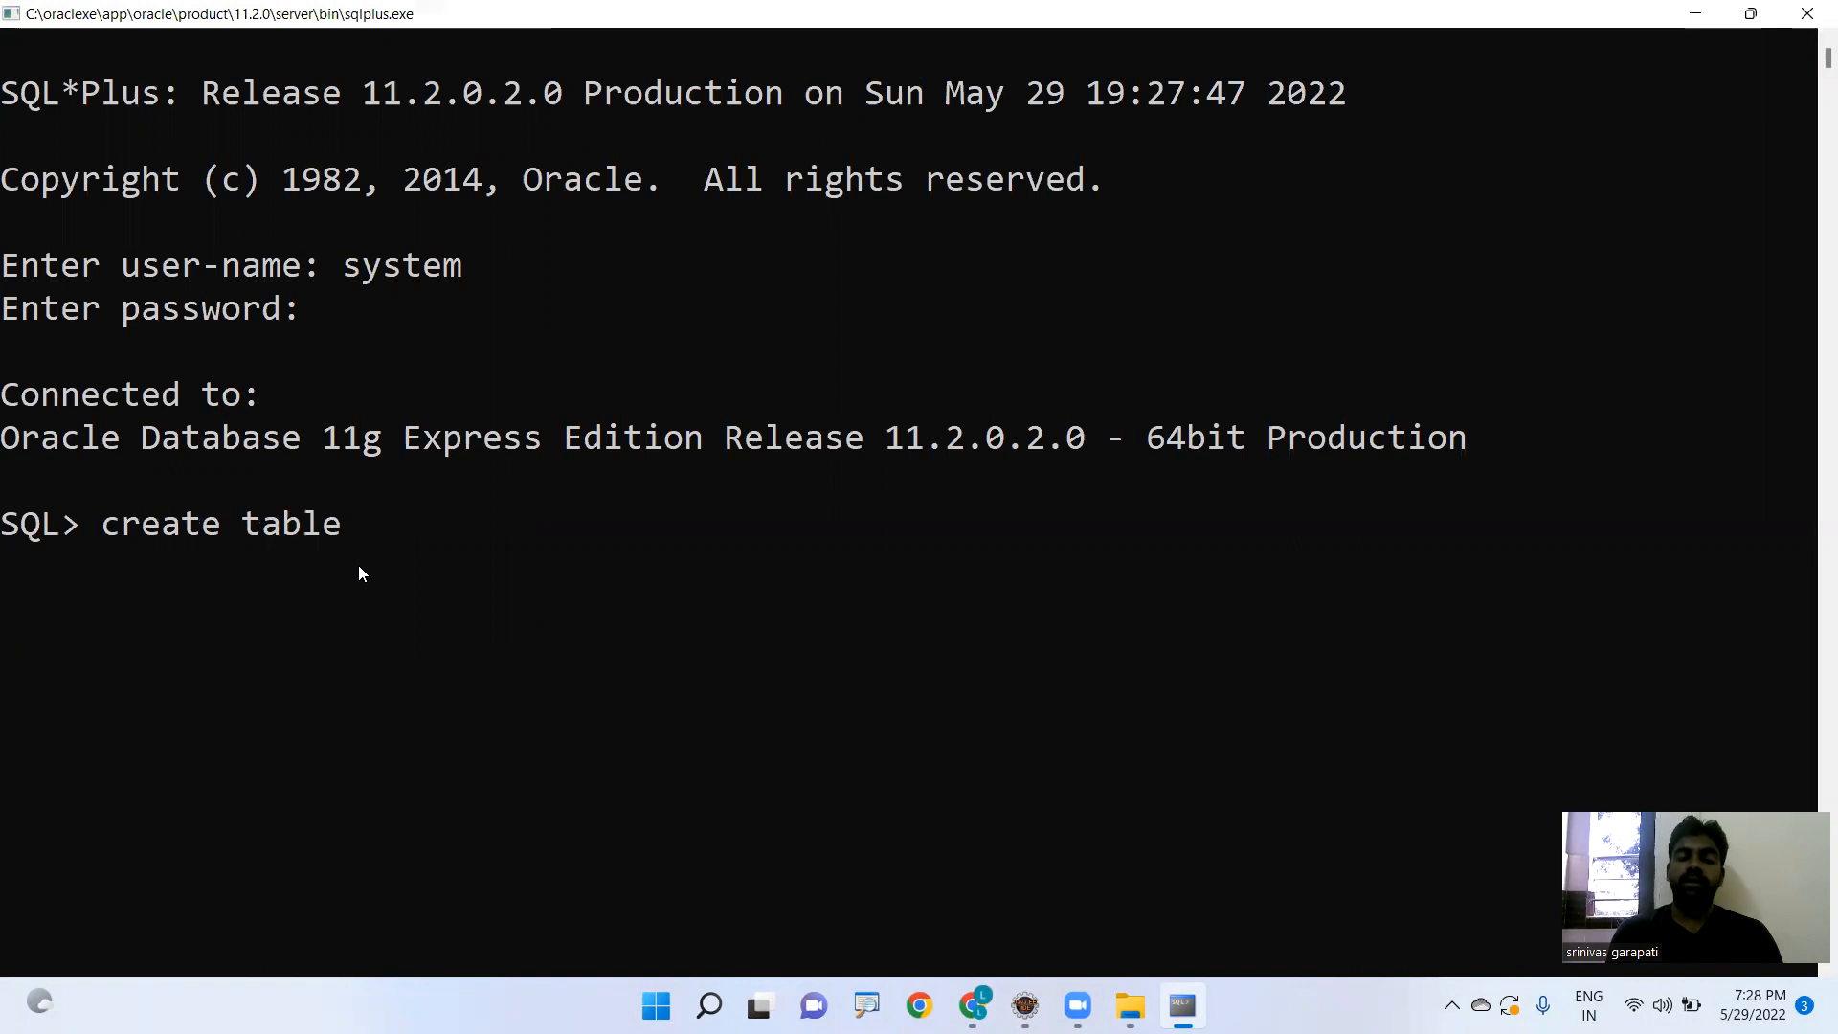
type("student")
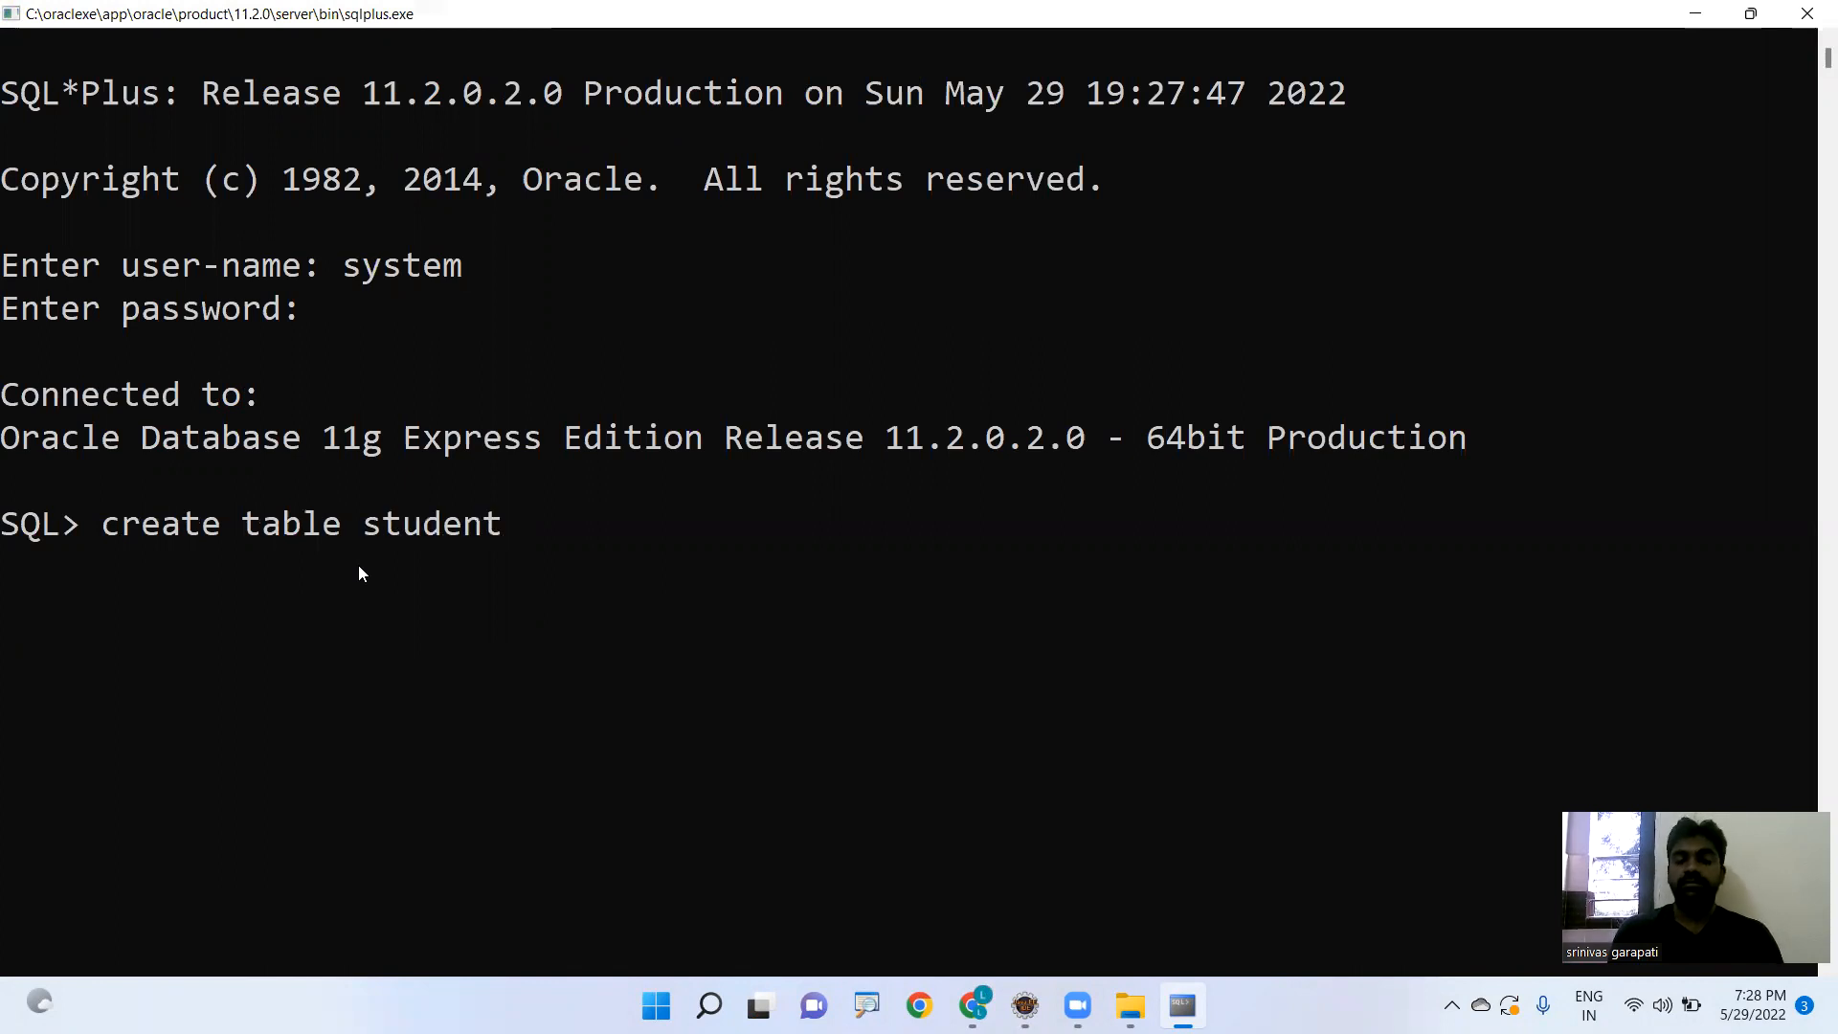
type("(n")
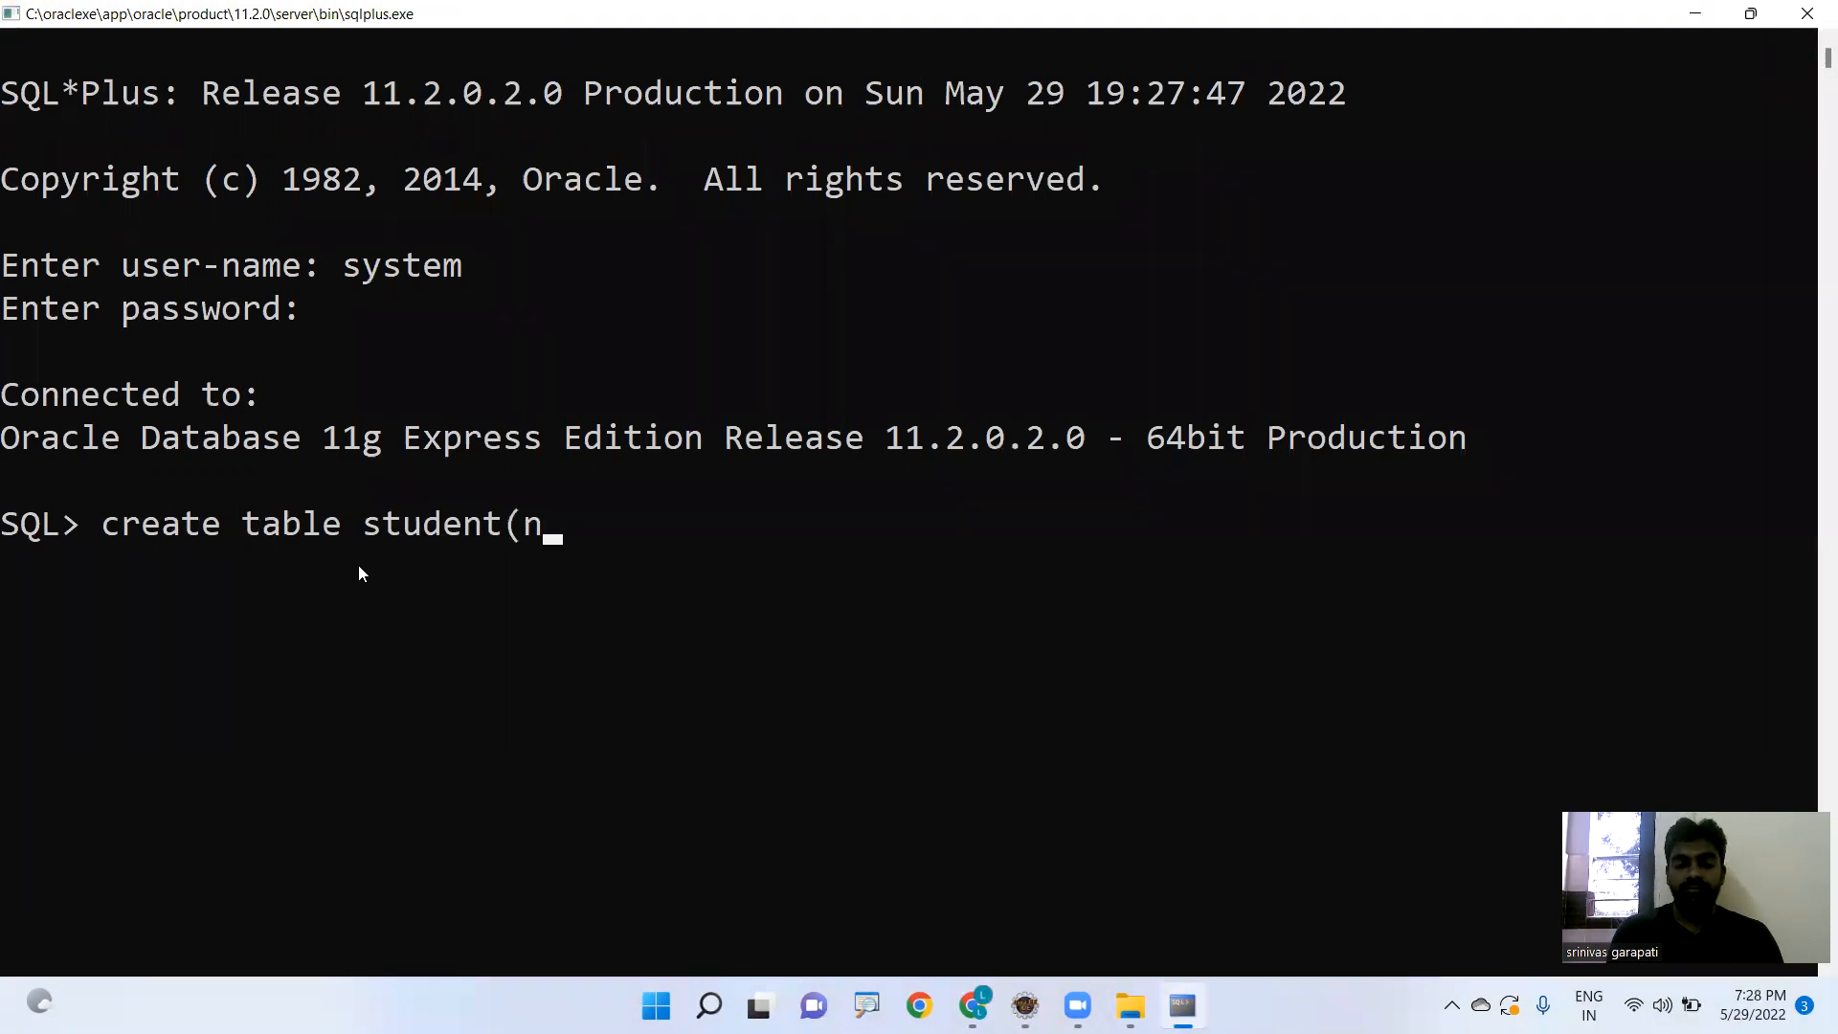
type("um n")
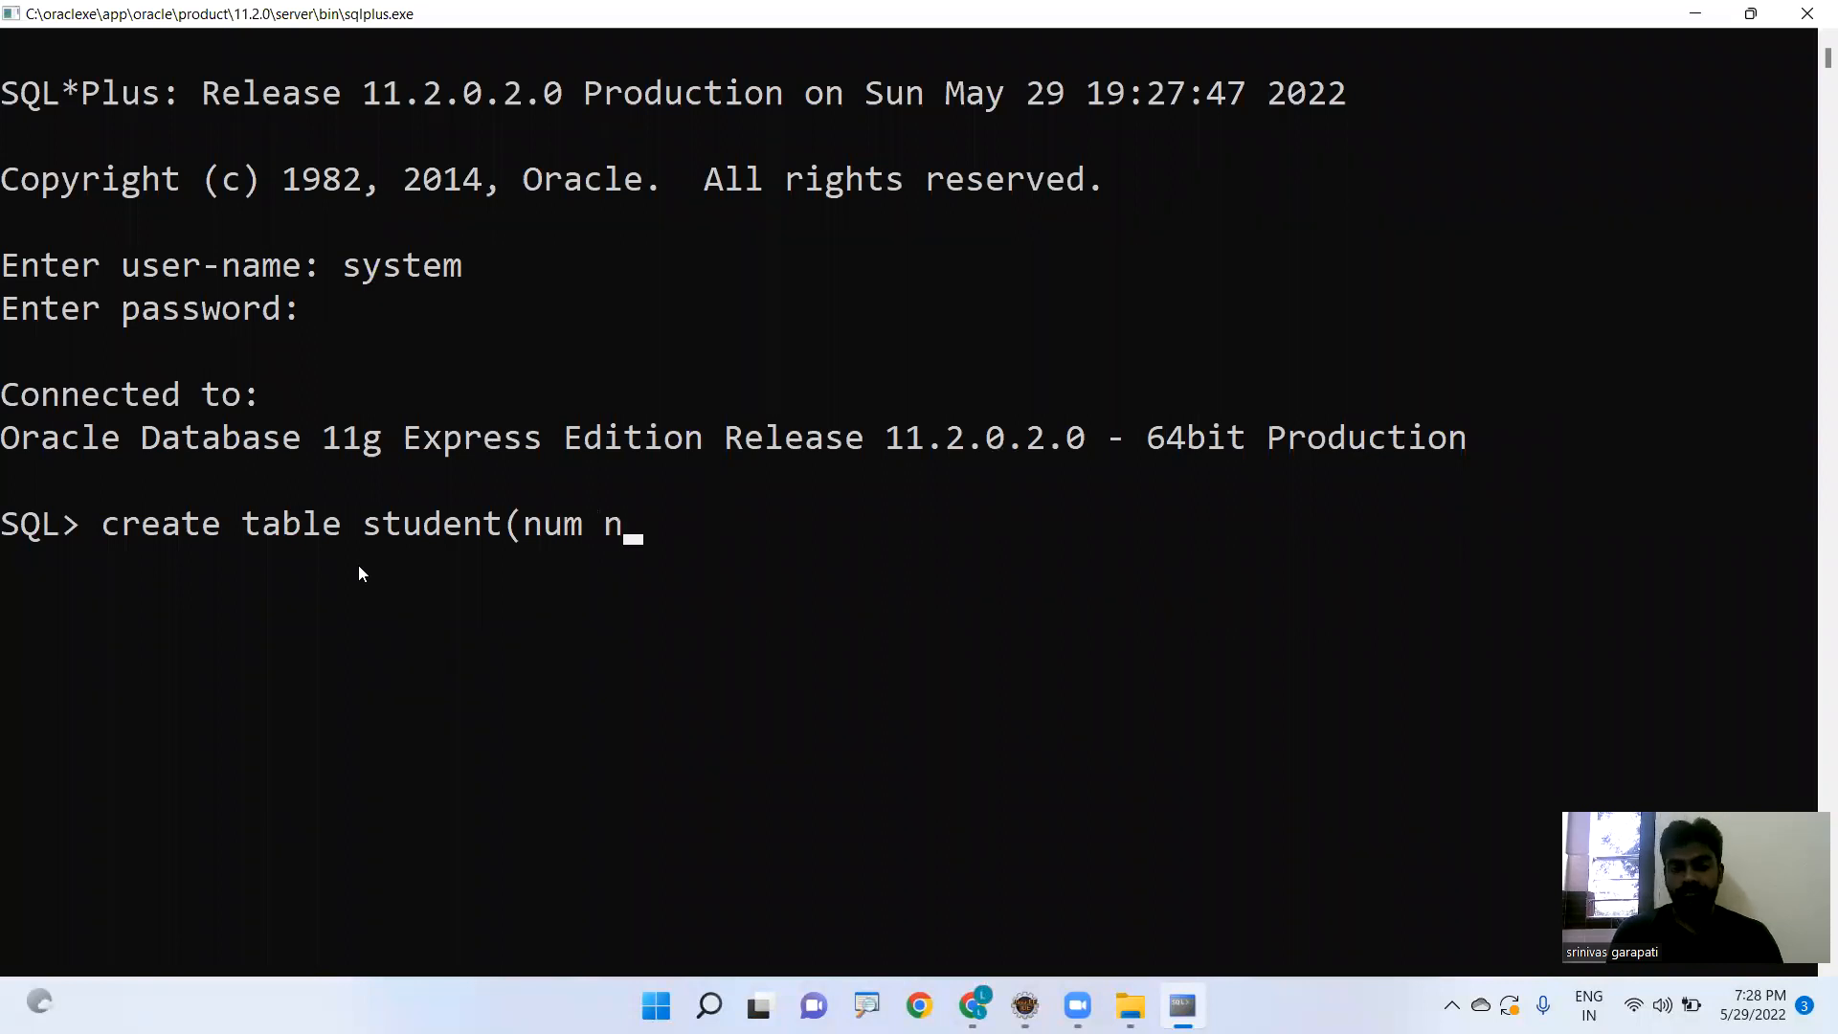
type("umber(5)")
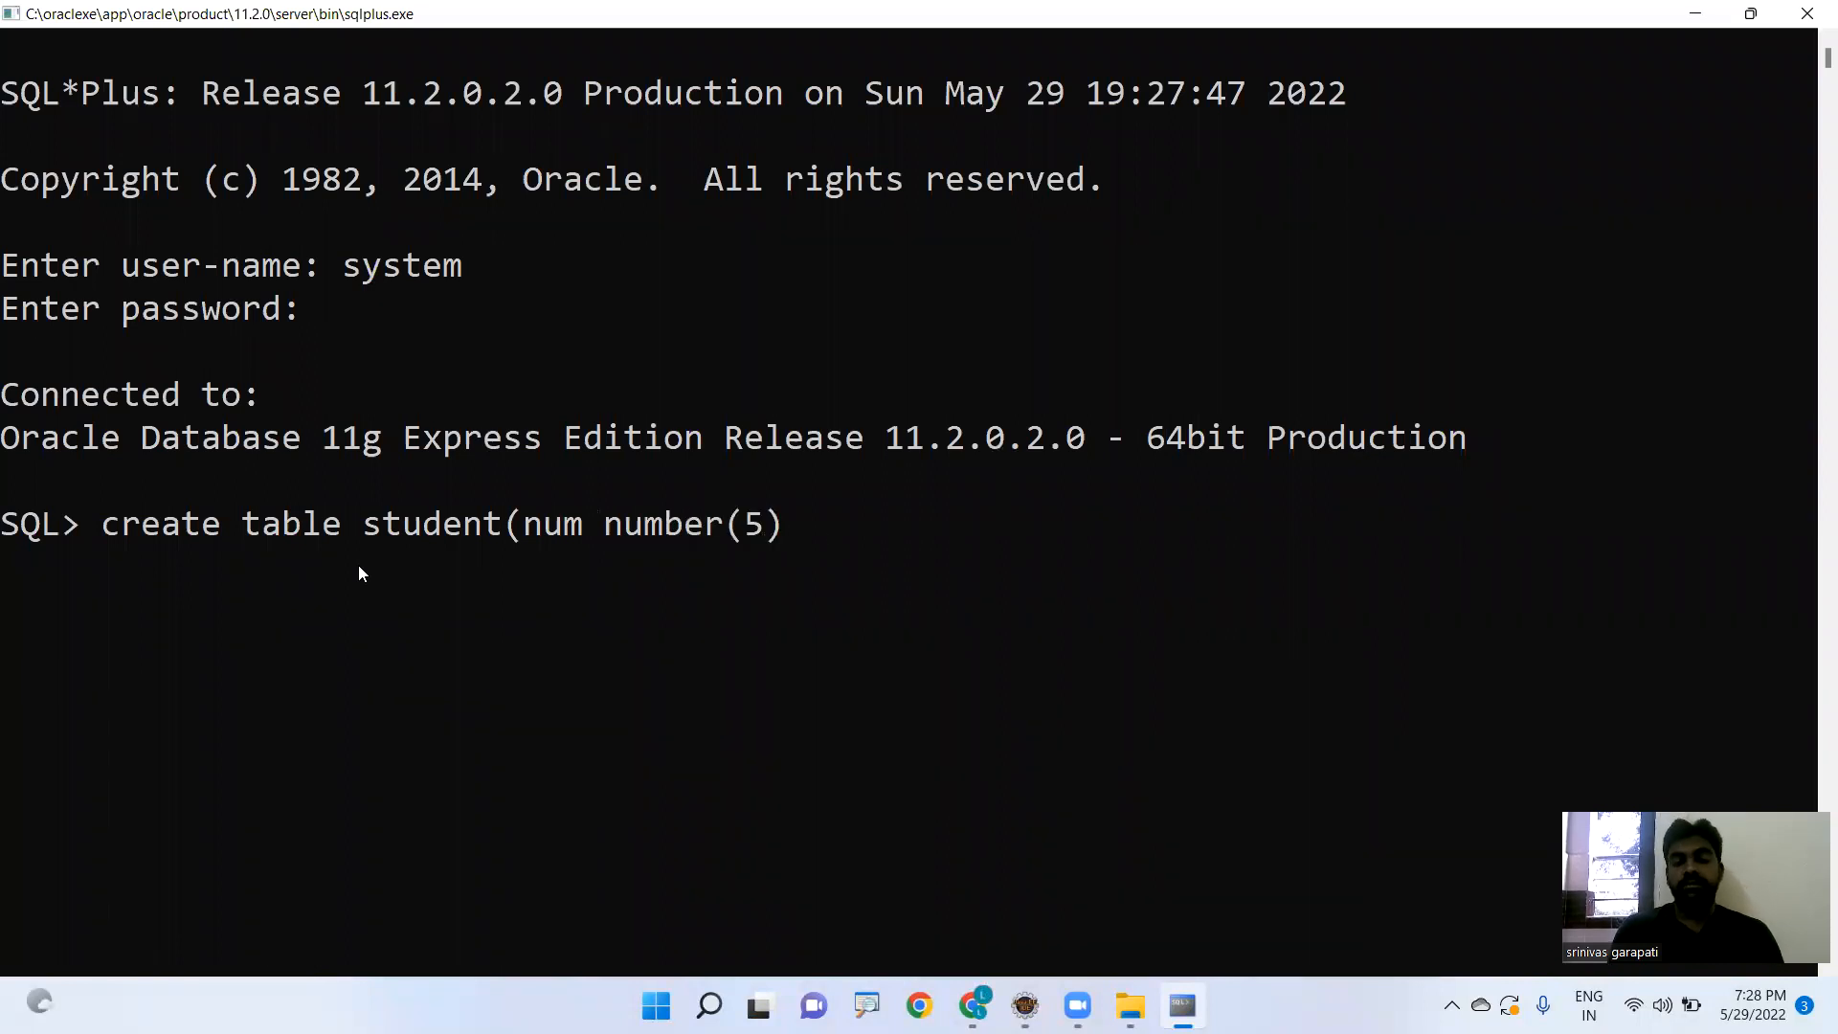
type(", name")
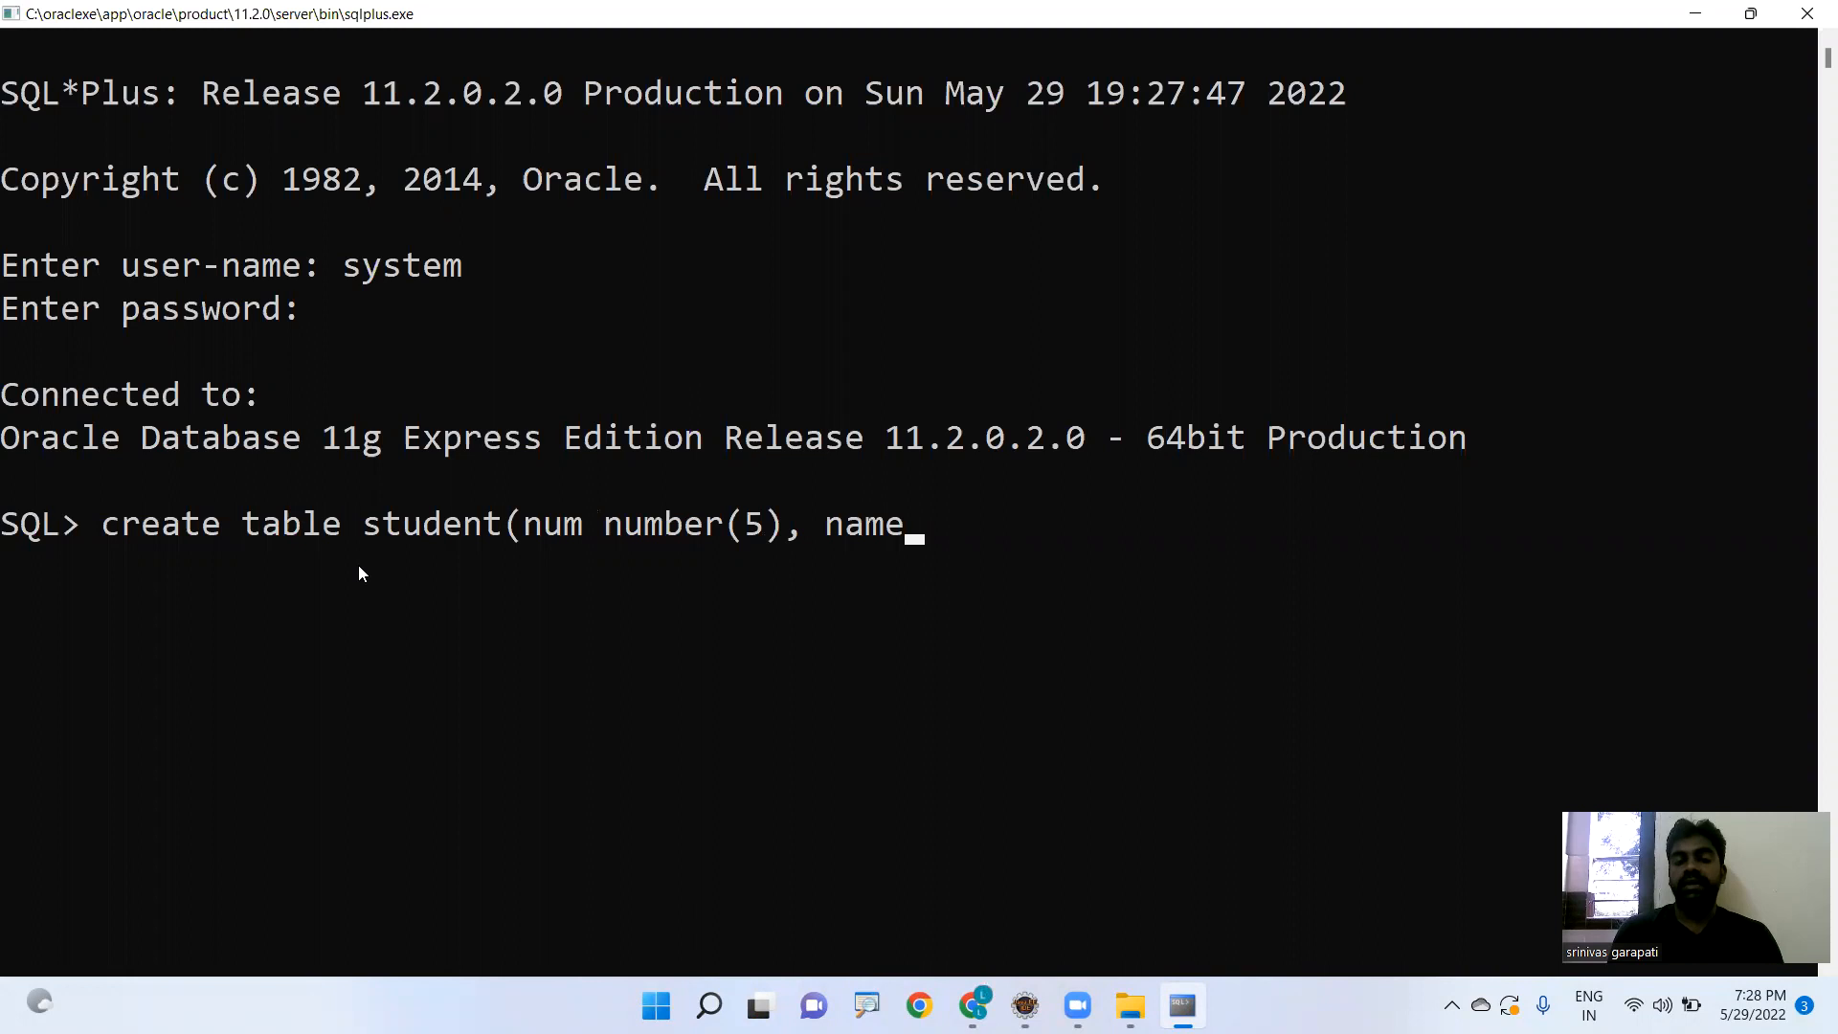
type("varachar2")
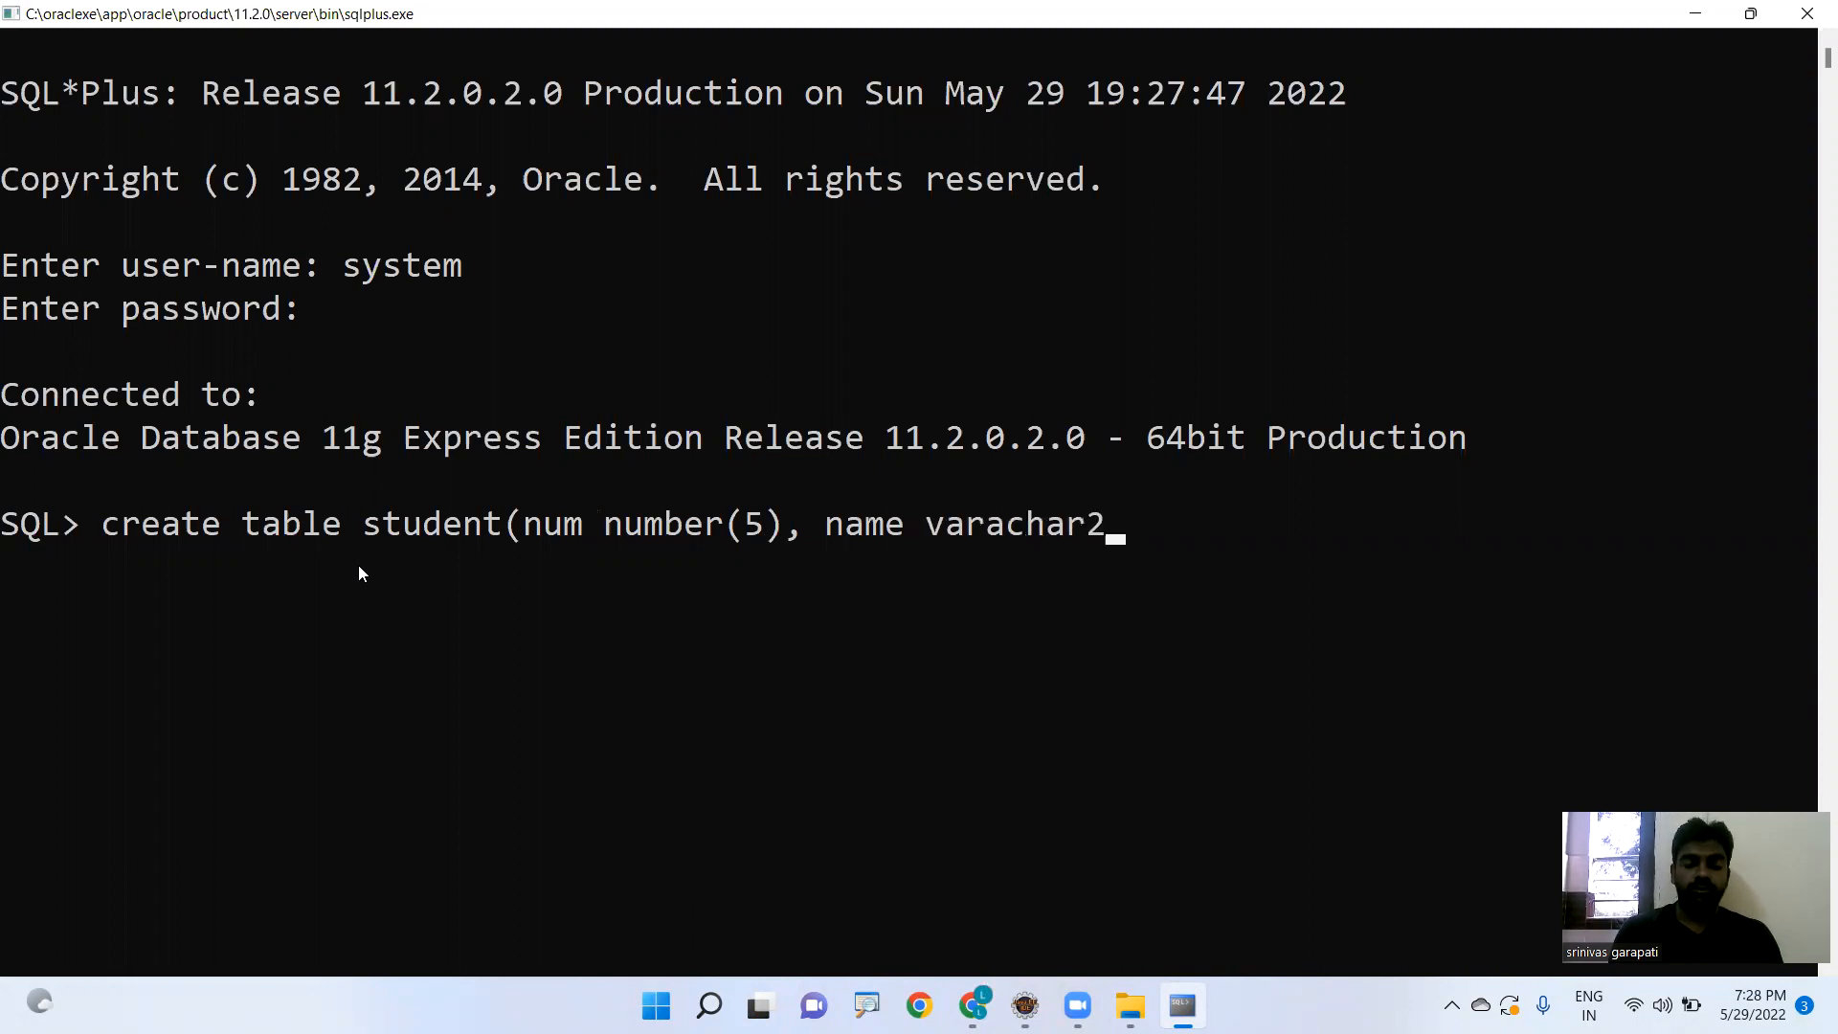
type("(20));")
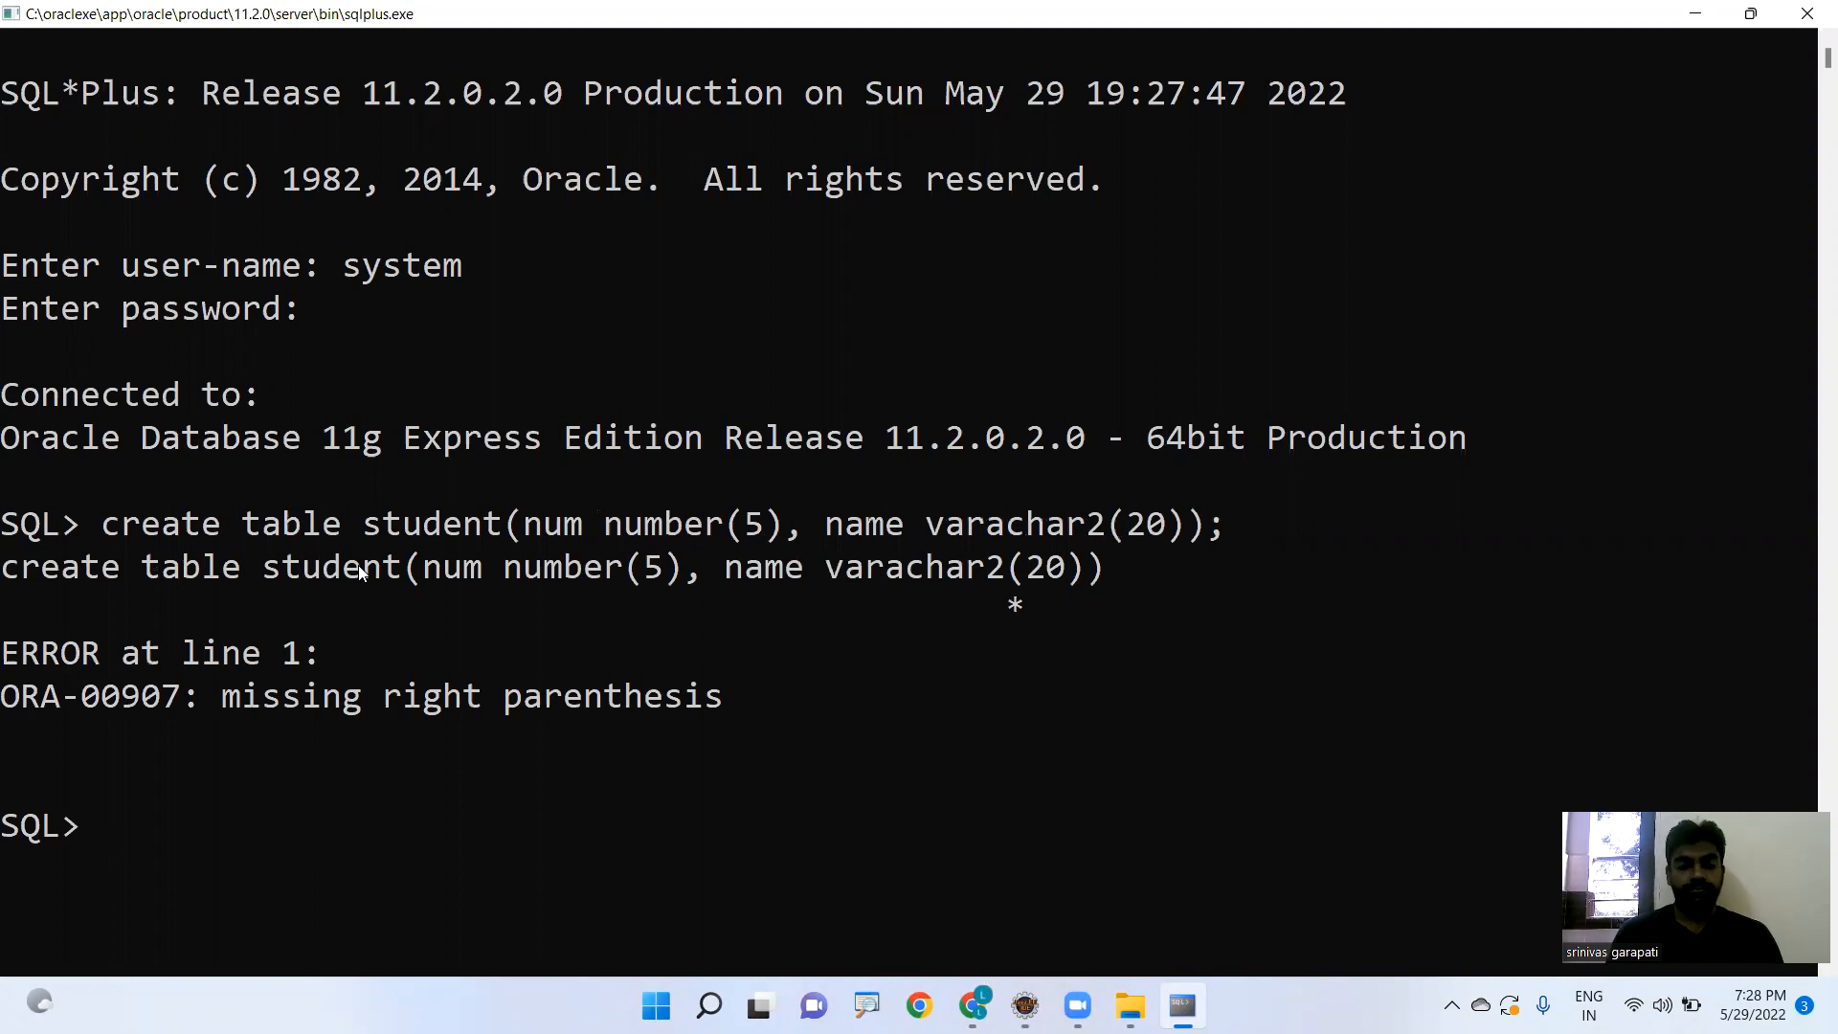
- Run the corrected create table student with varchar2, then desc student to list NUM and NAME columns
type("create table student(num number(5), name varachar2(20));")
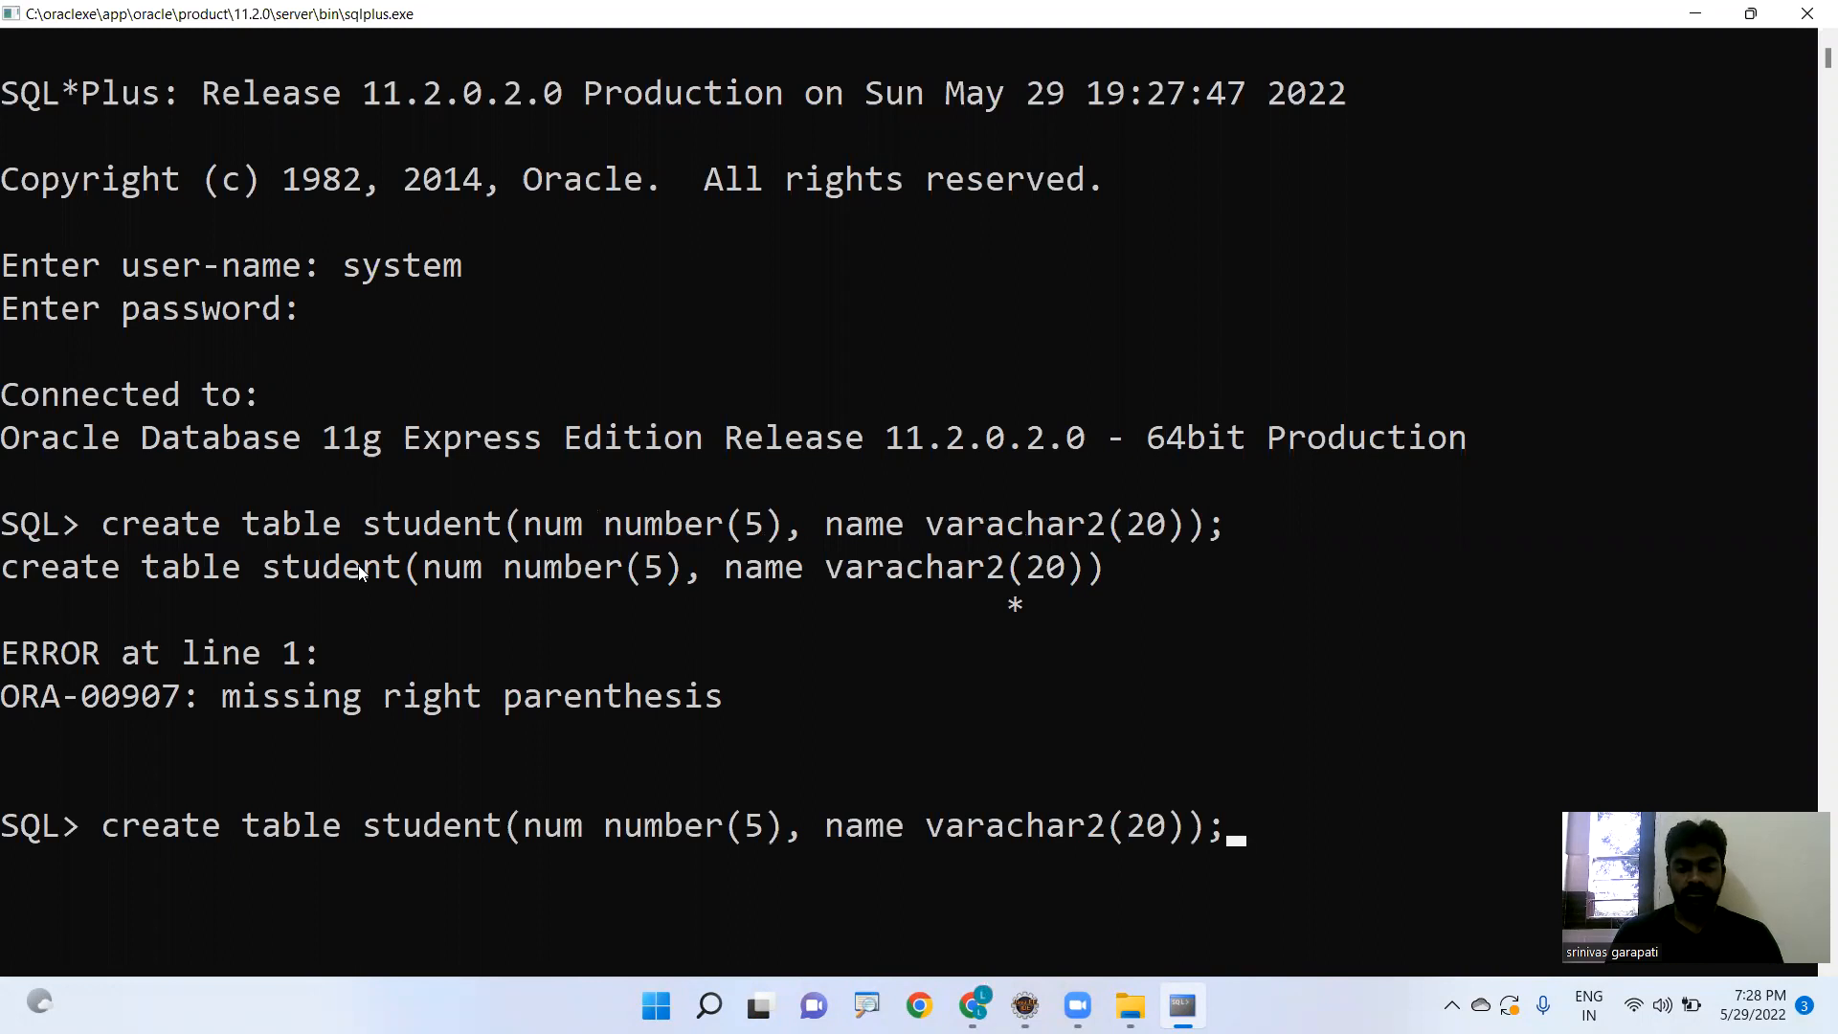
mouse_move(1011, 824)
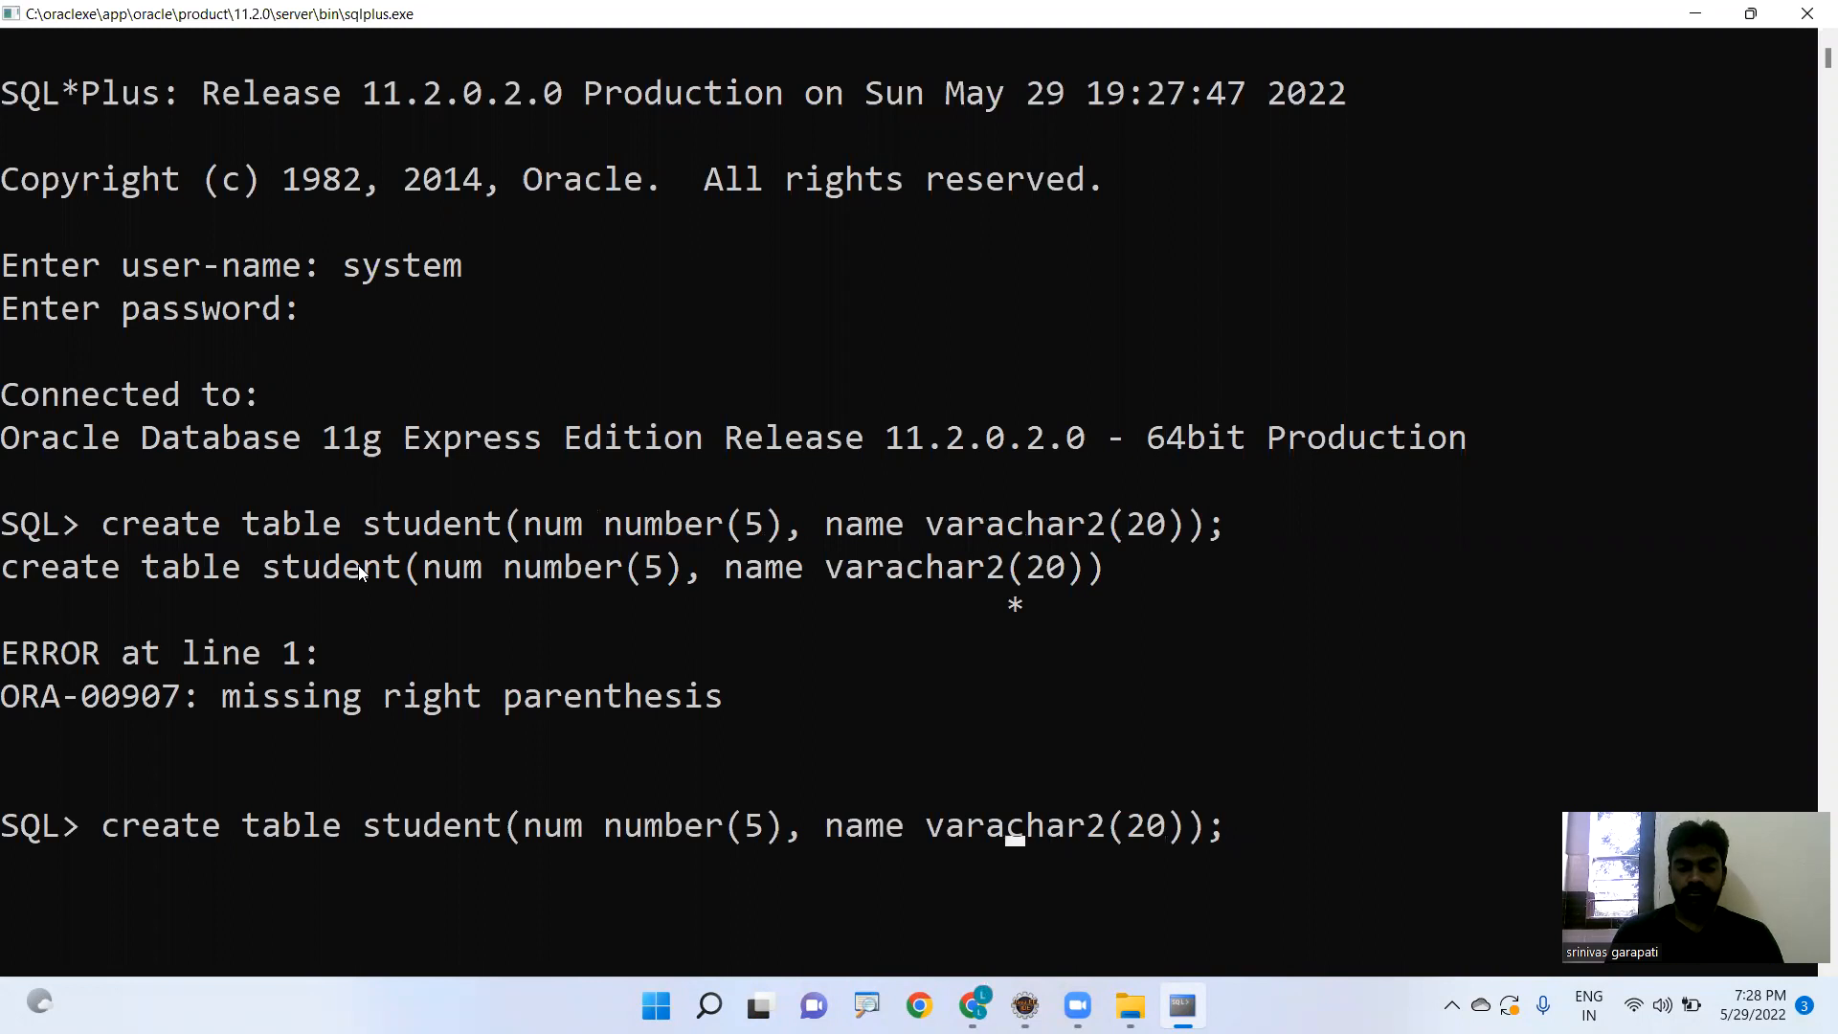
key("Return")
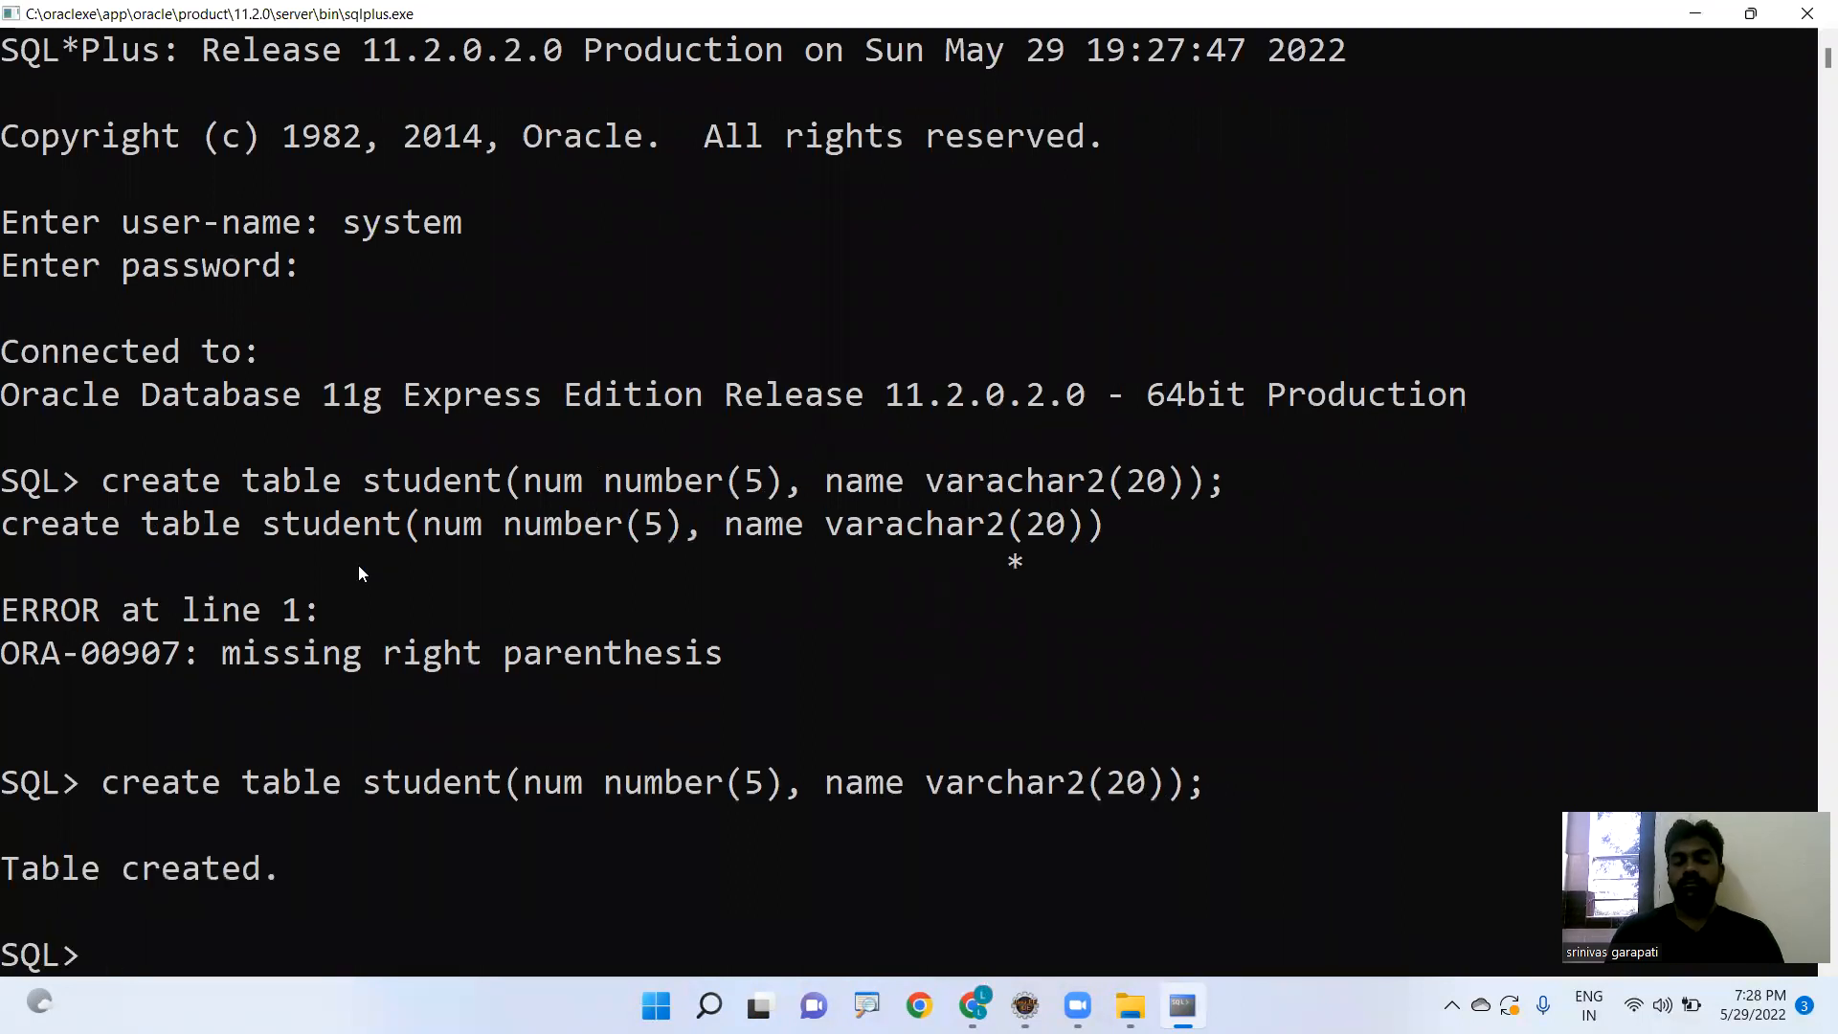
type("desc")
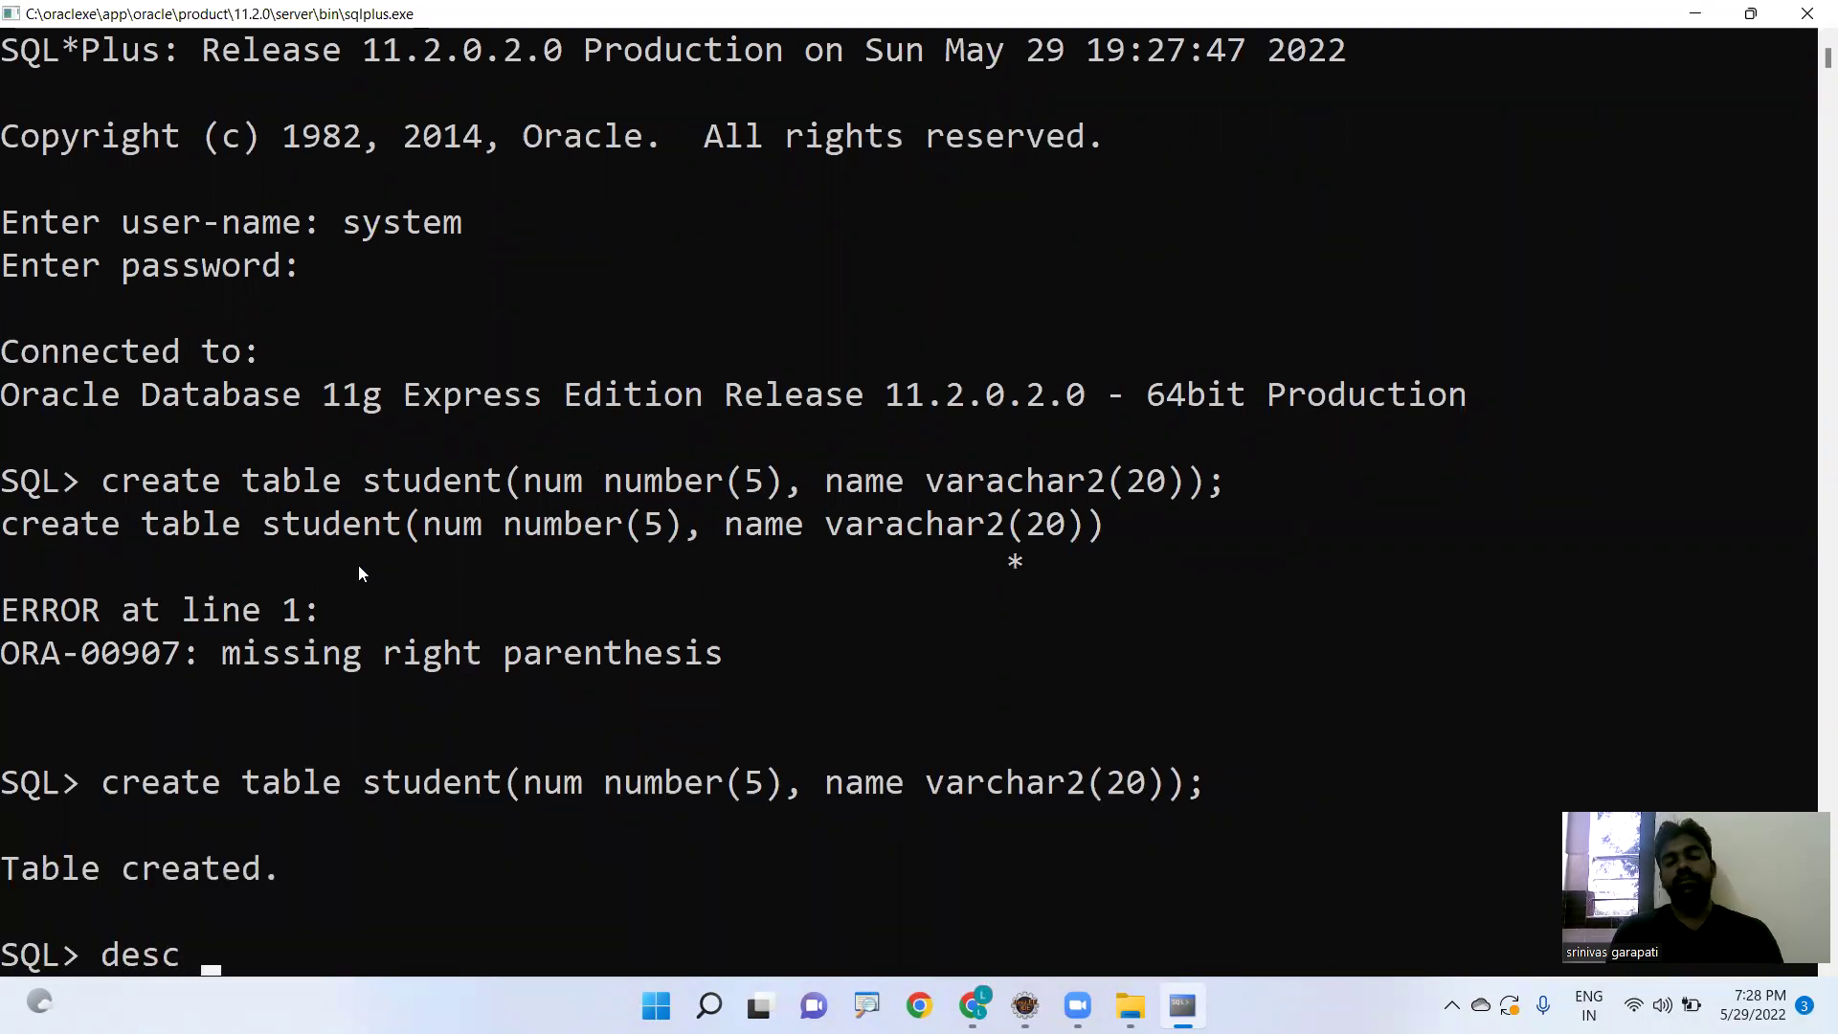
type("student")
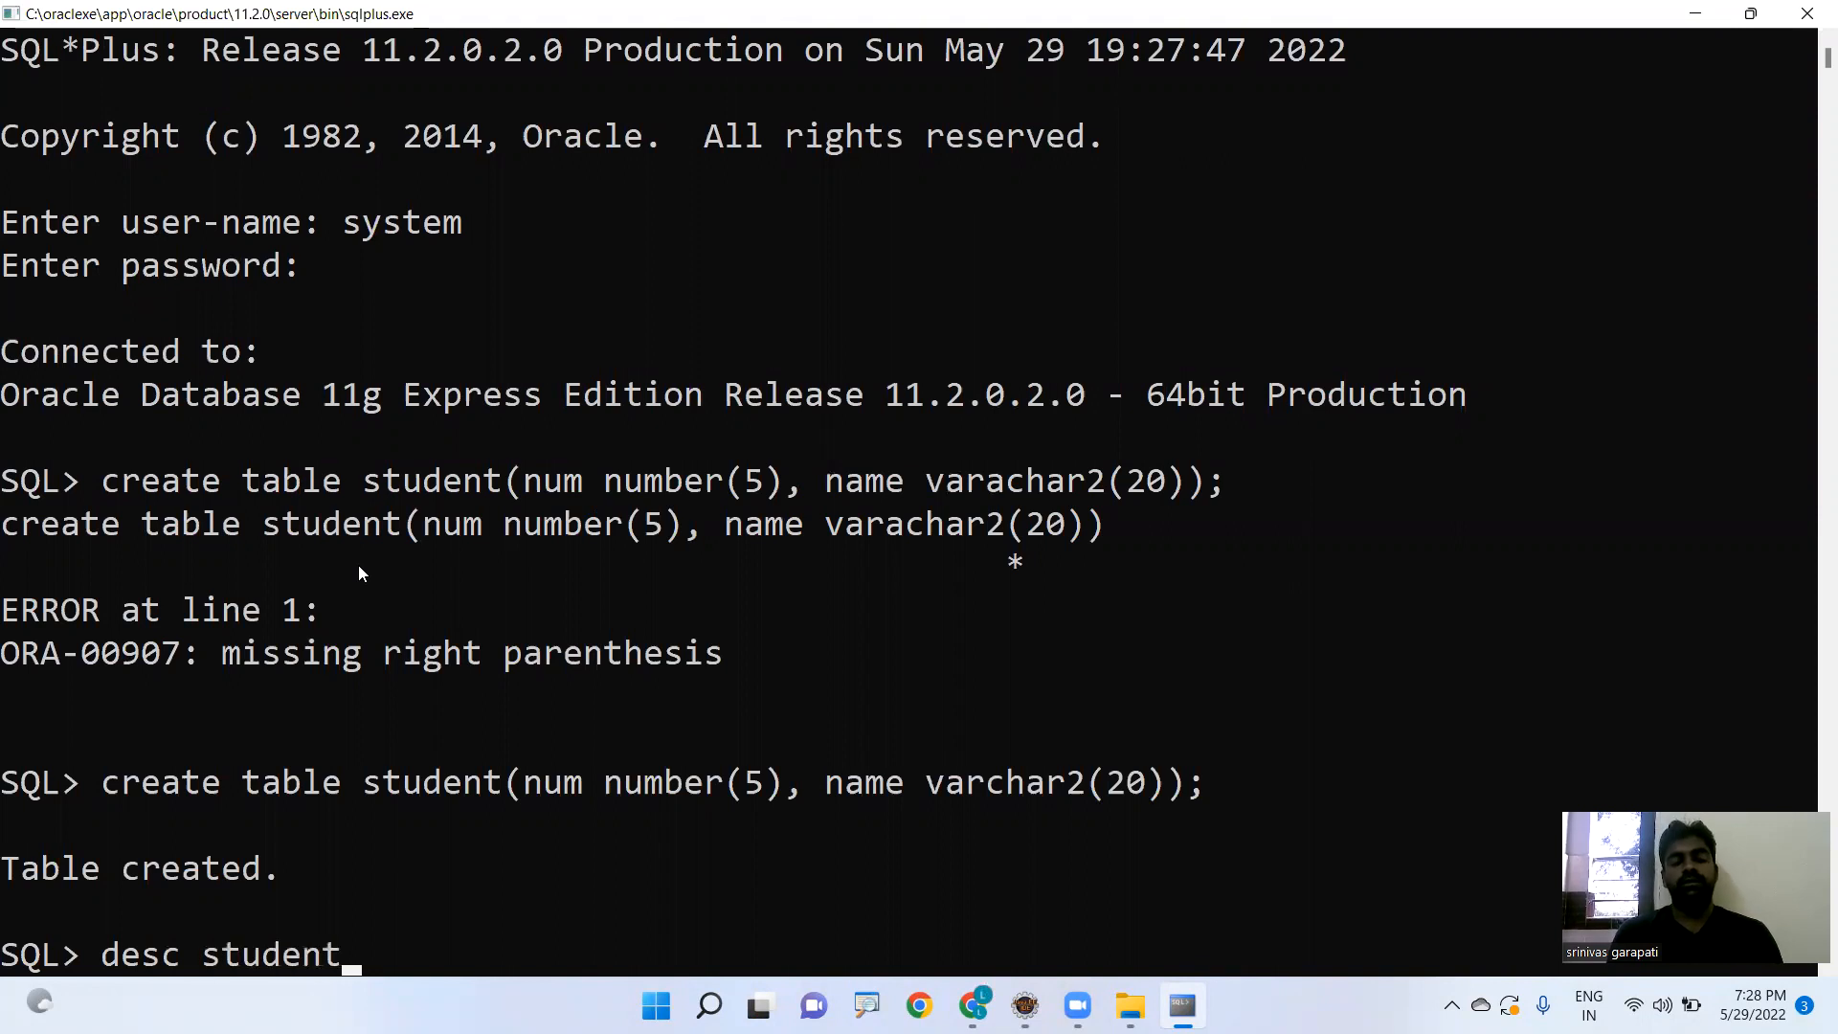
key("Return")
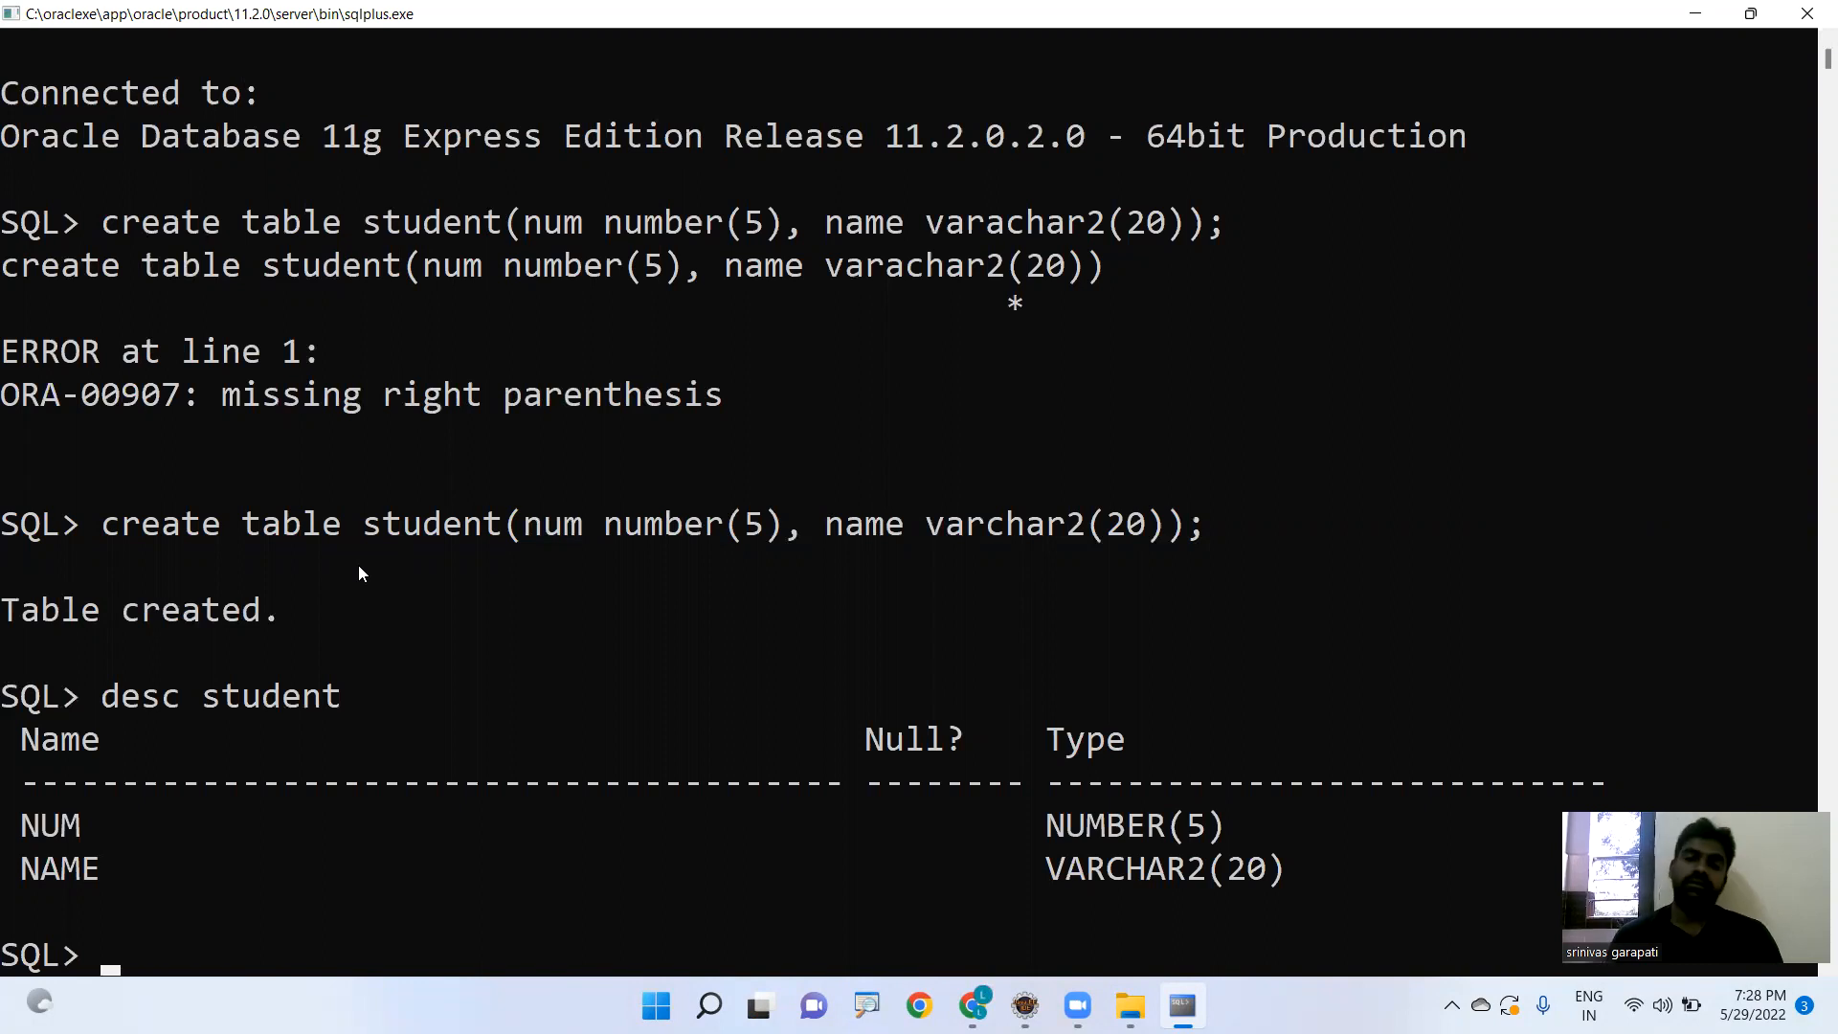
mouse_move(1655, 301)
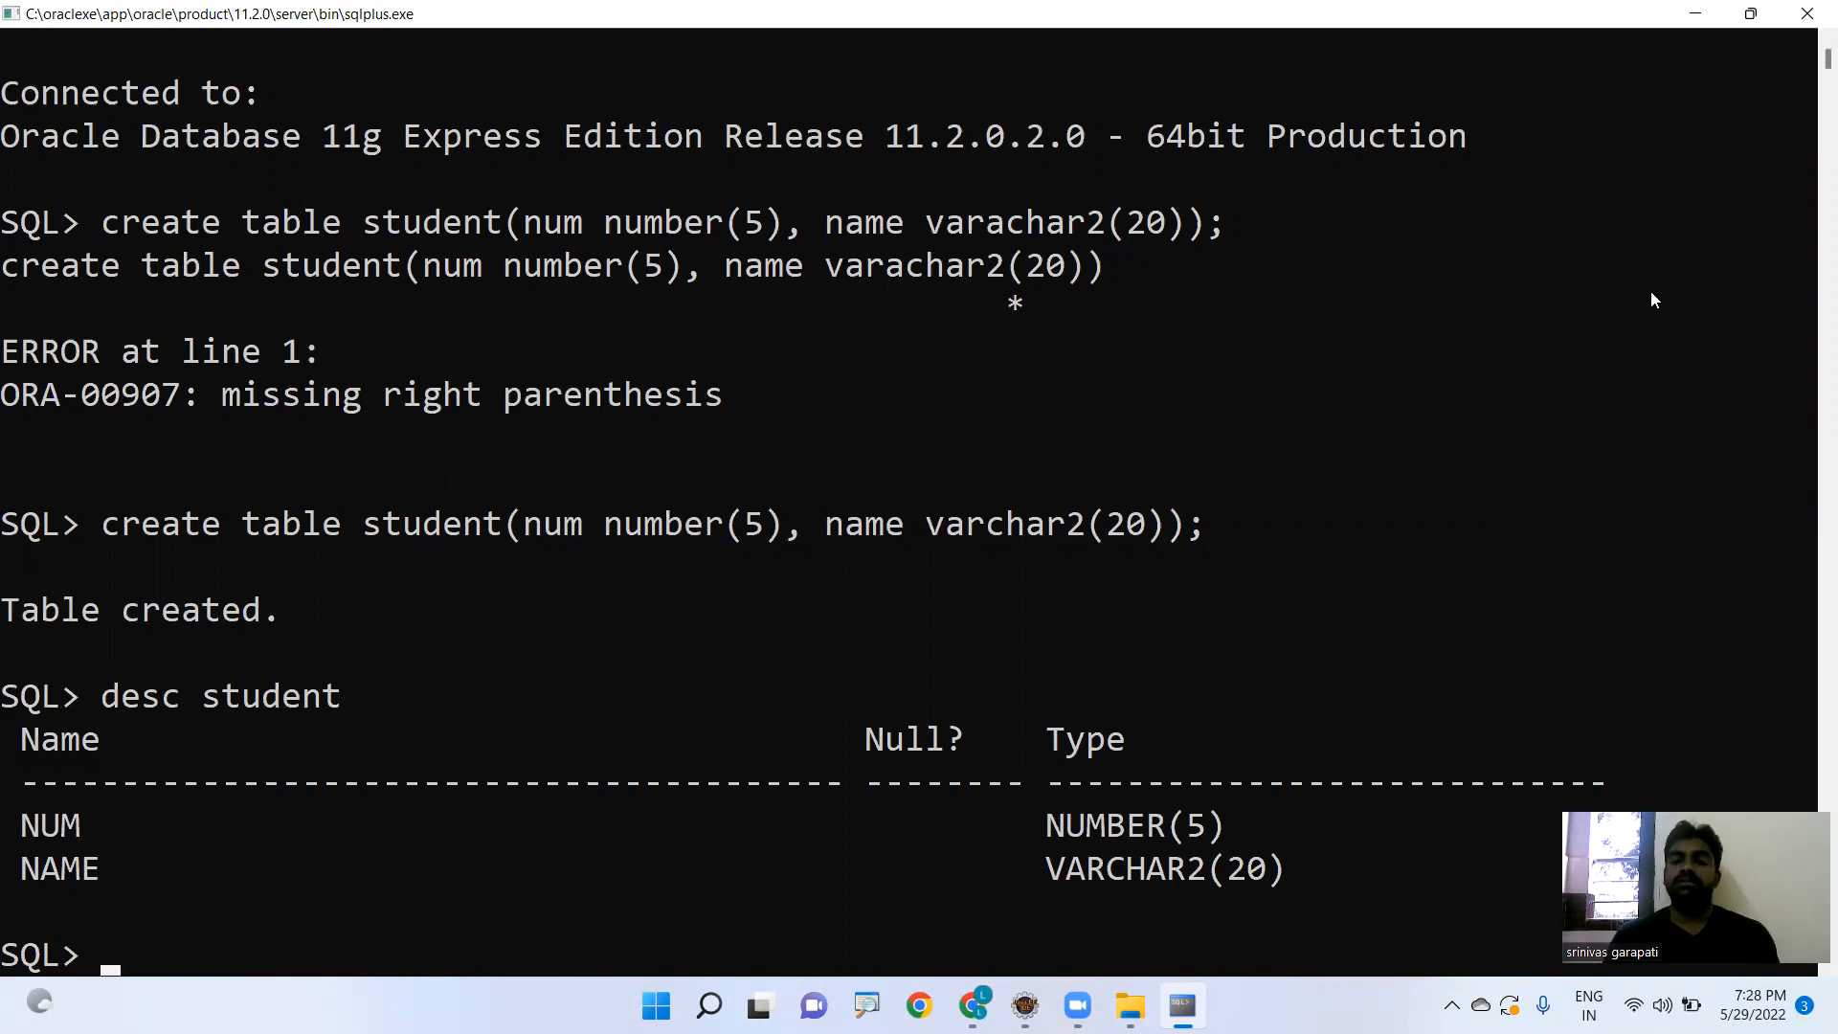
mouse_move(1584, 163)
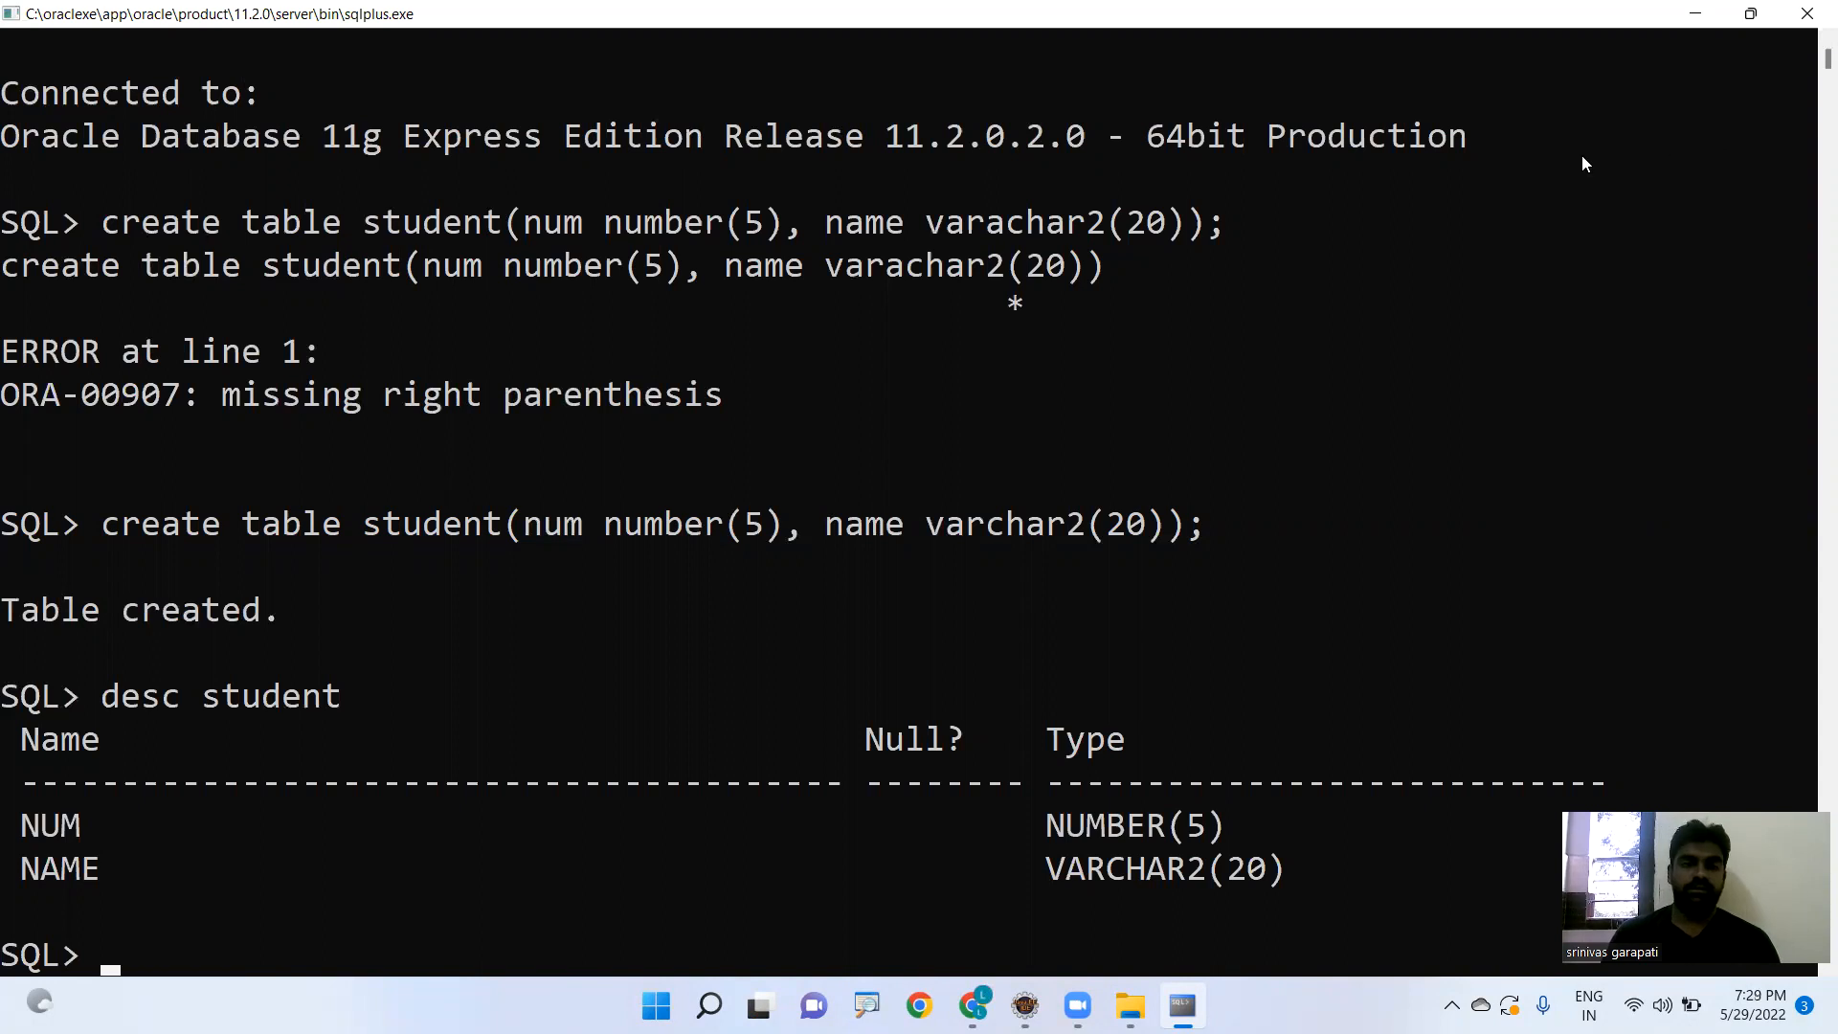